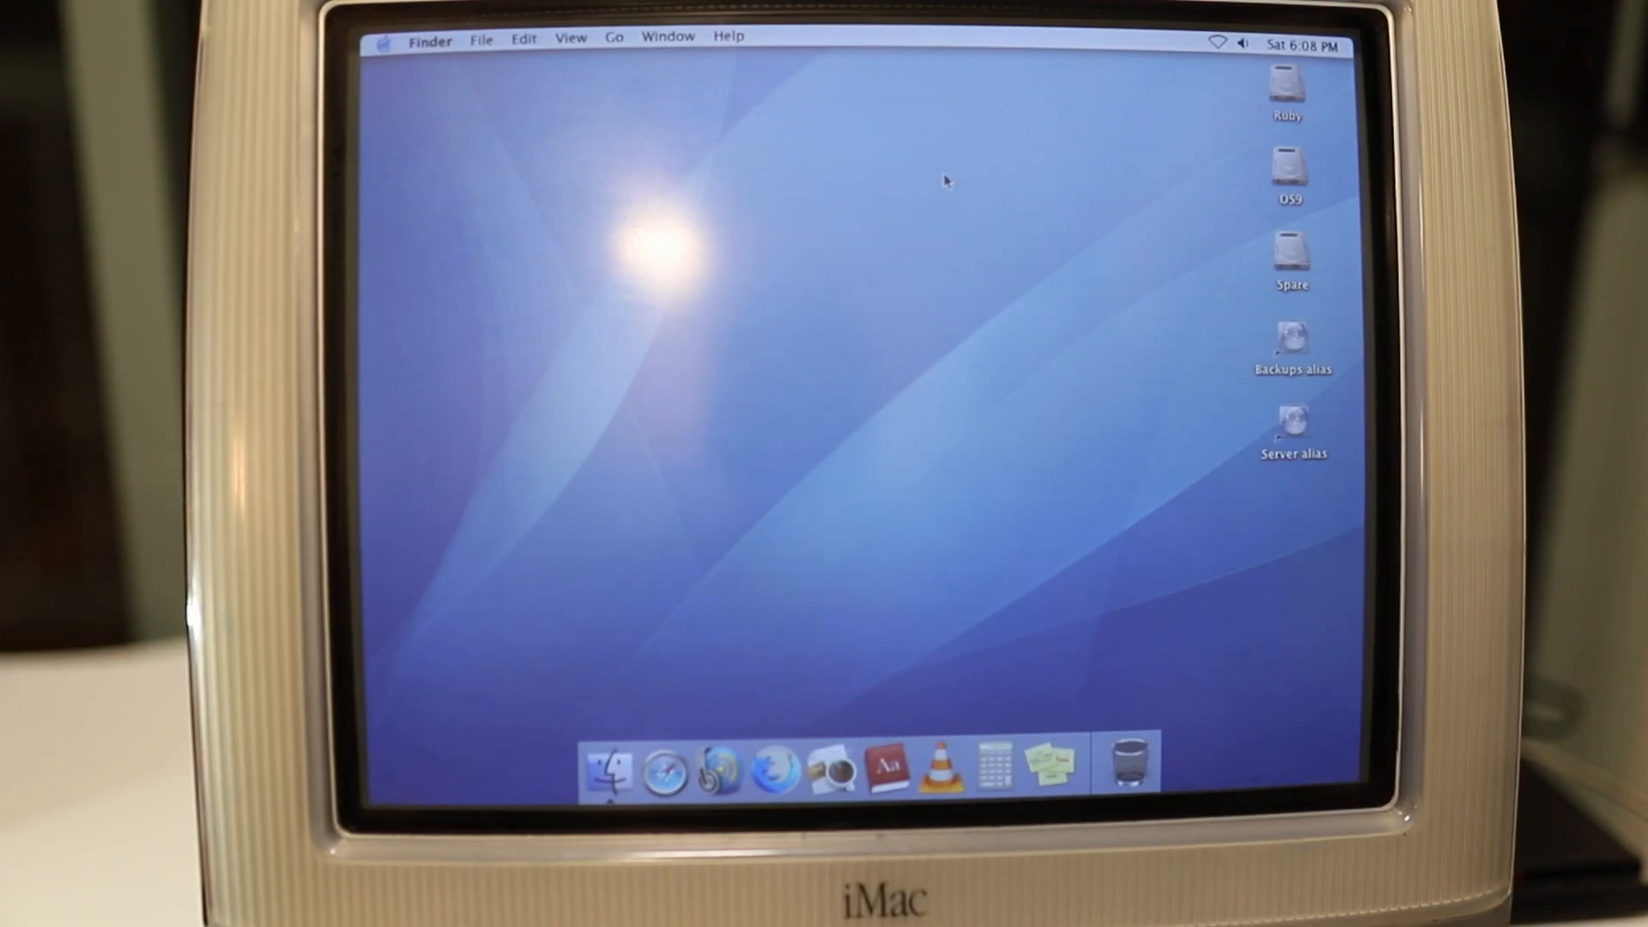
View this Mac's system information from the Apple menu, then dismiss the menu
click(381, 42)
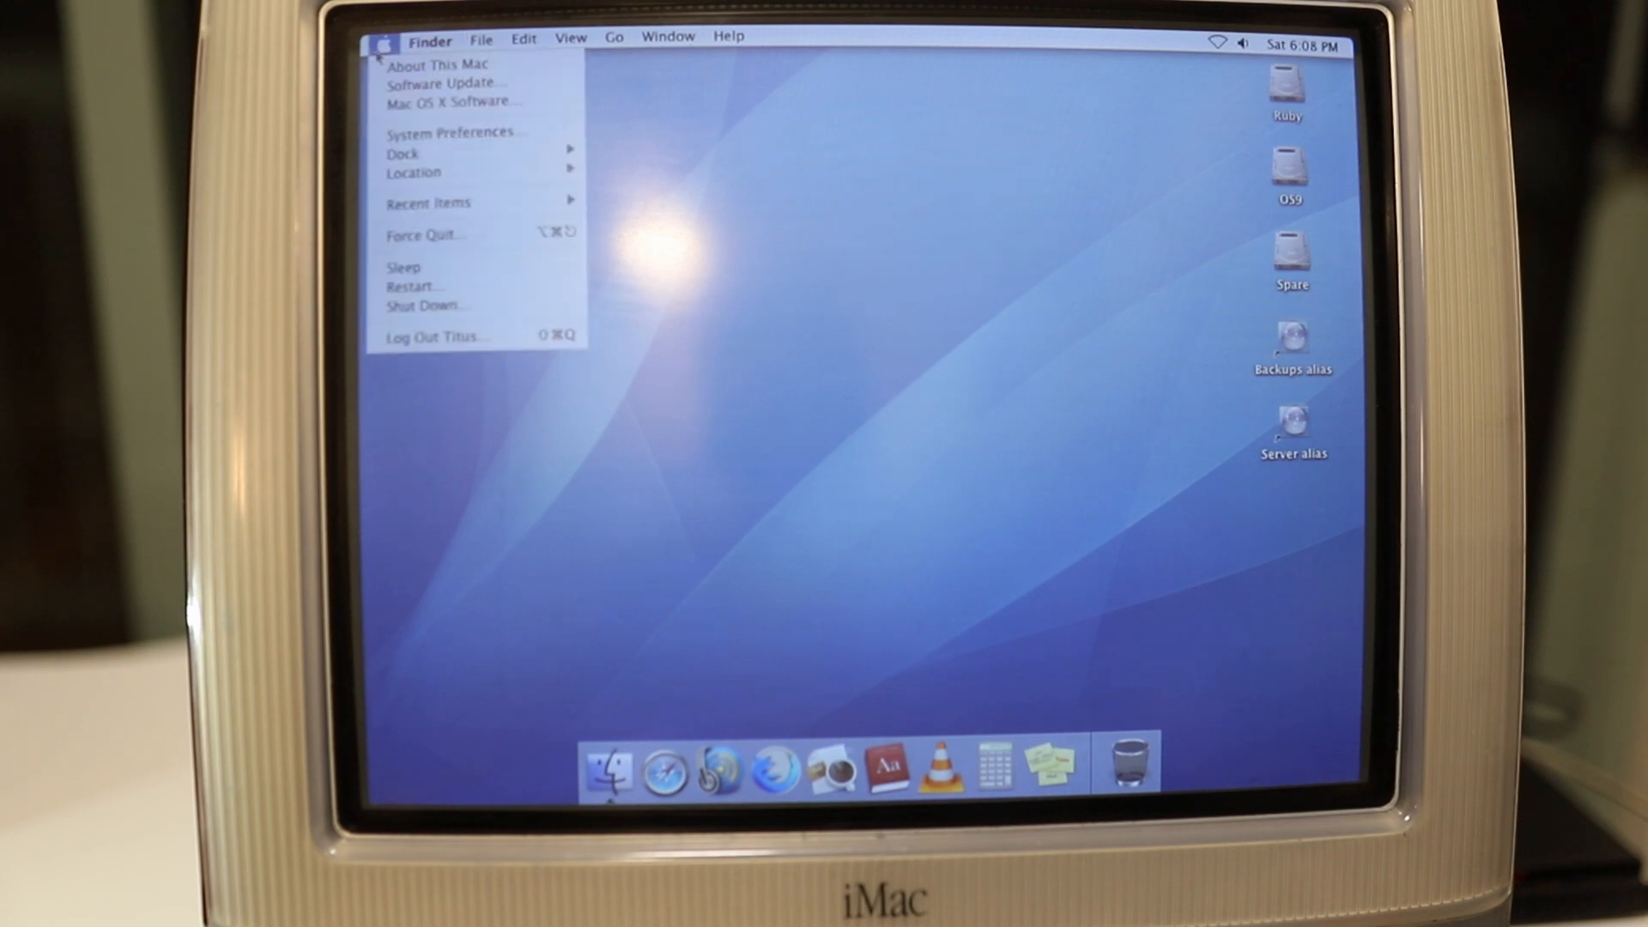
click(438, 65)
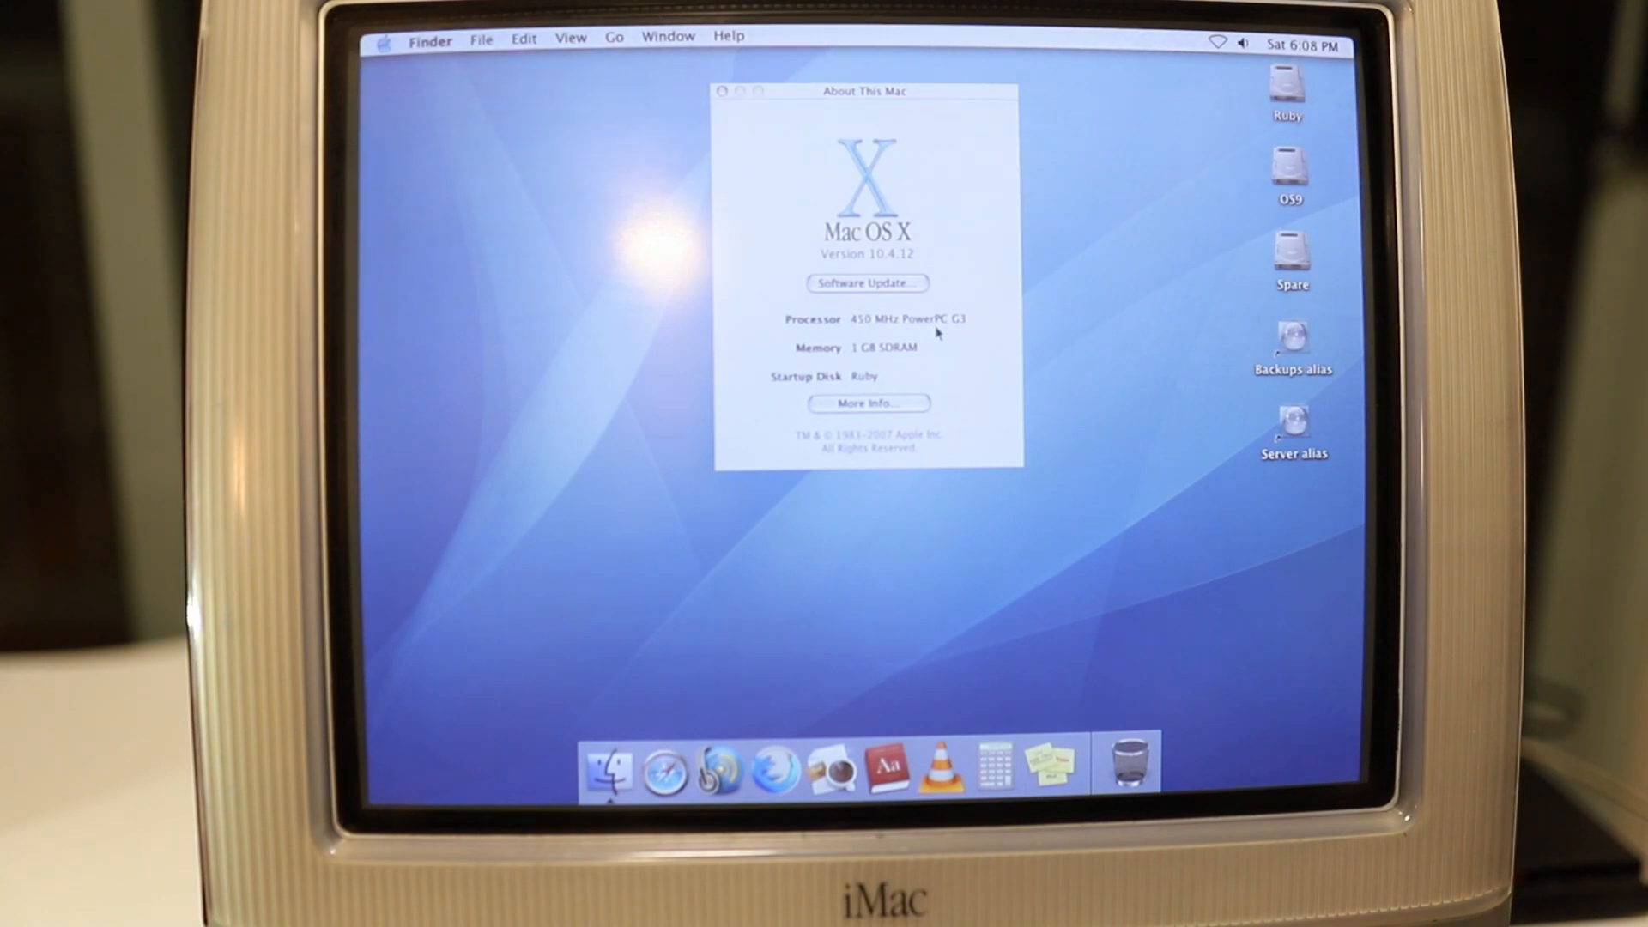
mouse_move(877, 483)
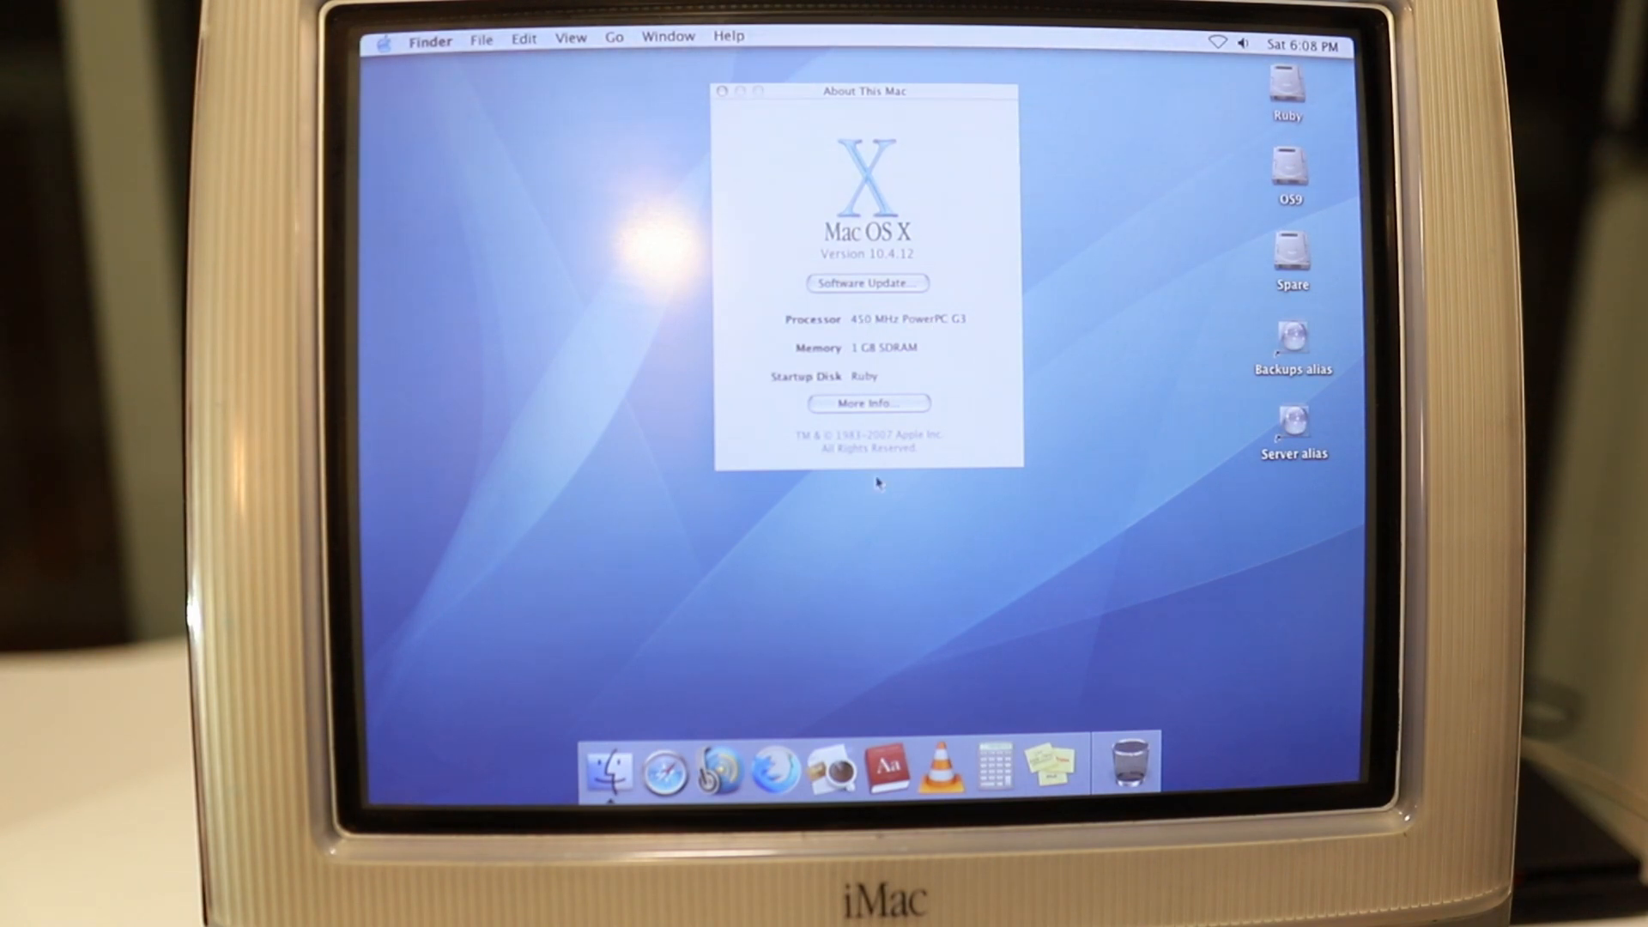
mouse_move(883, 481)
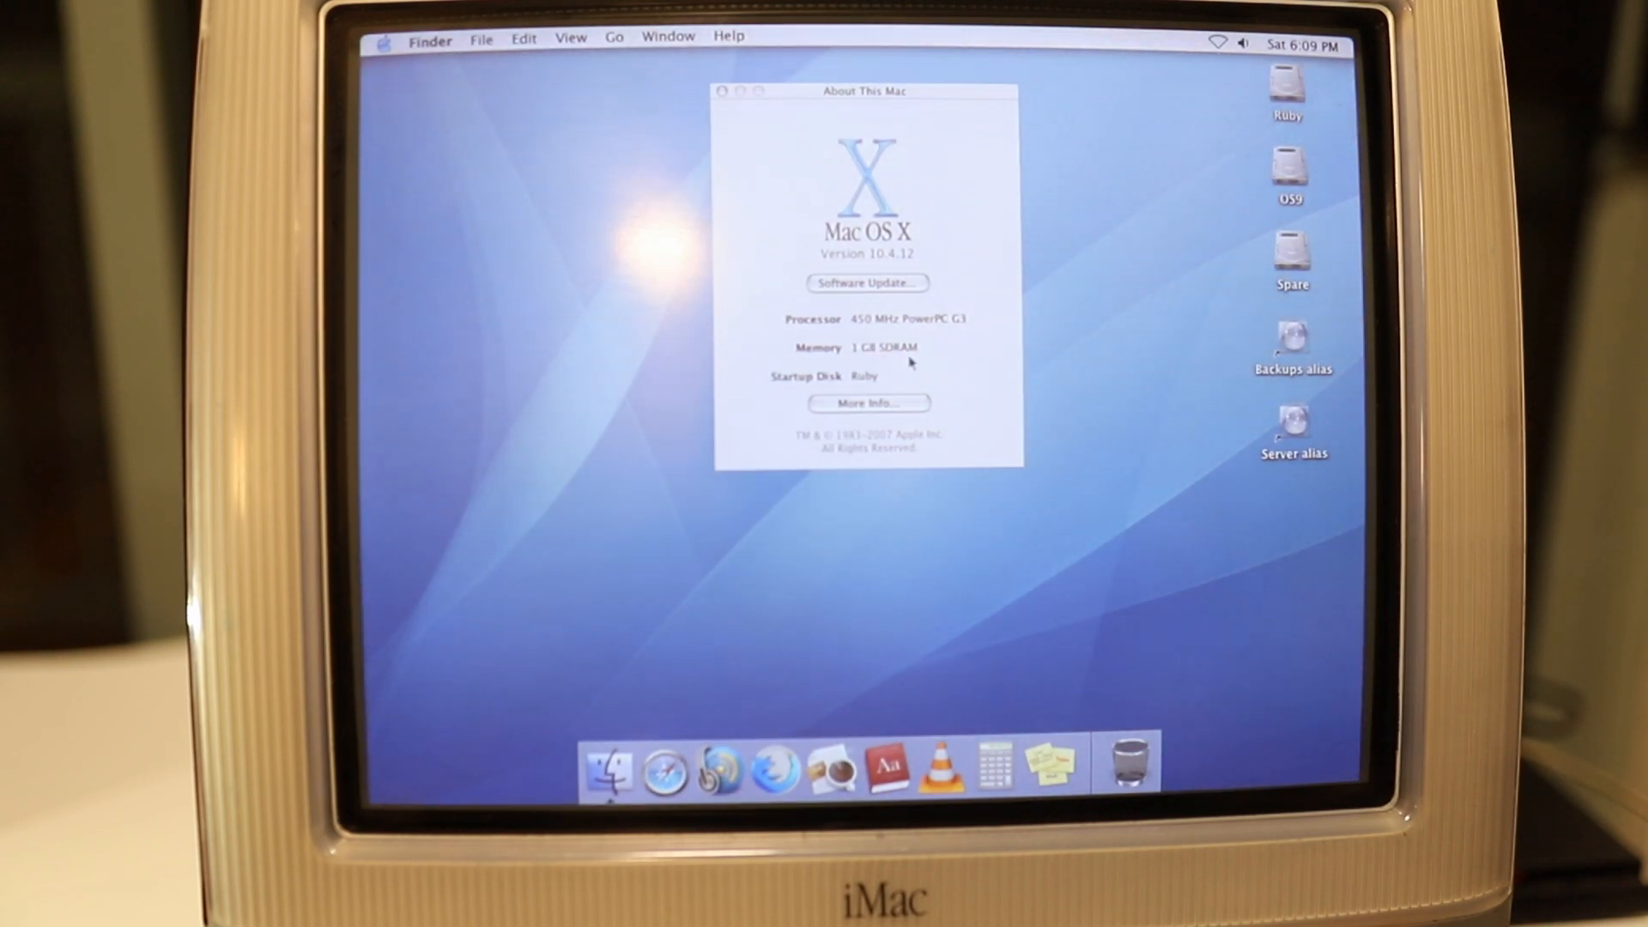
mouse_move(729, 123)
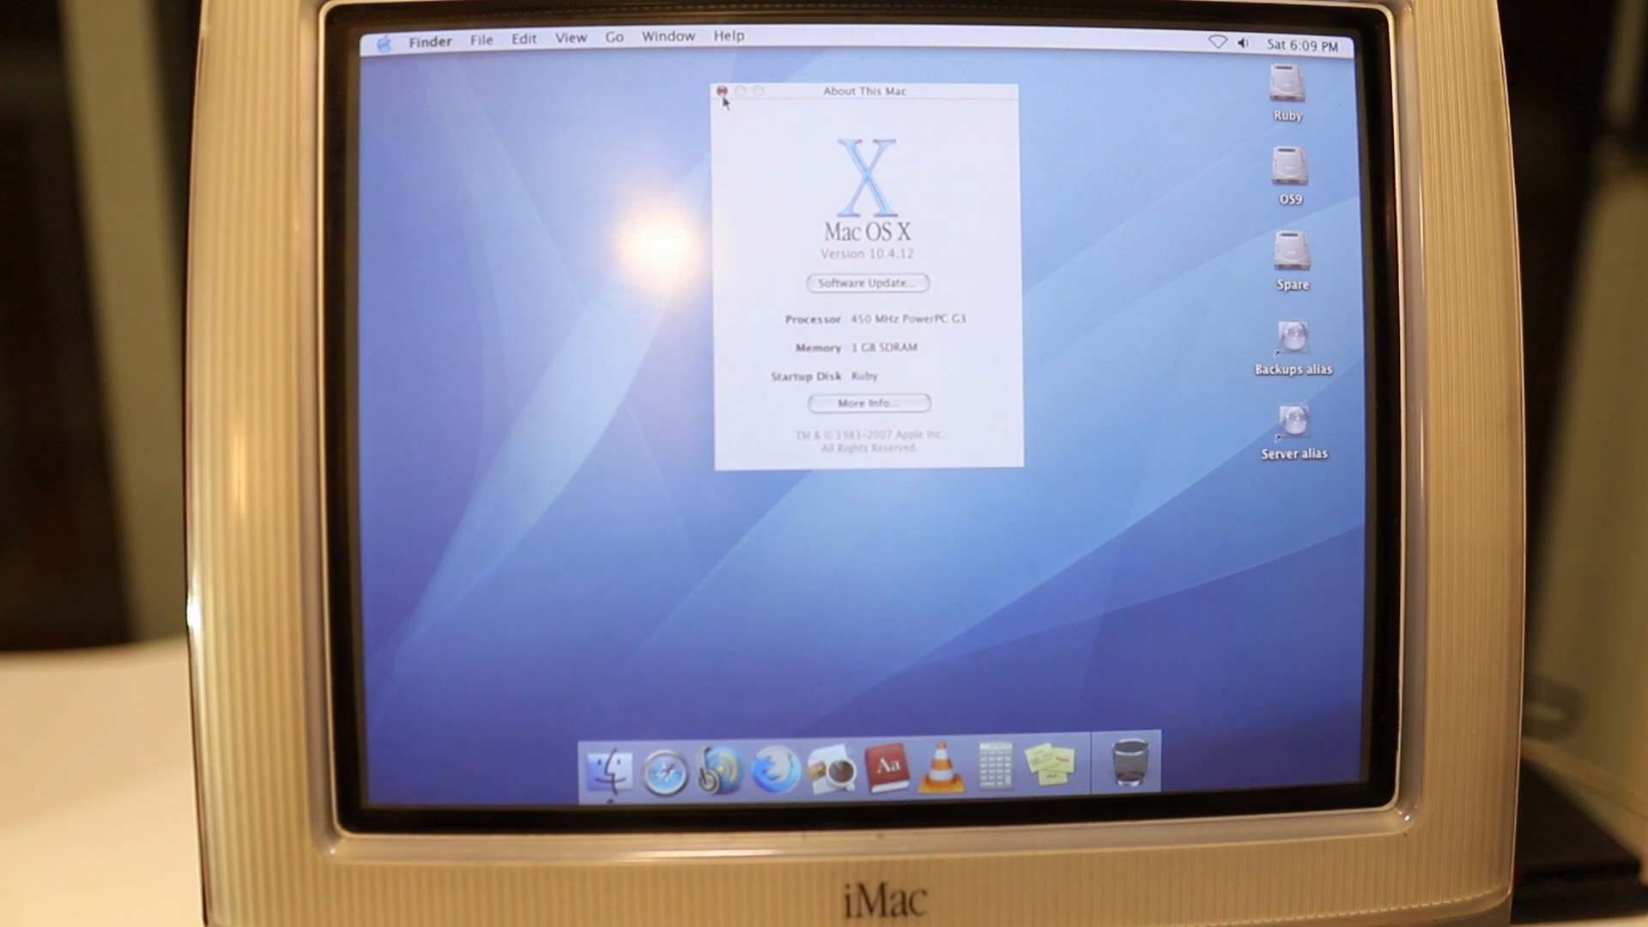
click(722, 92)
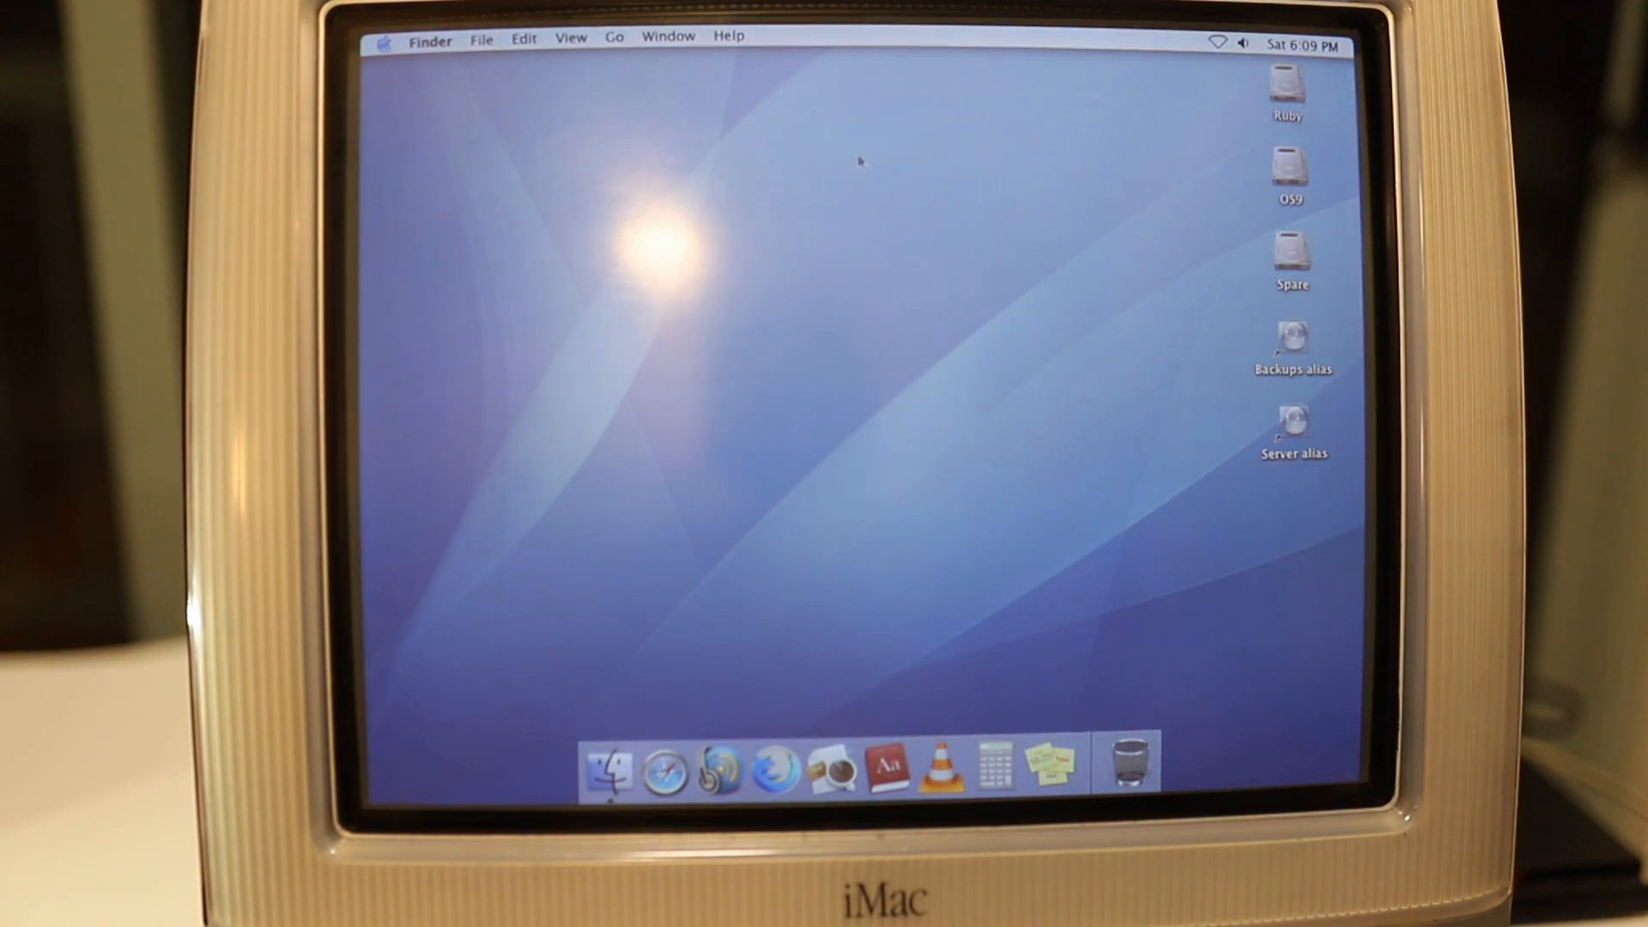
click(385, 40)
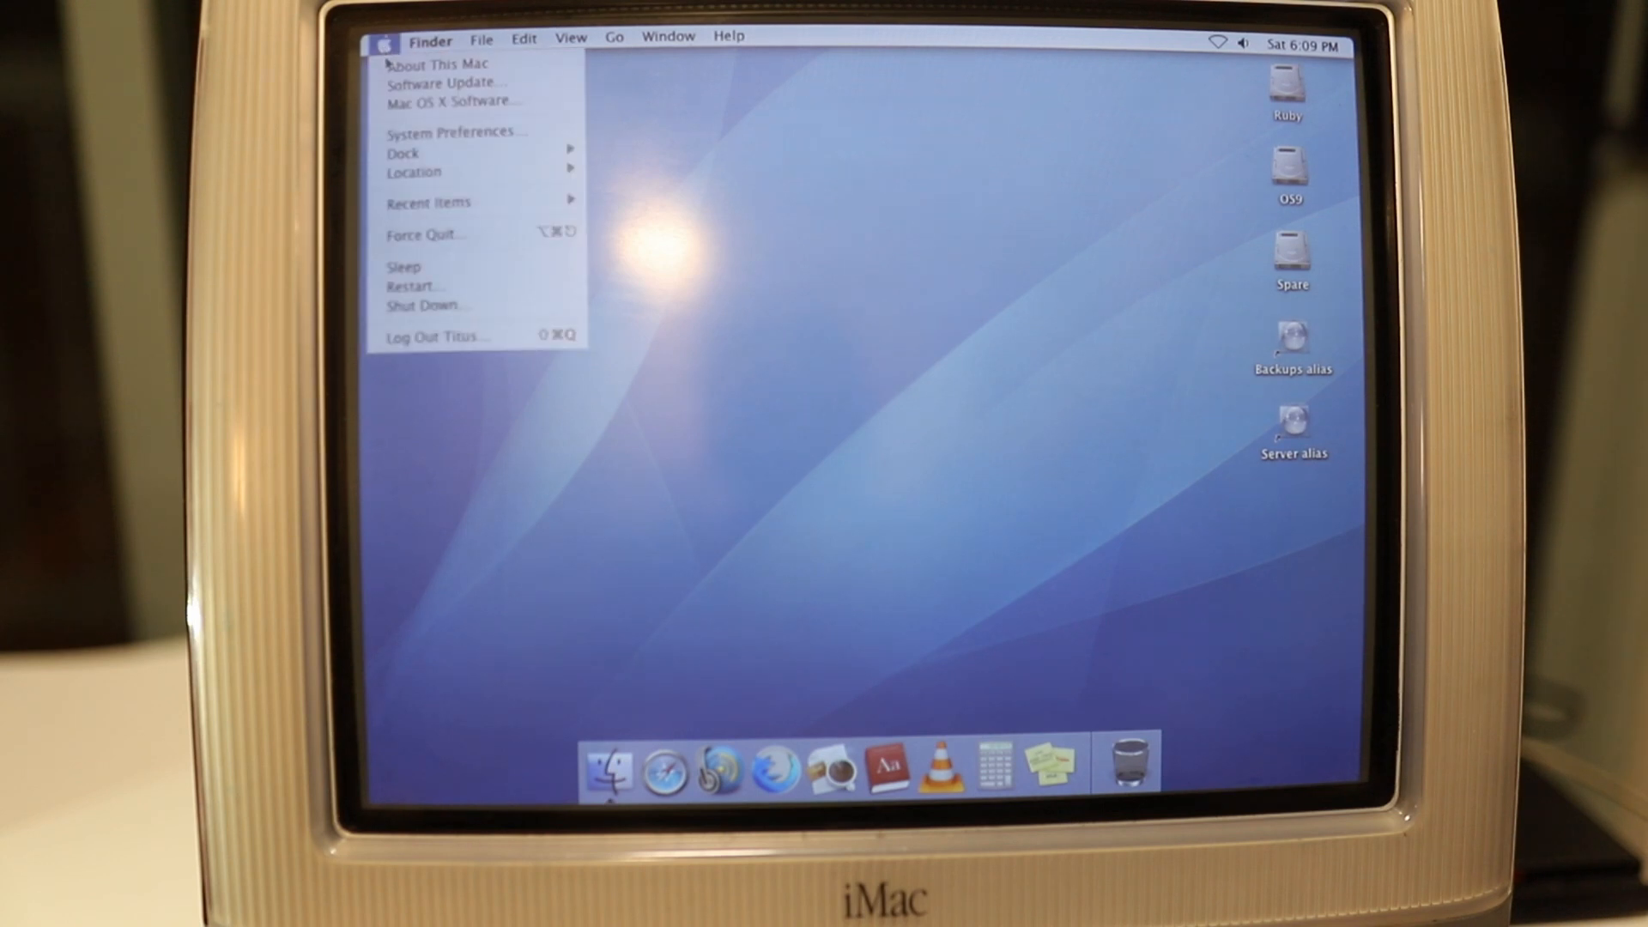
click(793, 308)
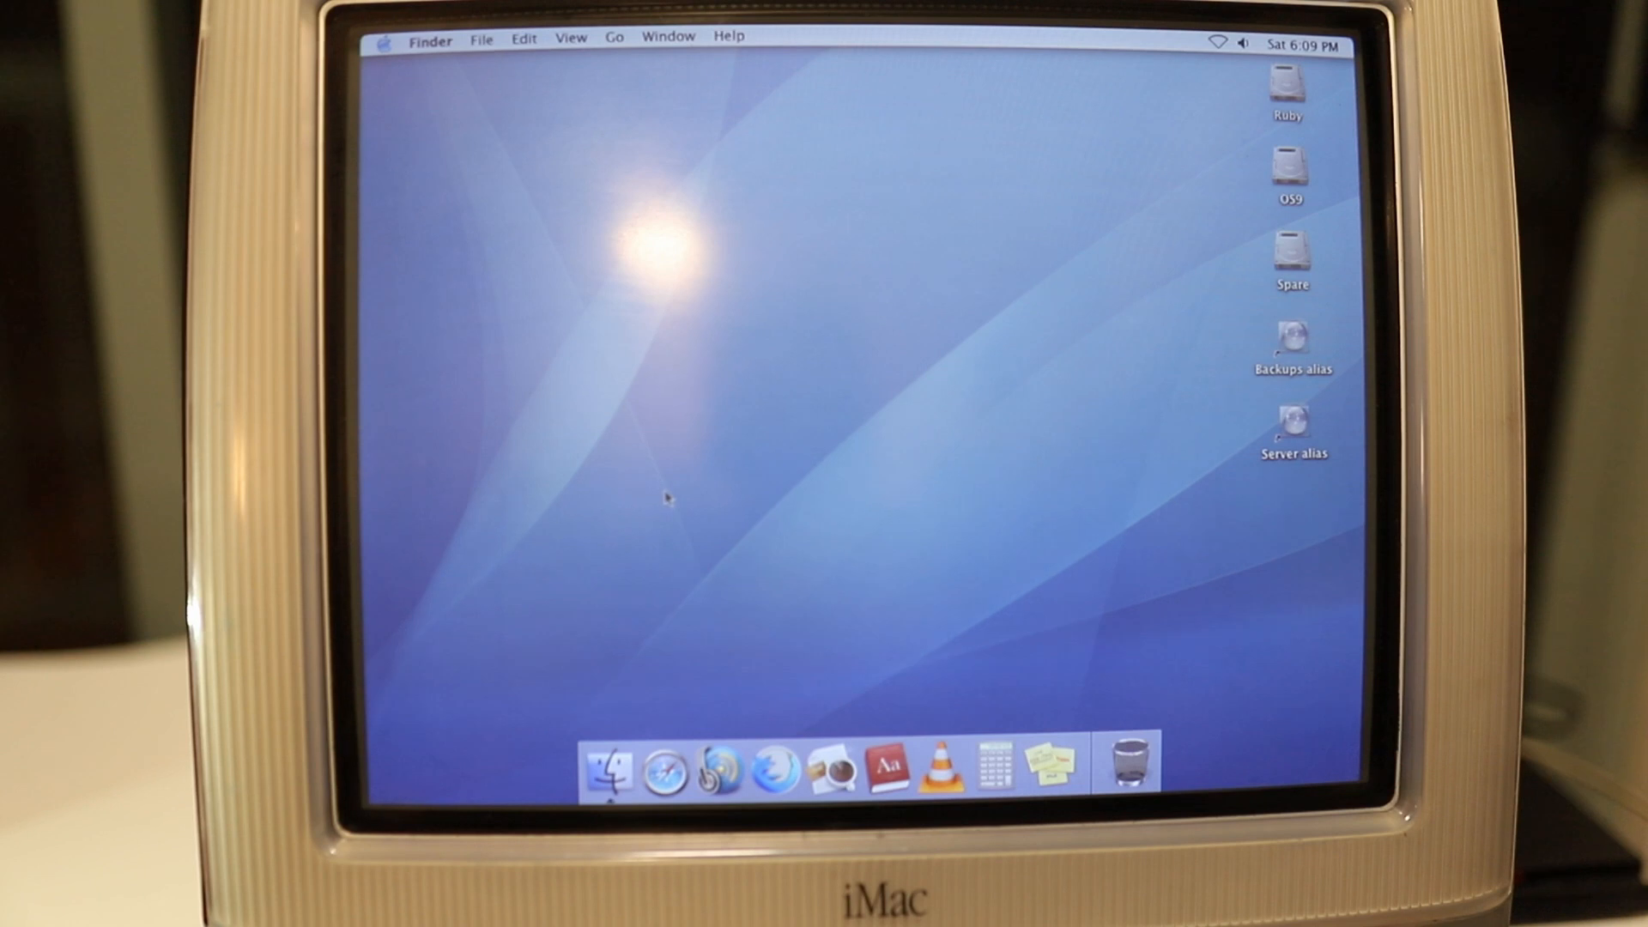
mouse_move(902, 341)
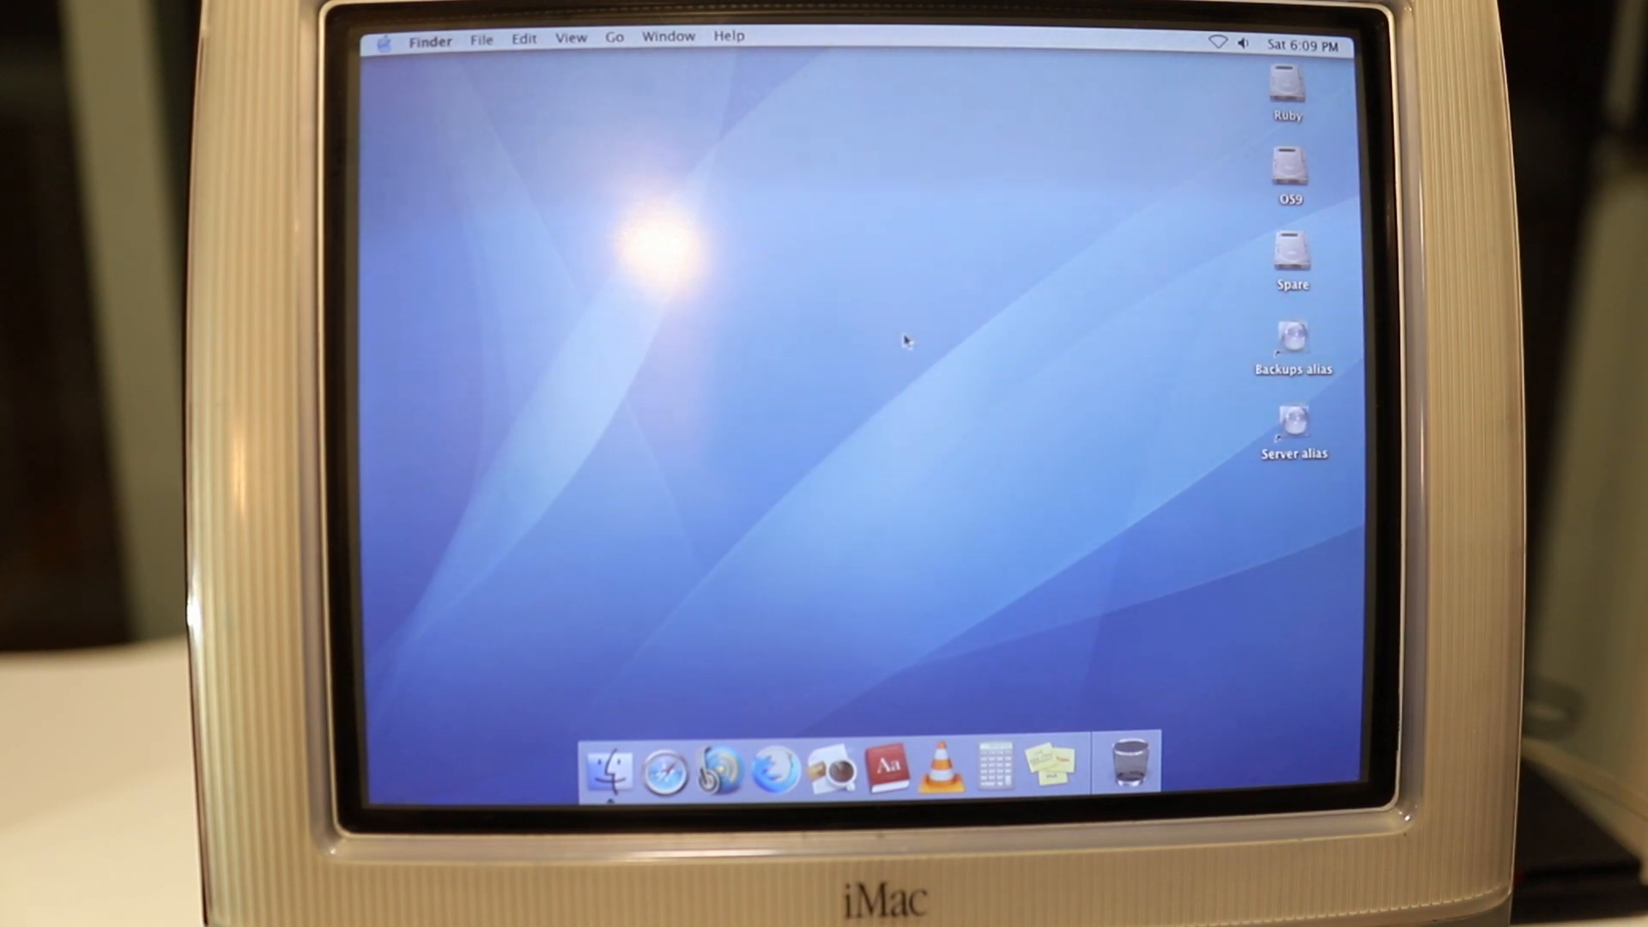
mouse_move(913, 308)
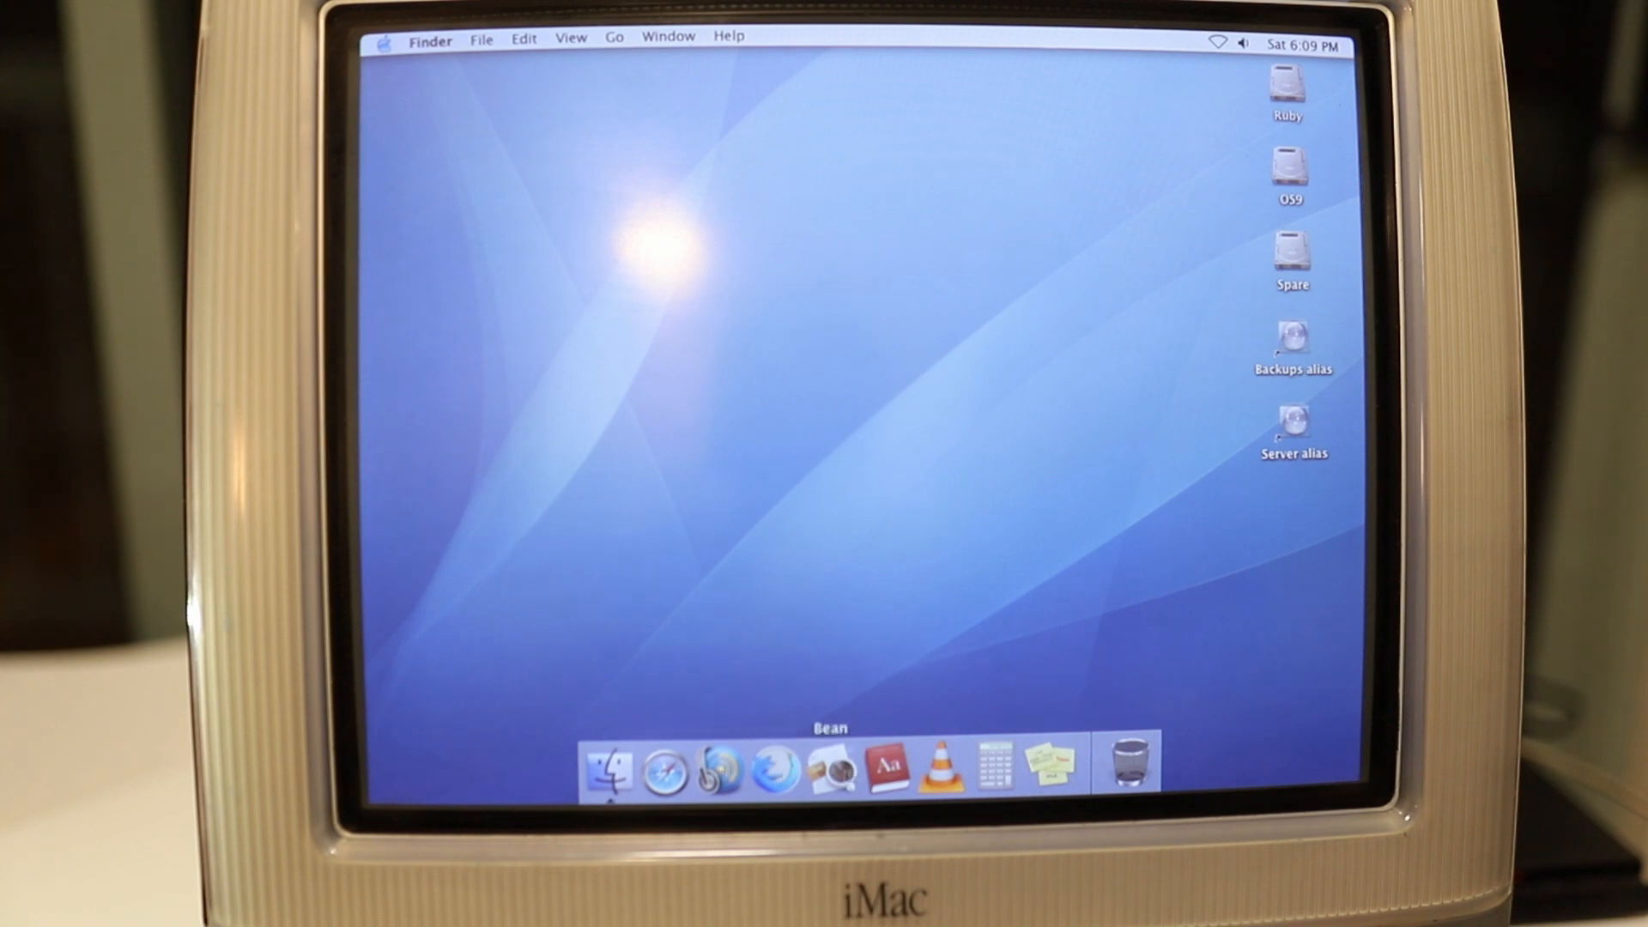
mouse_move(1045, 762)
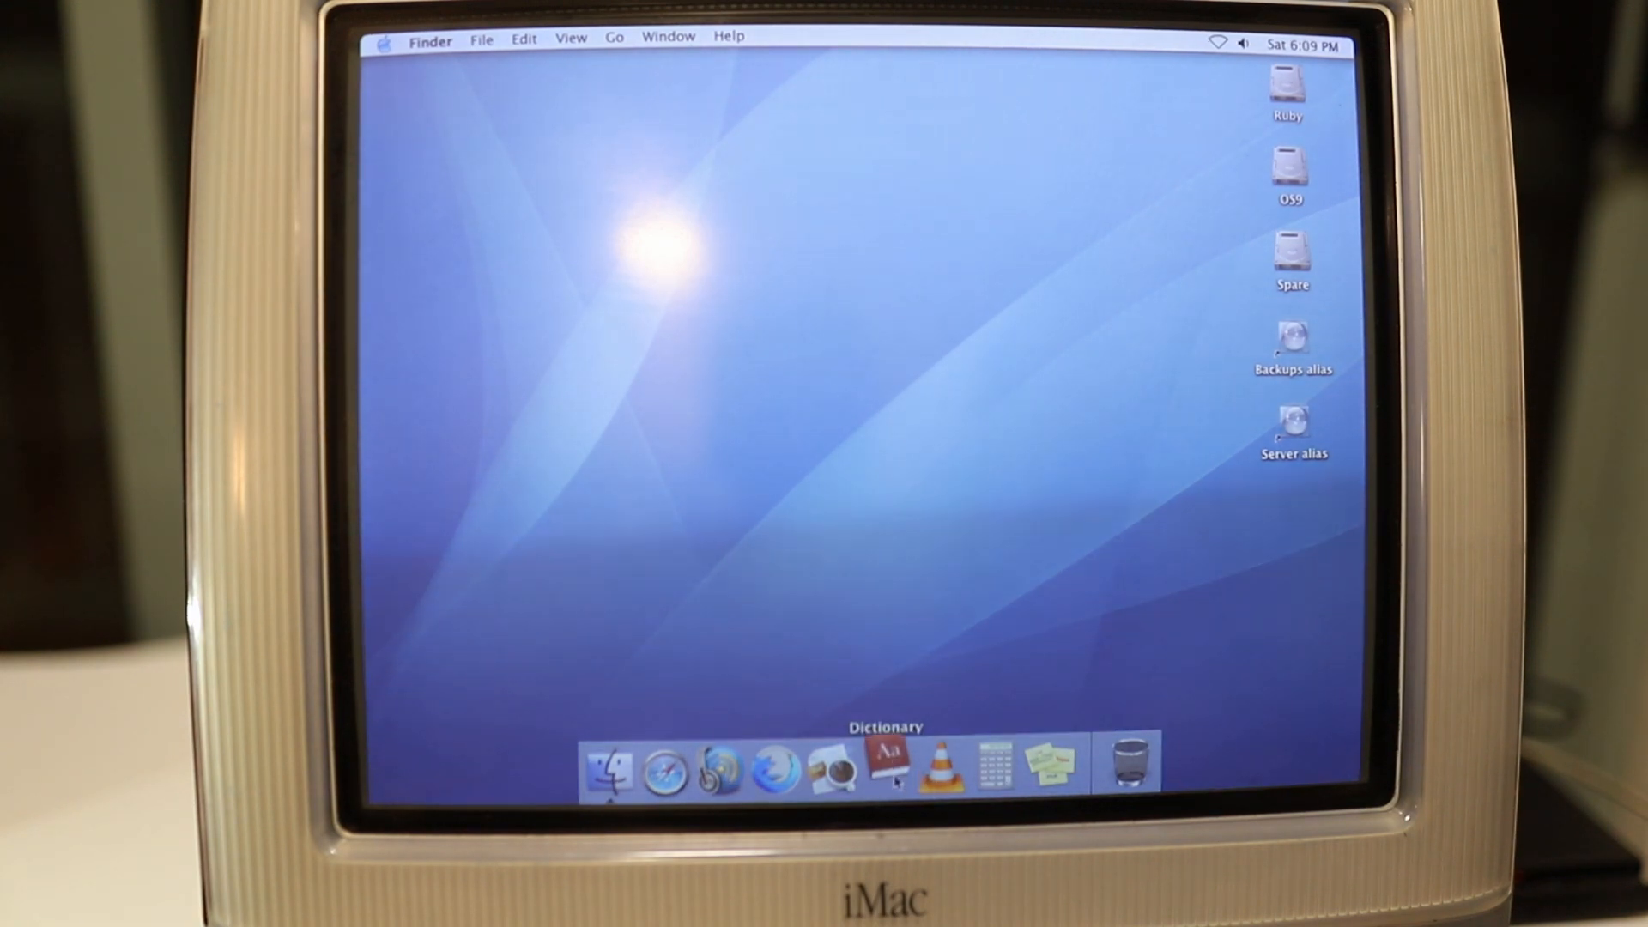
Look up 'imam' in the Dictionary, then close it
click(890, 767)
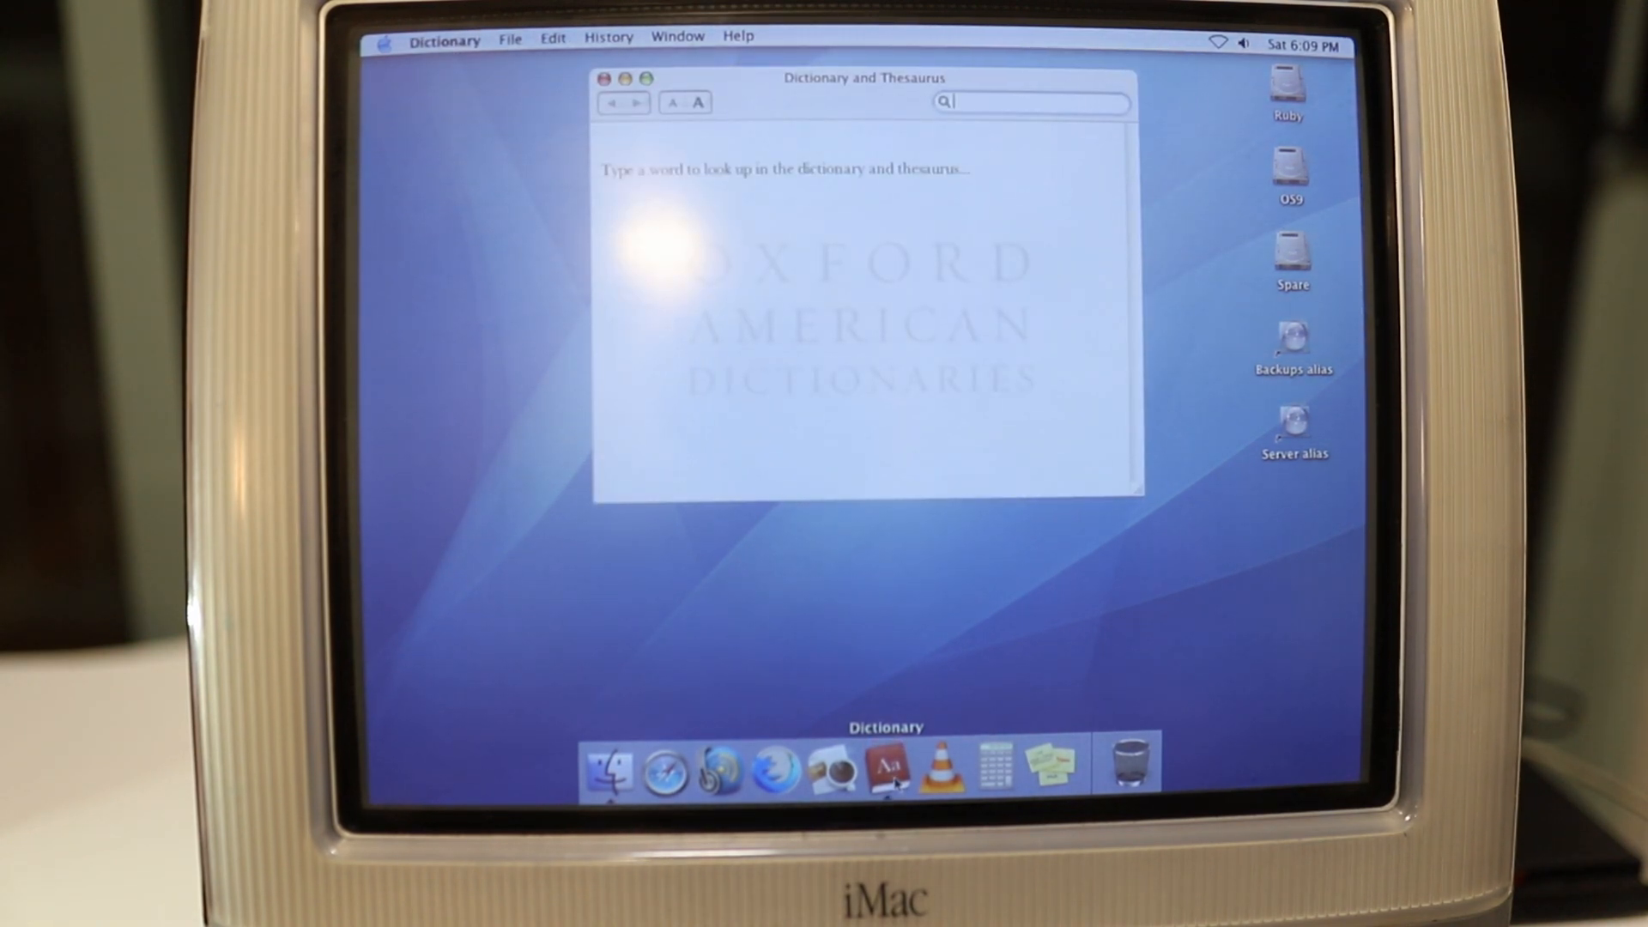
text(imam)
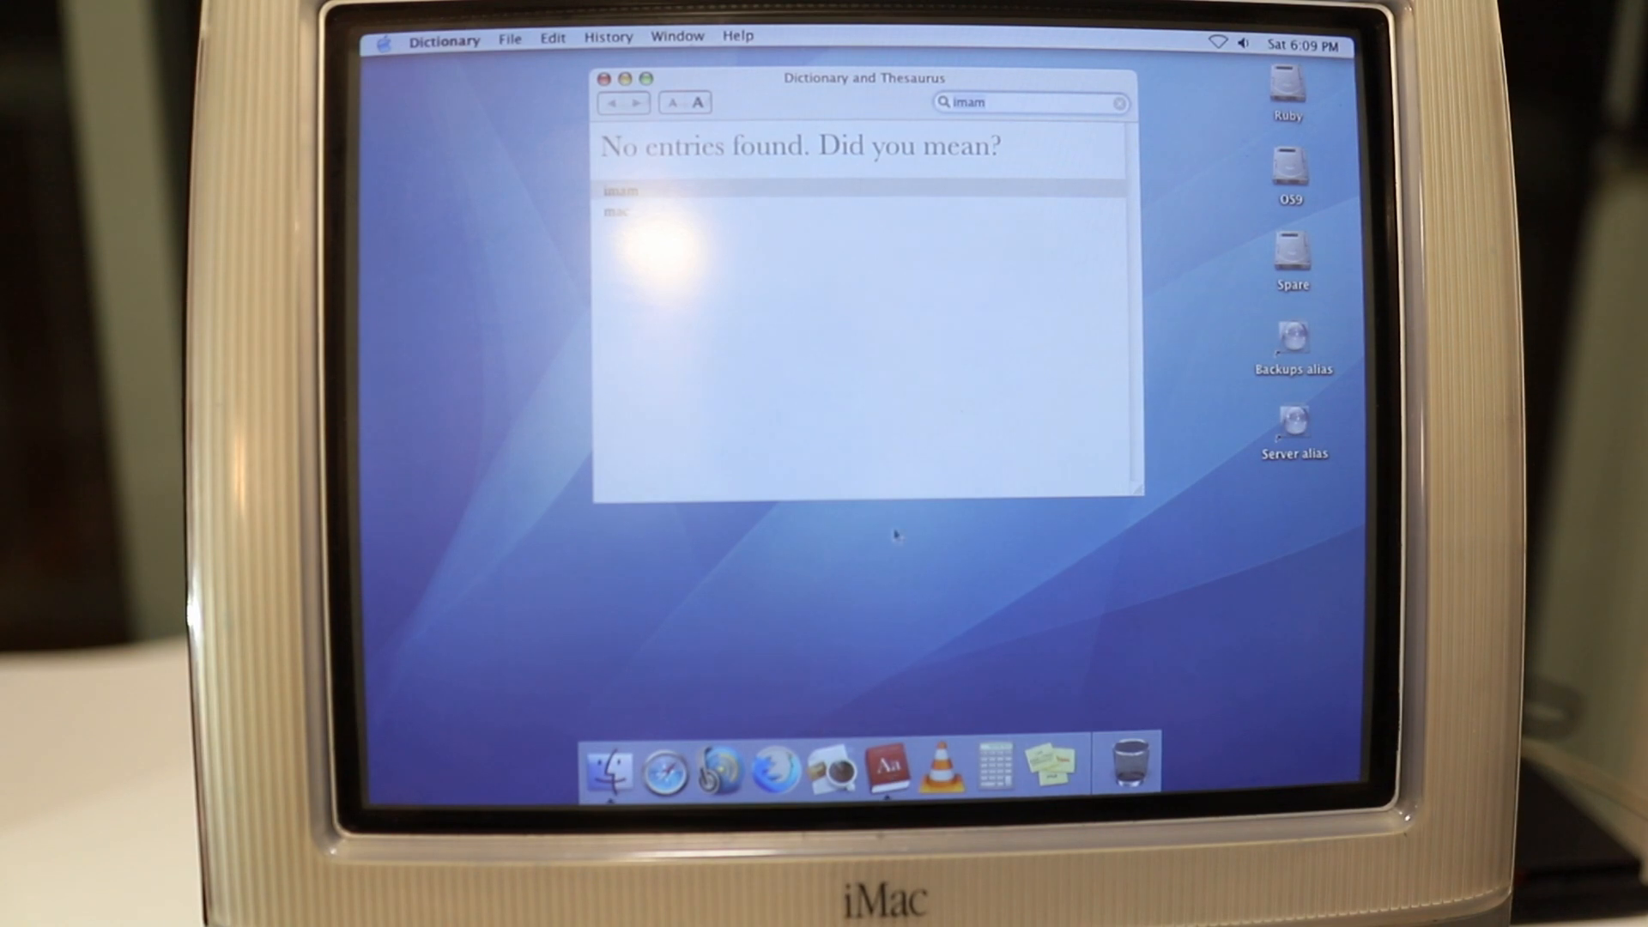
click(603, 78)
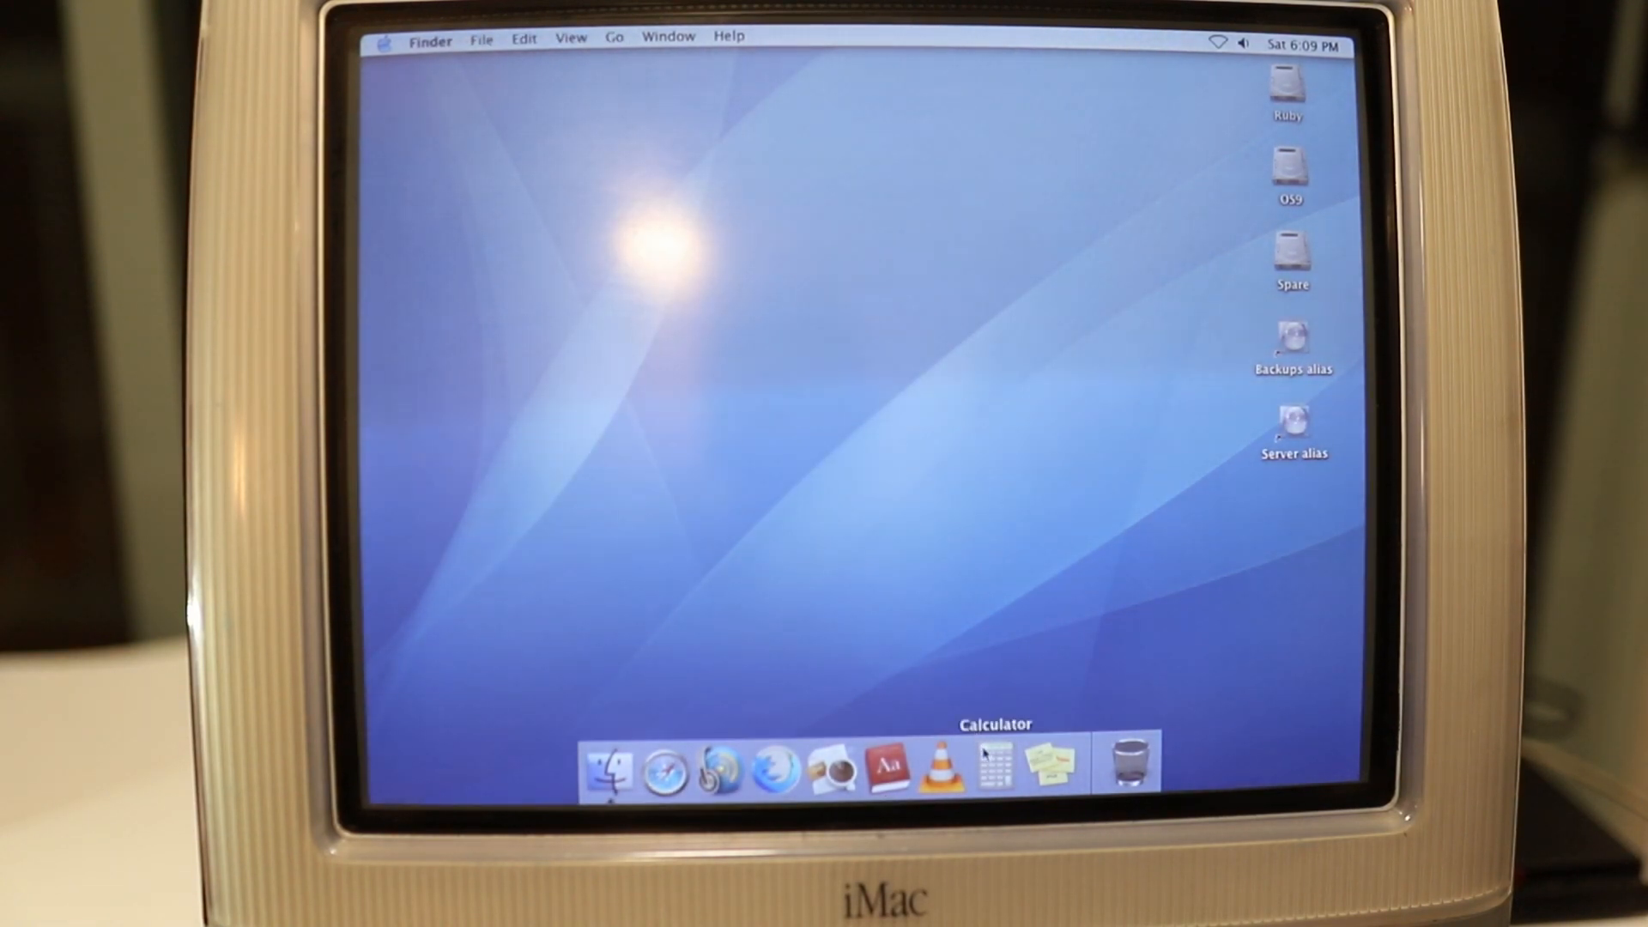
Move and close the Calculator, then launch Stickies and move a blank note
click(993, 765)
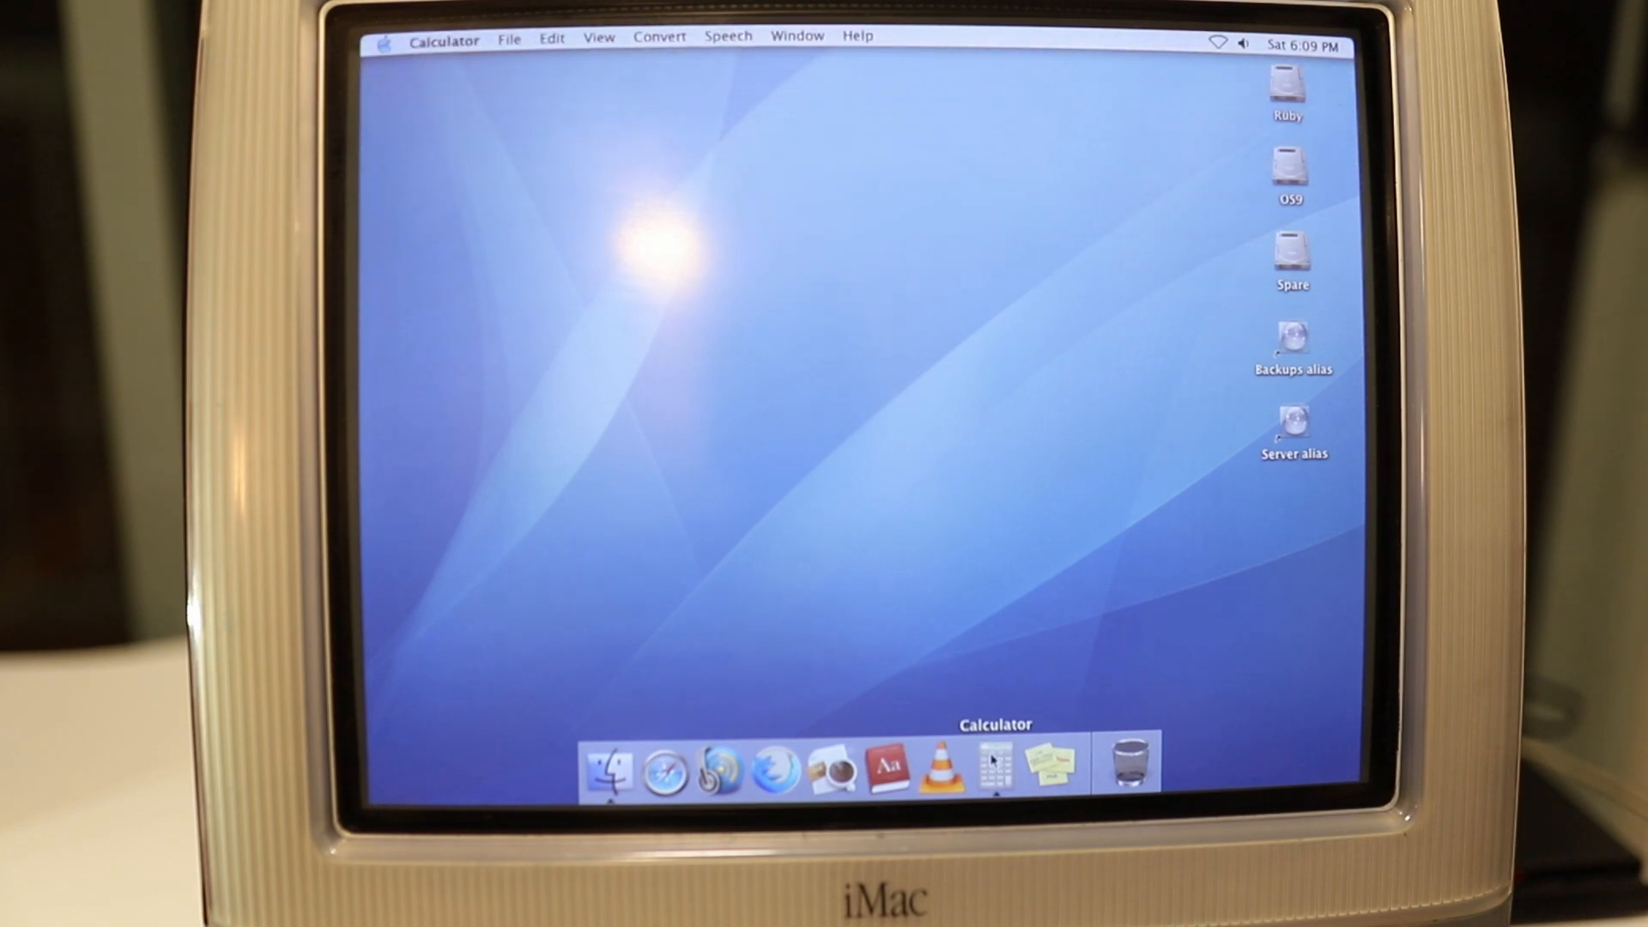
click(992, 765)
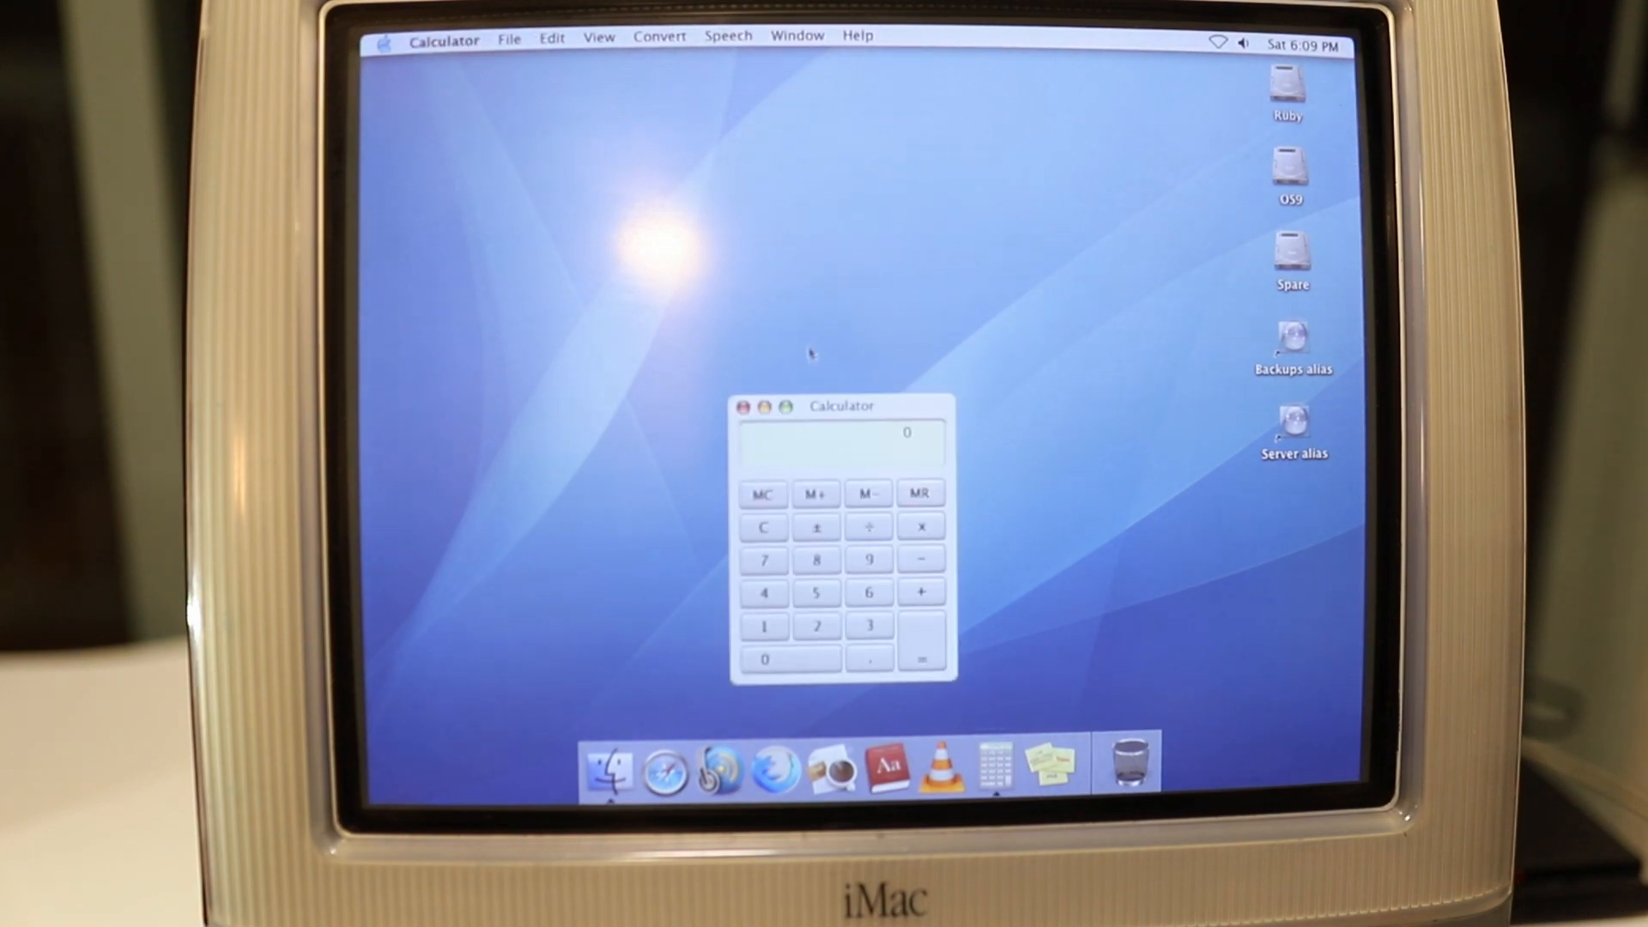
drag(841, 406, 830, 271)
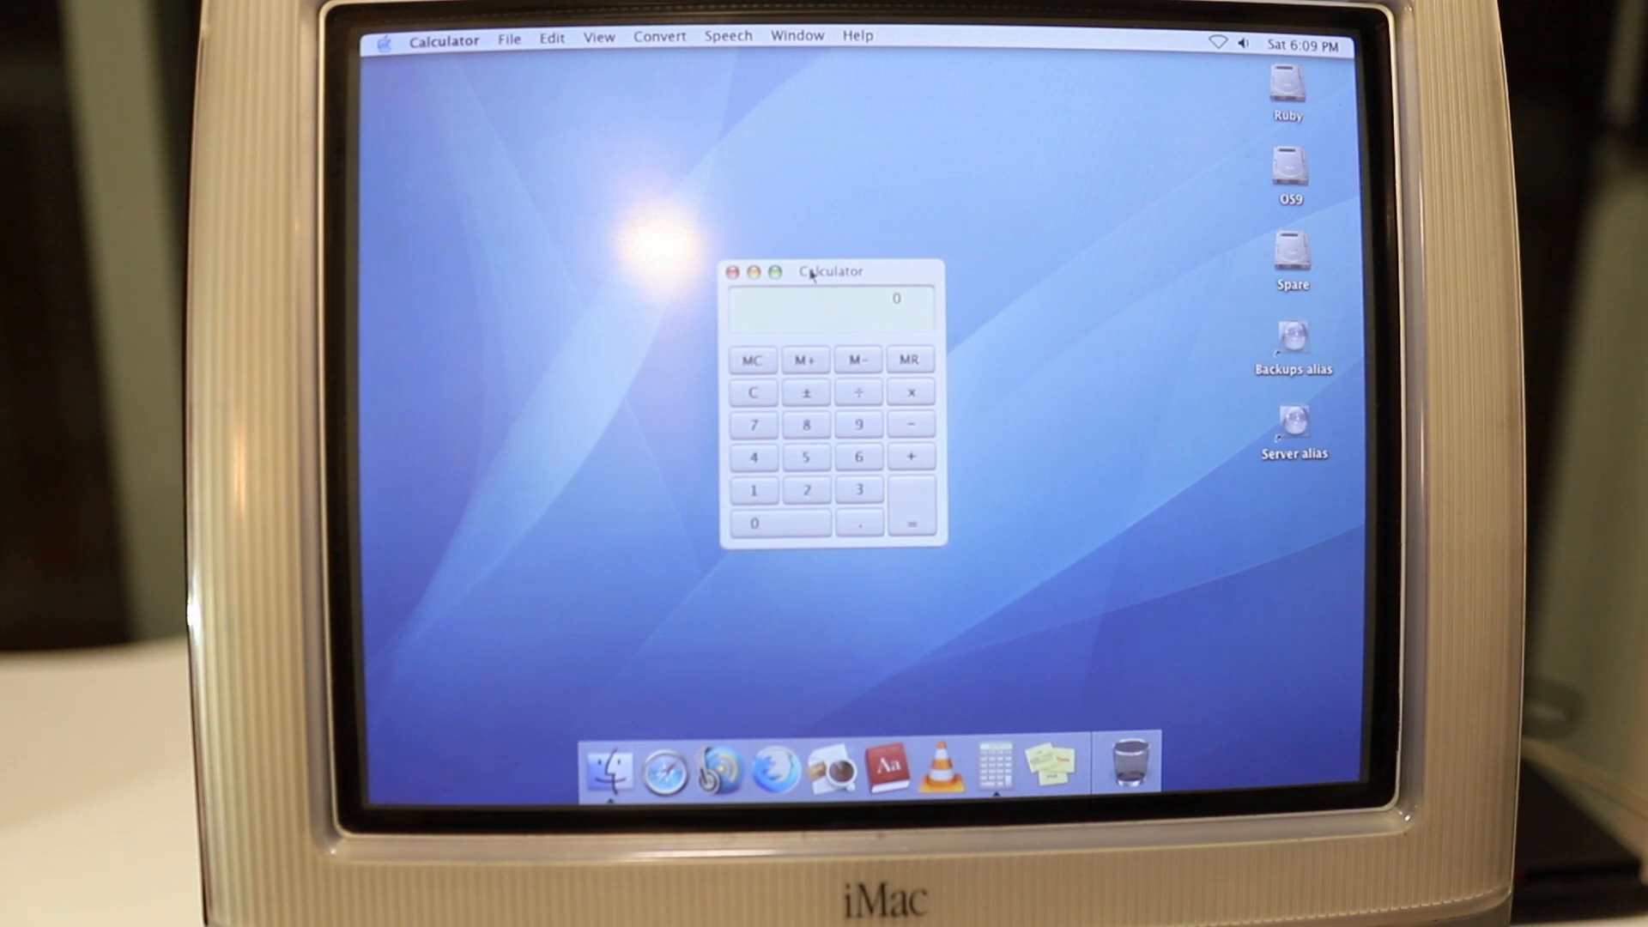
click(732, 272)
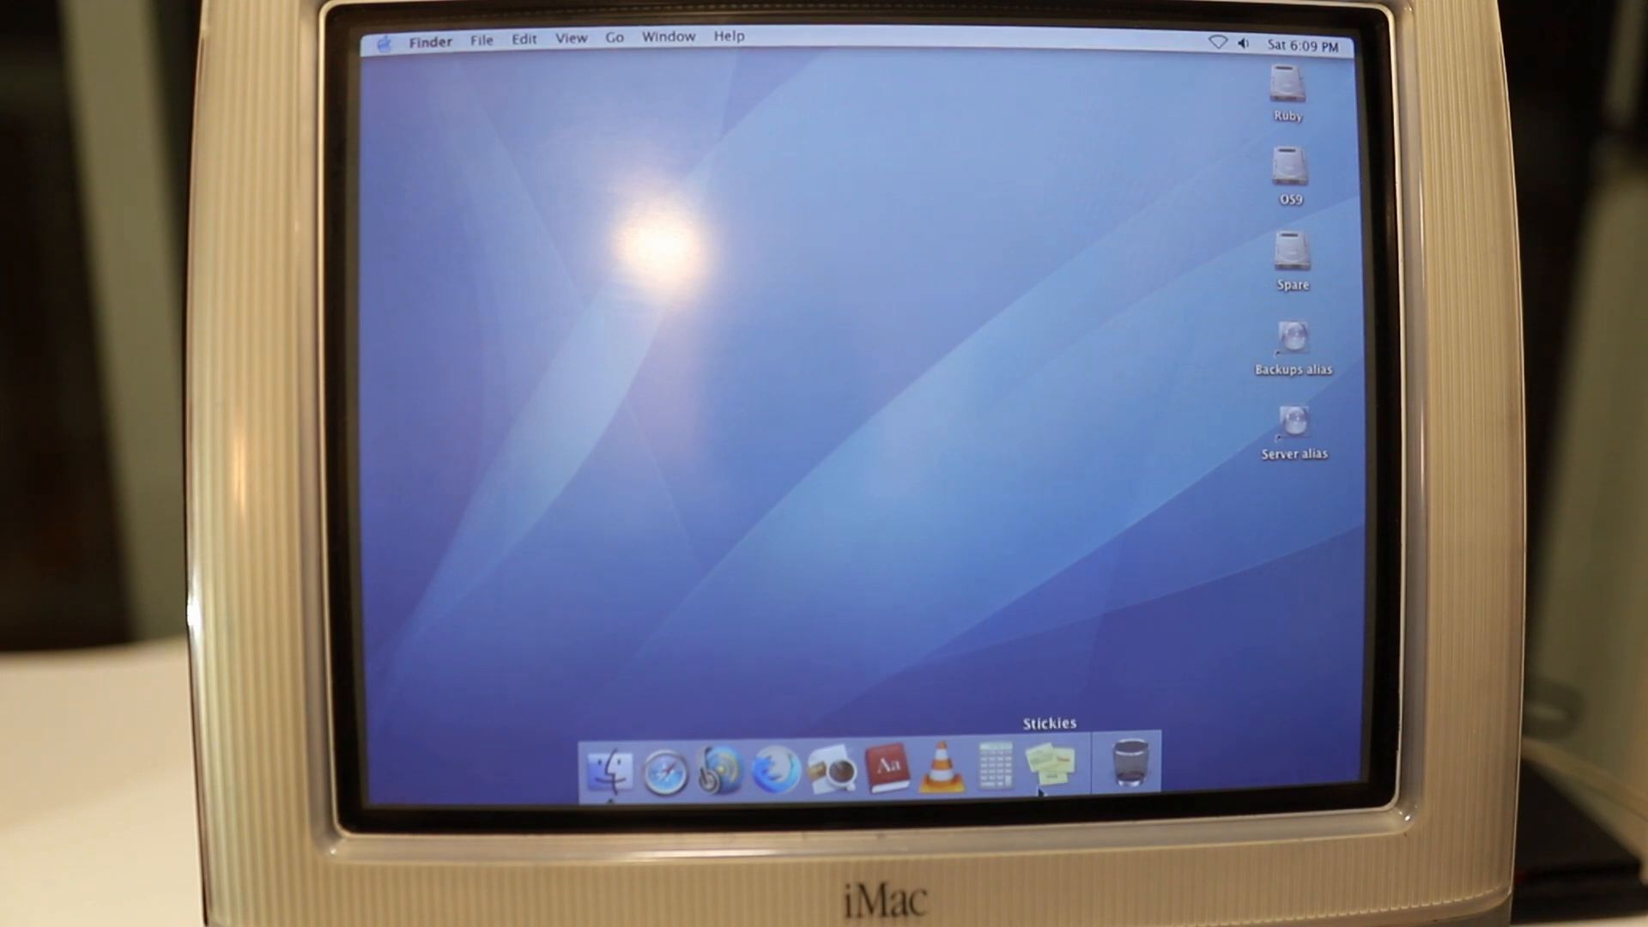
click(1048, 767)
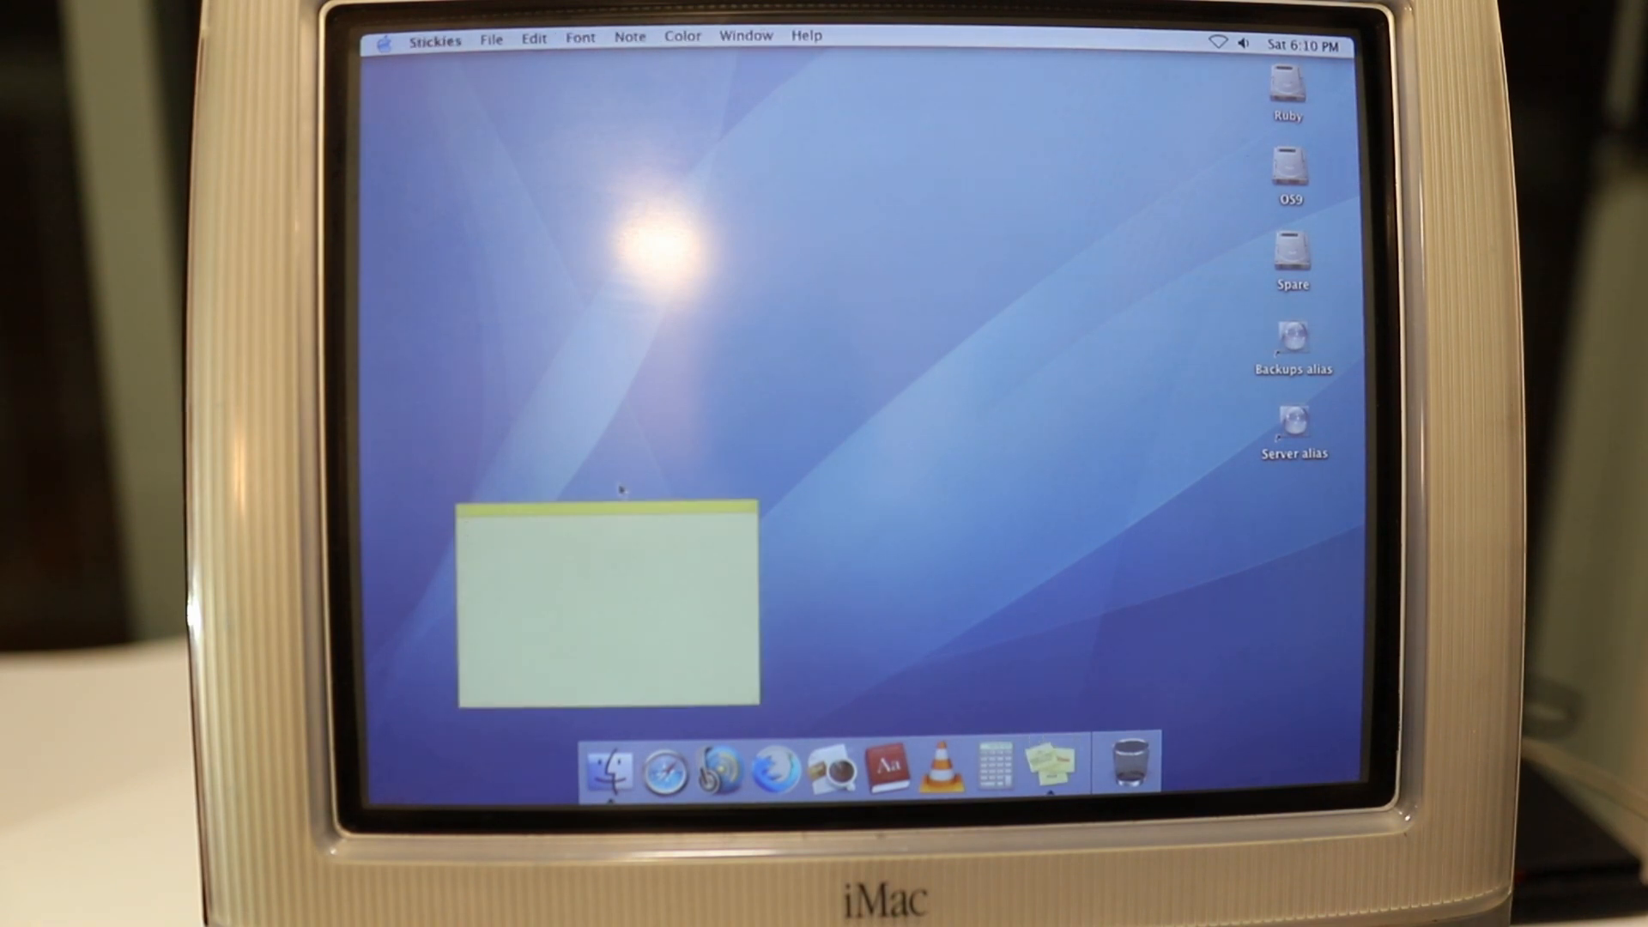
drag(604, 511, 793, 273)
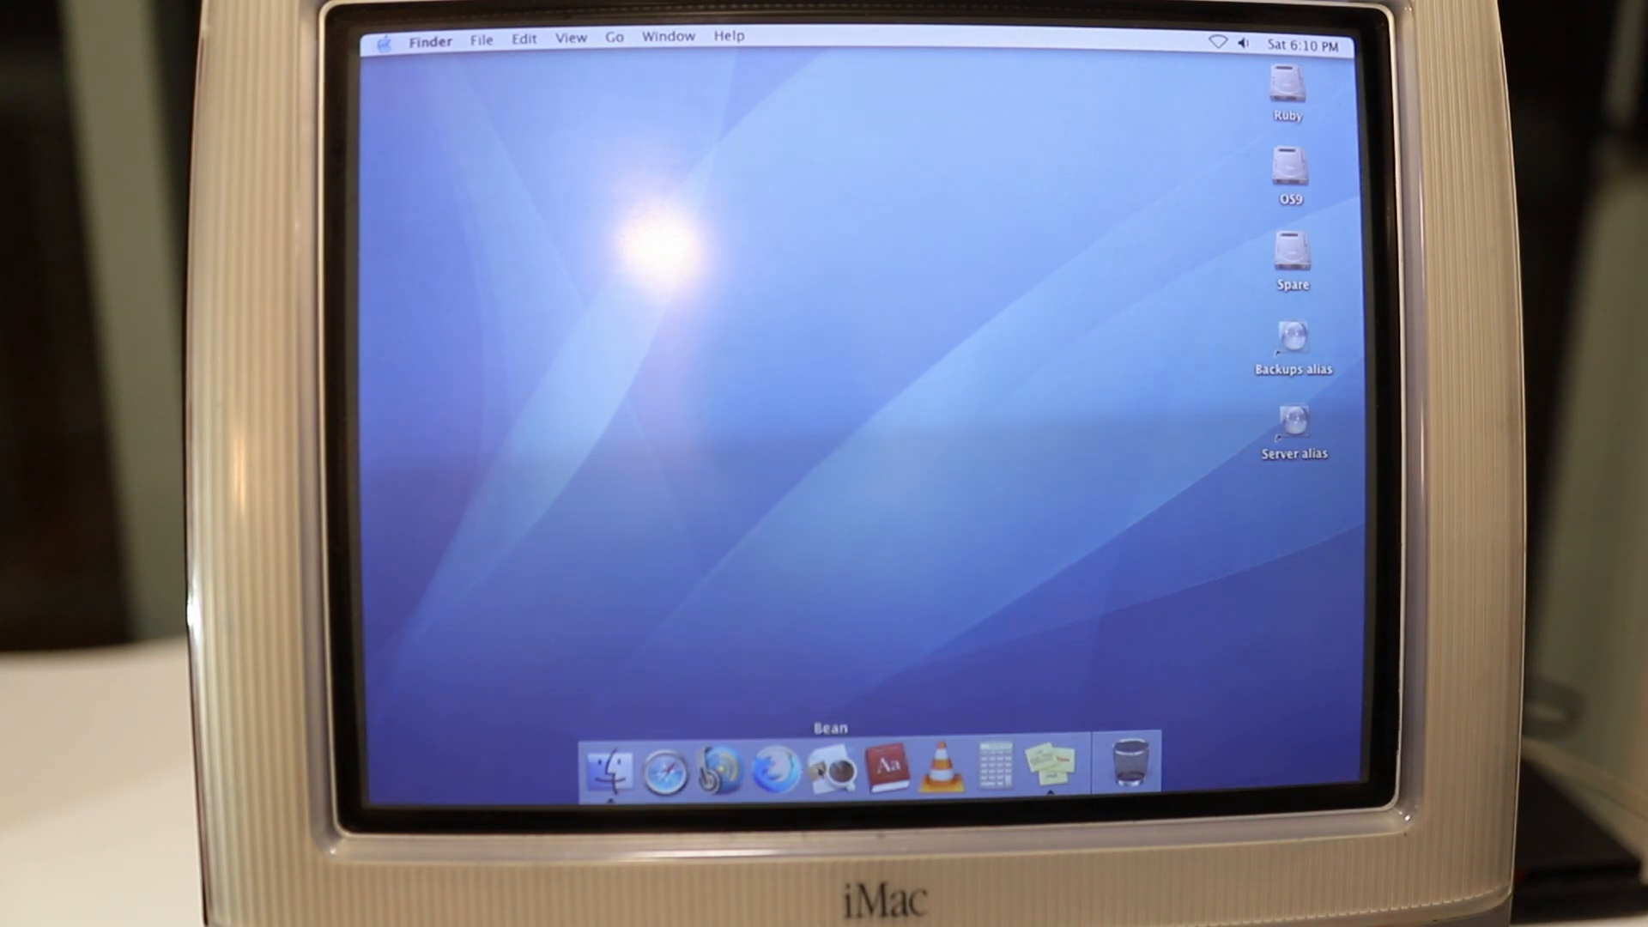
Launch Bean, type 'This is an example of a sentence' and select the line
right_click(1050, 765)
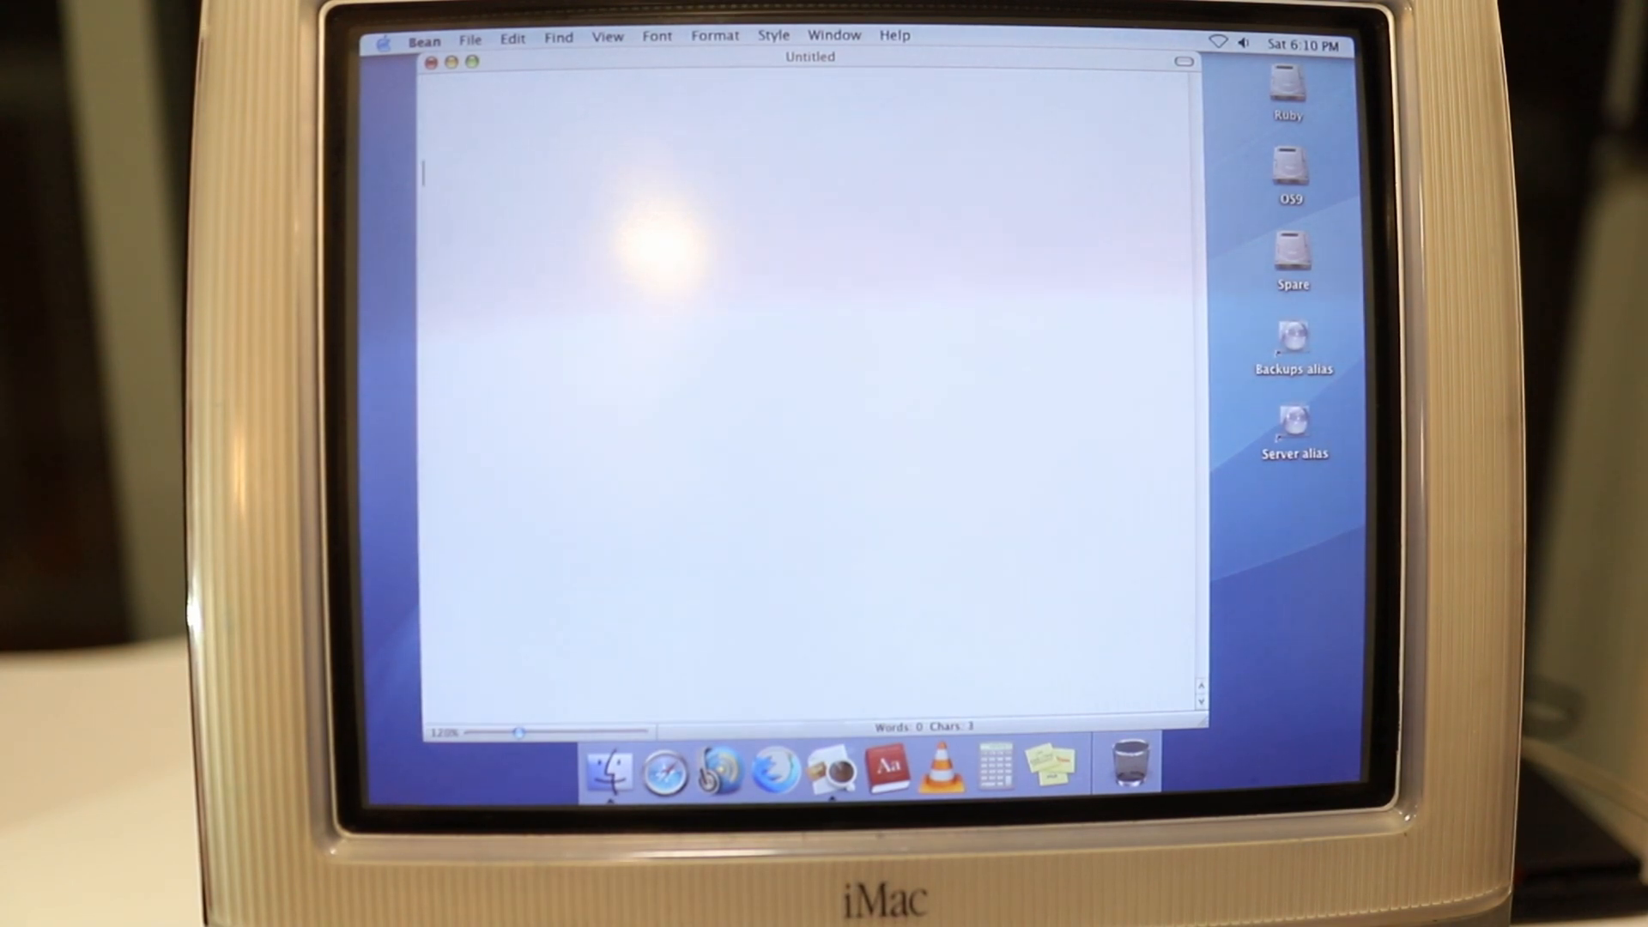
text(This is an example of a sentence)
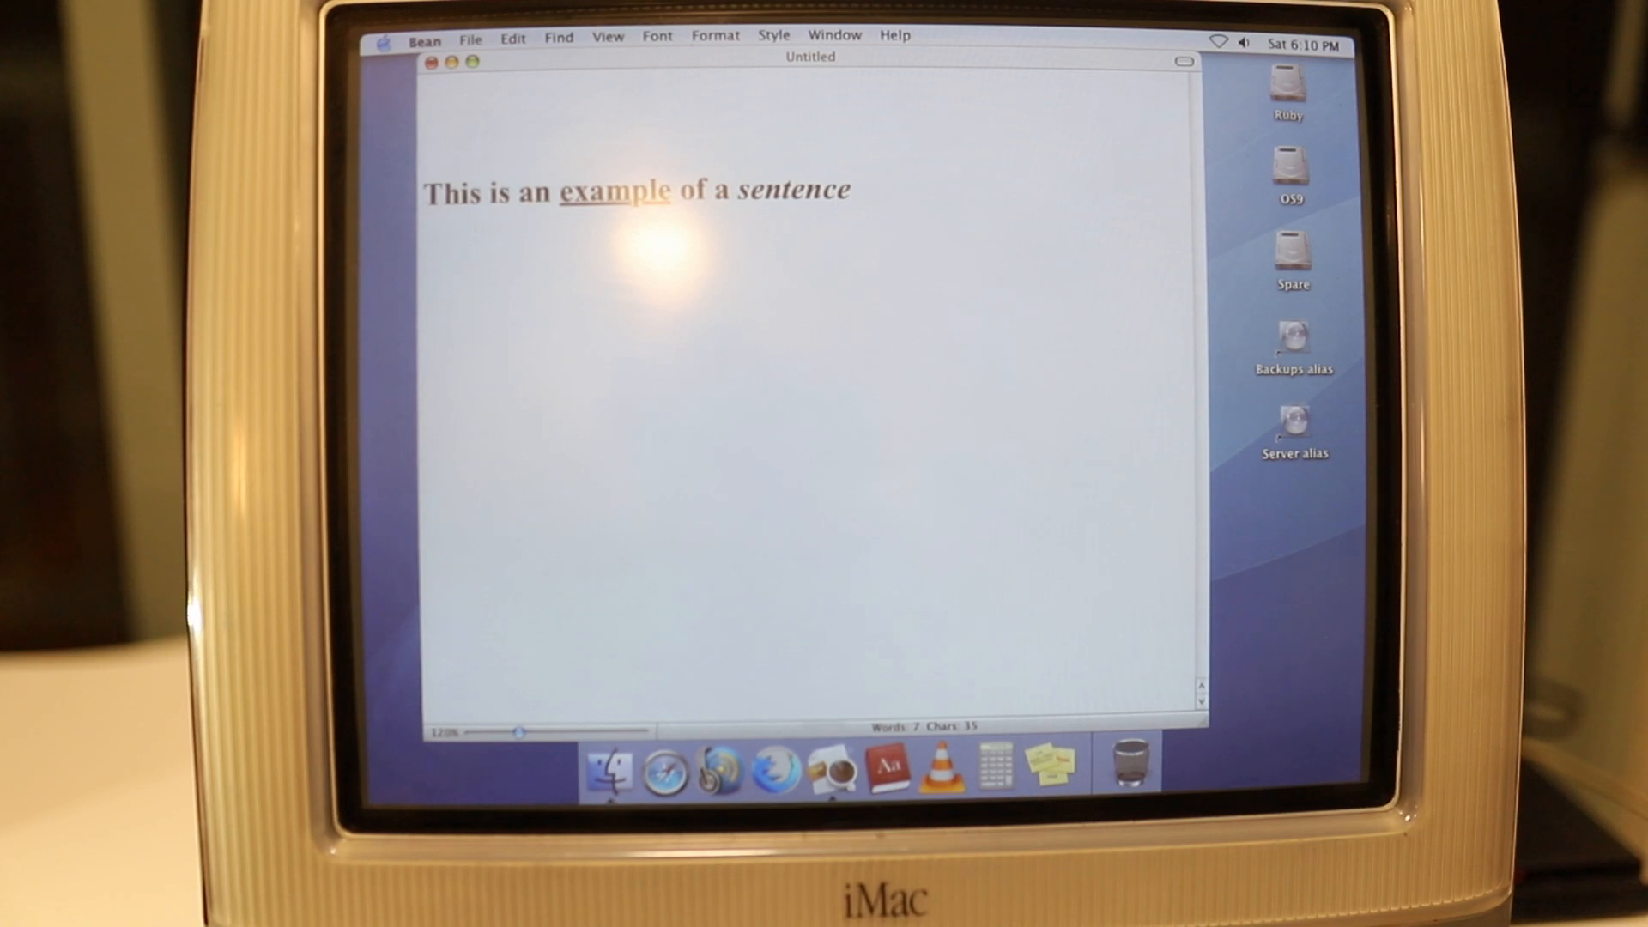
drag(424, 192, 852, 192)
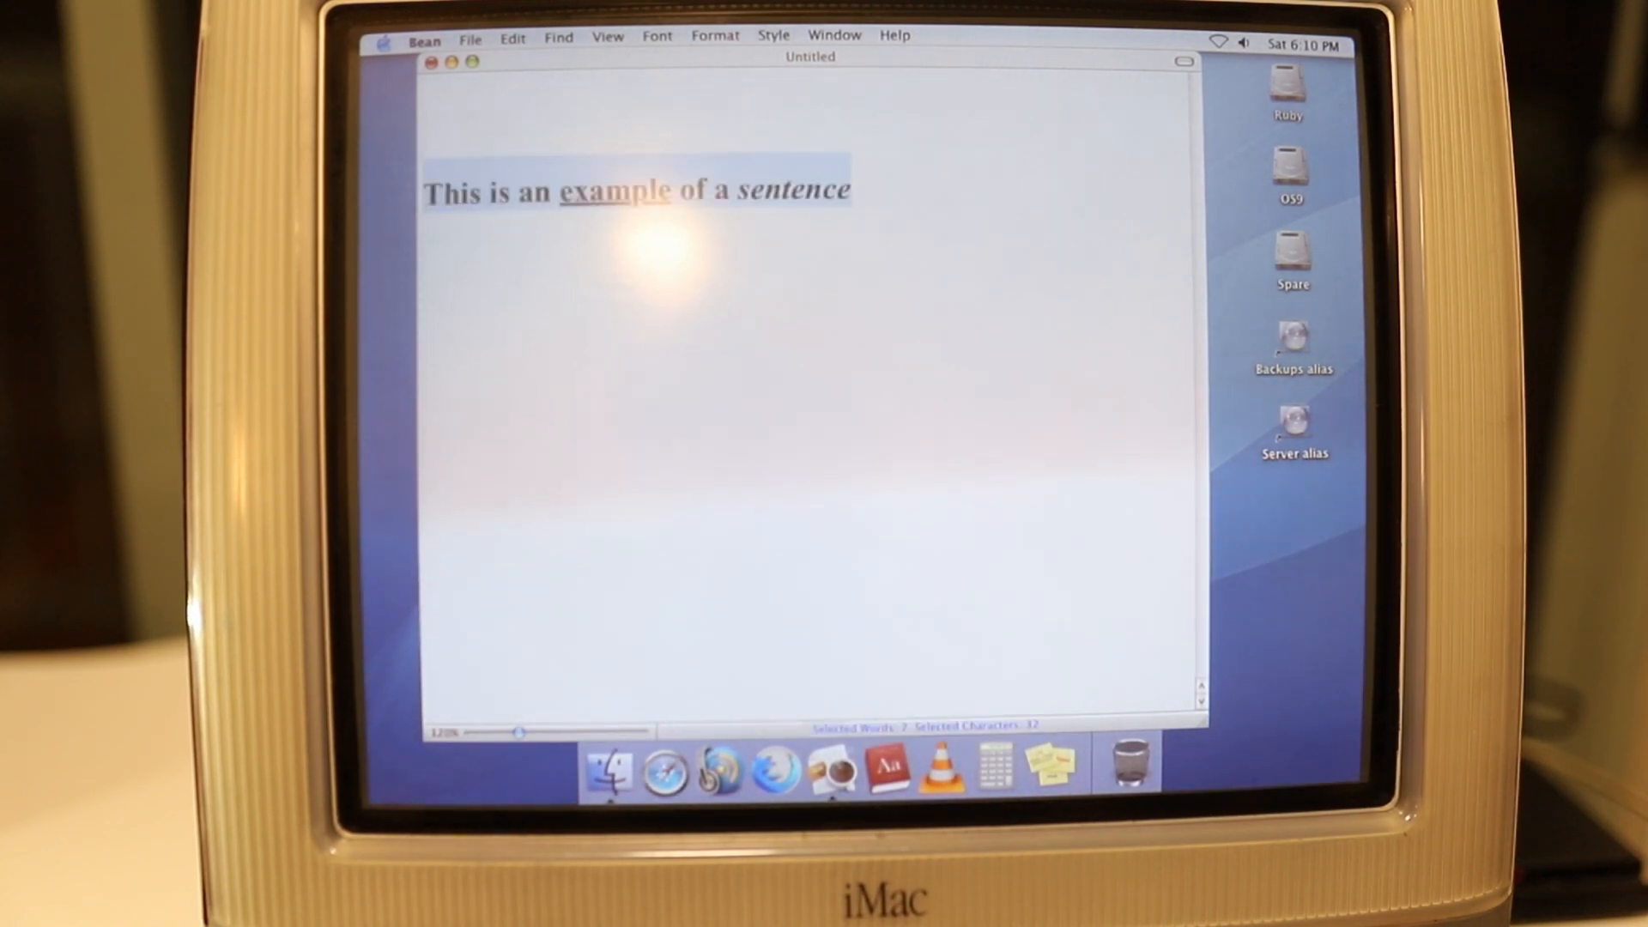
Make the text a numbered list, add 'Another sentence', and close without saving
click(833, 35)
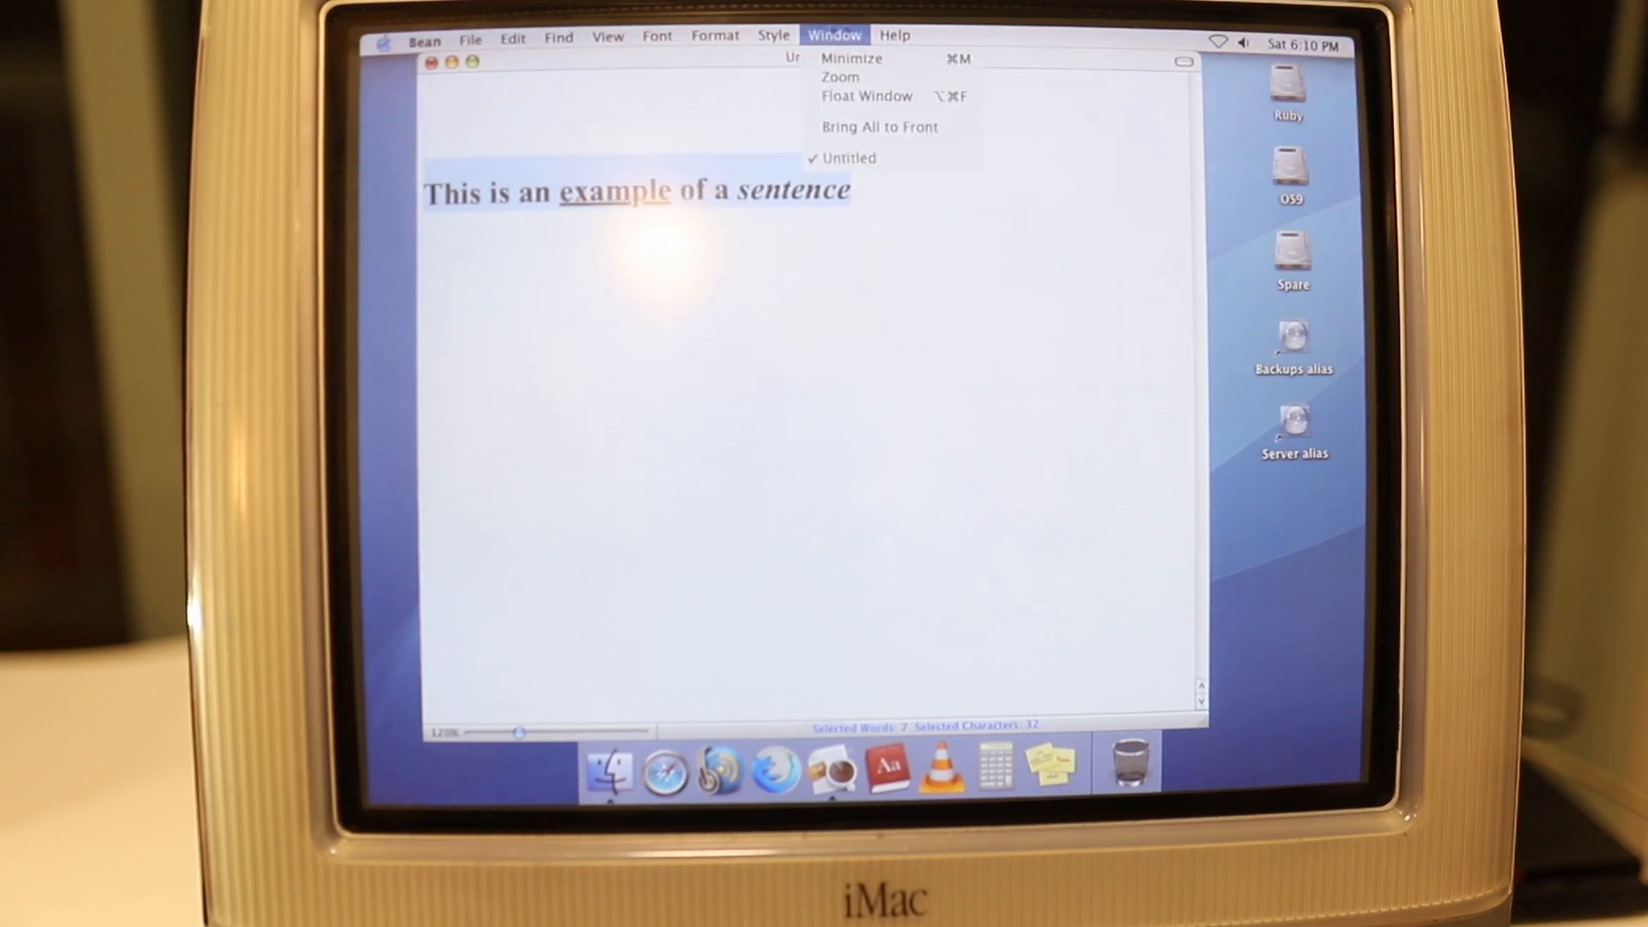
click(716, 34)
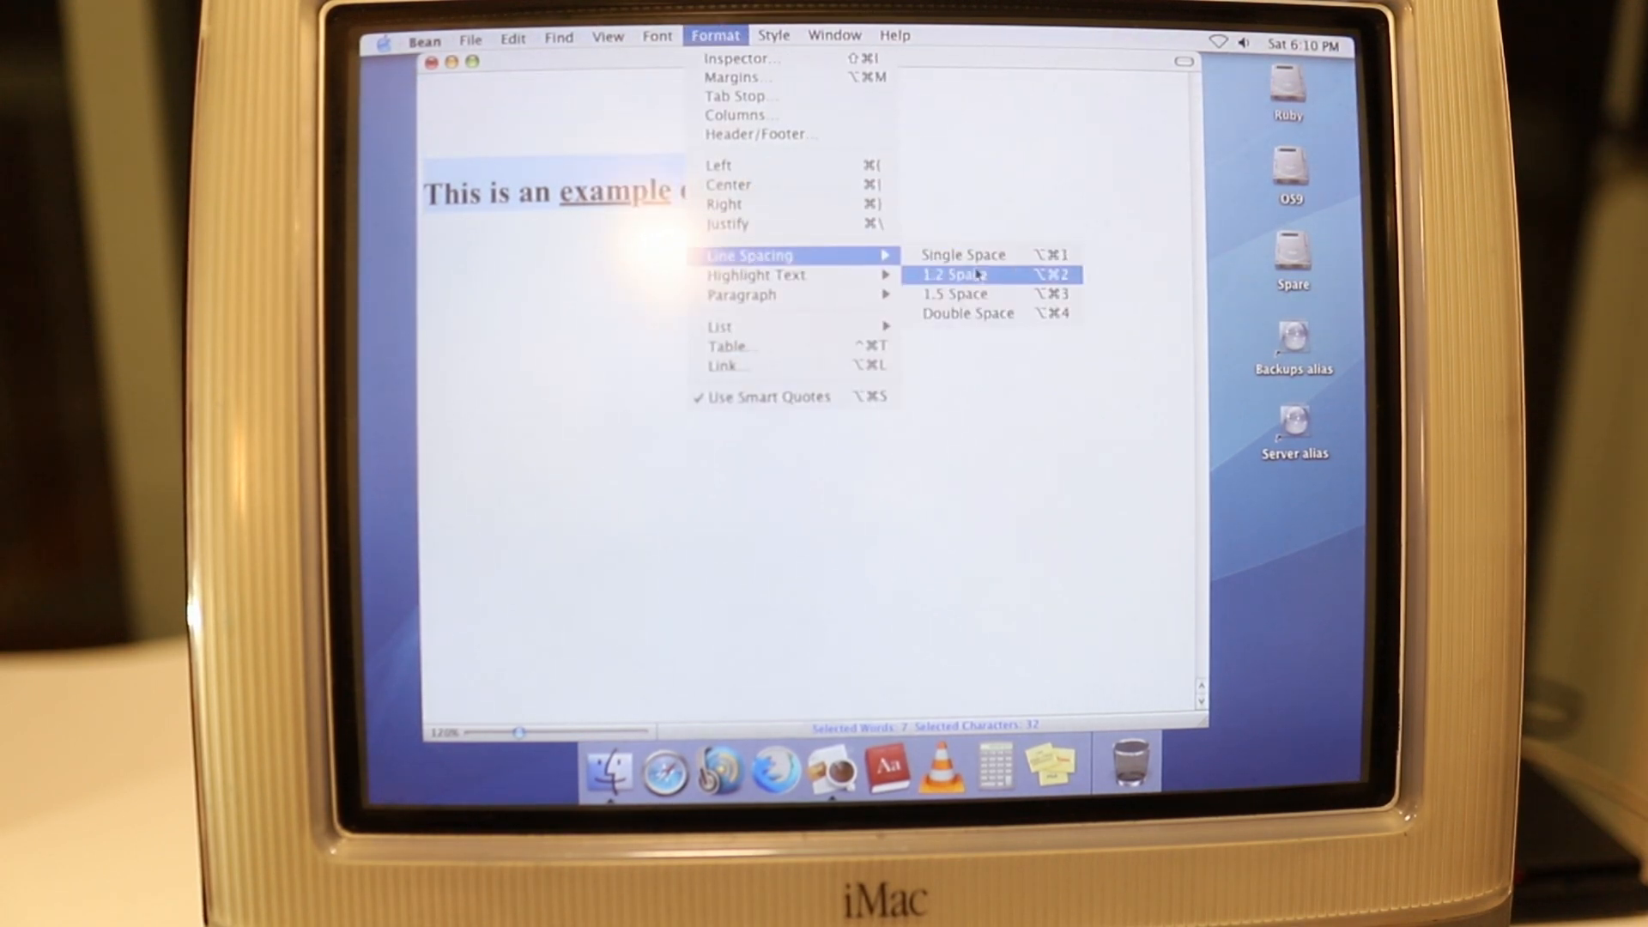
mouse_move(741, 295)
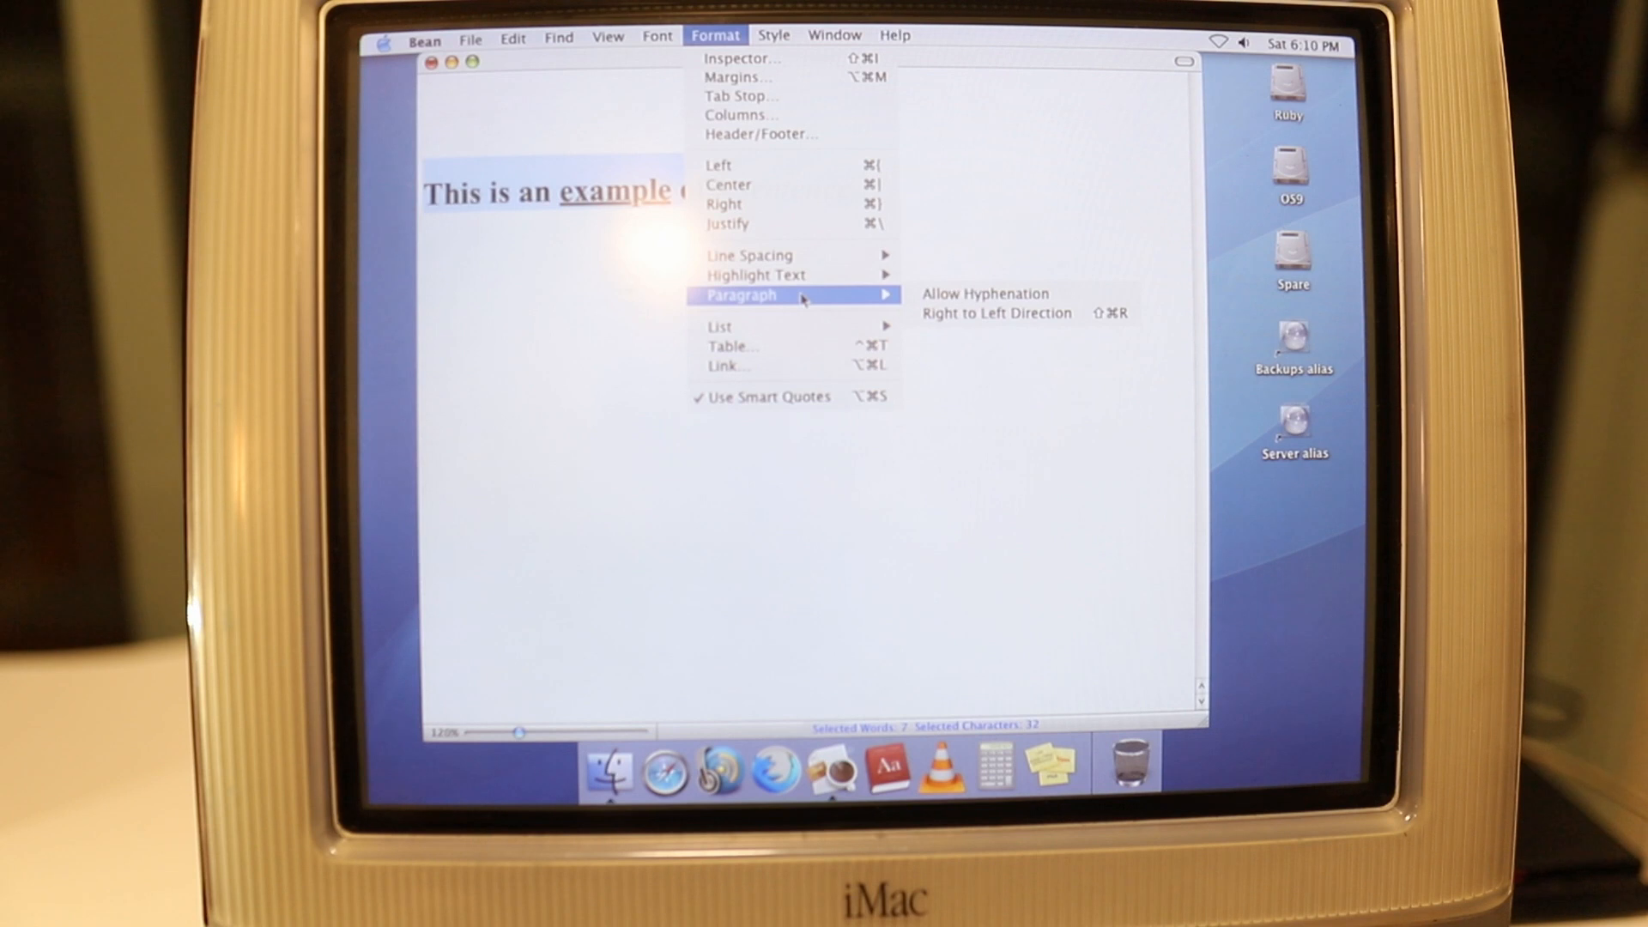
mouse_move(719, 327)
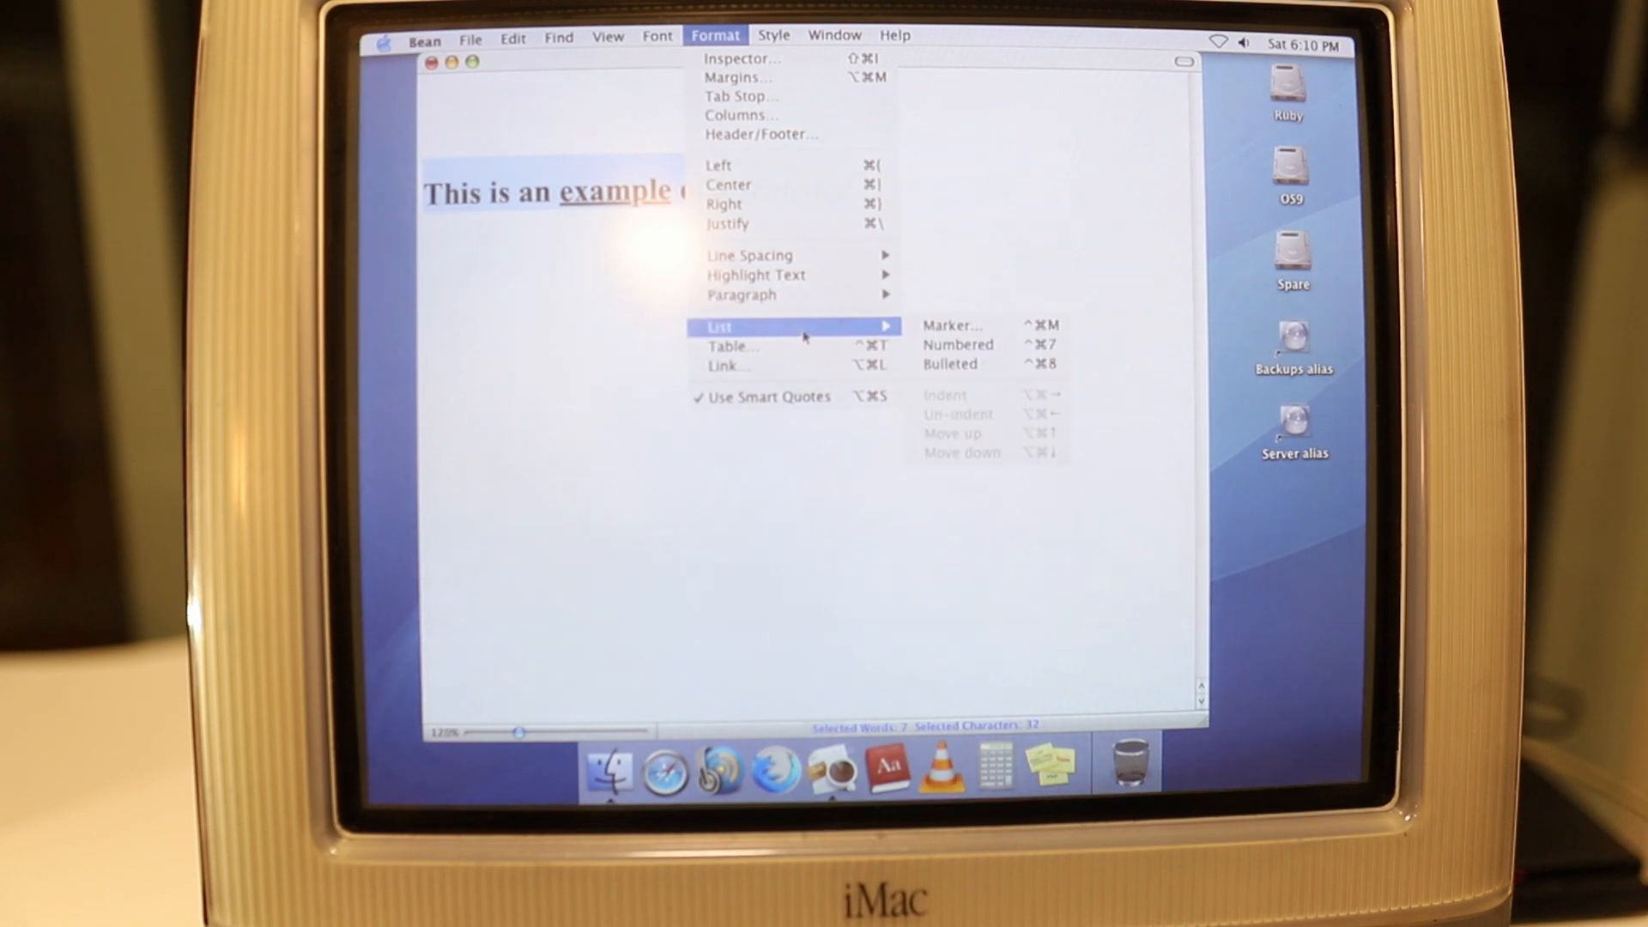
click(958, 345)
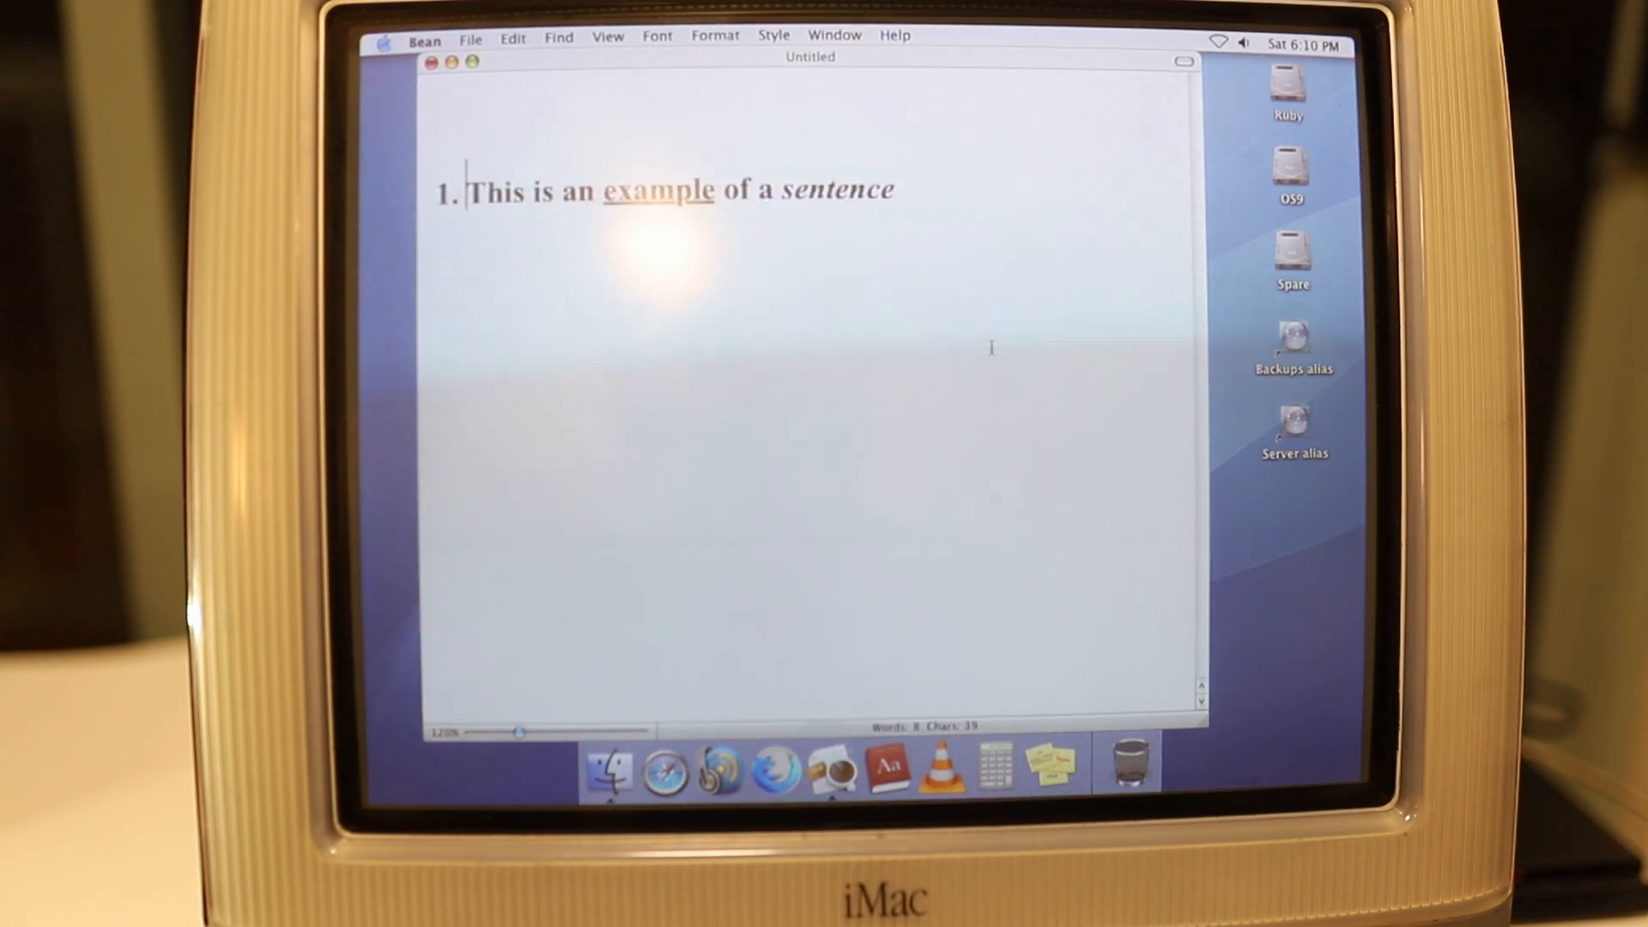
text(T)
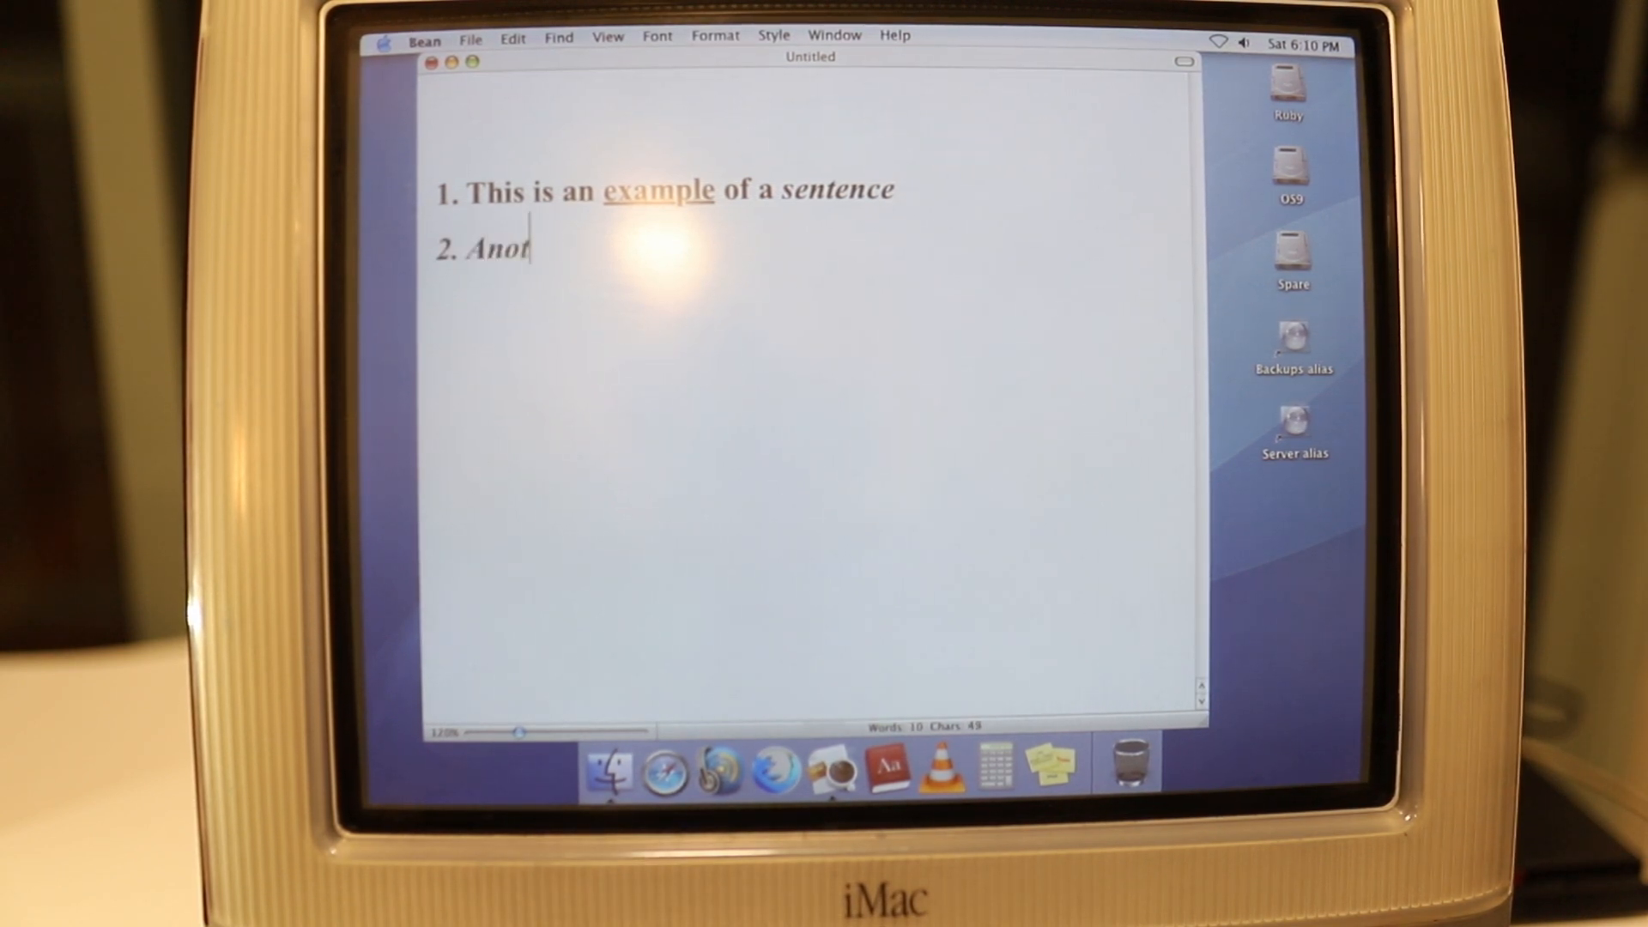
text(her sentence)
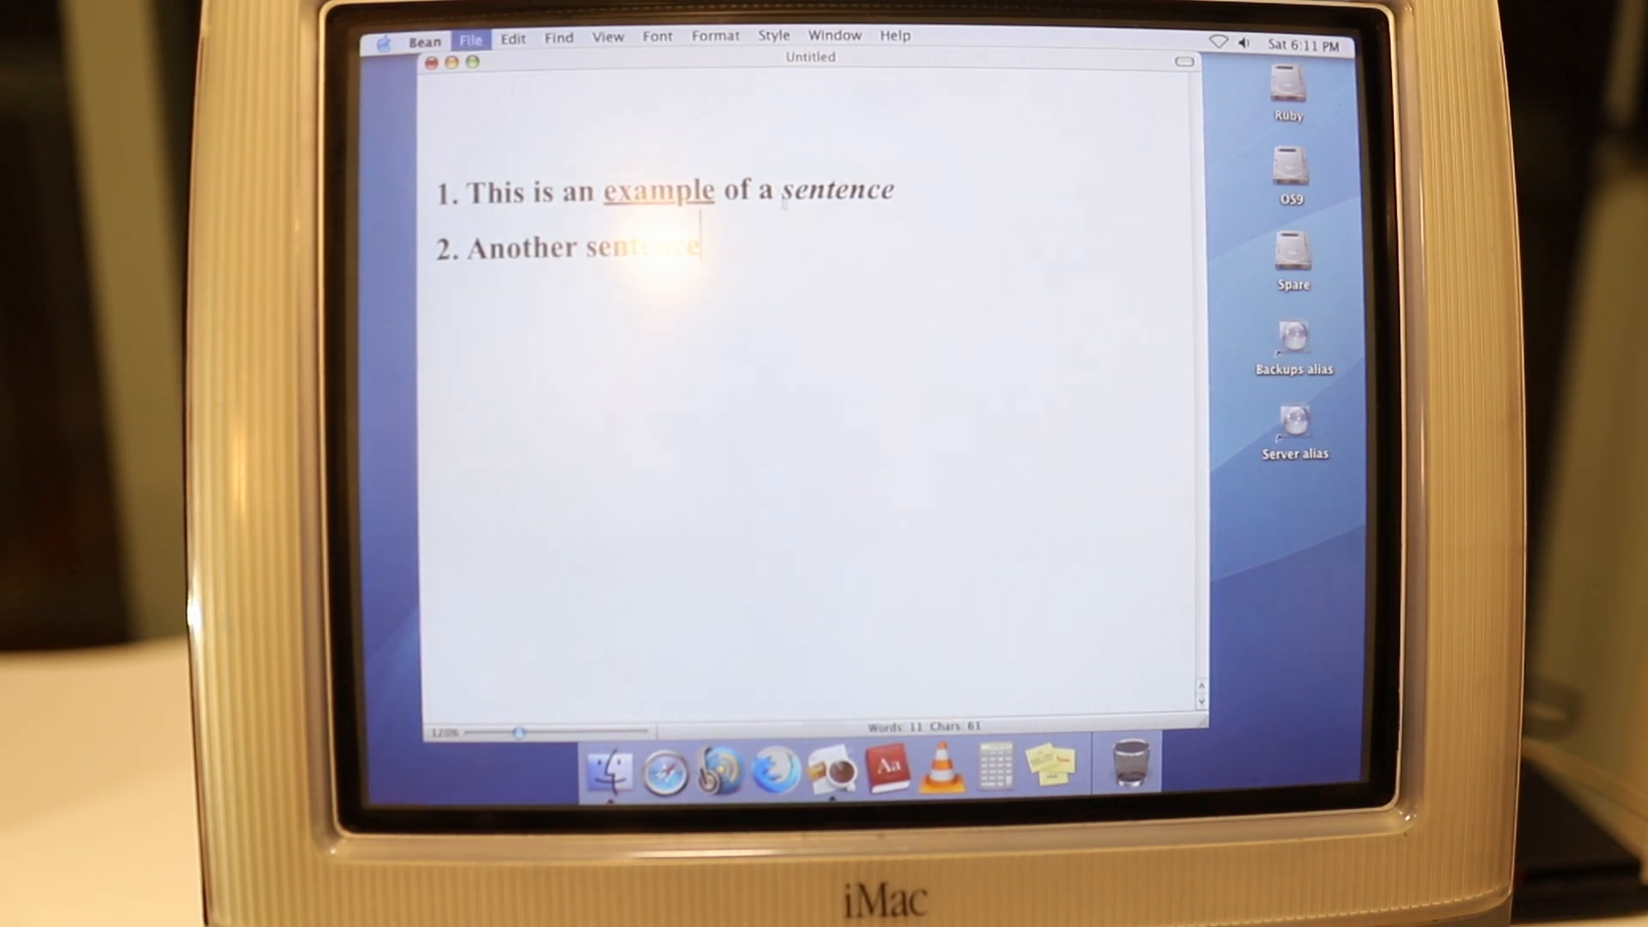
click(757, 385)
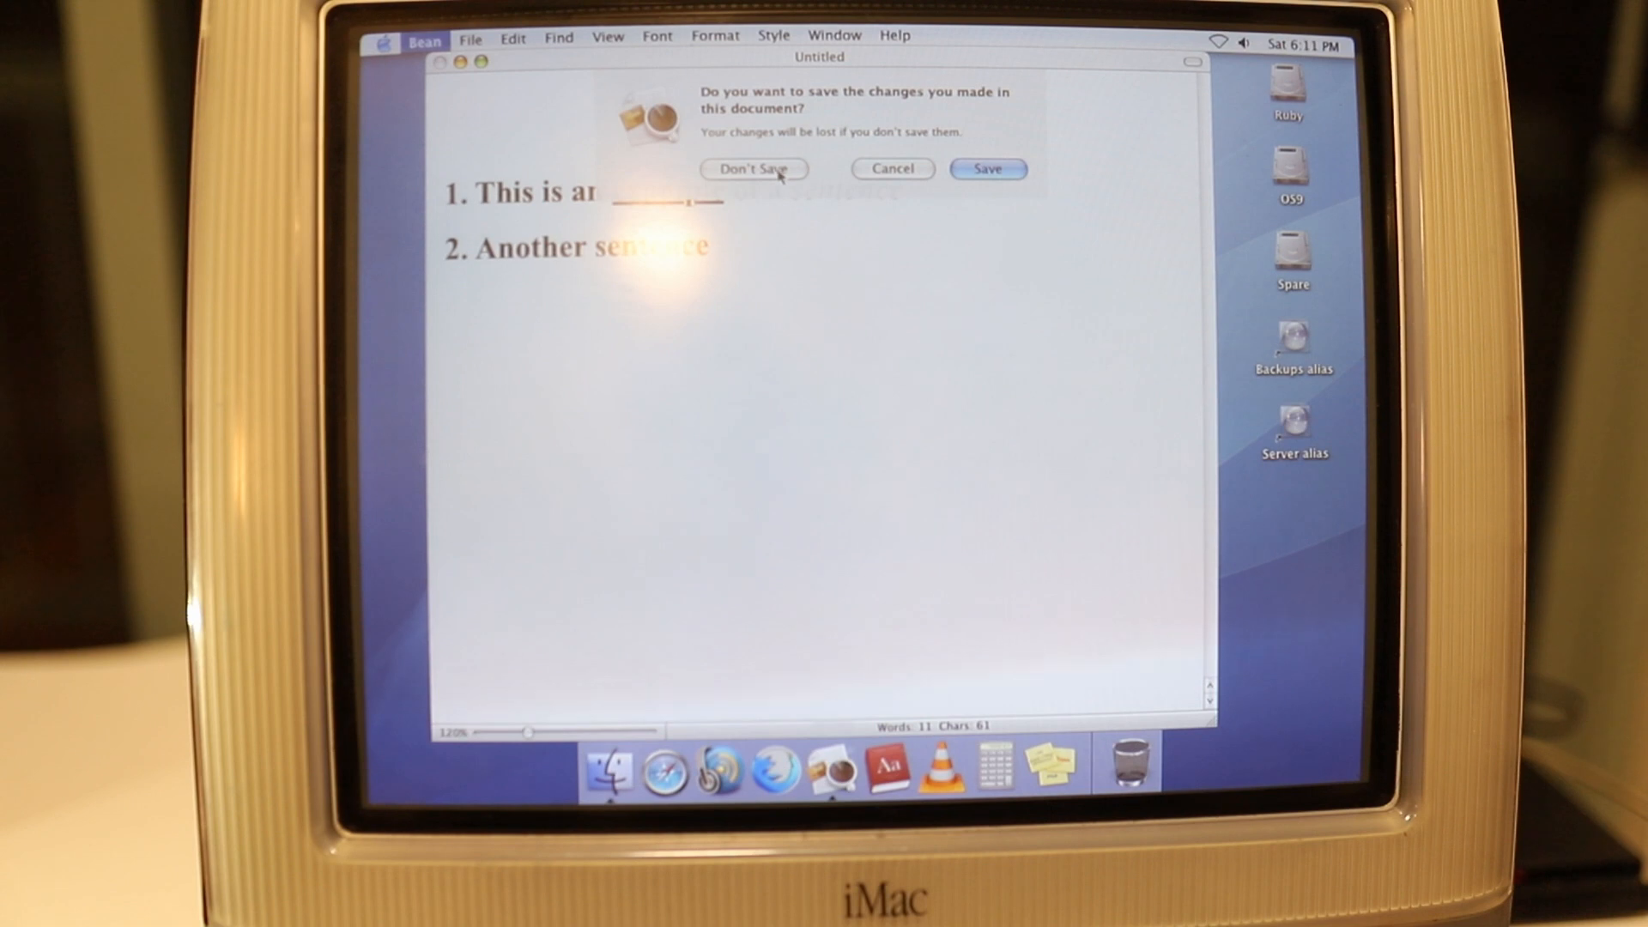
click(753, 169)
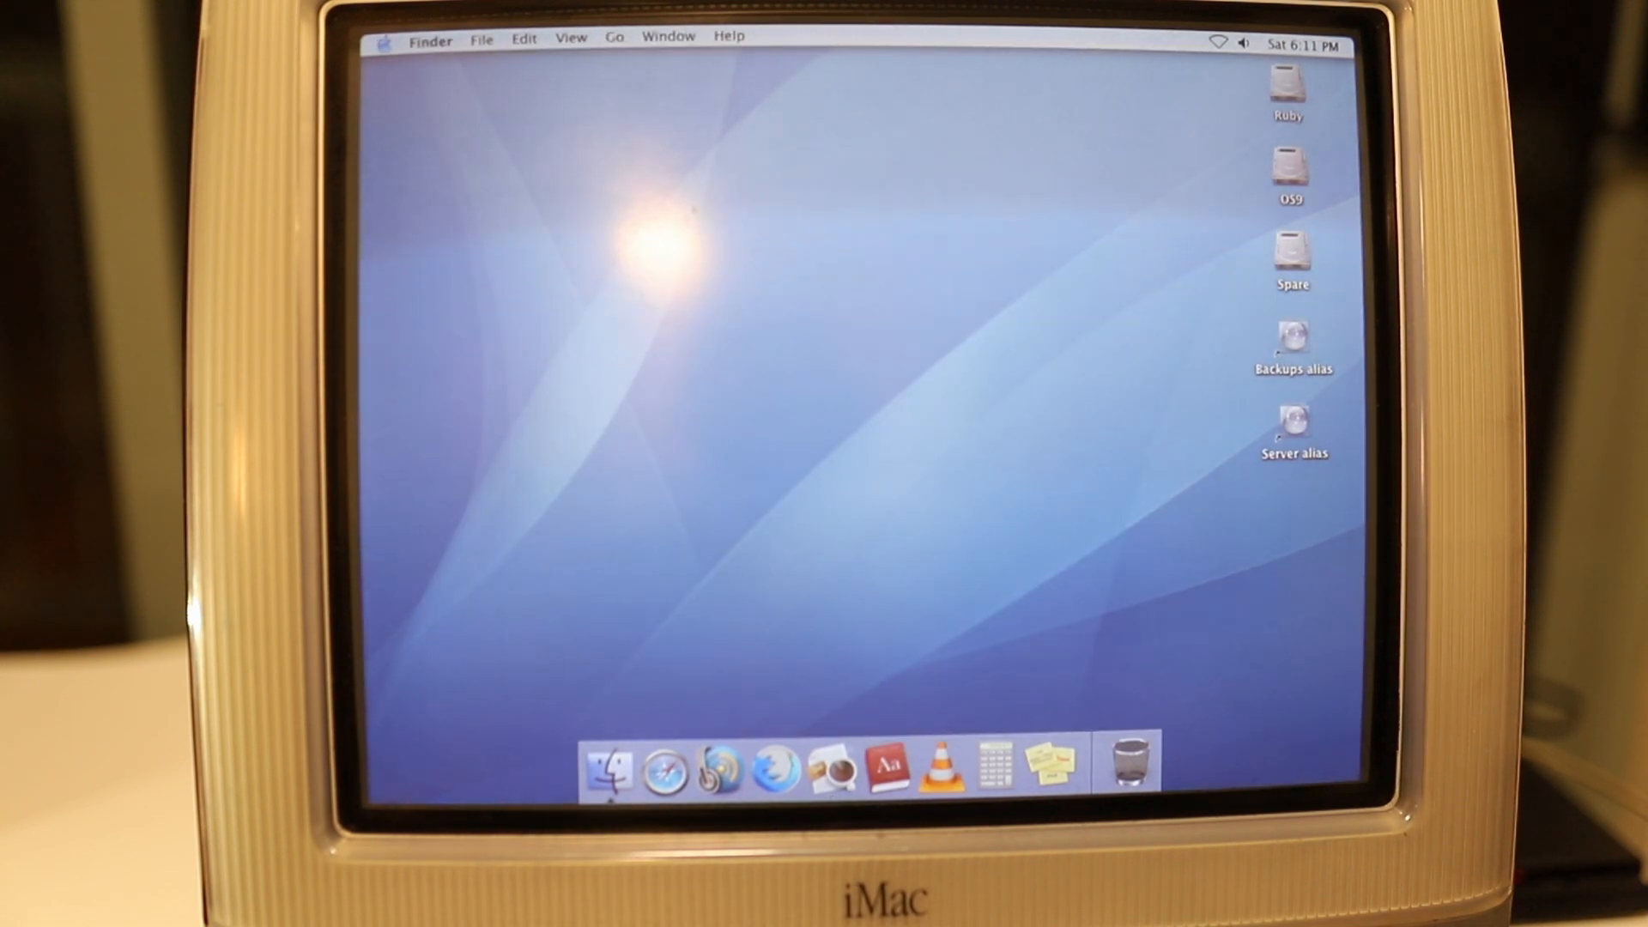
mouse_move(833, 771)
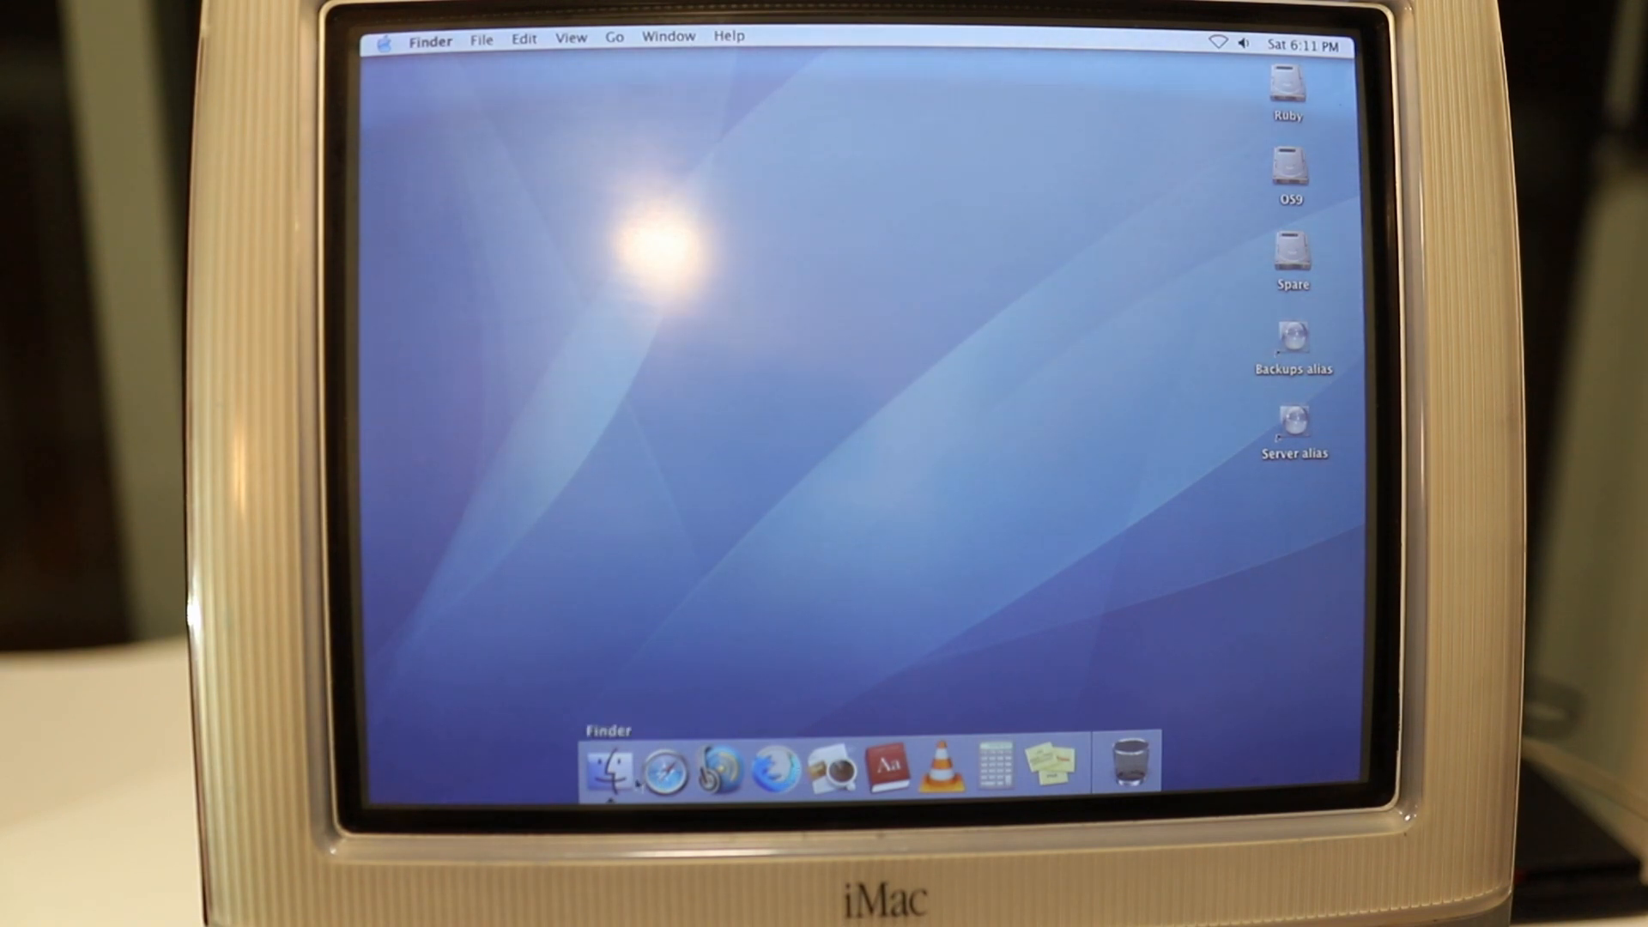
Open the FrogFind bookmark in Safari and search for 'imac g3 wikipedia'
click(662, 768)
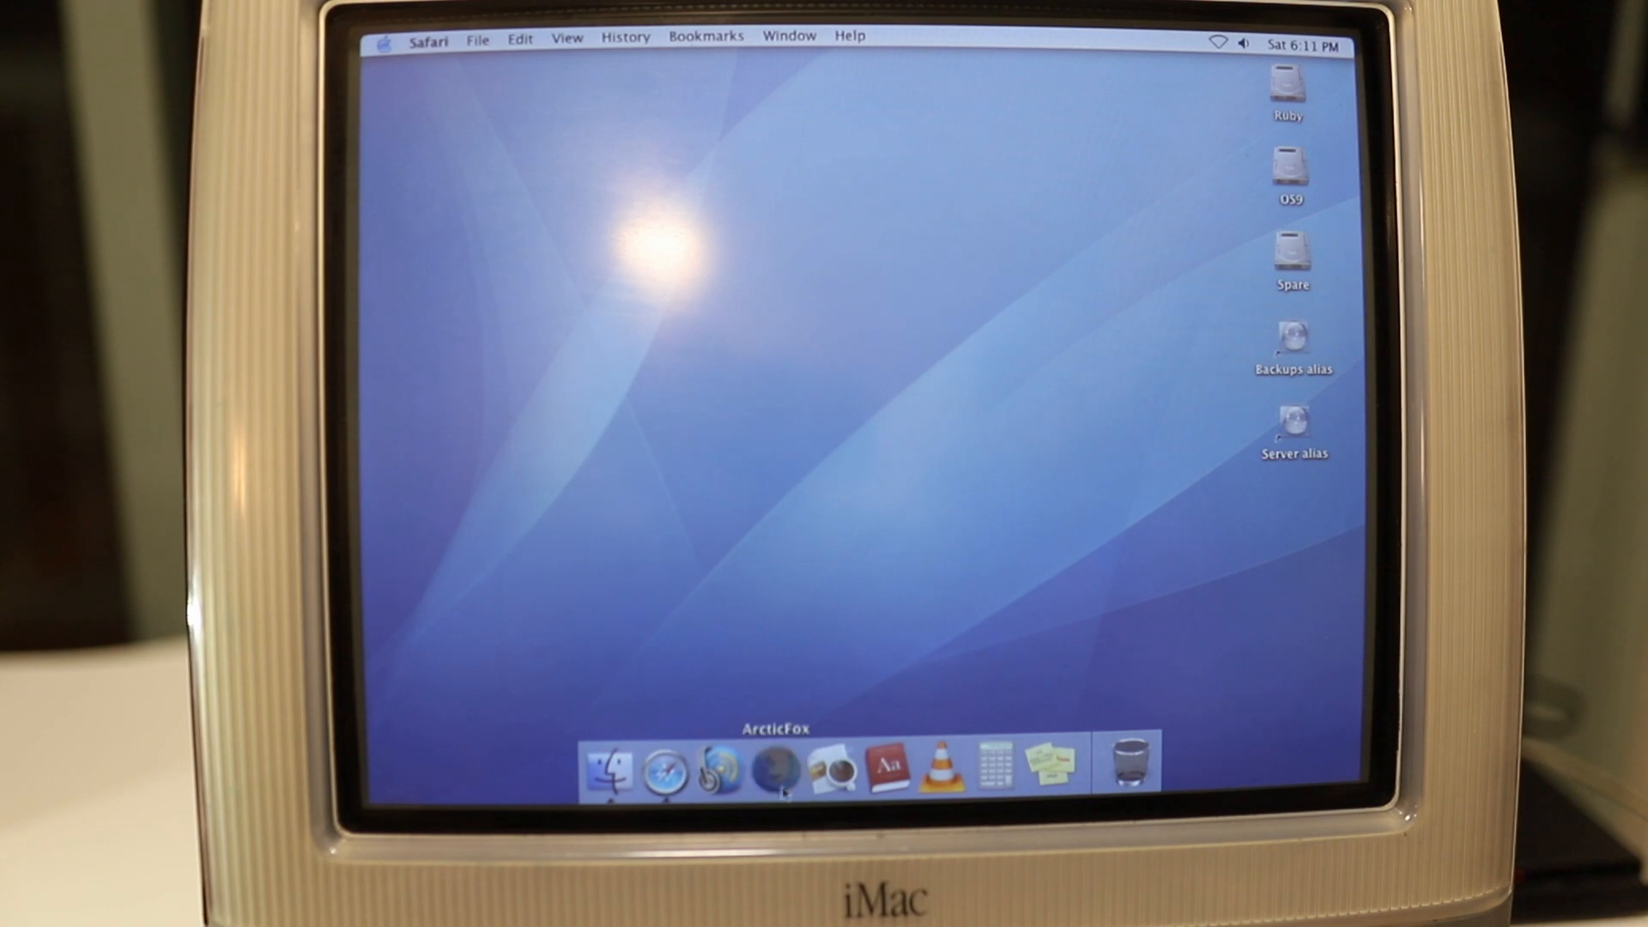
click(774, 768)
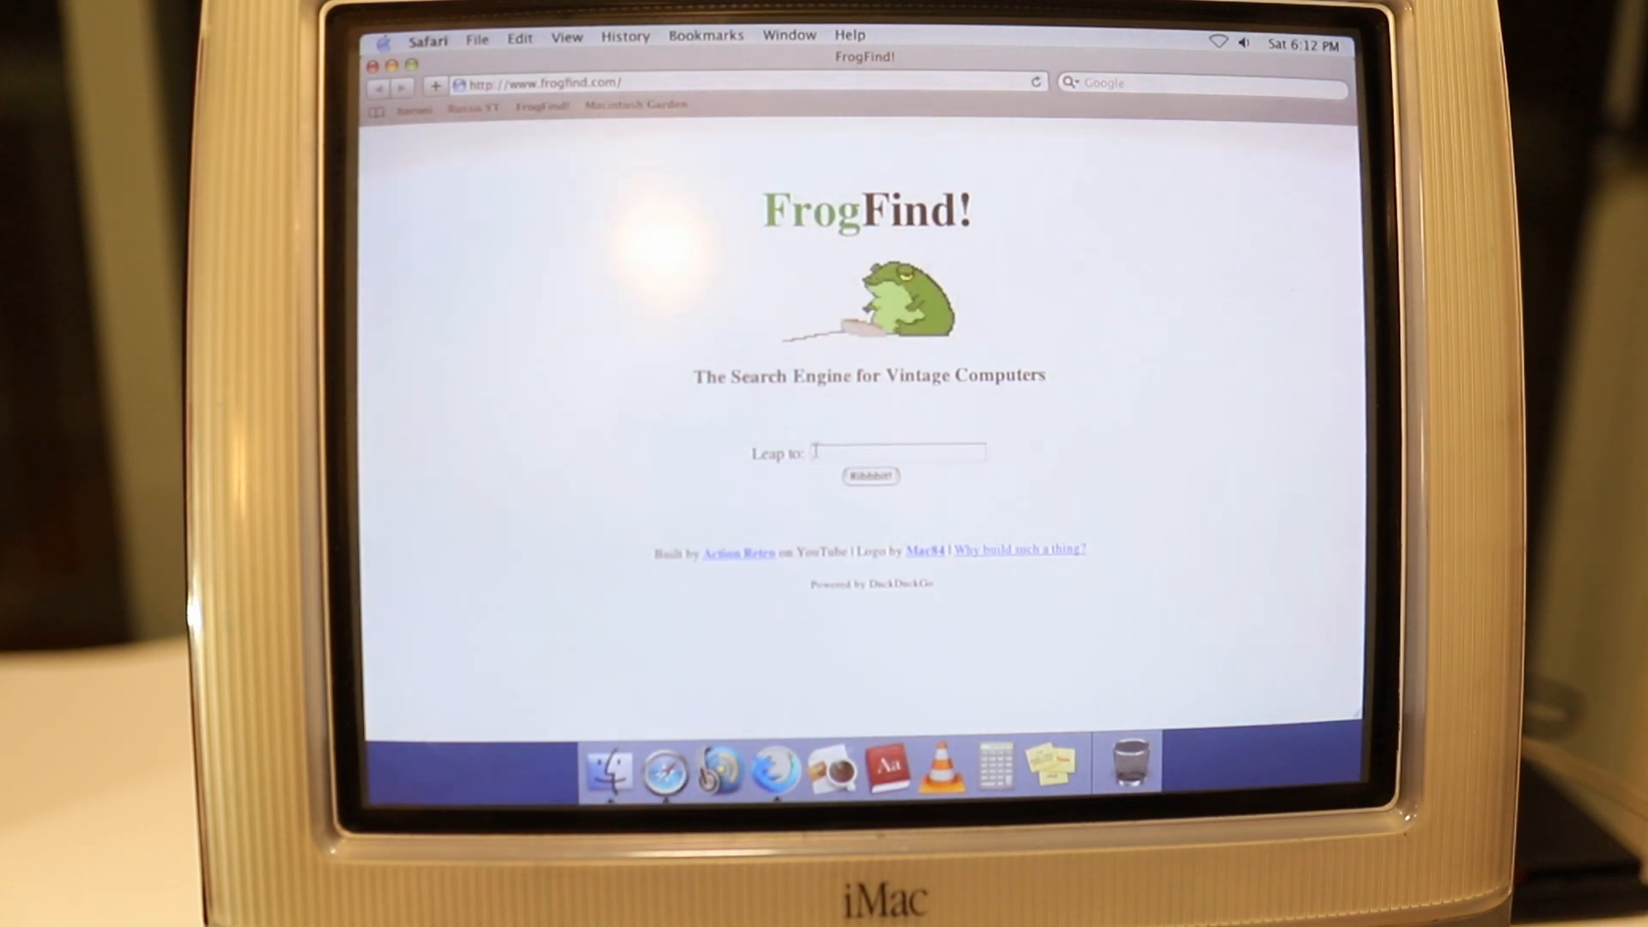
click(898, 452)
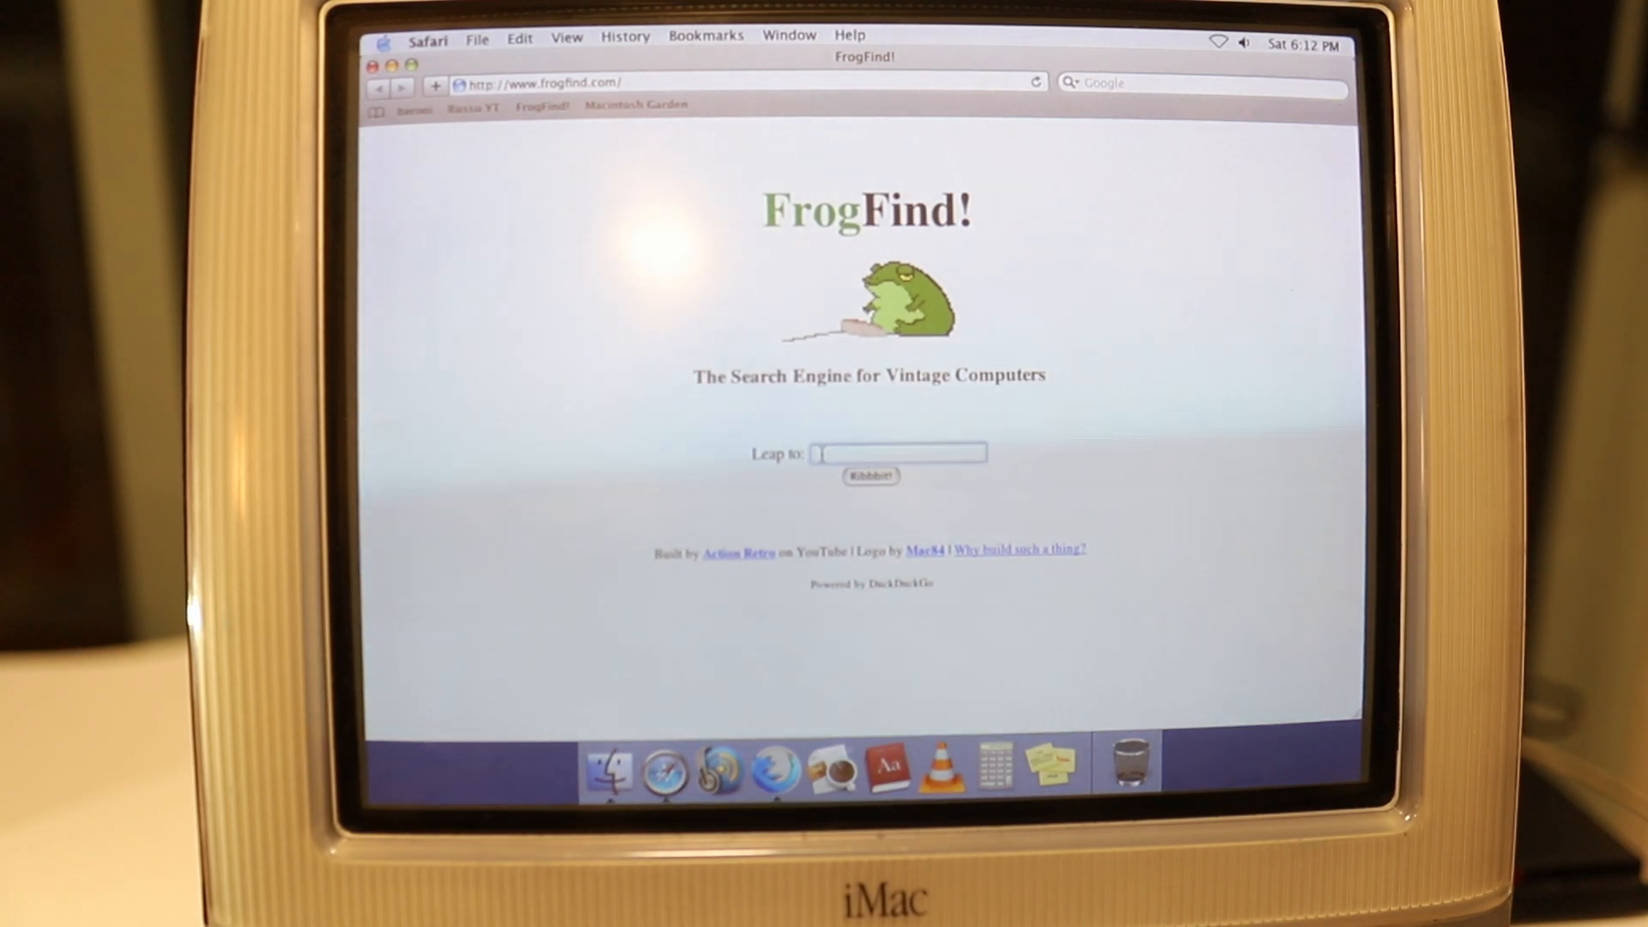
text(imac n)
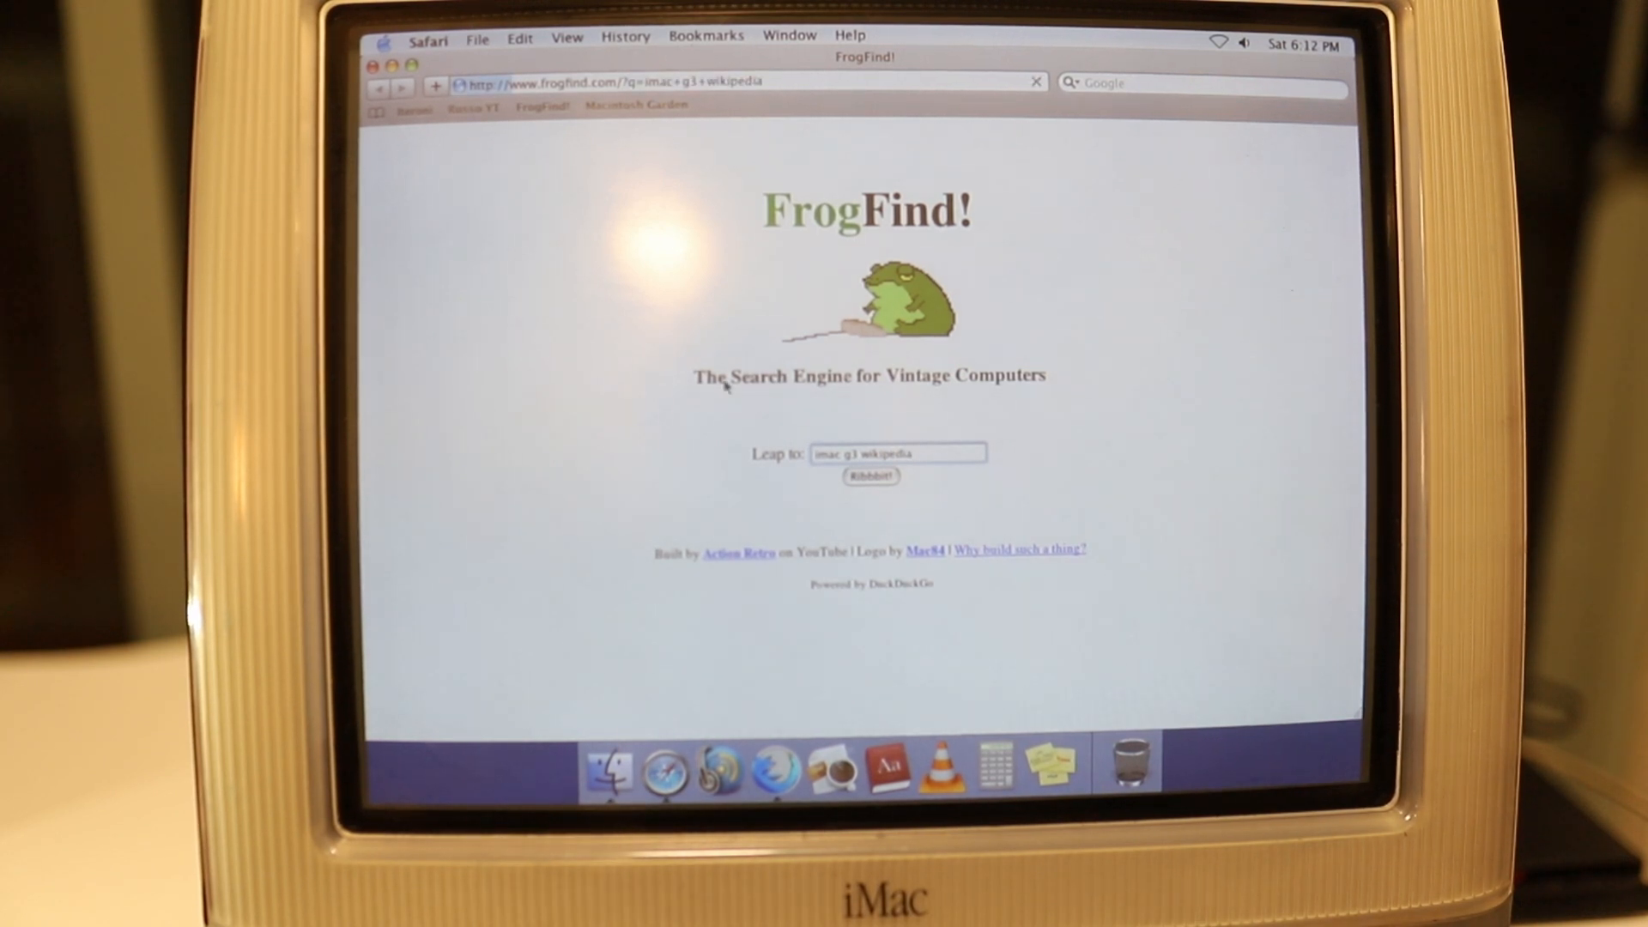
click(871, 475)
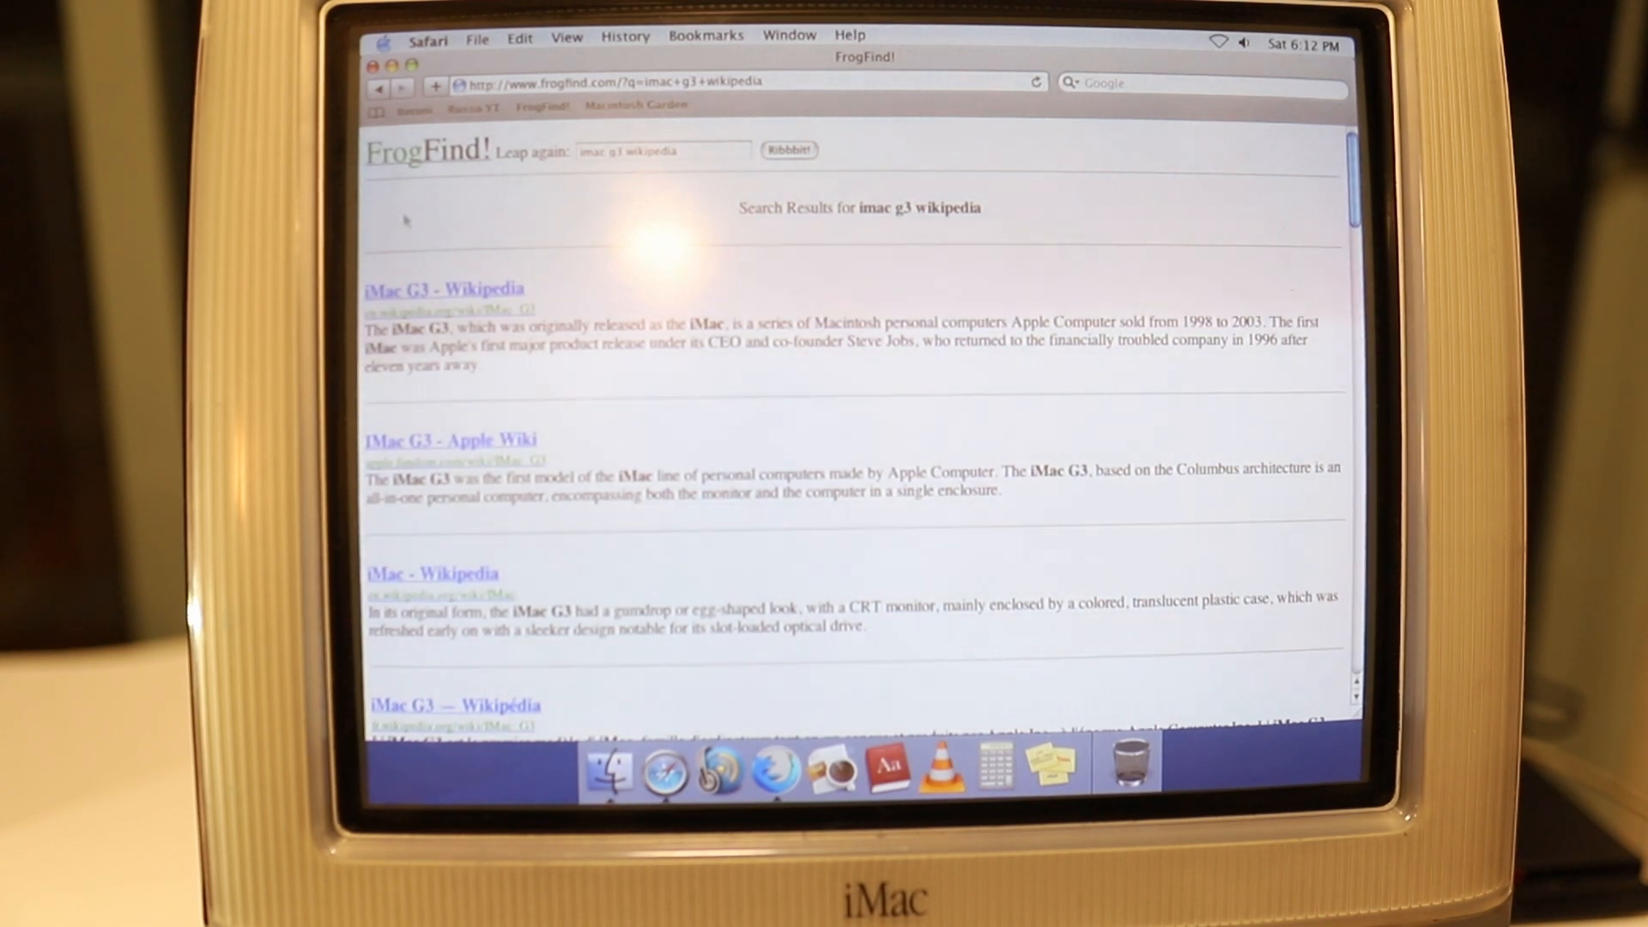
Open the 'iMac G3 - Wikipedia' result and read down into its Background section
click(443, 289)
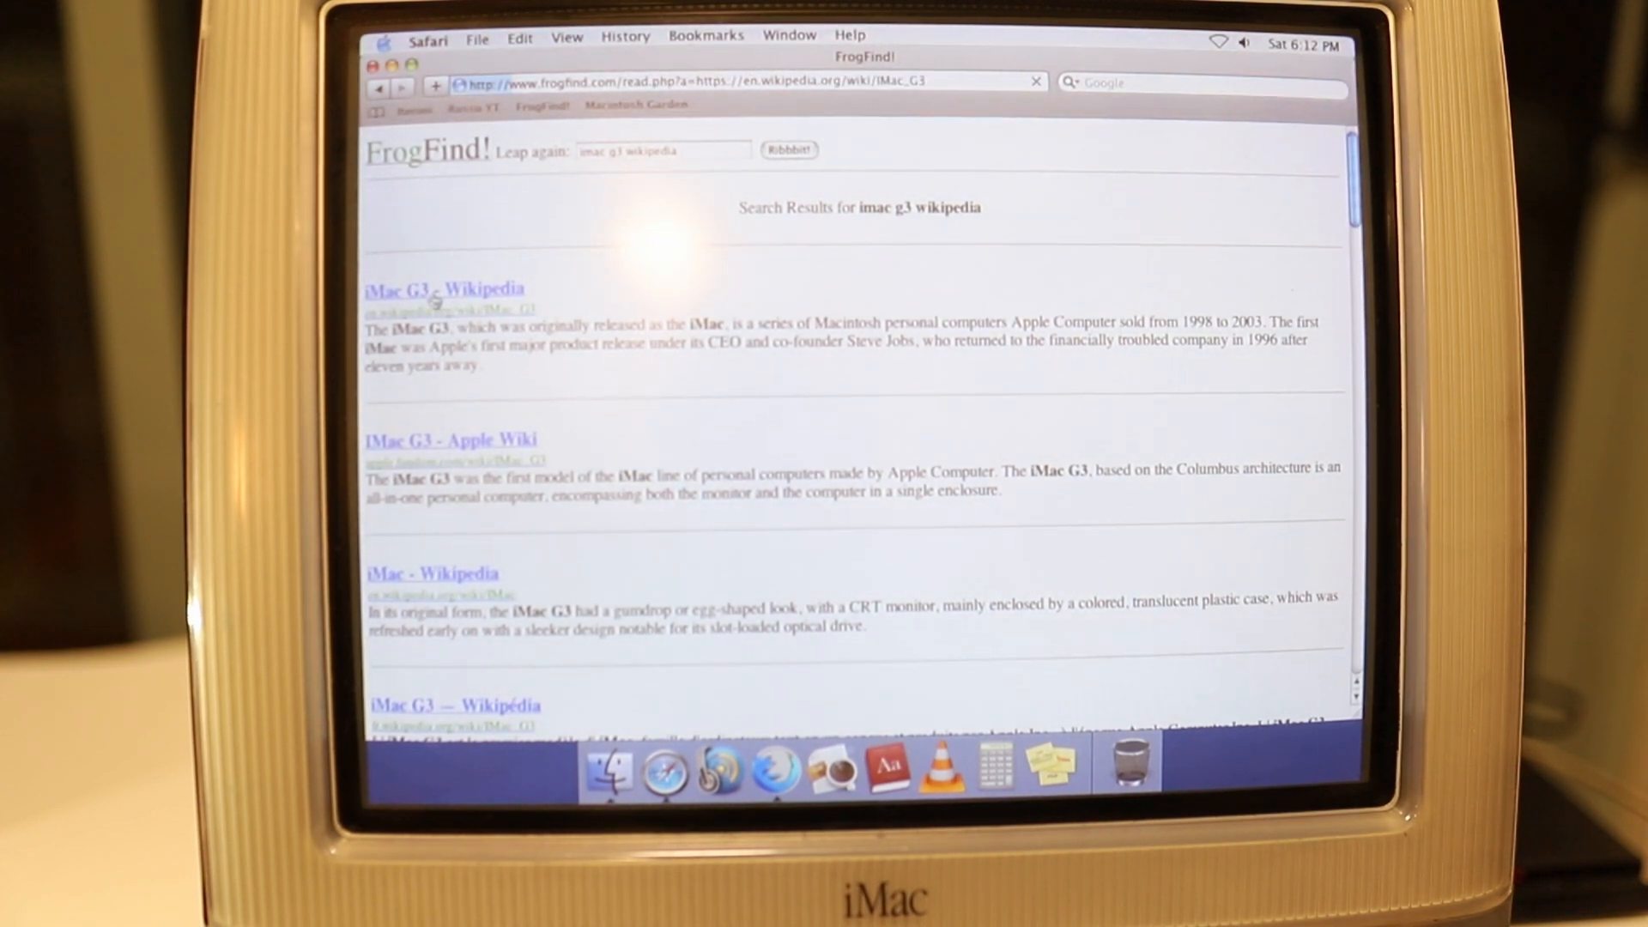
click(445, 289)
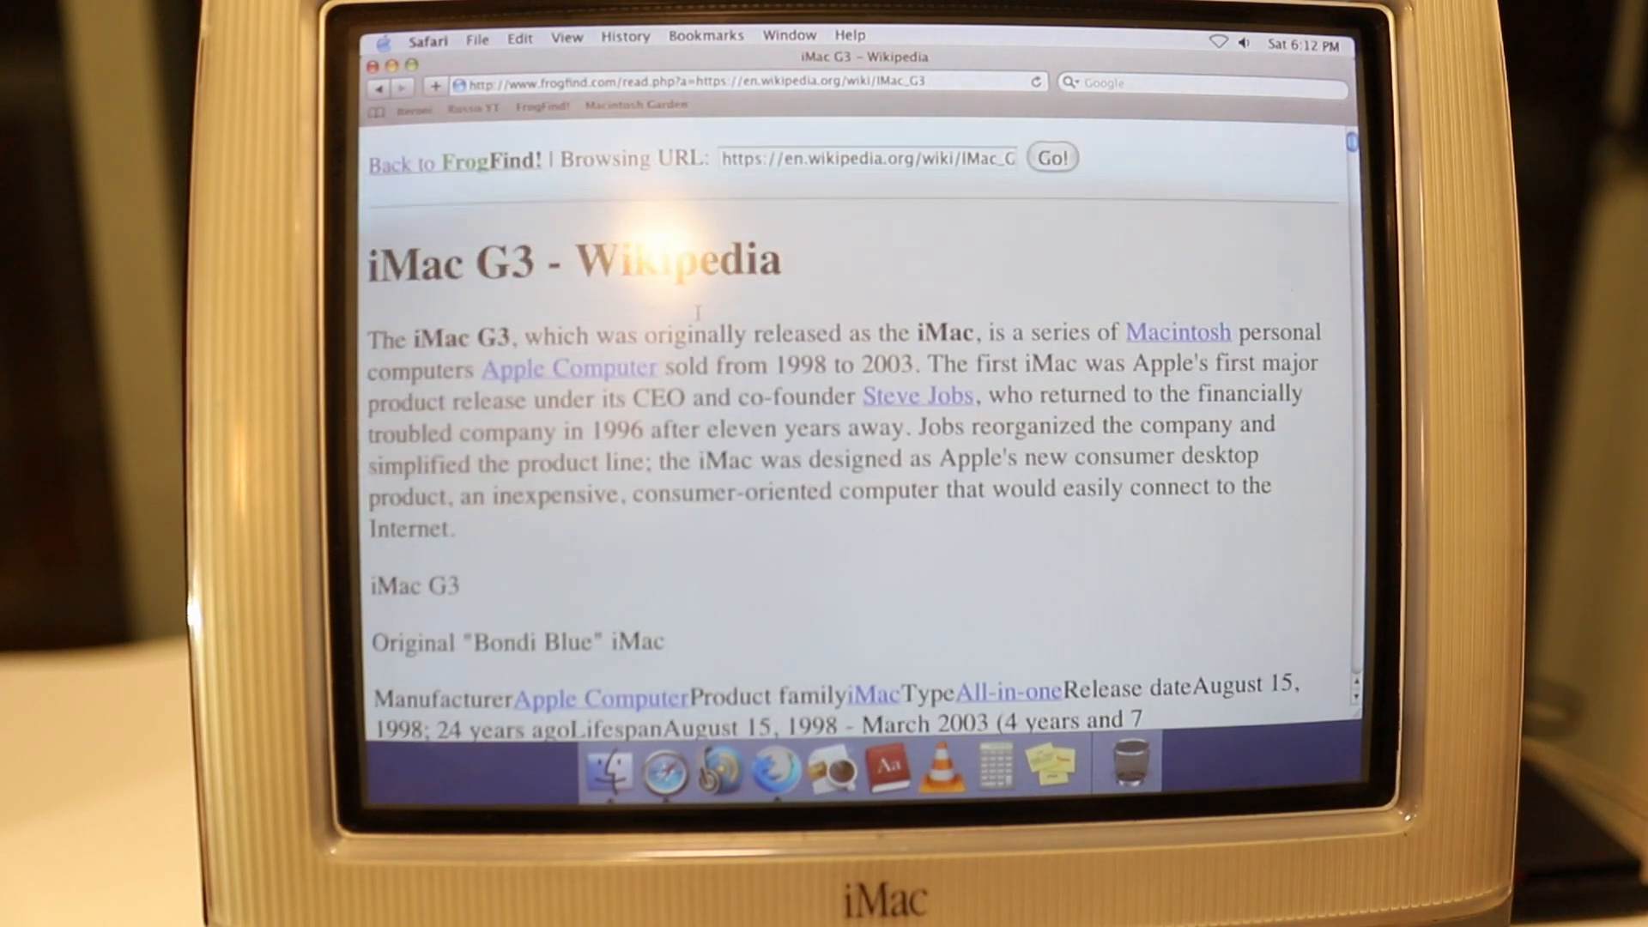
scroll(down, 3)
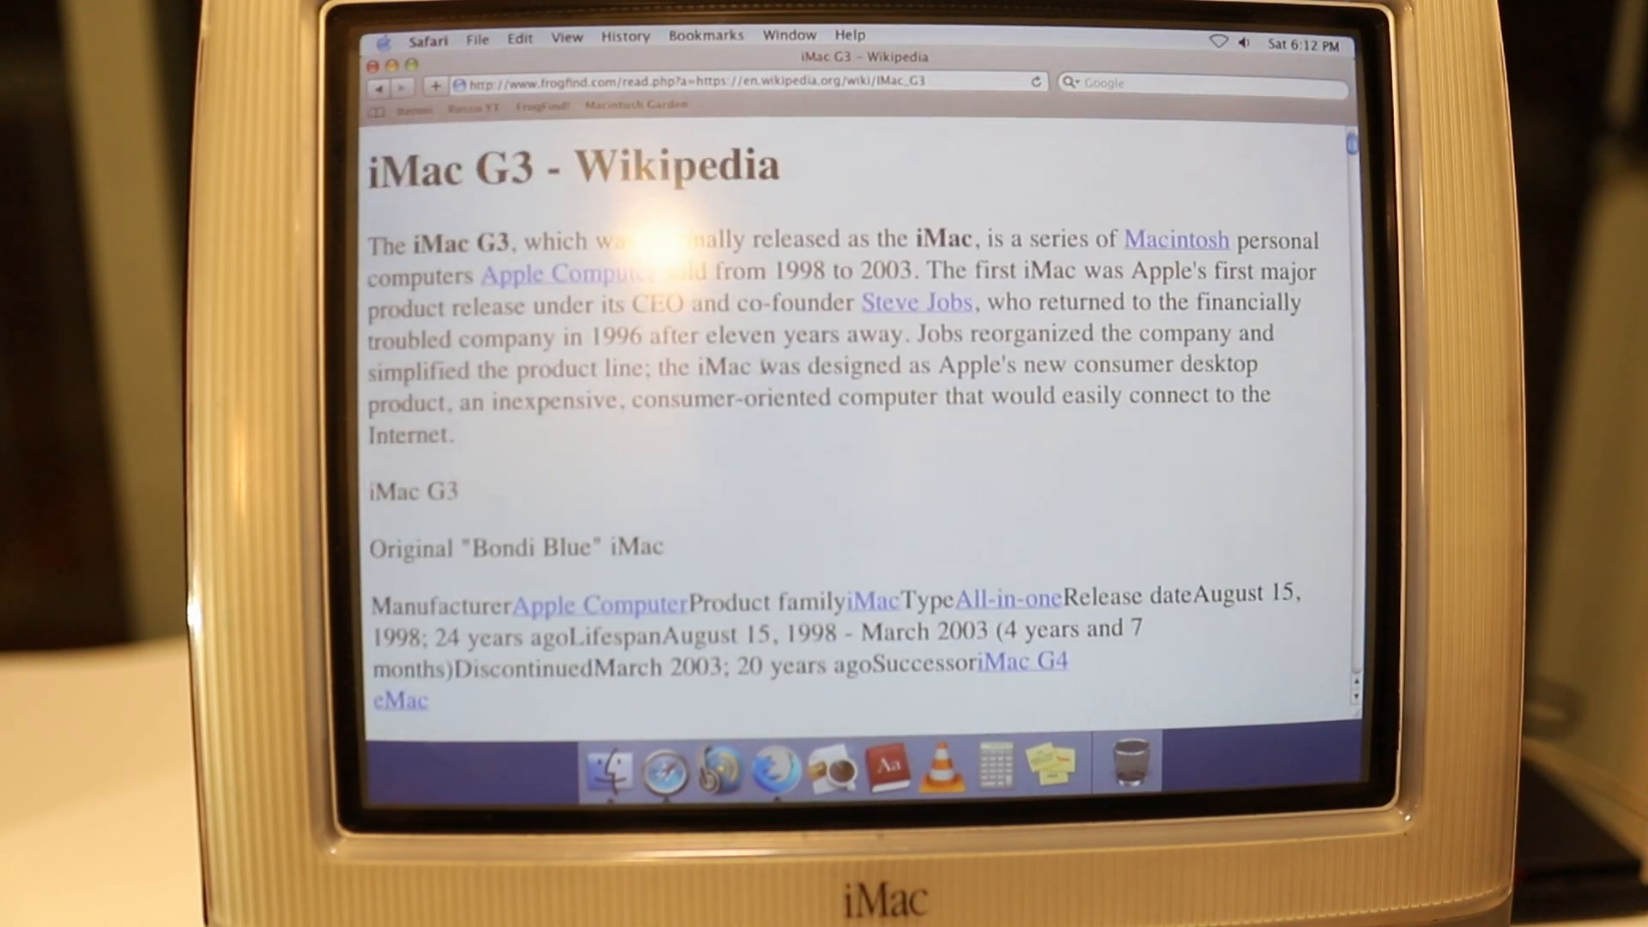
scroll(down, 3)
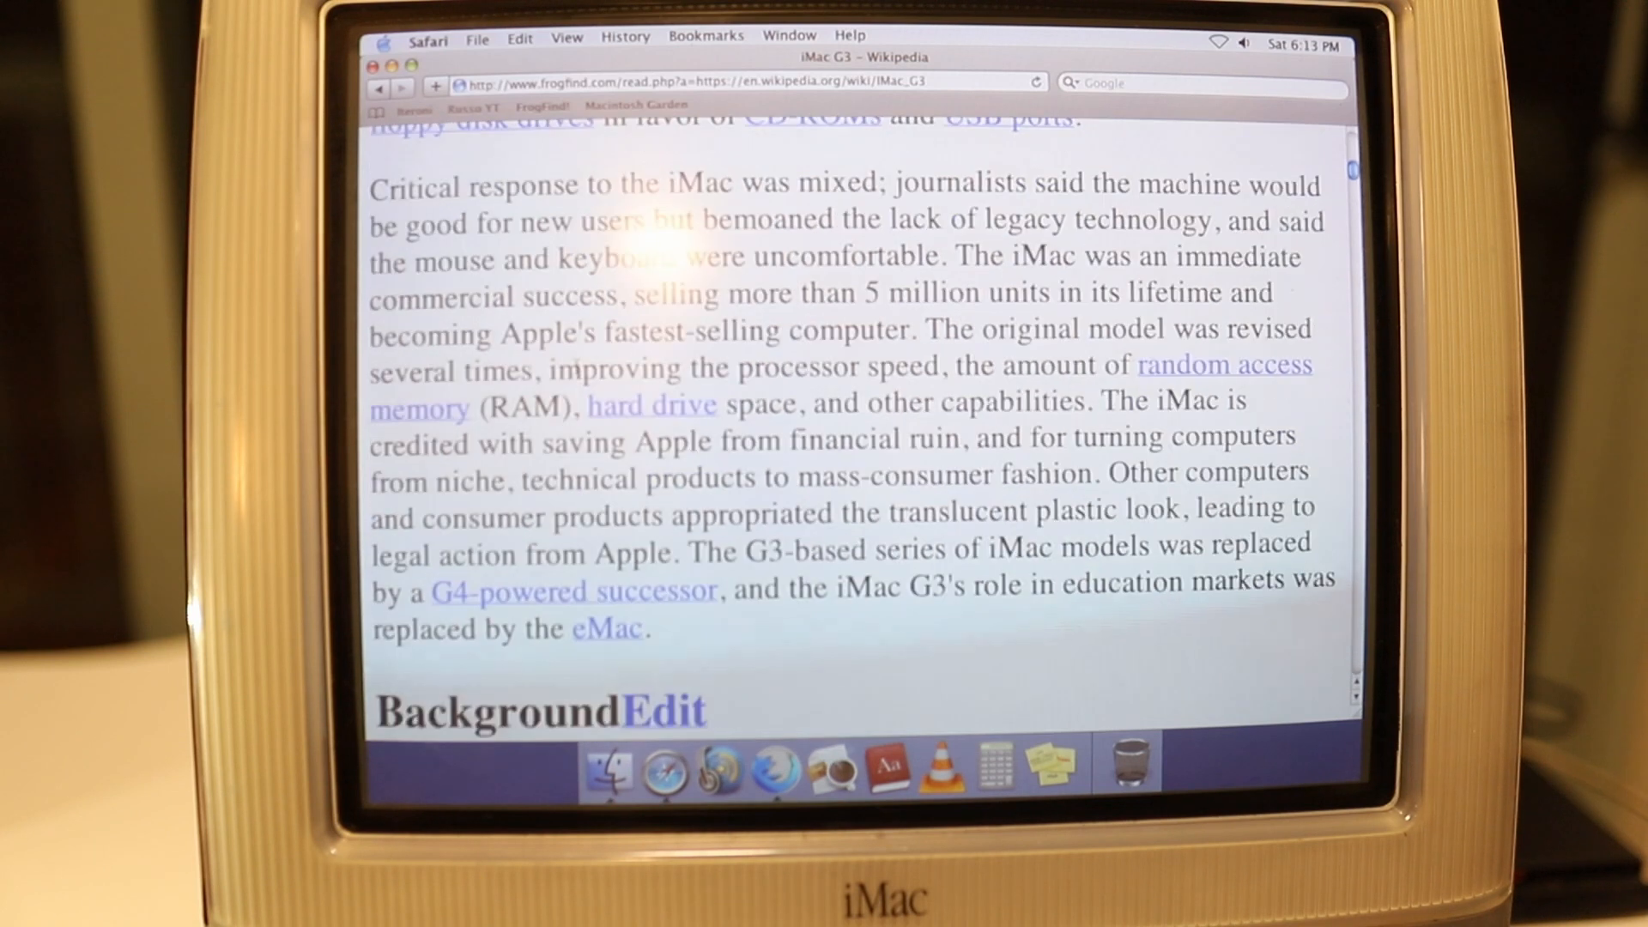
scroll(down, 3)
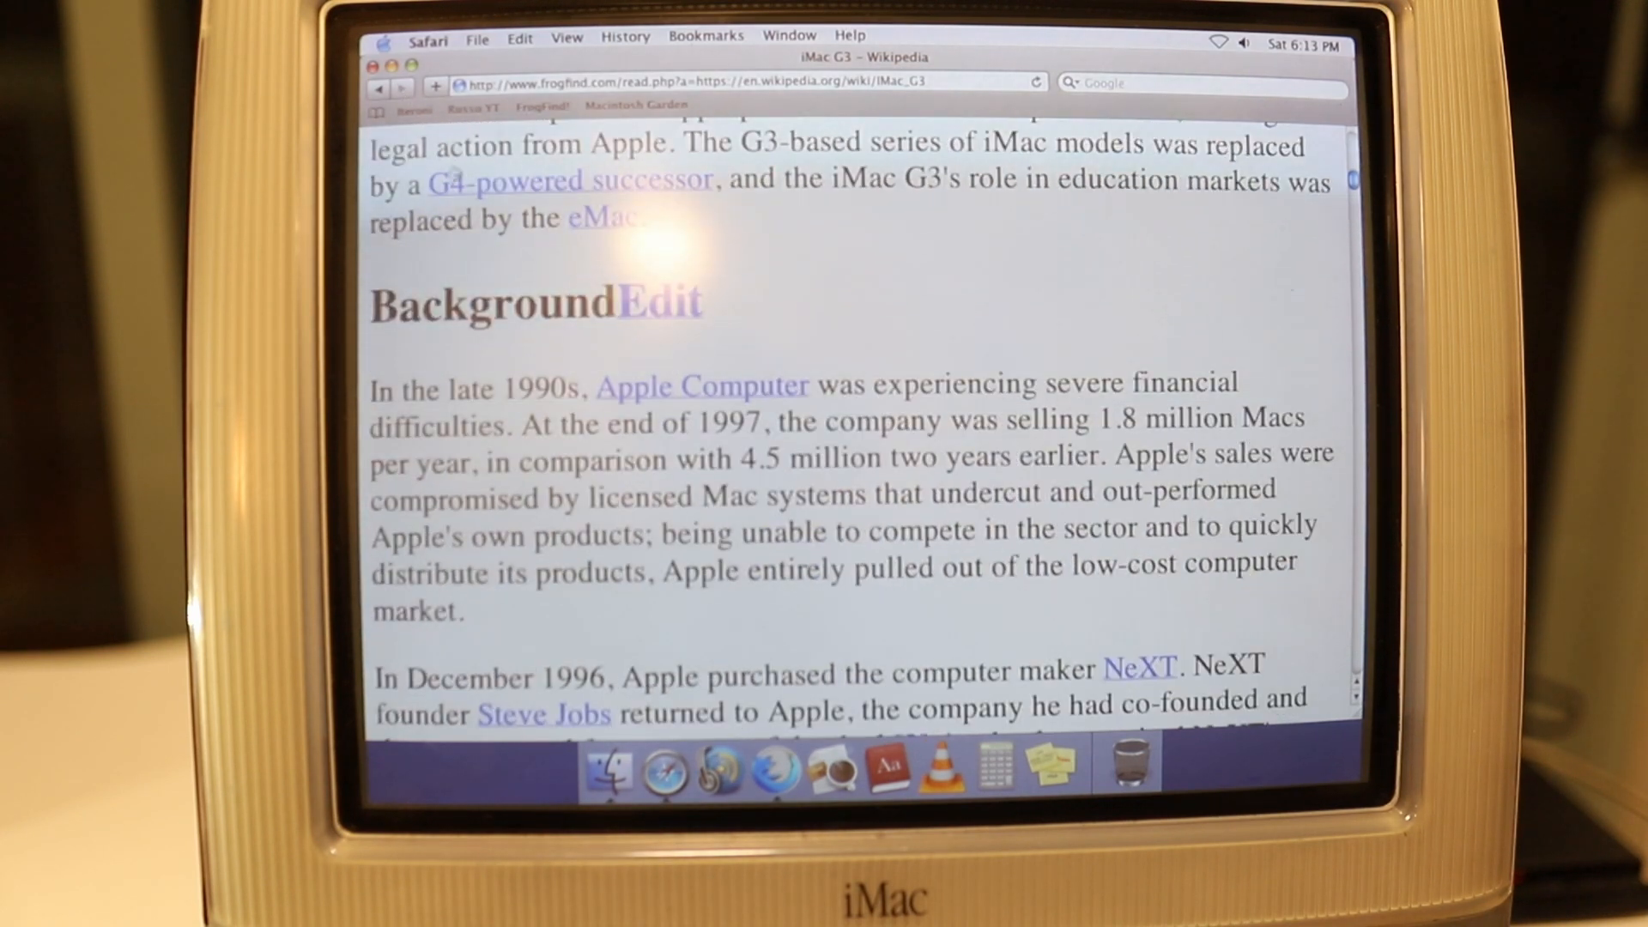
mouse_move(799, 315)
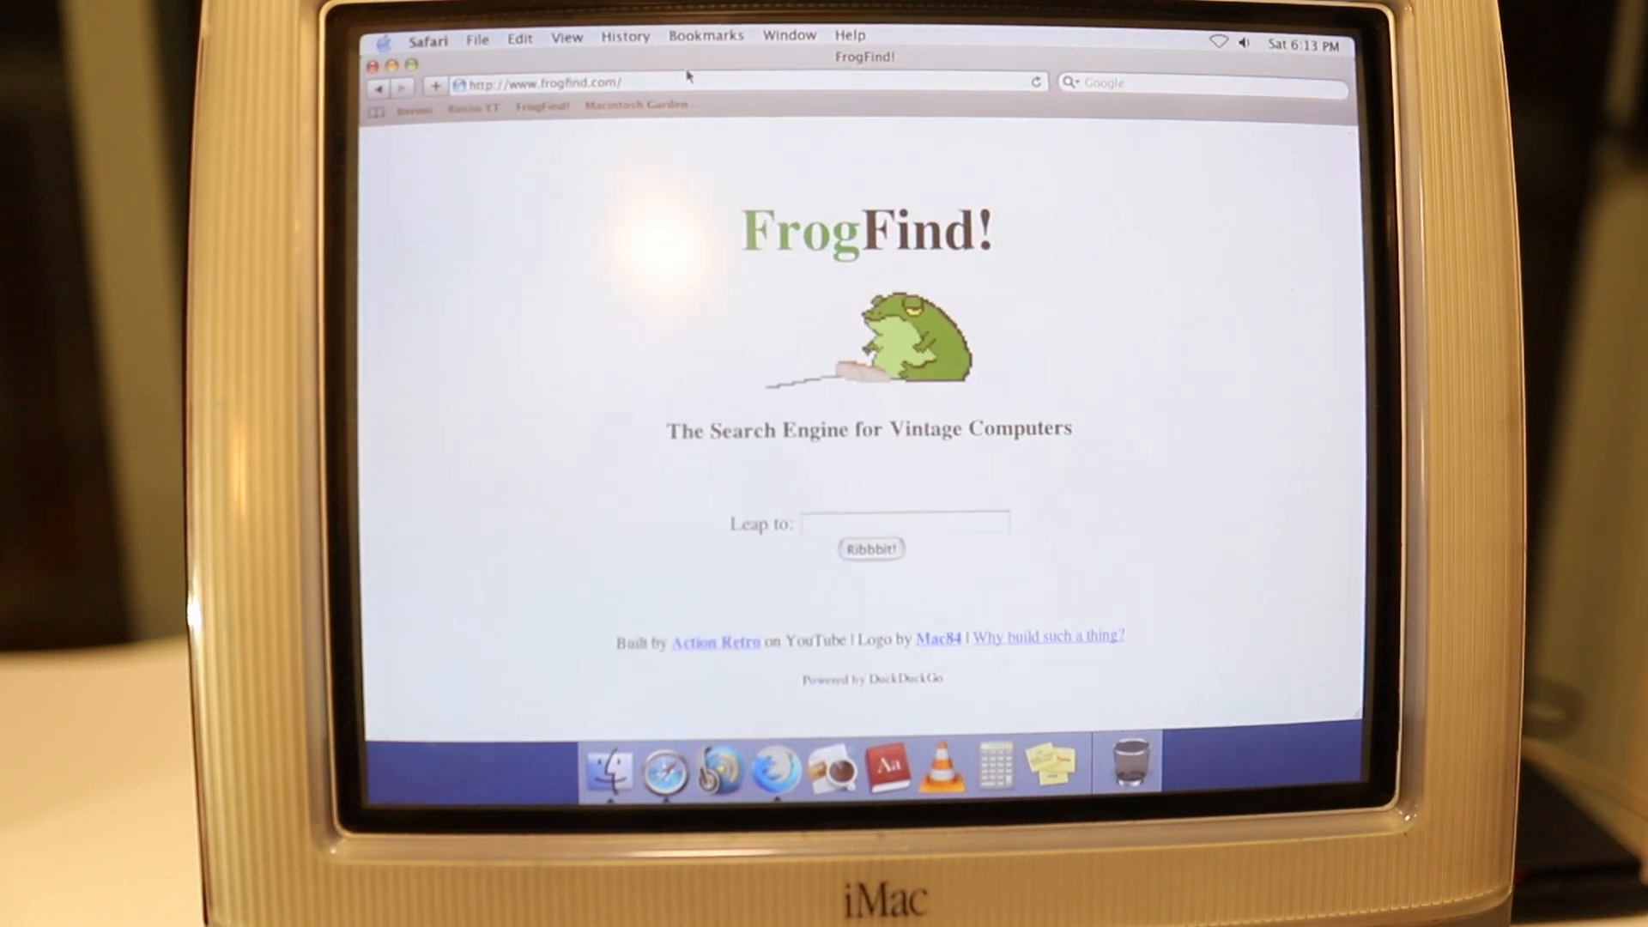
Browse Macintosh Garden's home page, then follow the Russia YT bookmark to video.2yxa.mobi
click(636, 104)
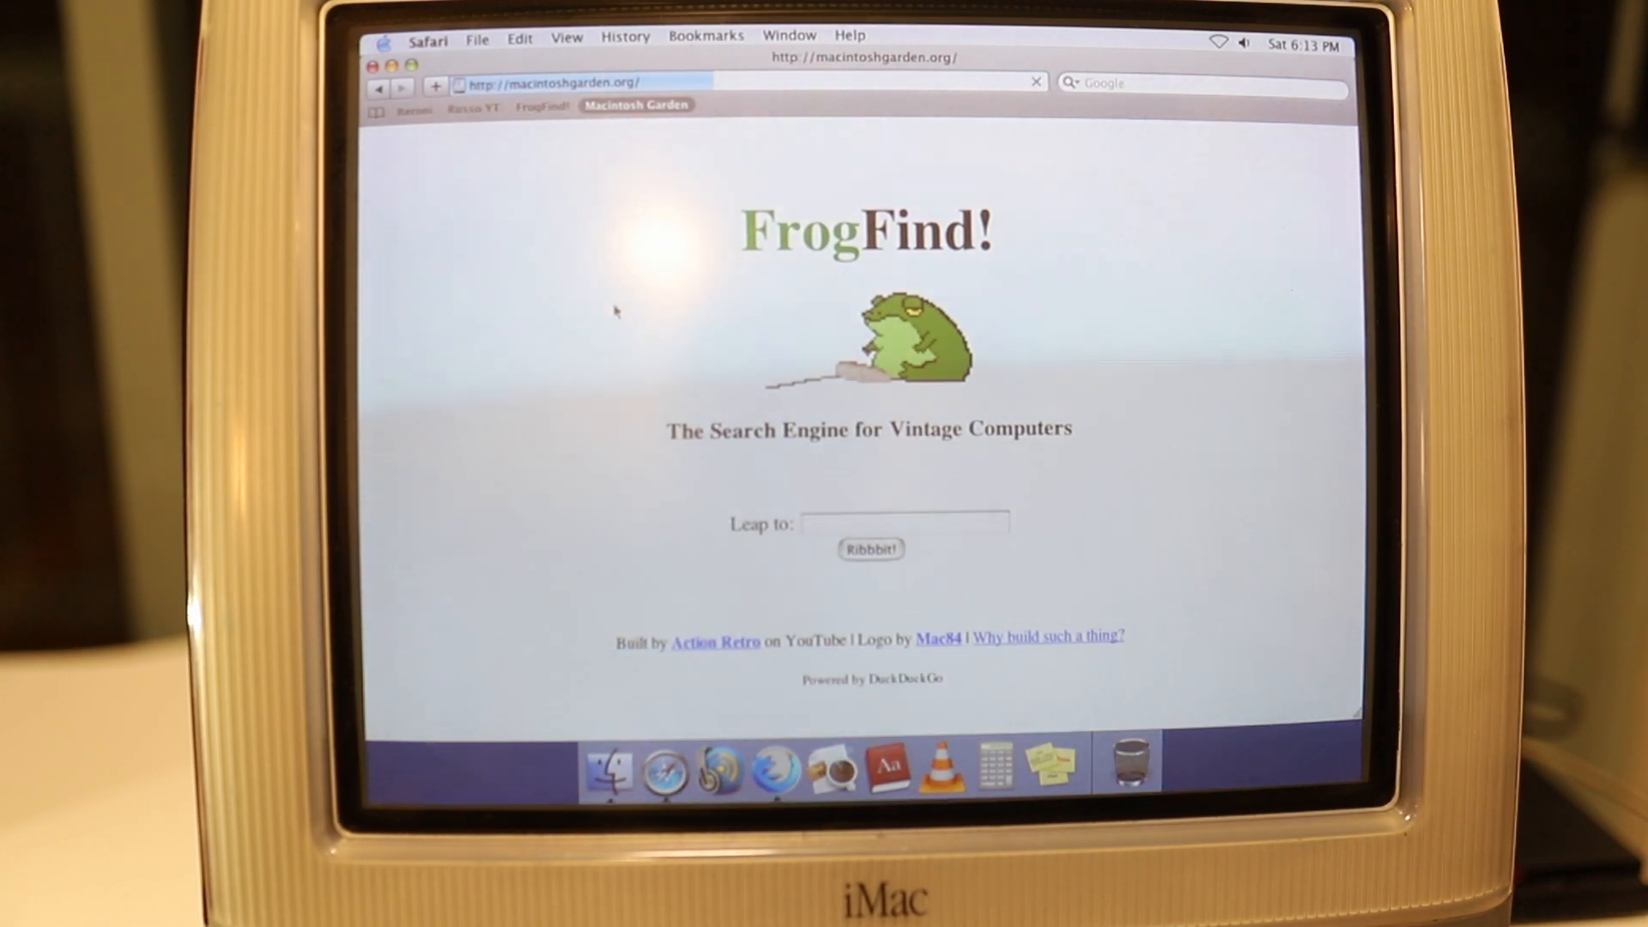
click(636, 104)
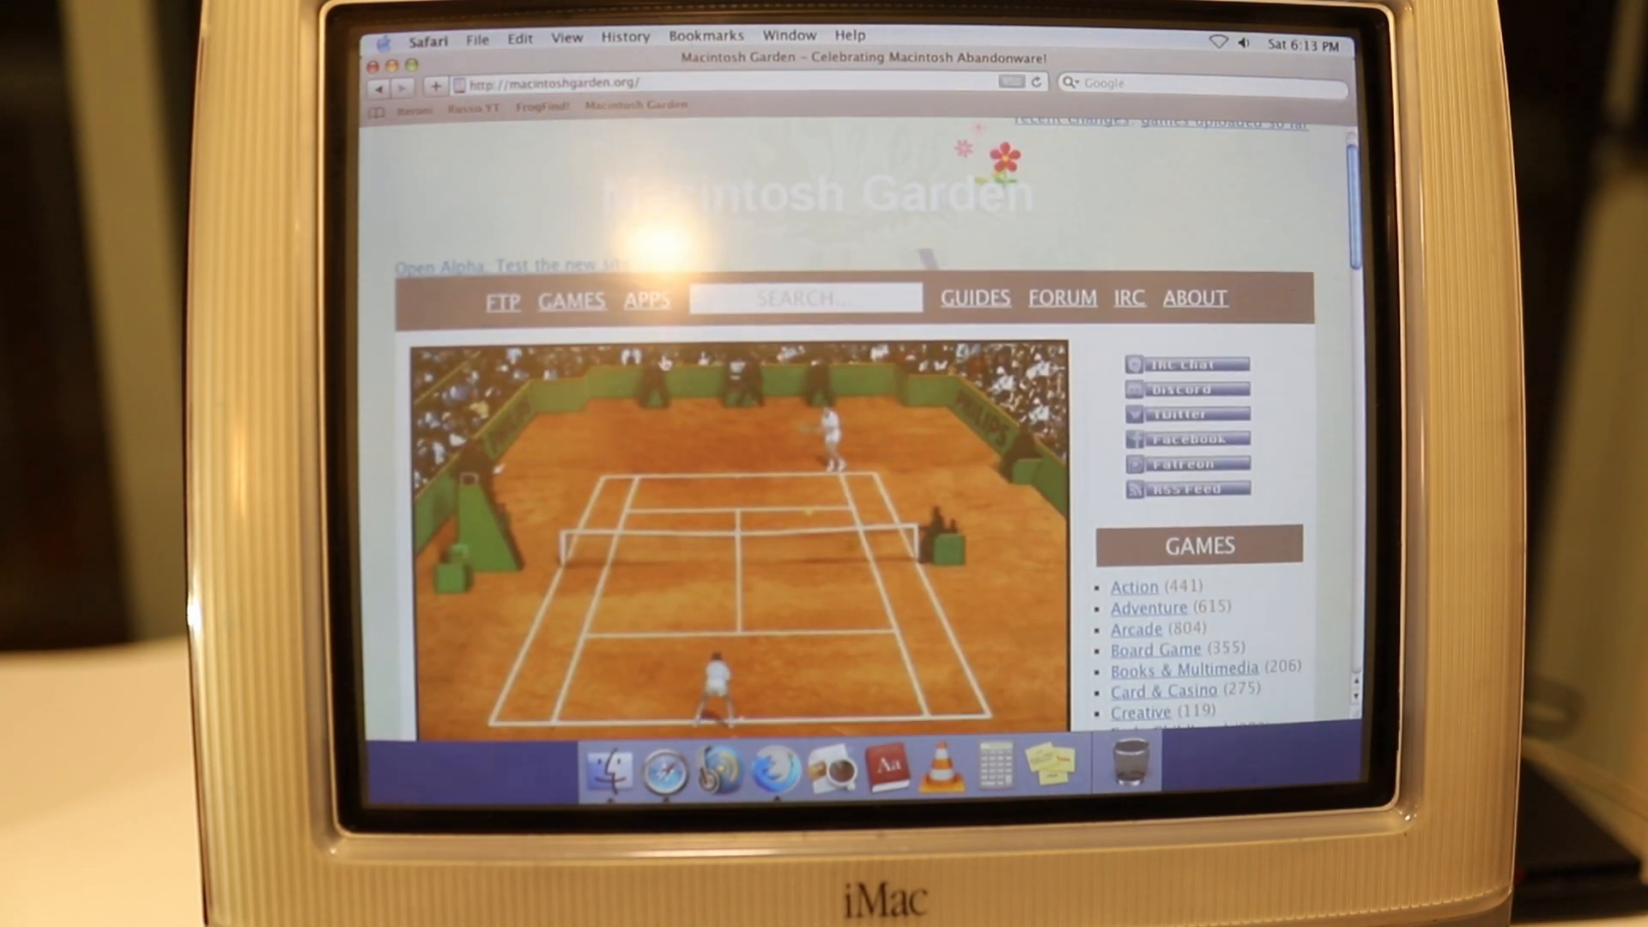
scroll(down, 3)
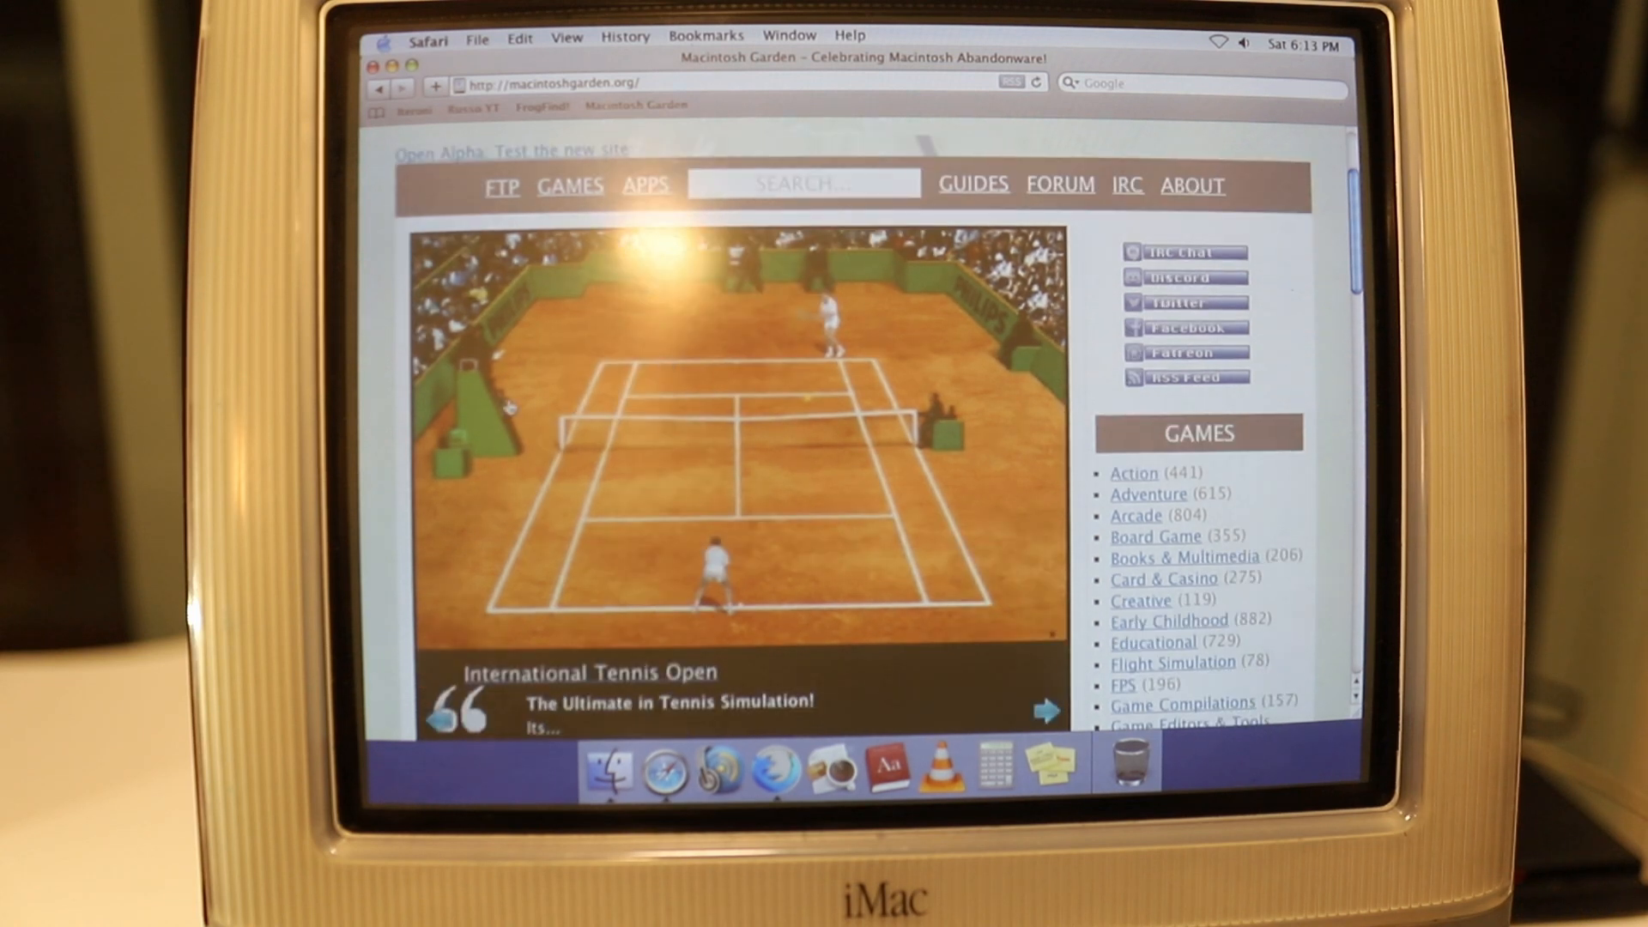
scroll(down, 3)
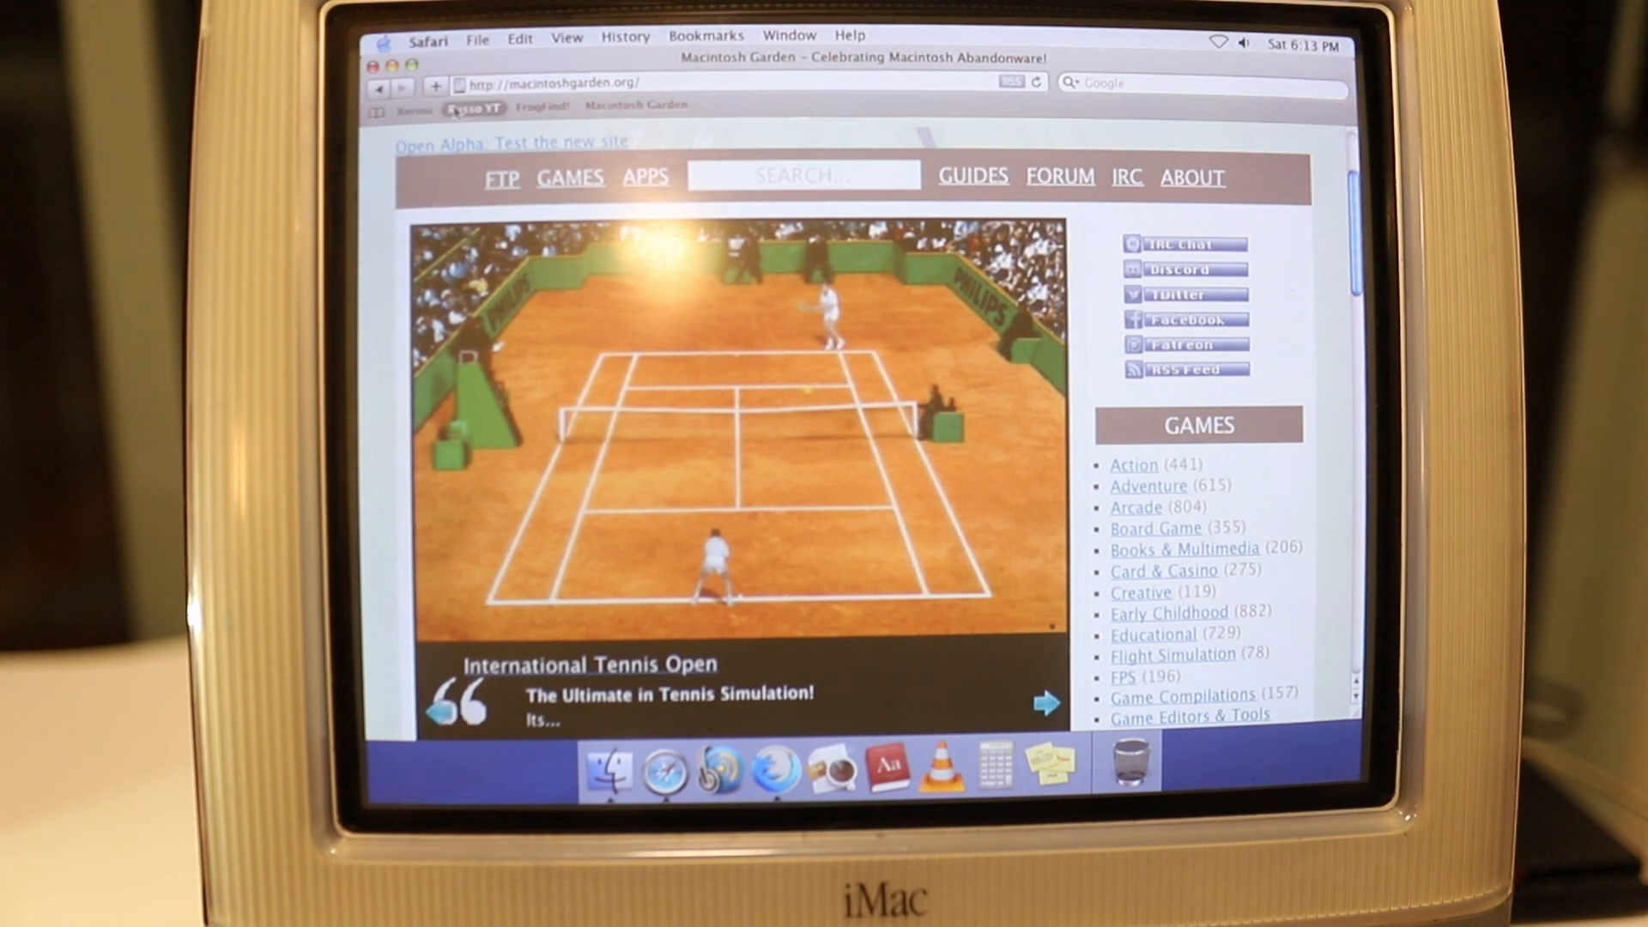
click(1045, 703)
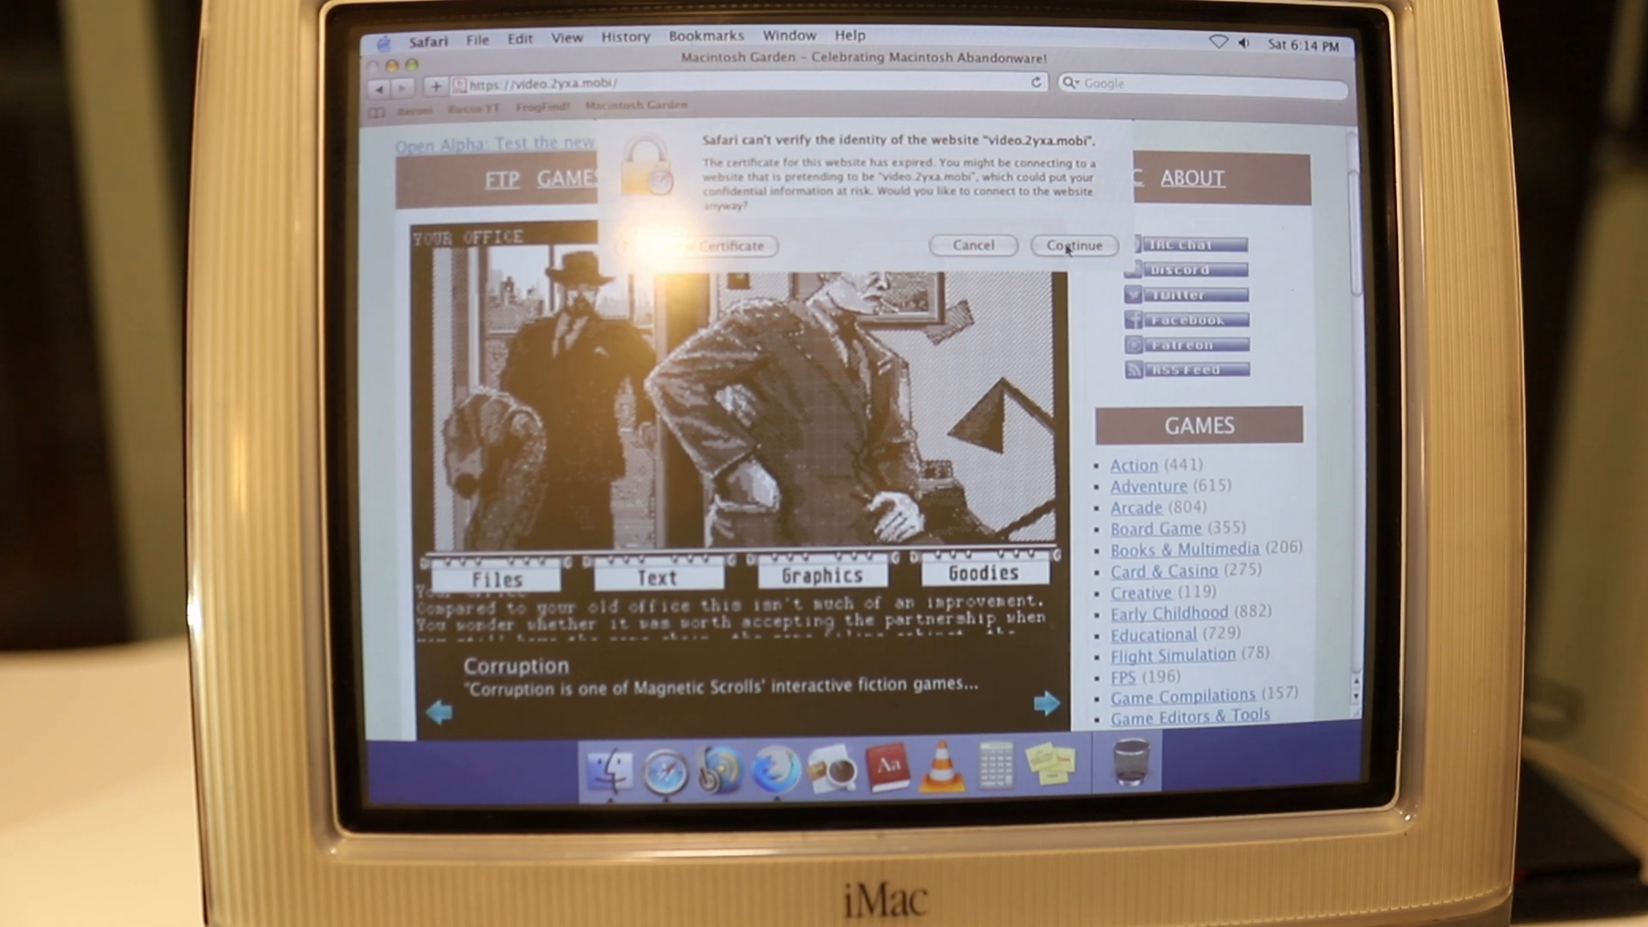
Pass the certificate warning, search 2yxa for 'mectojic' and enter captcha code 5015
click(1071, 244)
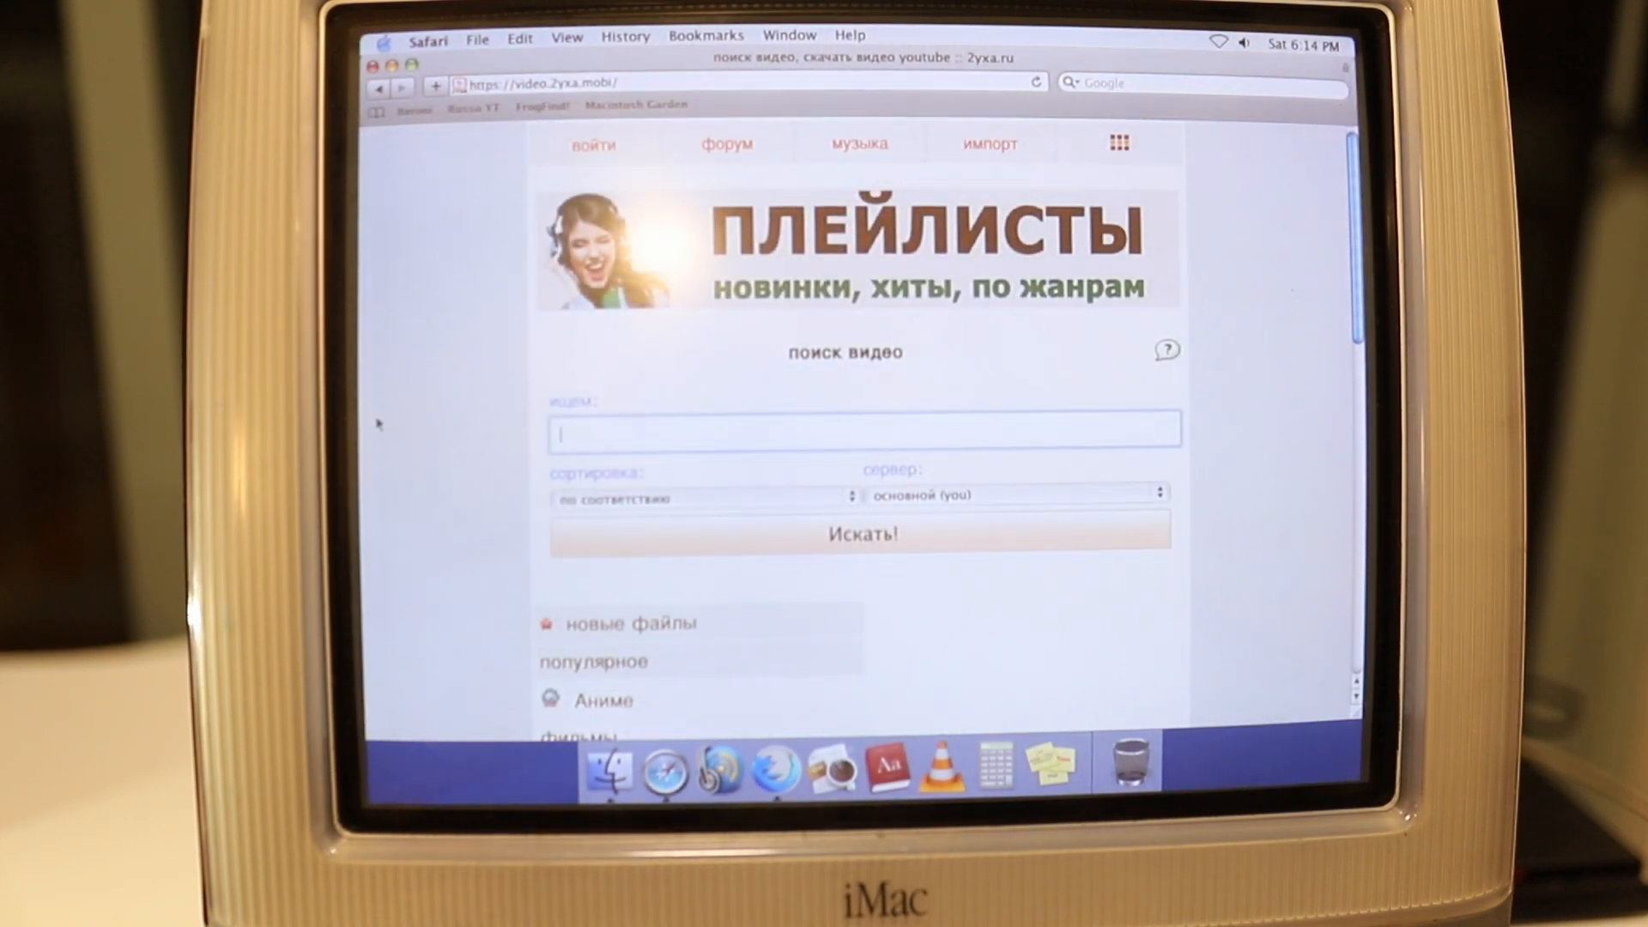
text(mectojic)
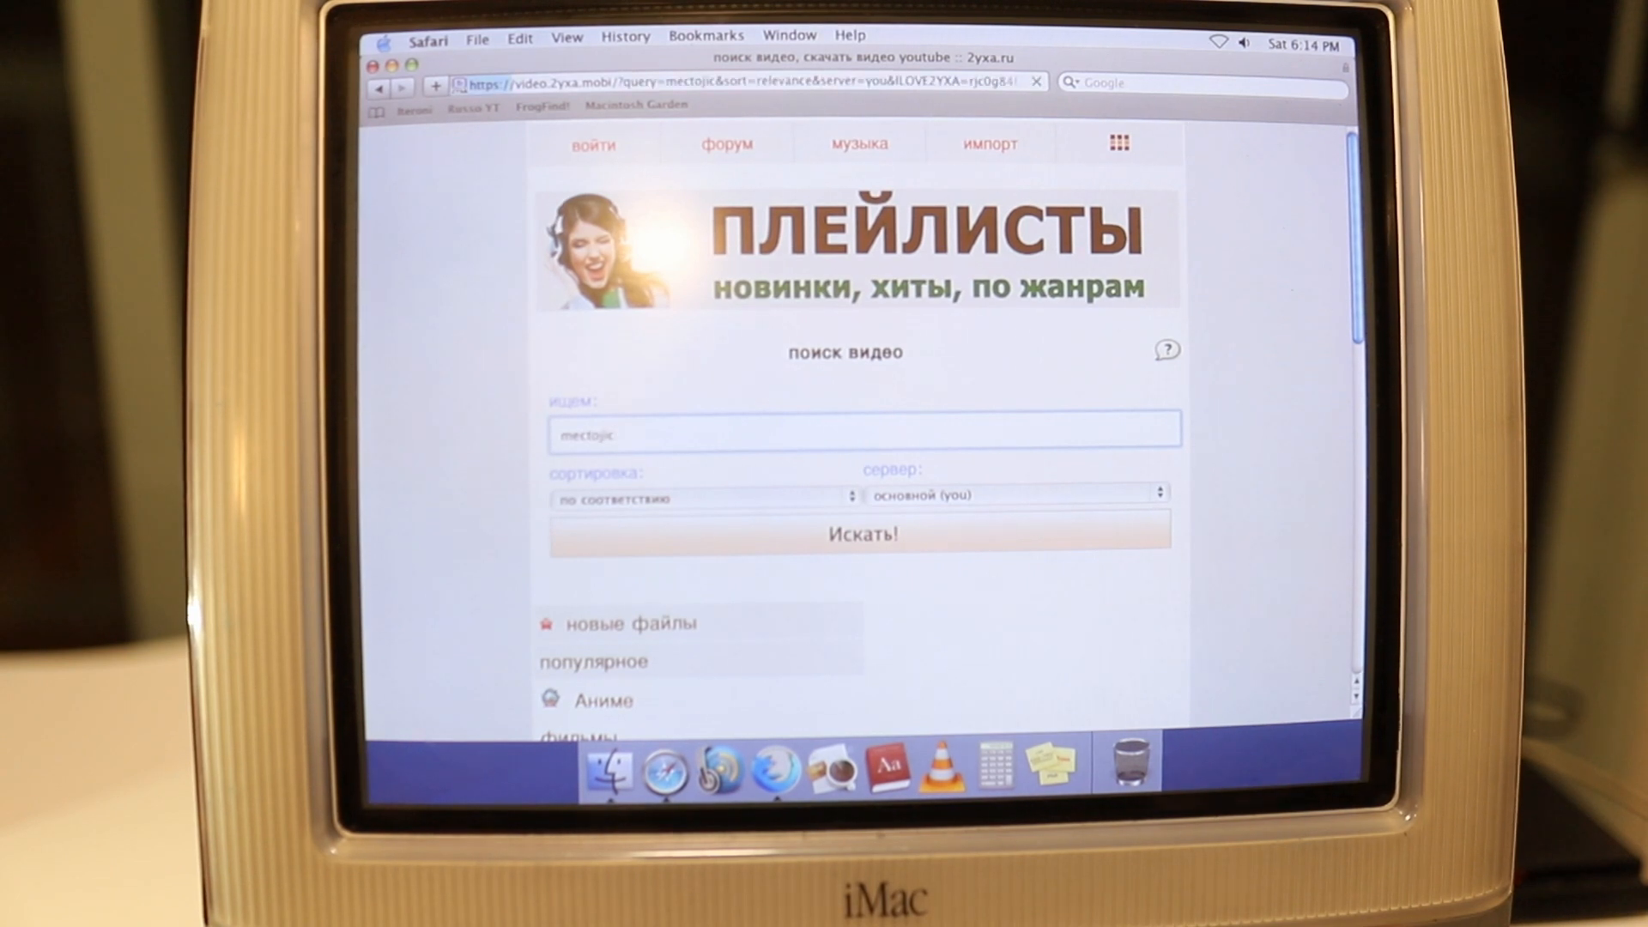
click(859, 534)
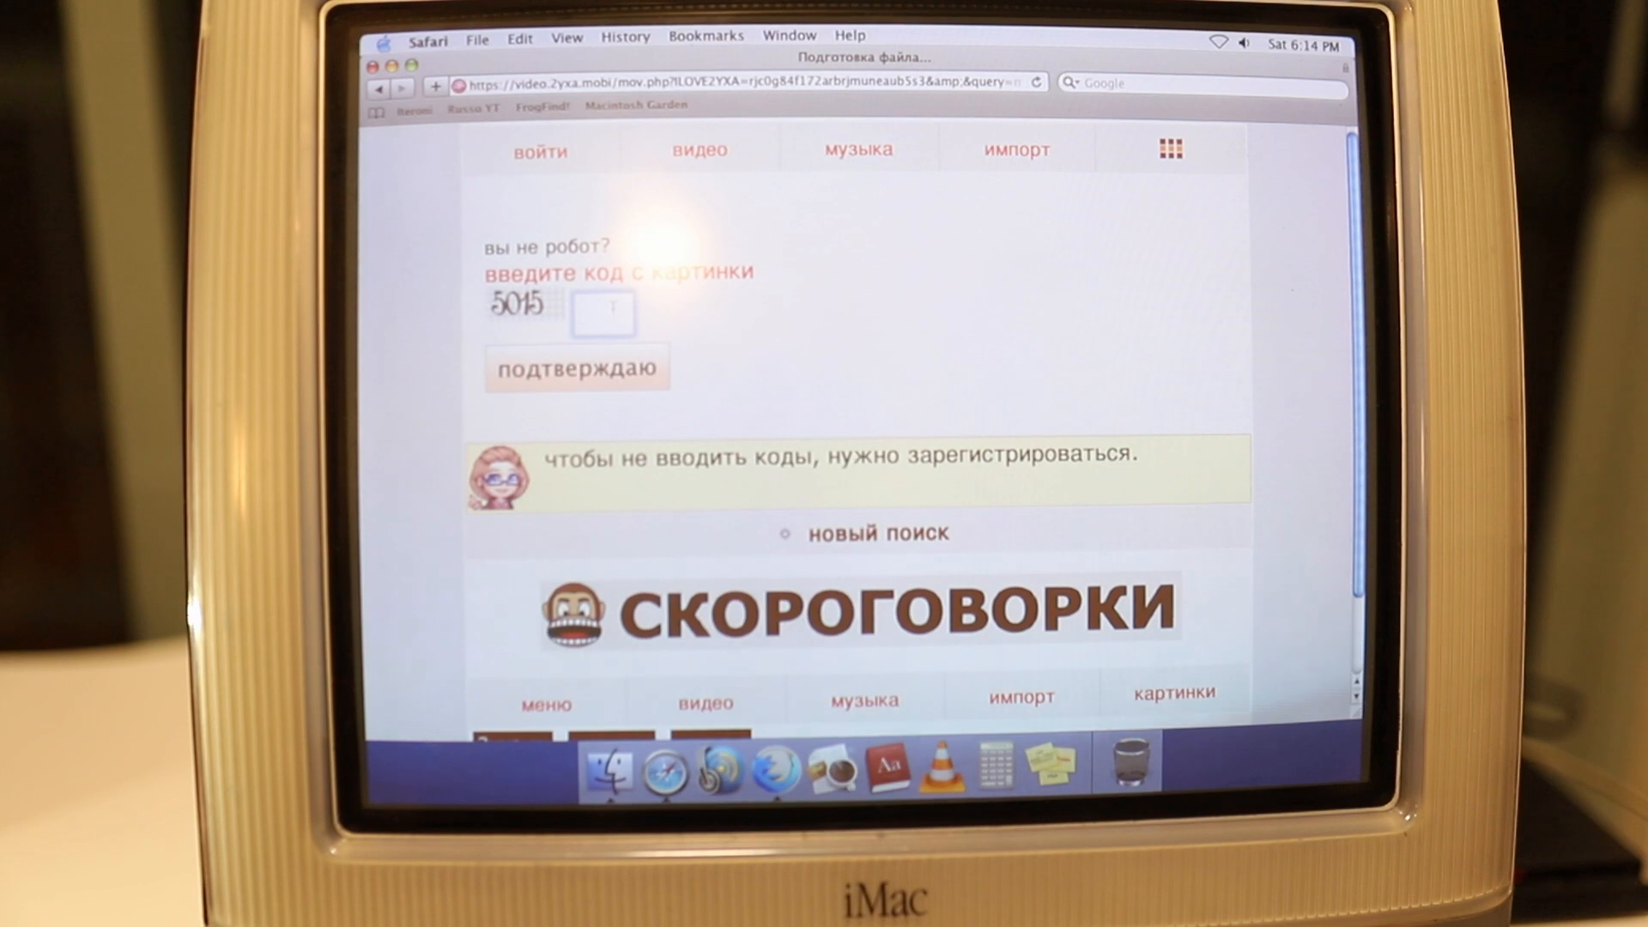
text(5015)
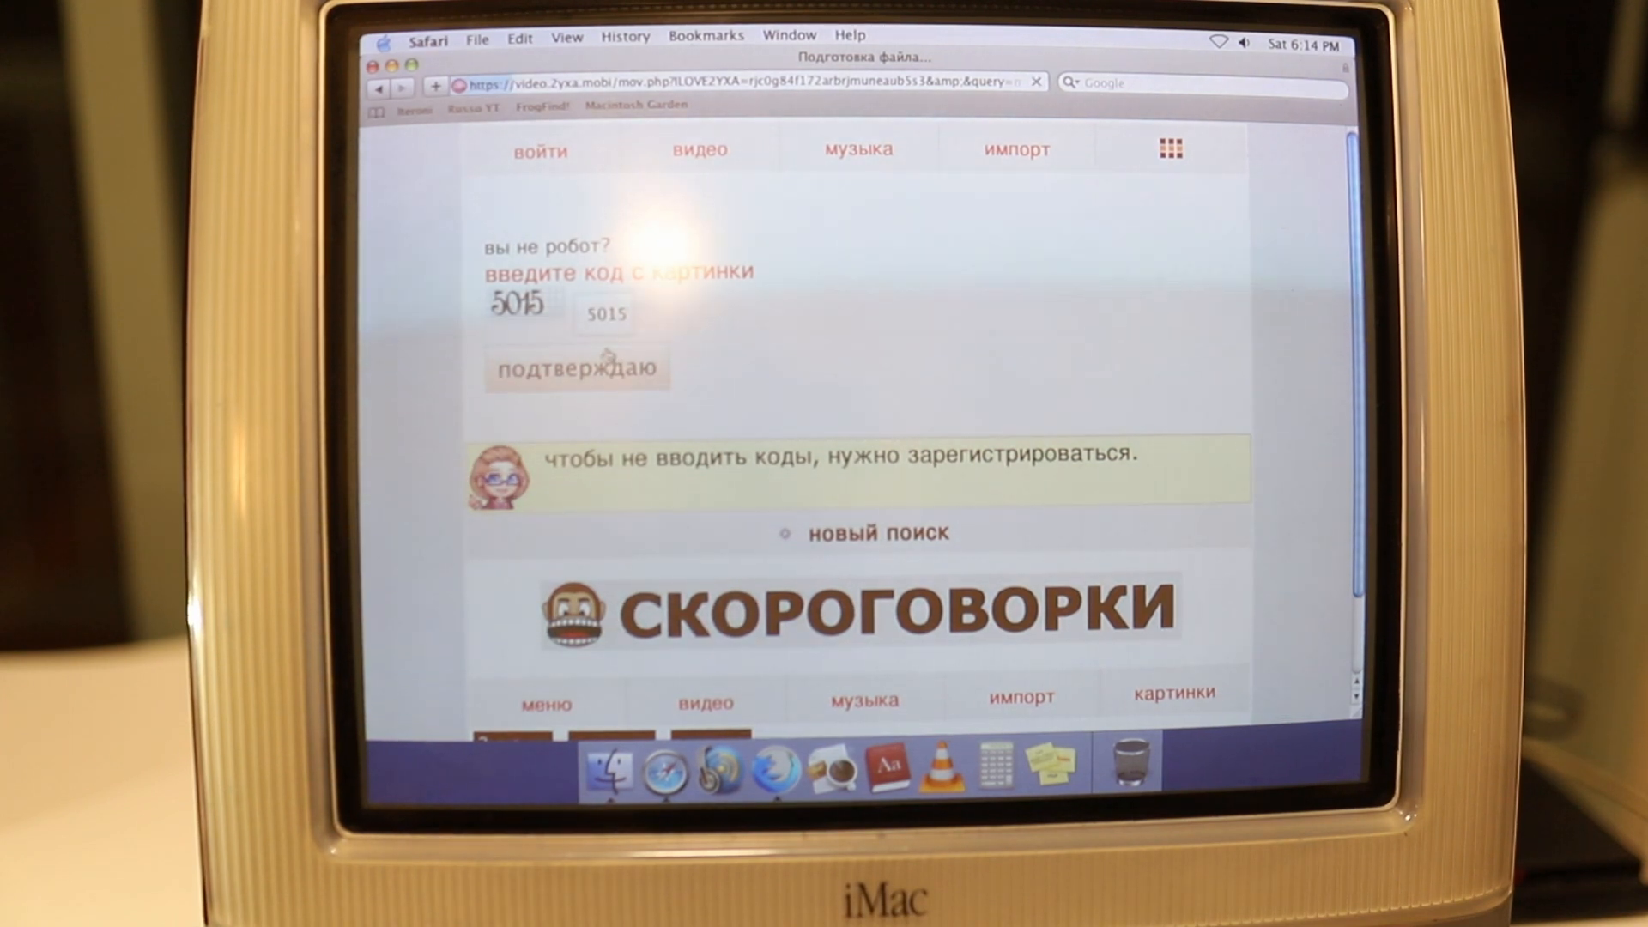
click(577, 368)
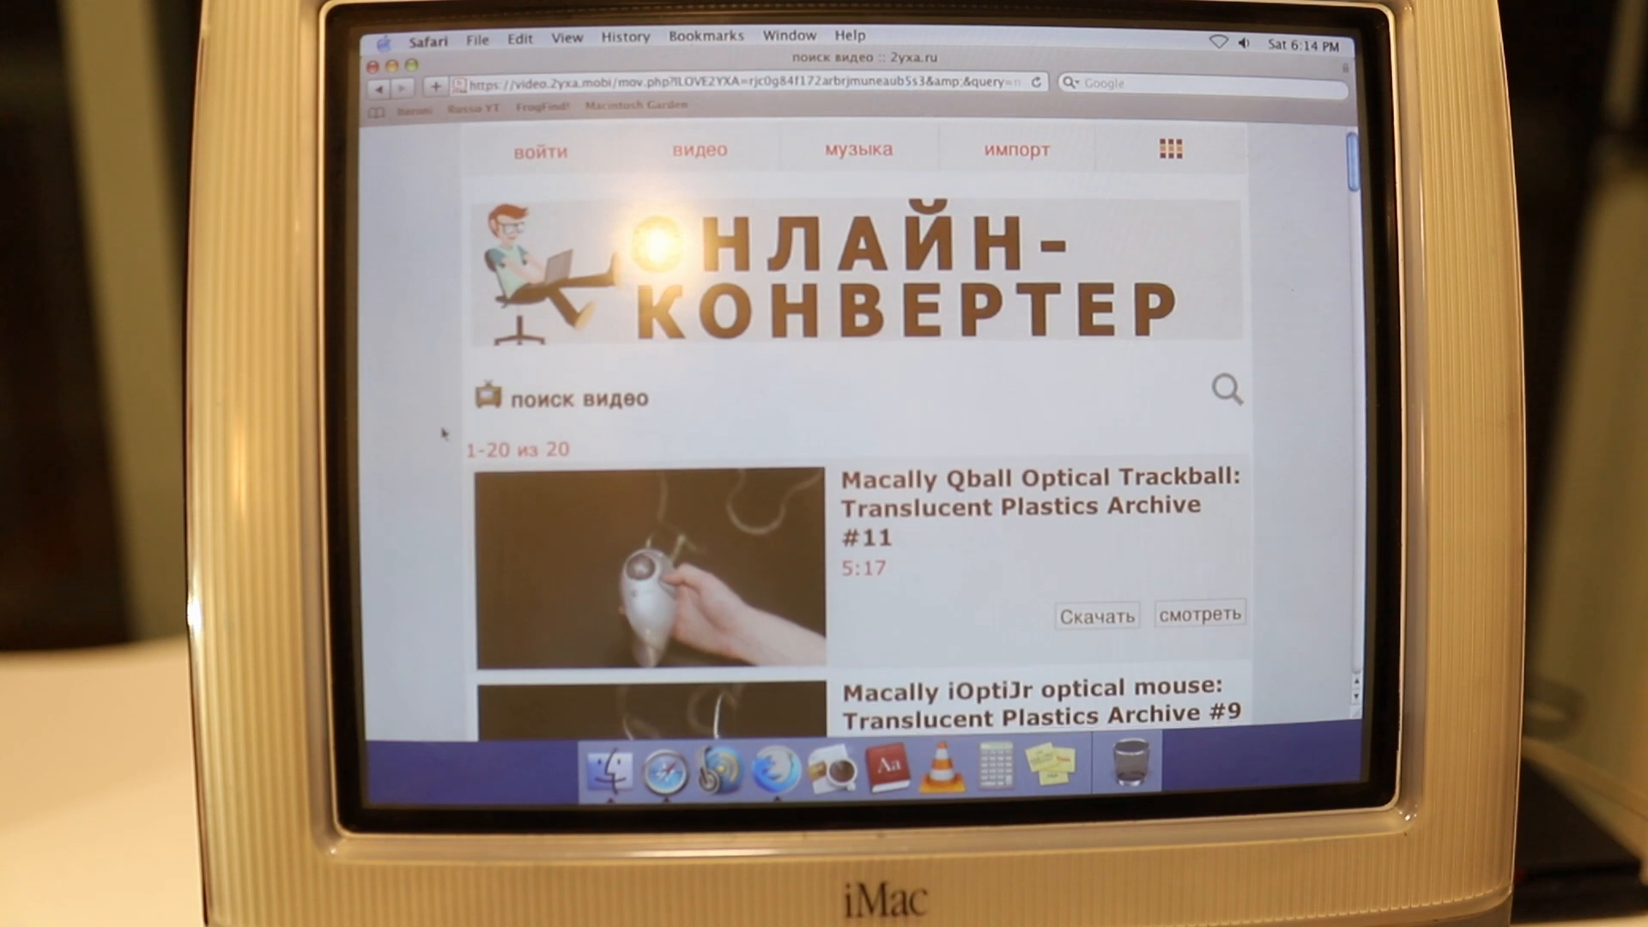
scroll(down, 3)
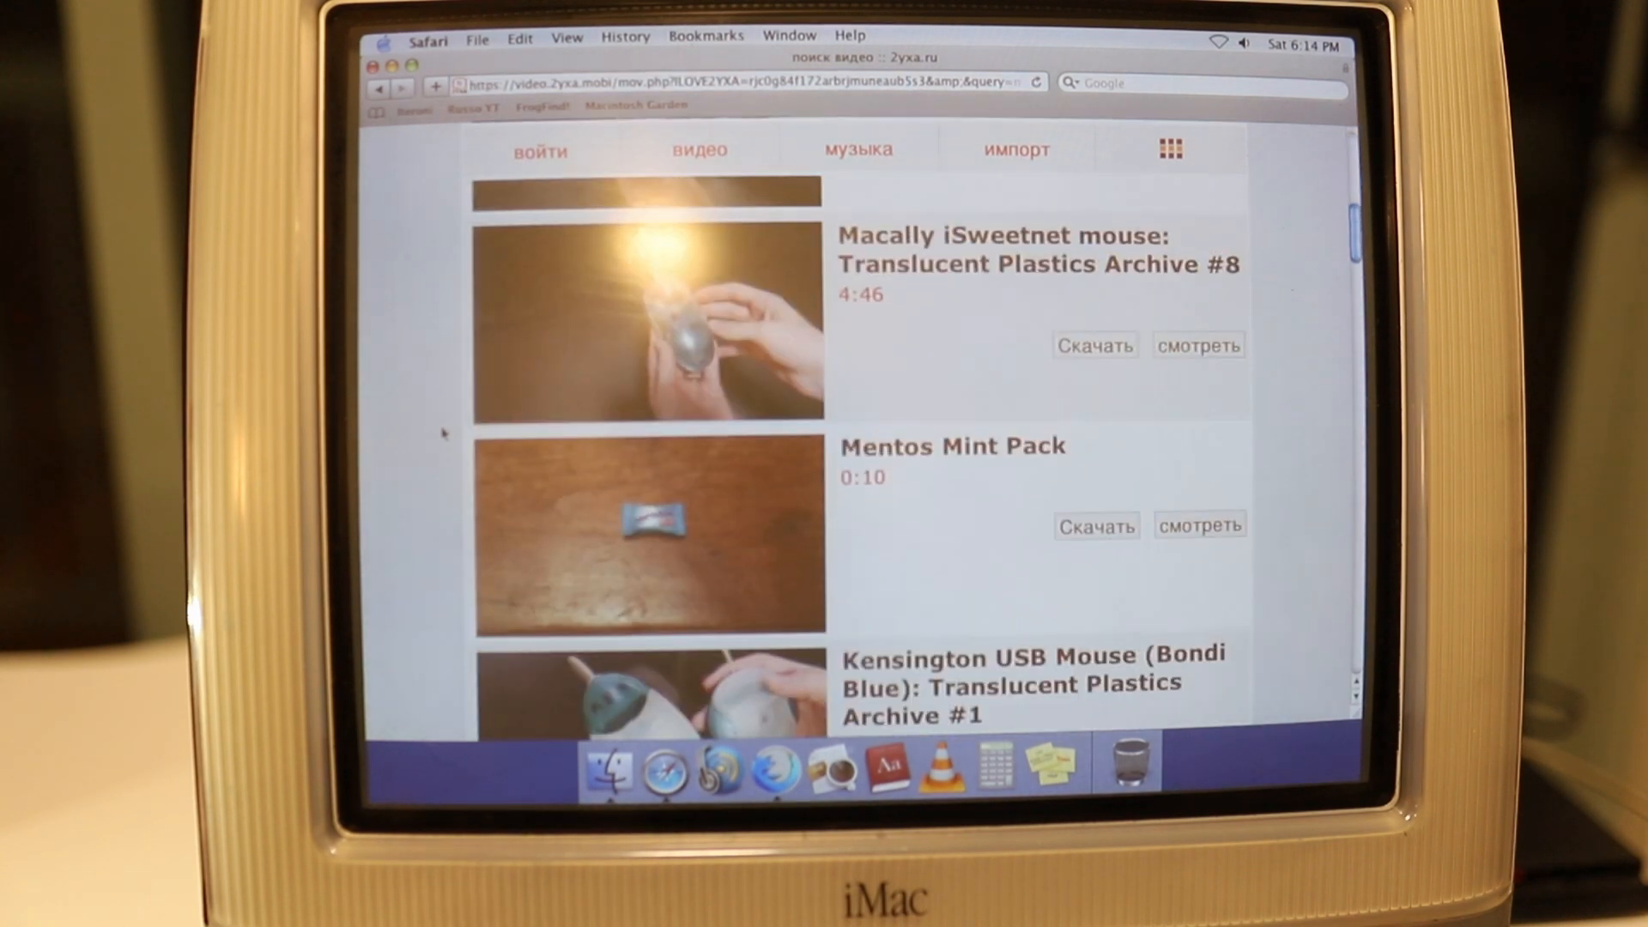
scroll(up, 3)
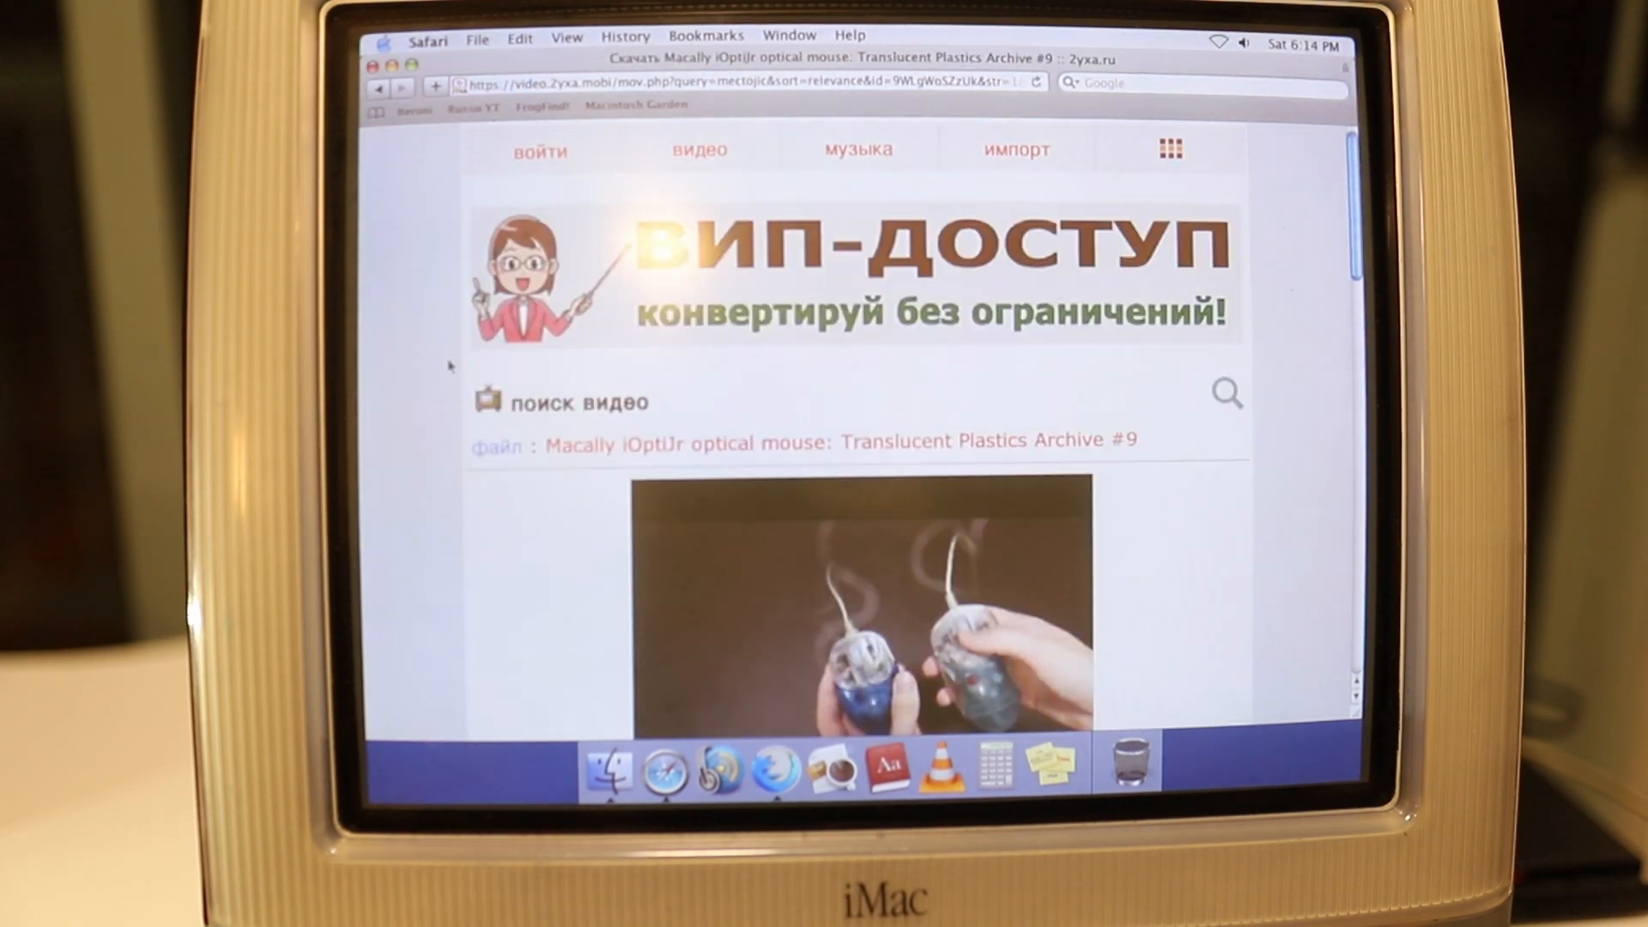
Convert the Macally iOptiJr video to 3gp (176x144) and download it to the Desktop
scroll(down, 3)
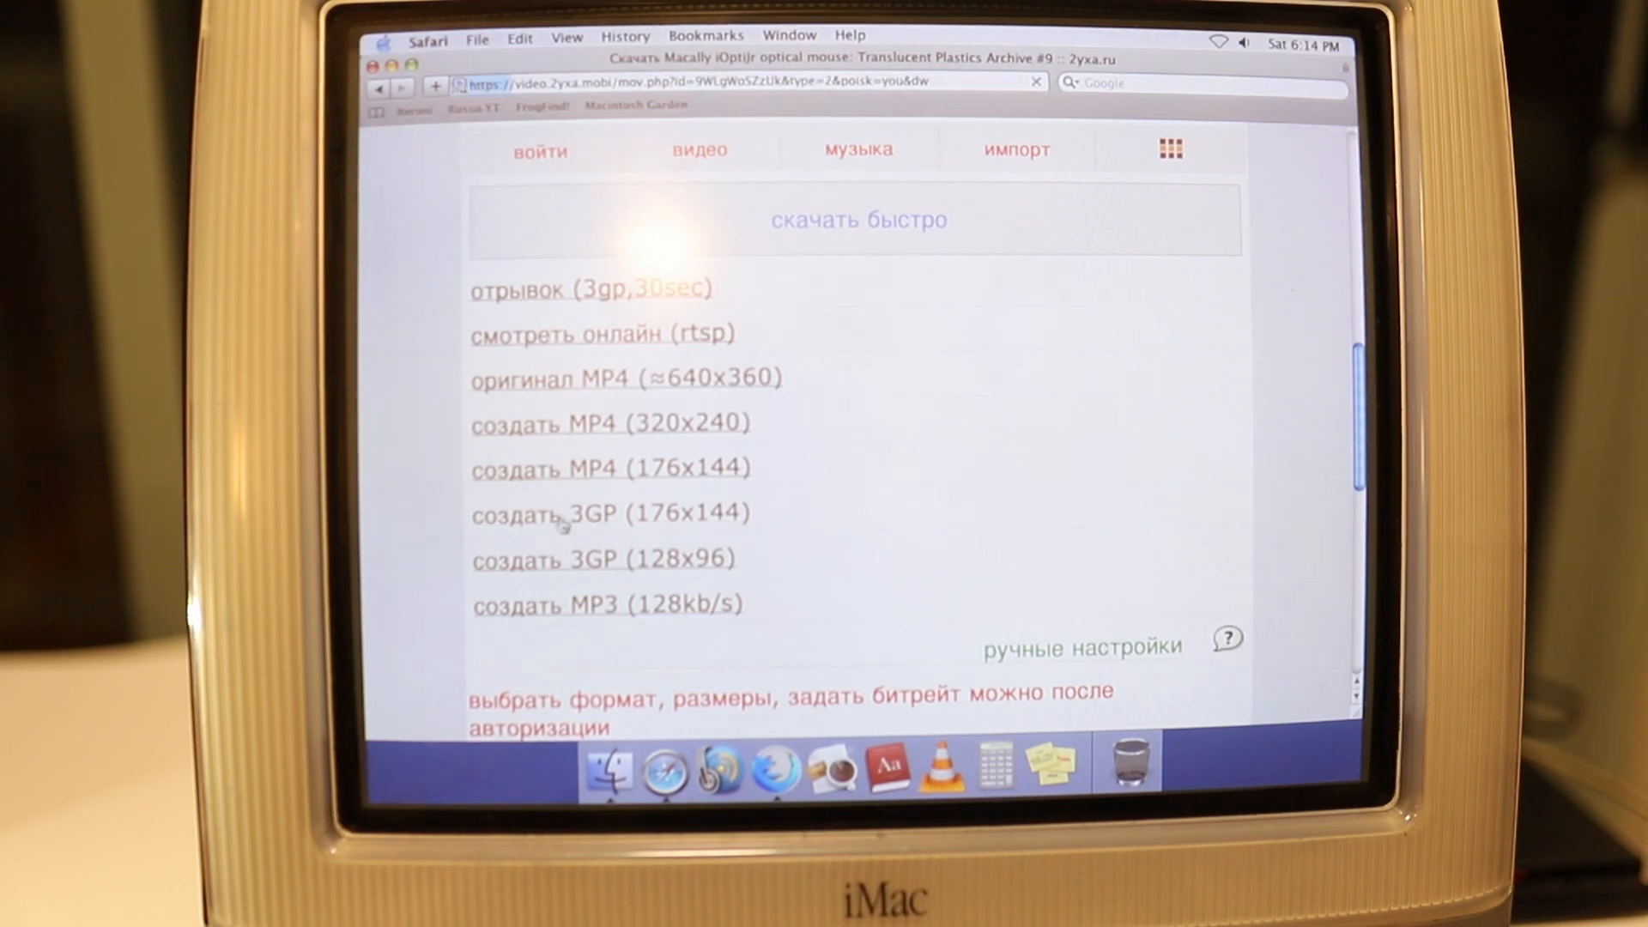
click(626, 376)
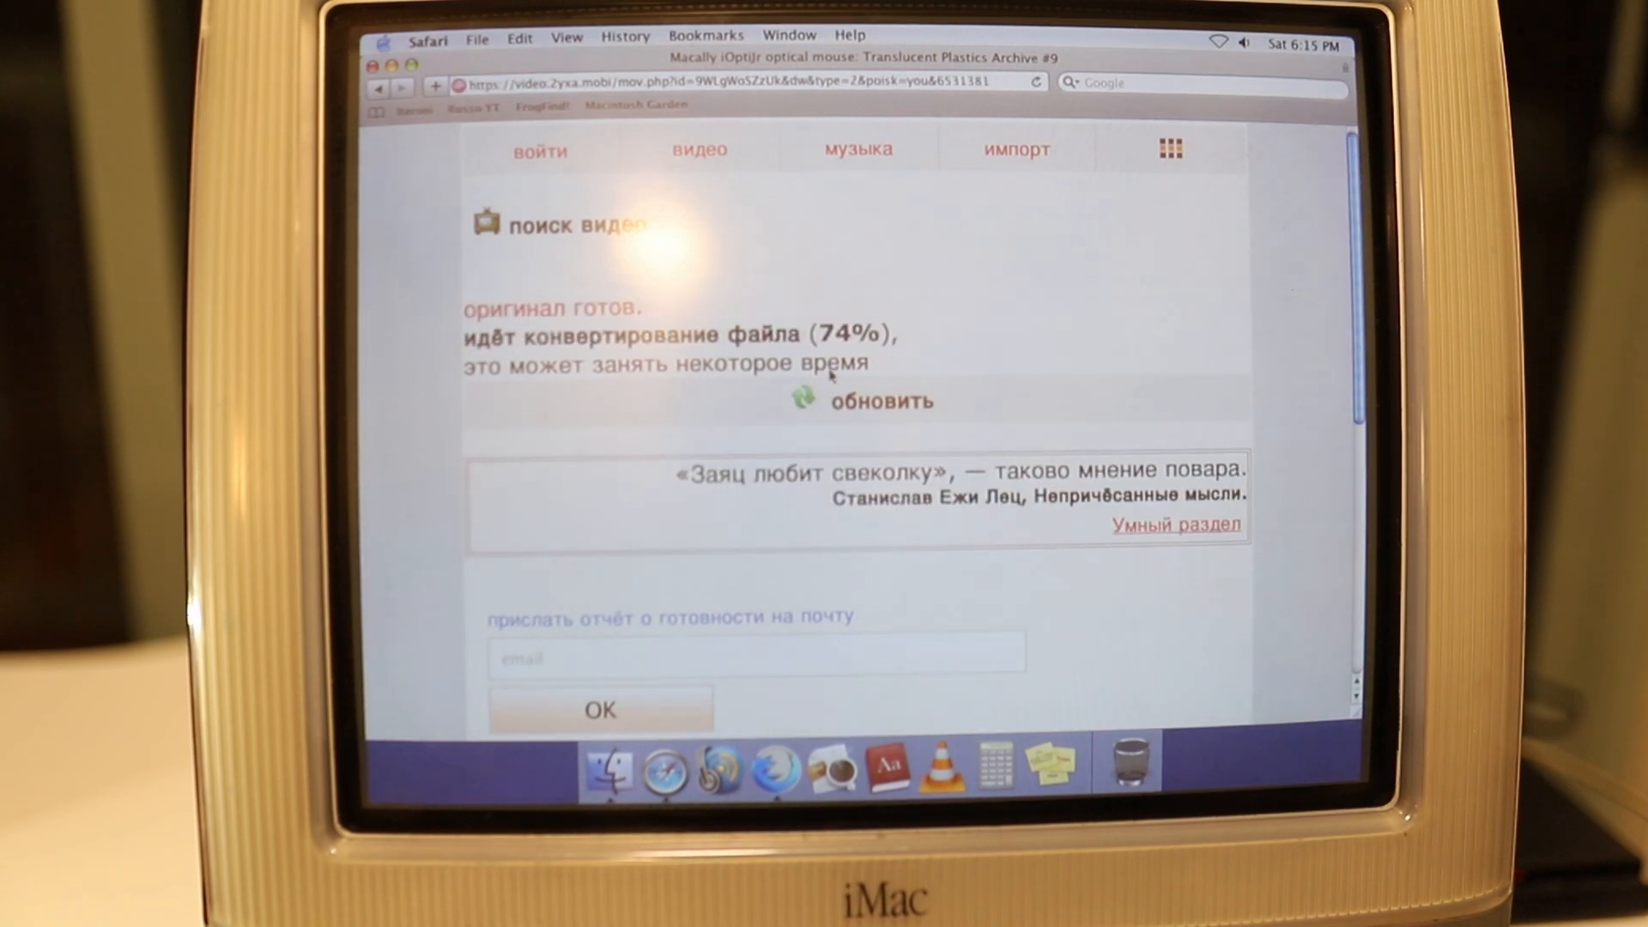
mouse_move(796, 320)
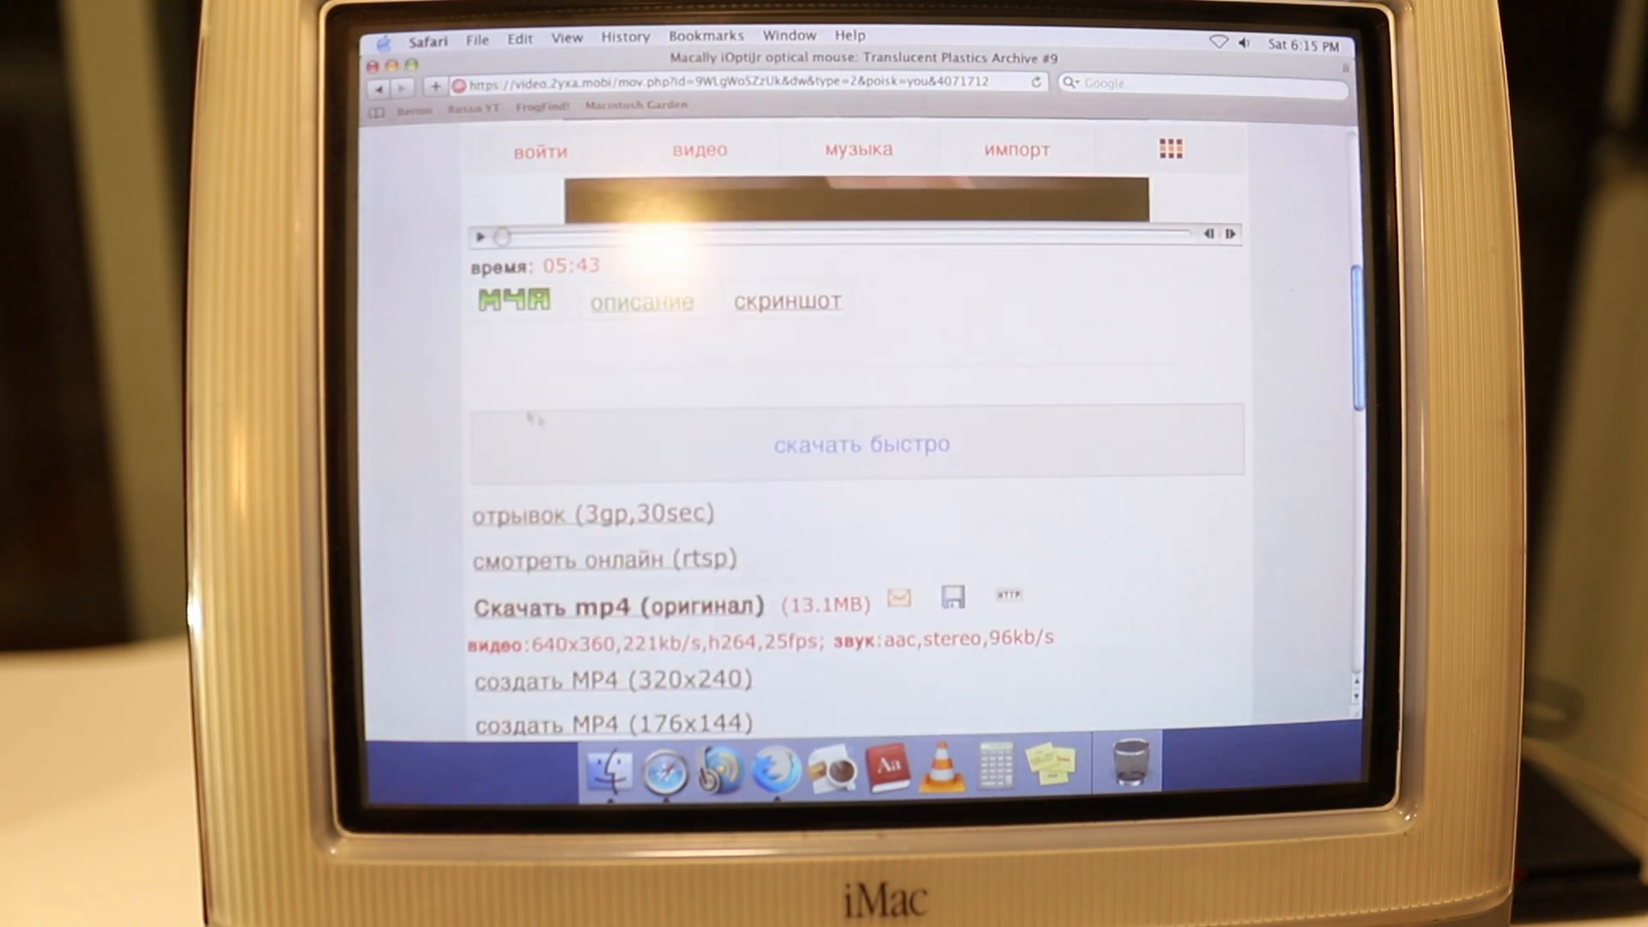
scroll(down, 3)
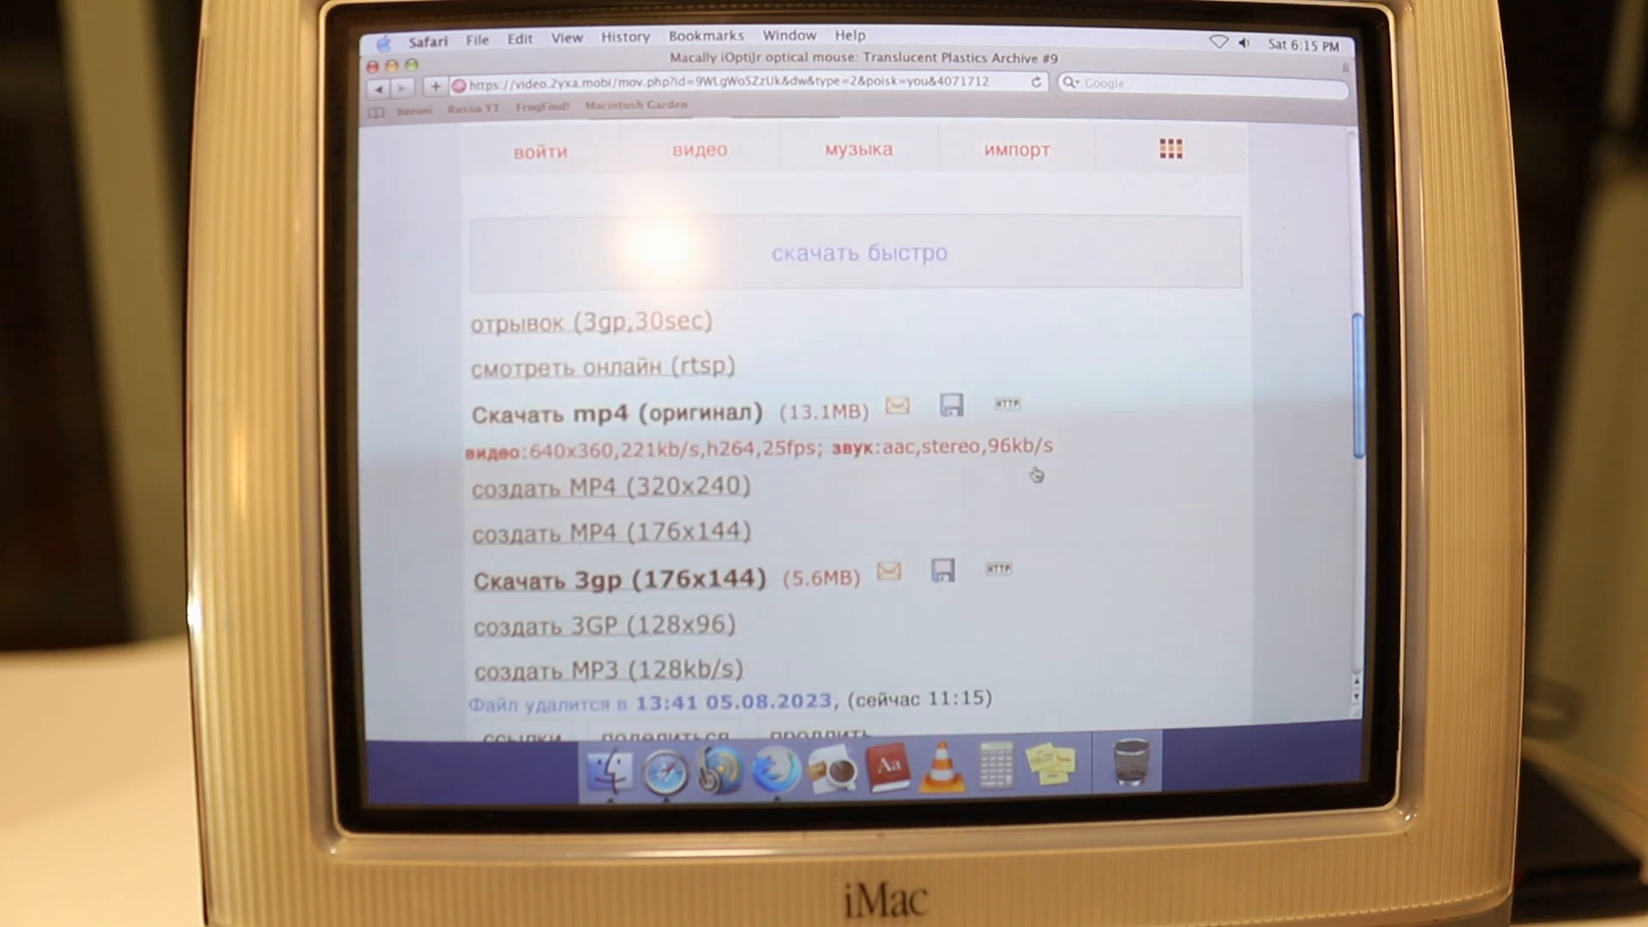
mouse_move(896, 584)
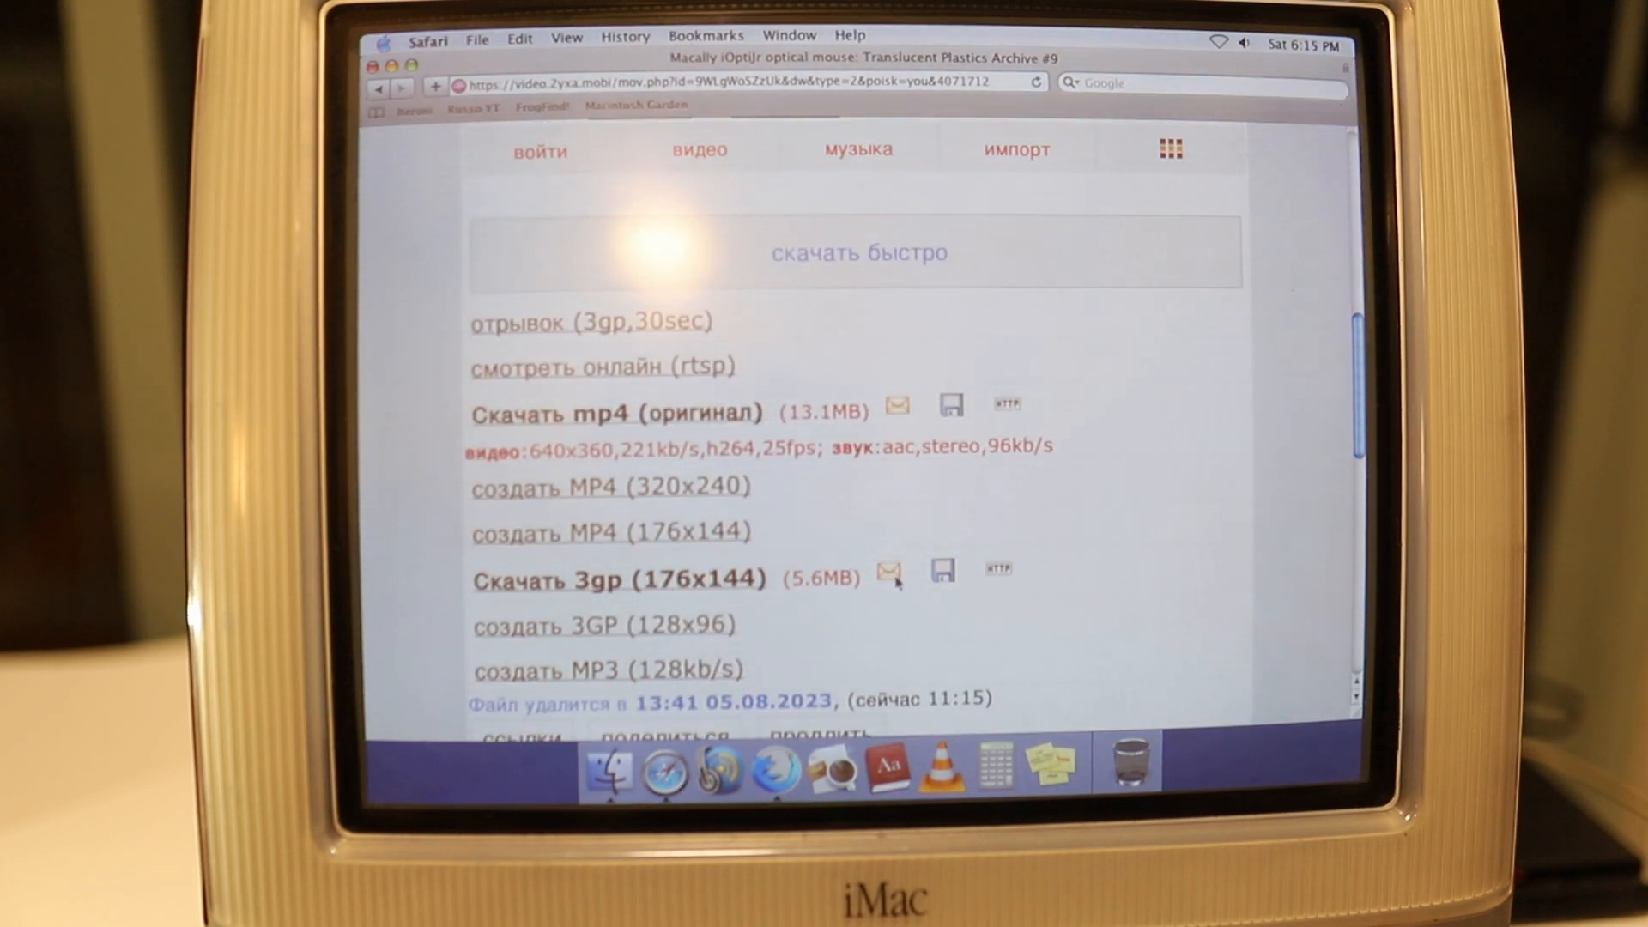
scroll(down, 3)
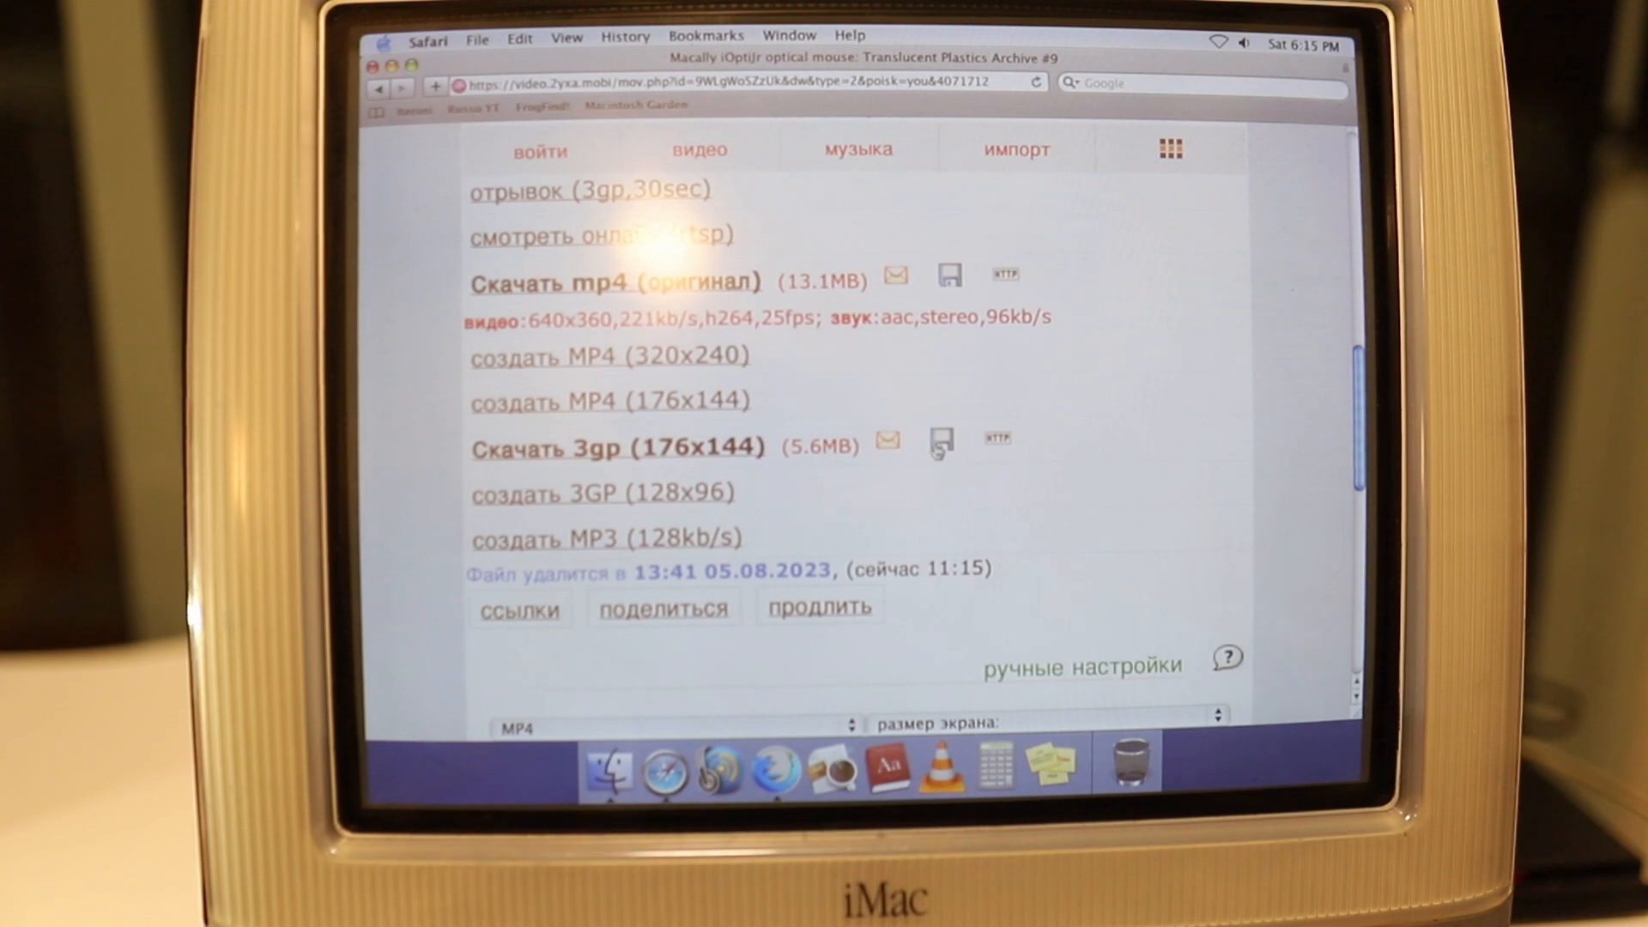
click(938, 441)
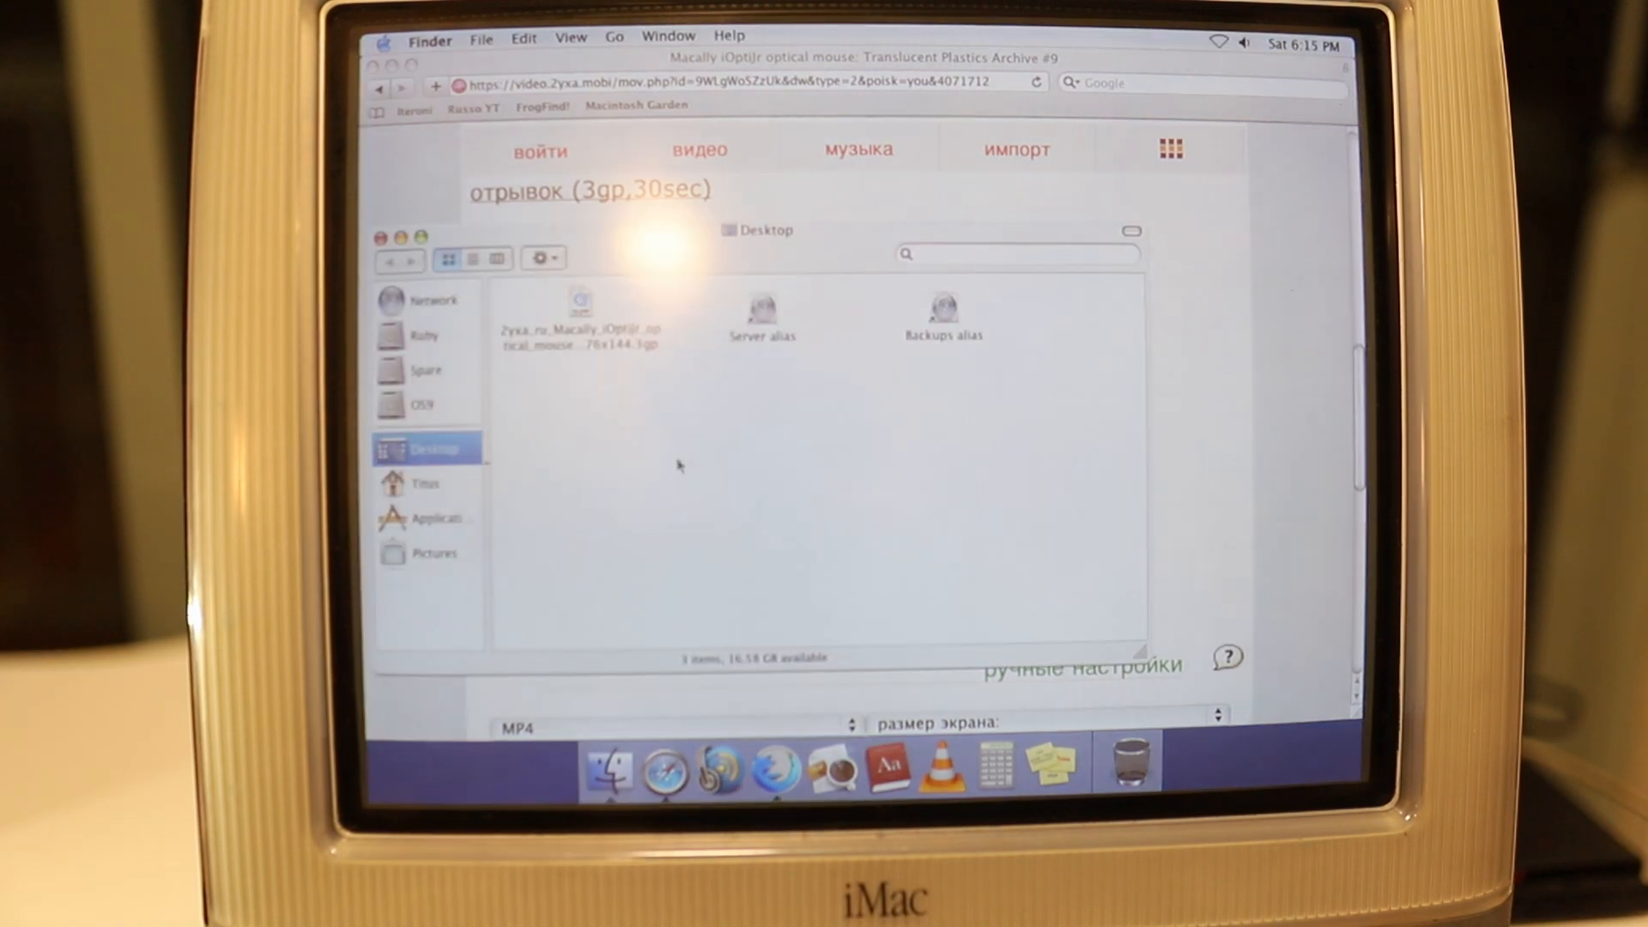
Close the Desktop Finder window
click(580, 310)
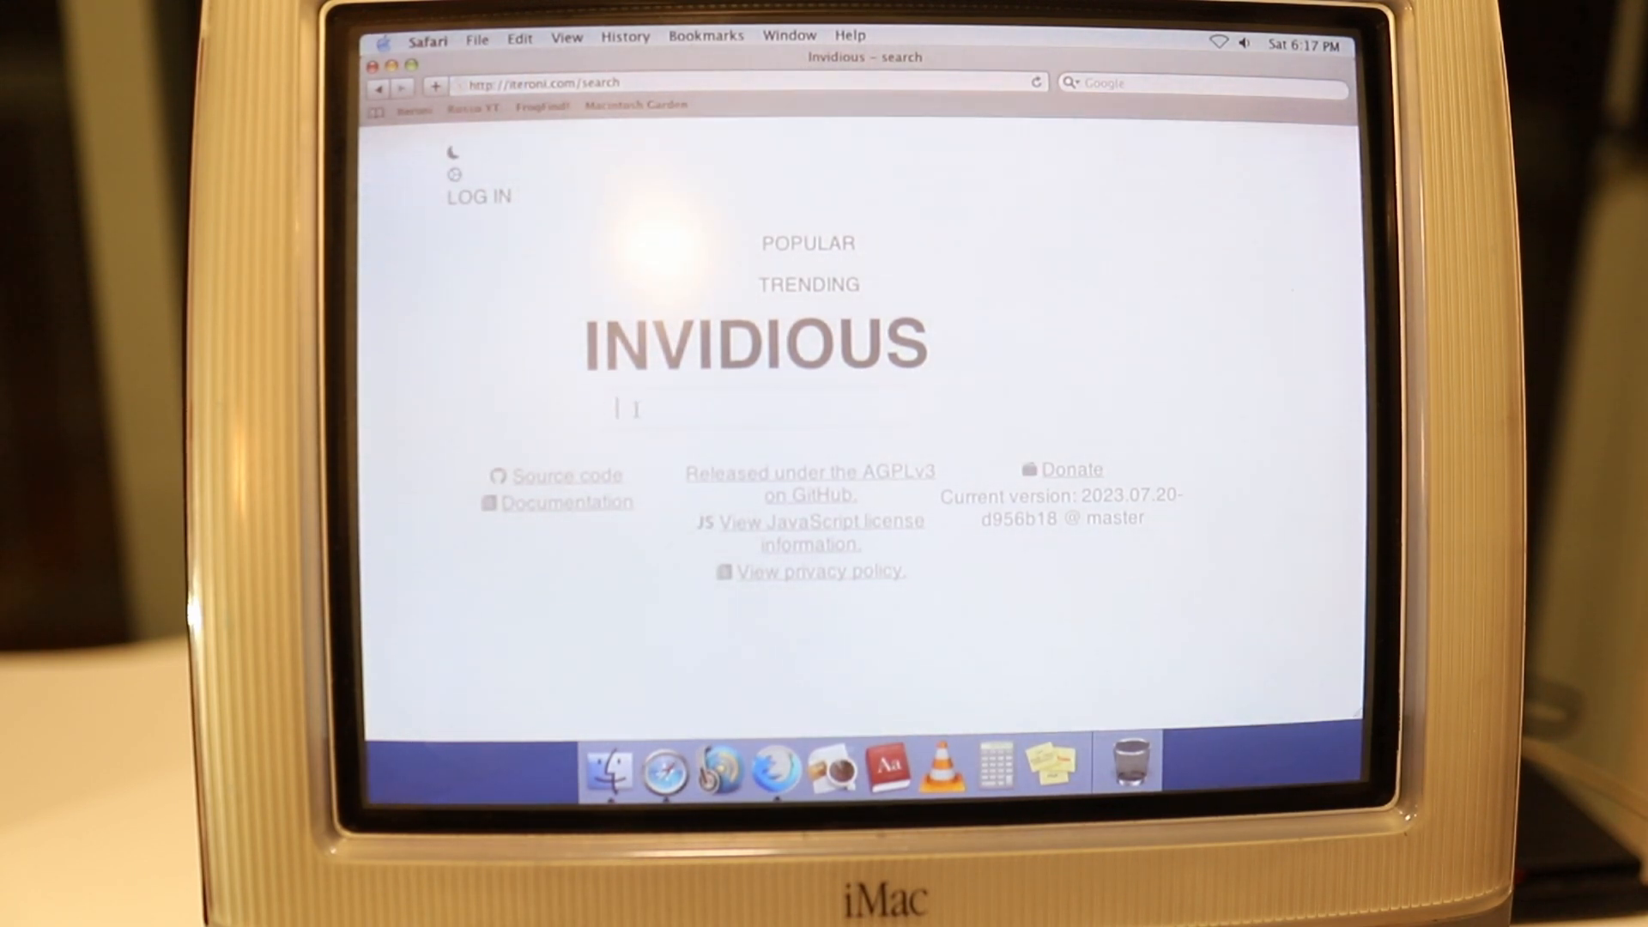
Search Invidious for 'mectojic', open the Mectojic channel, then the Apple Pro Mouse #13 video
text(med)
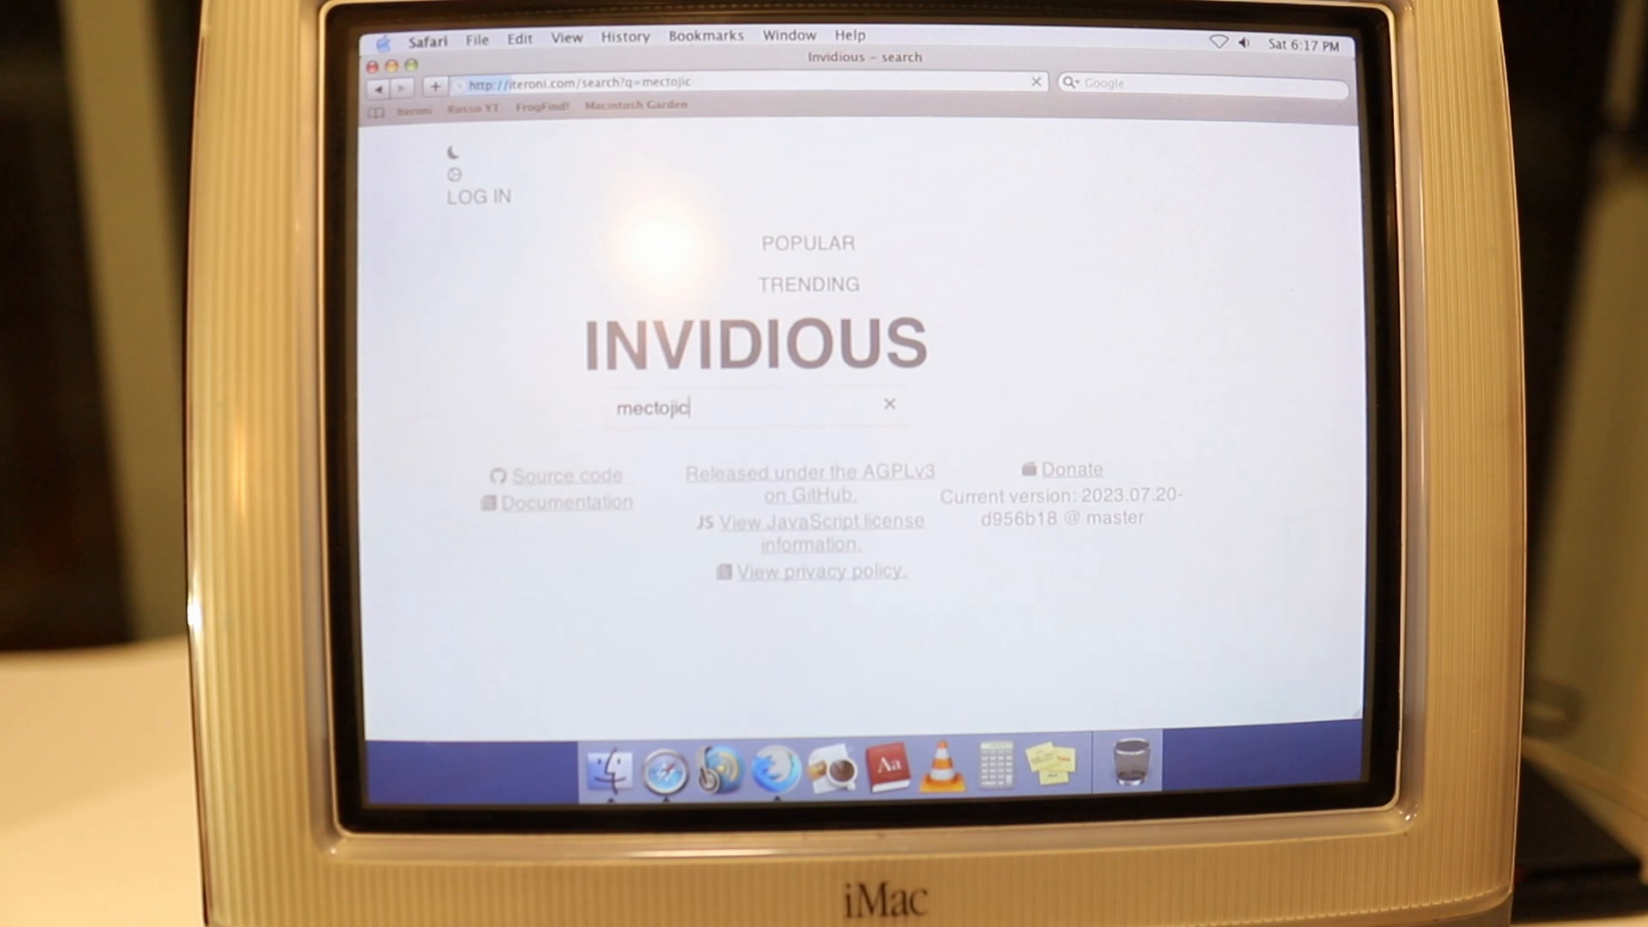
key(Return)
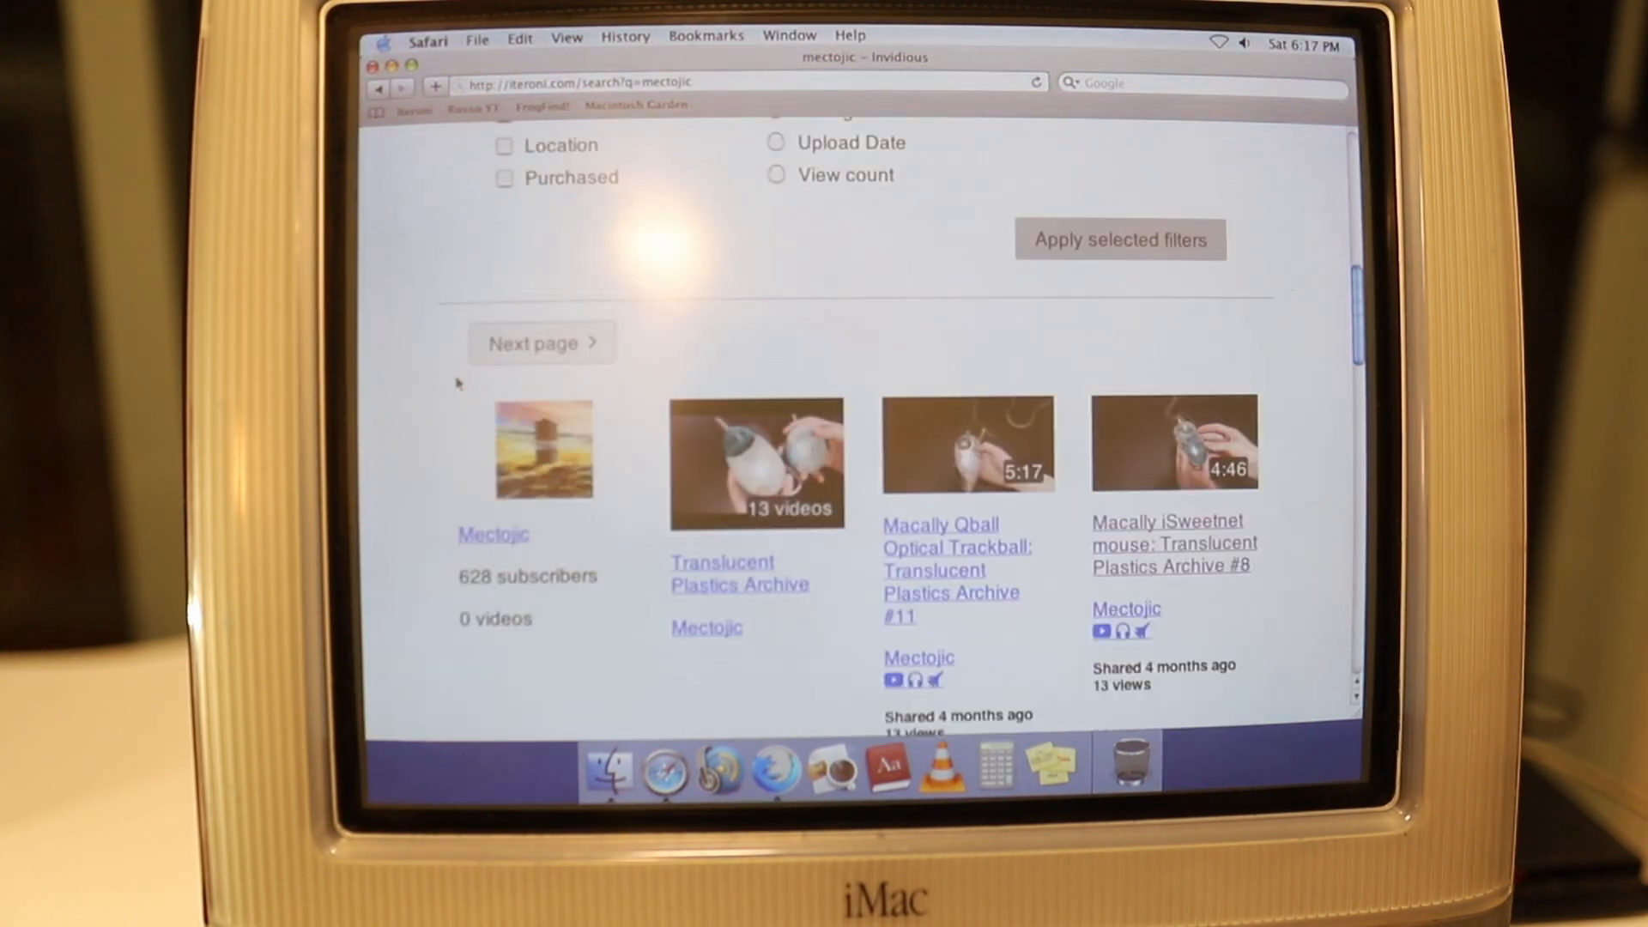
scroll(down, 3)
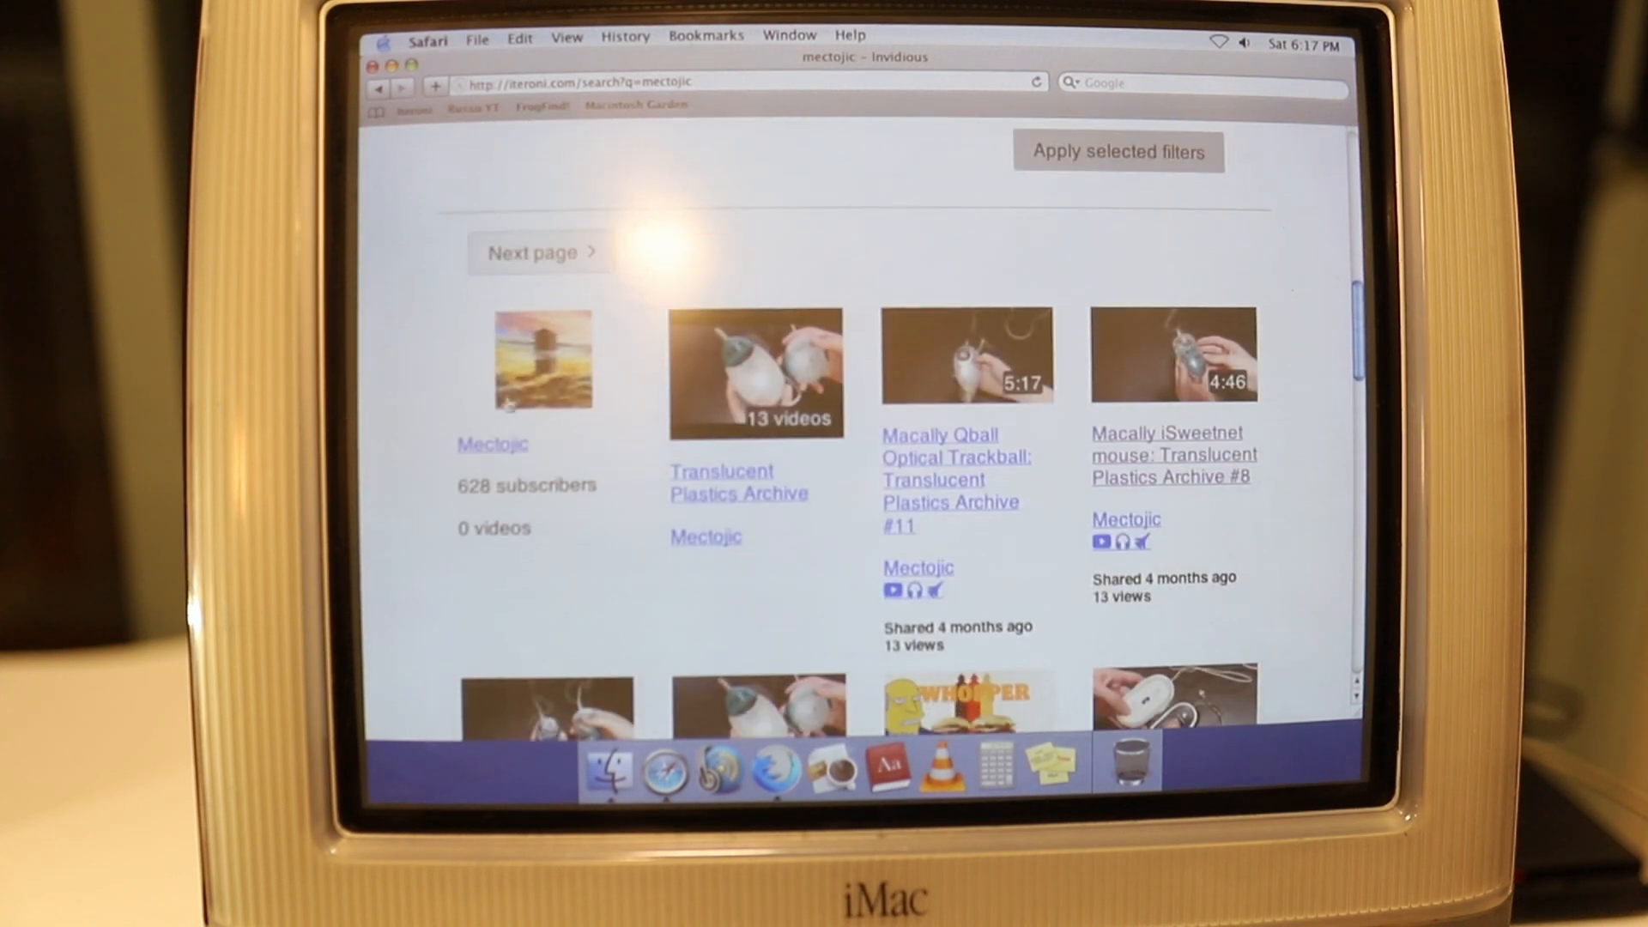
click(491, 444)
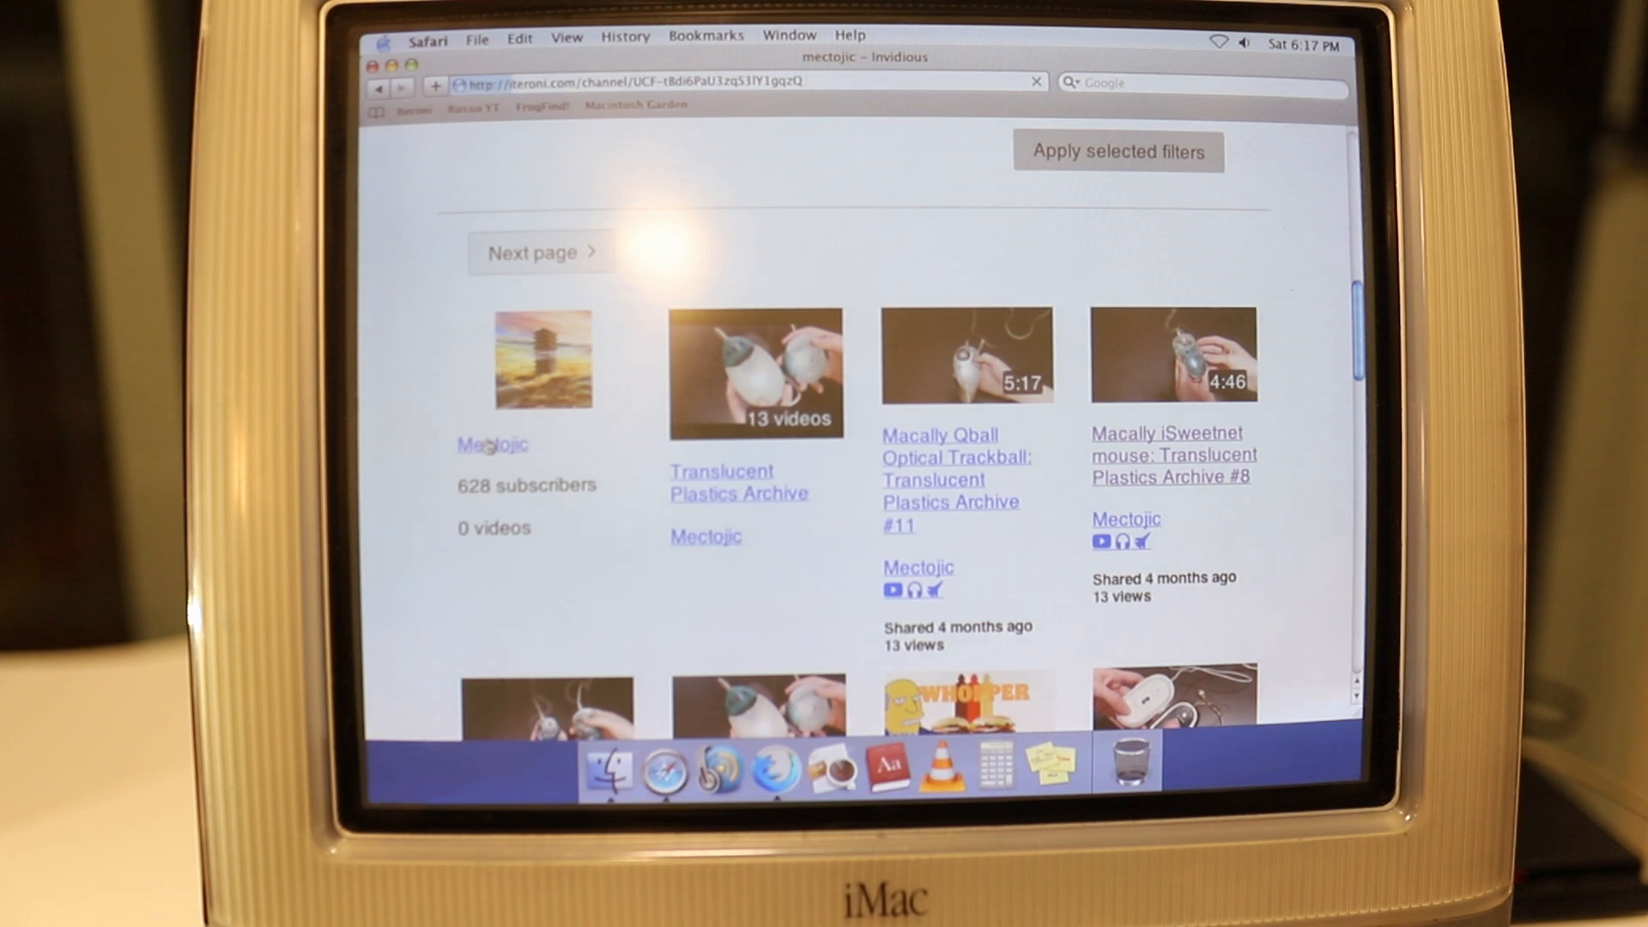
scroll(up, 3)
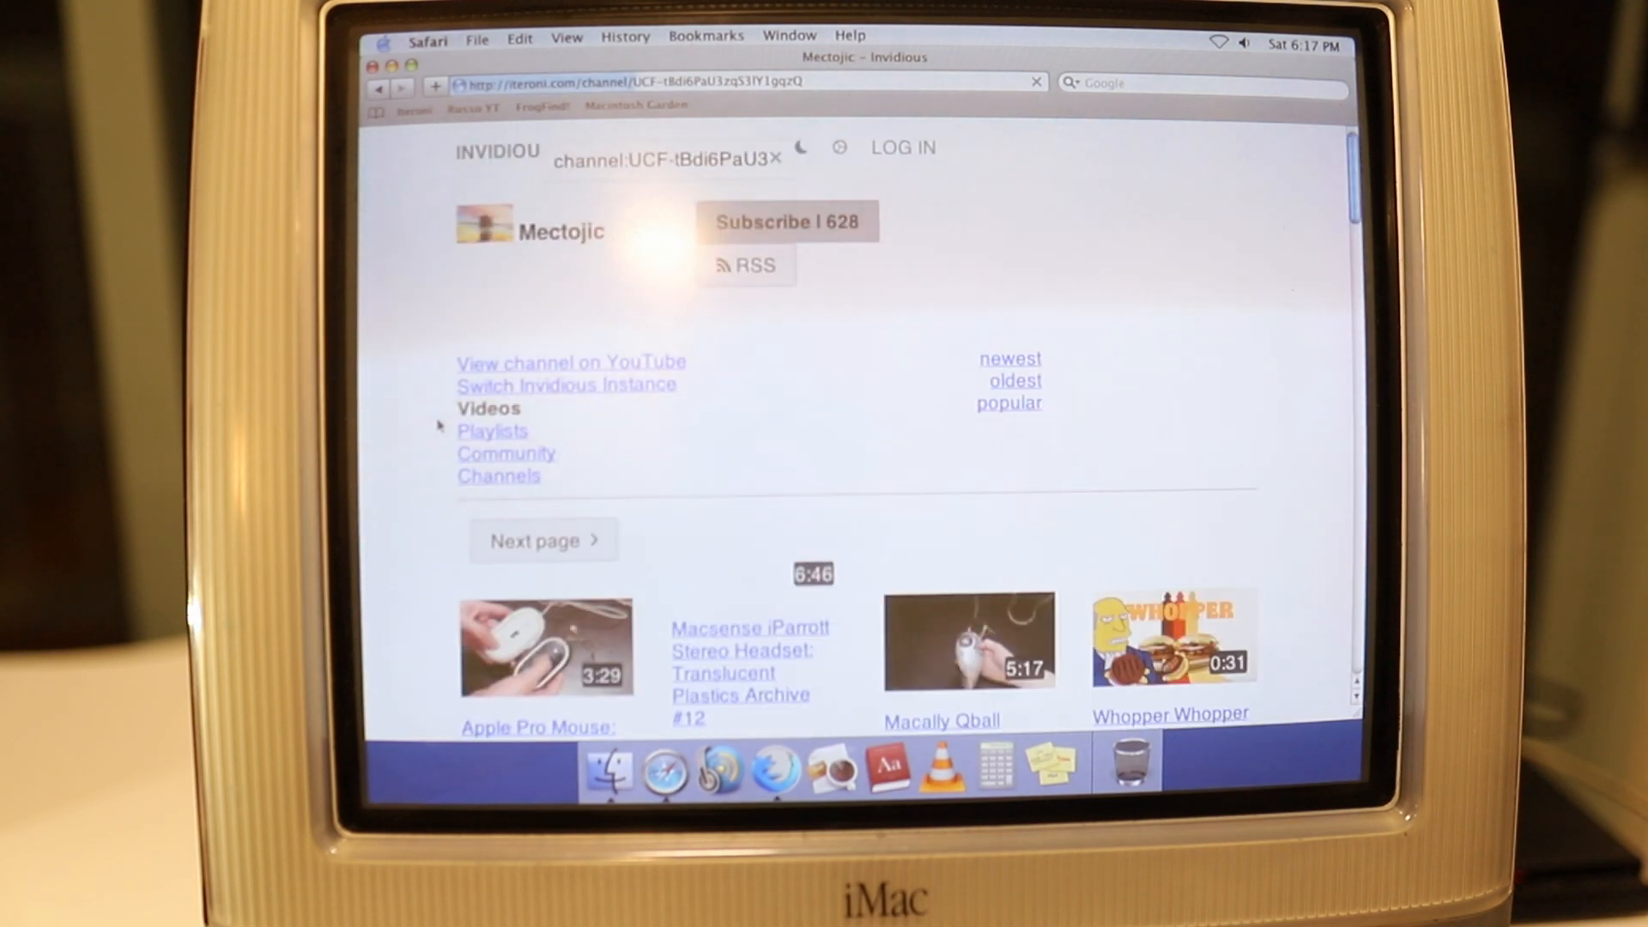
scroll(down, 3)
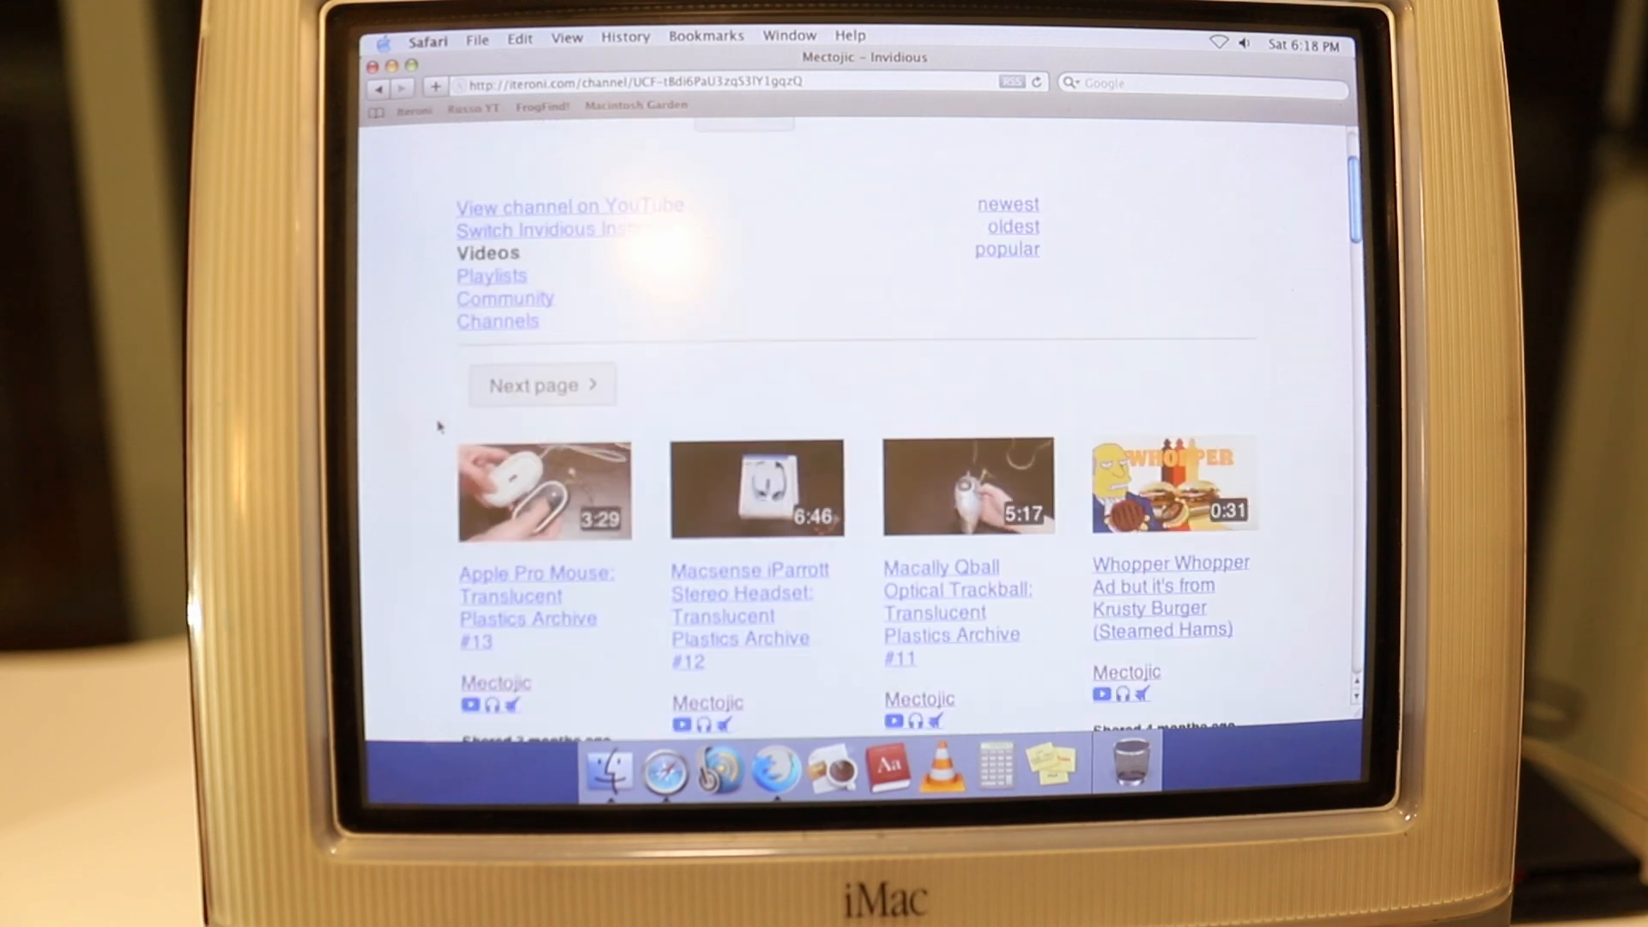
click(543, 491)
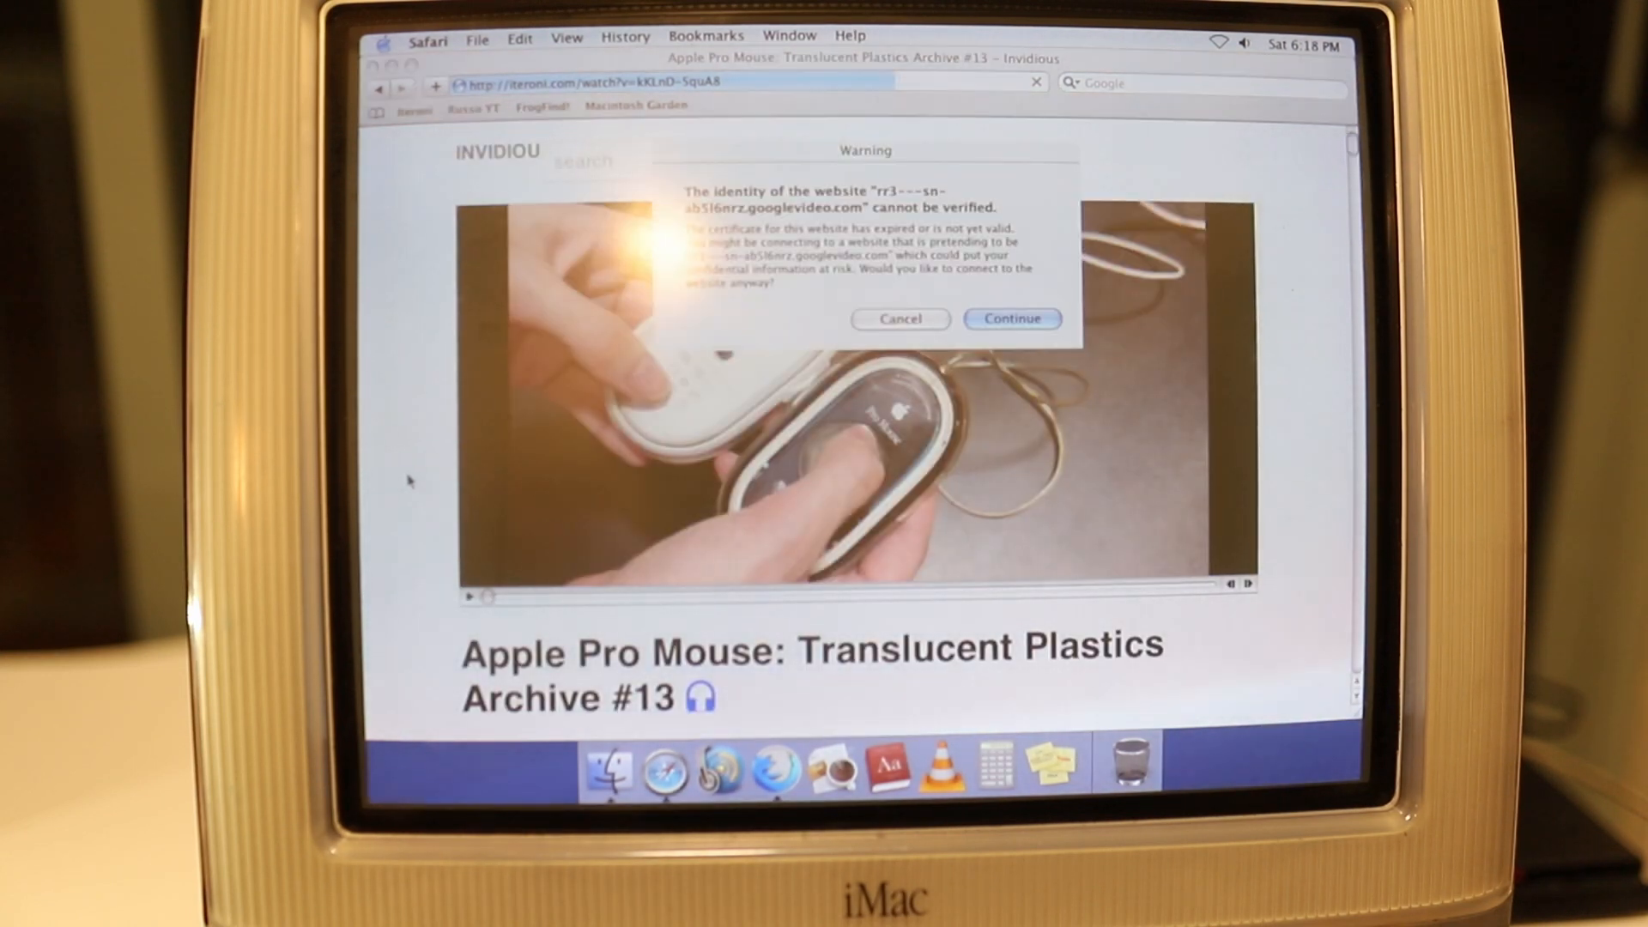
Continue past the certificate warning and download the audio/webm @ 118.1k format
click(1010, 319)
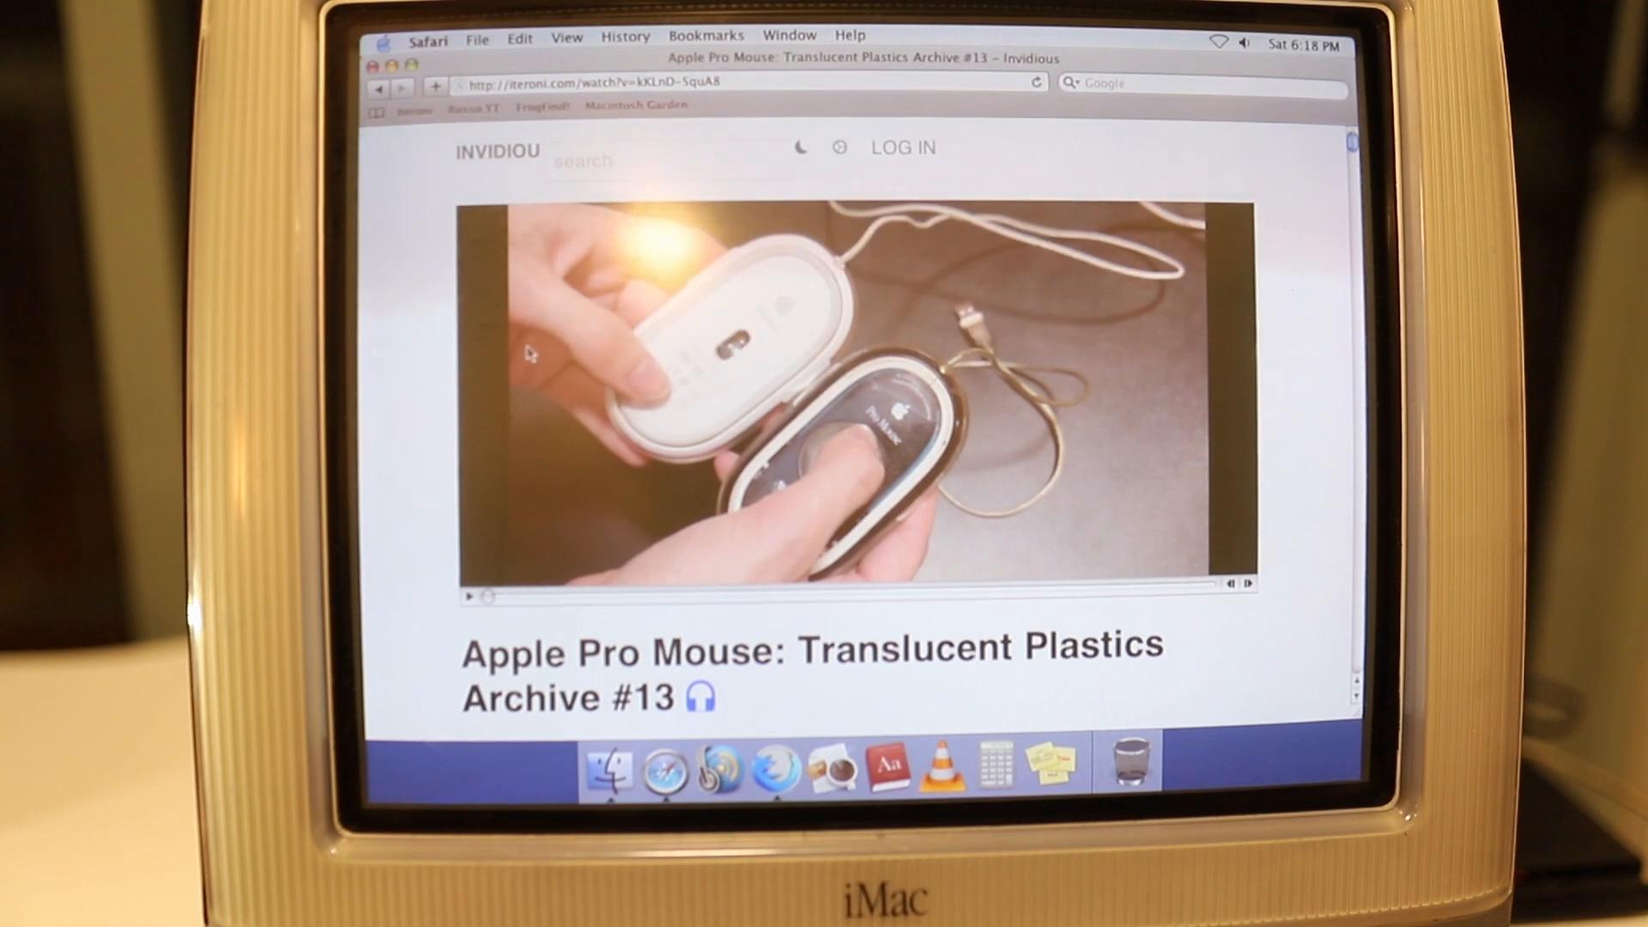
scroll(down, 3)
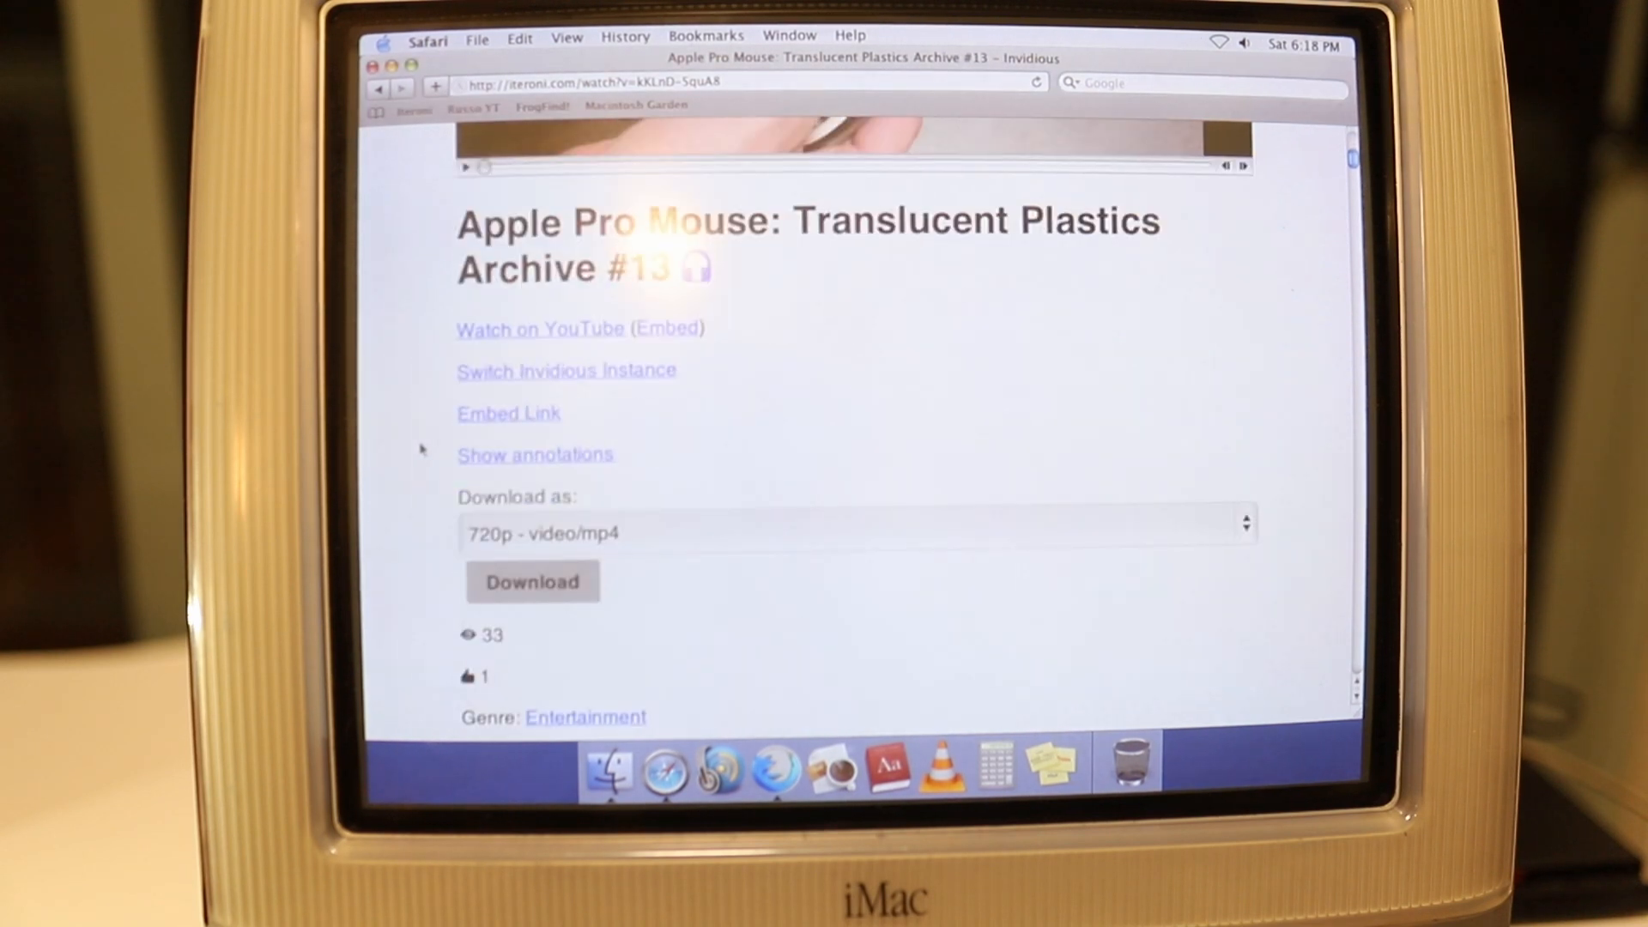
scroll(down, 3)
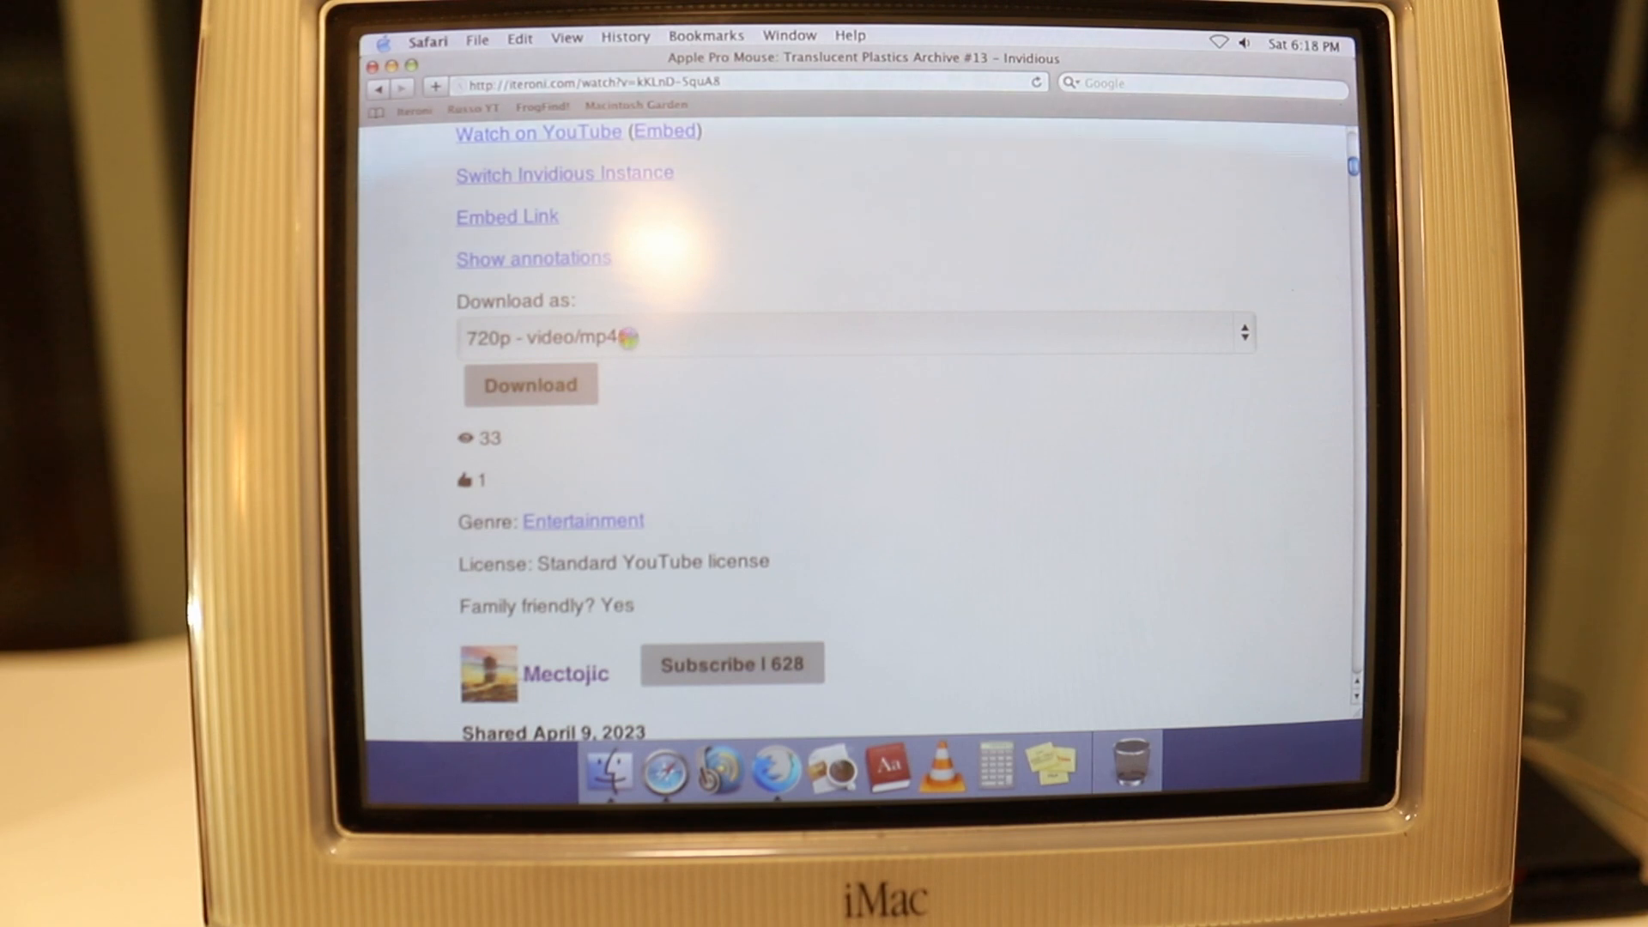
click(855, 336)
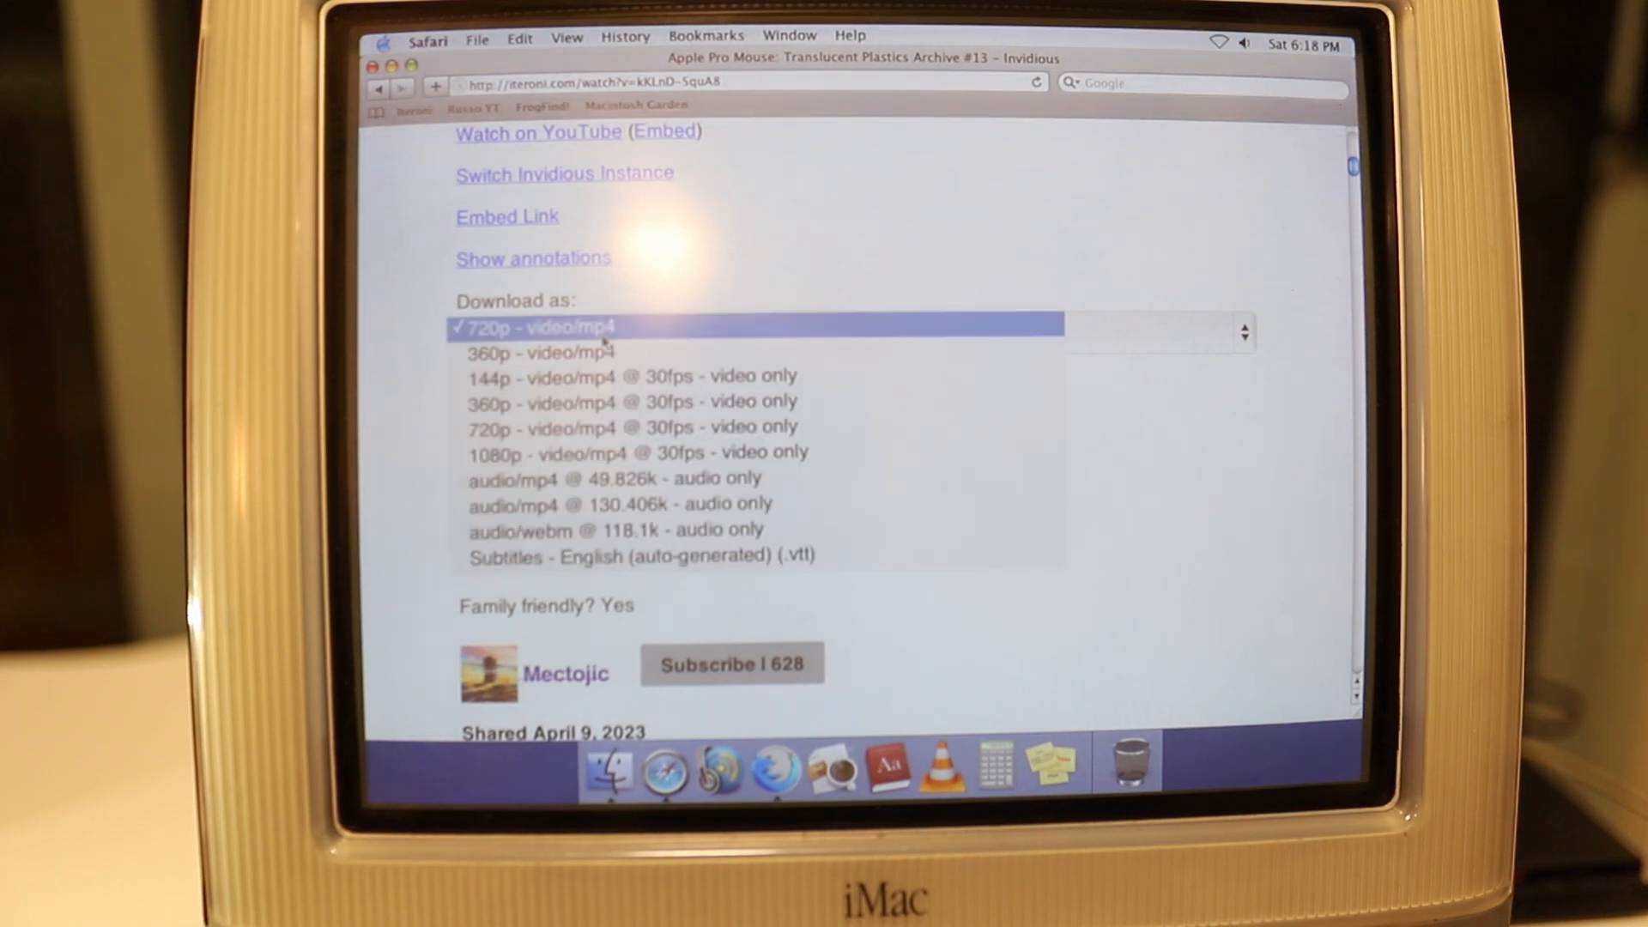
click(757, 326)
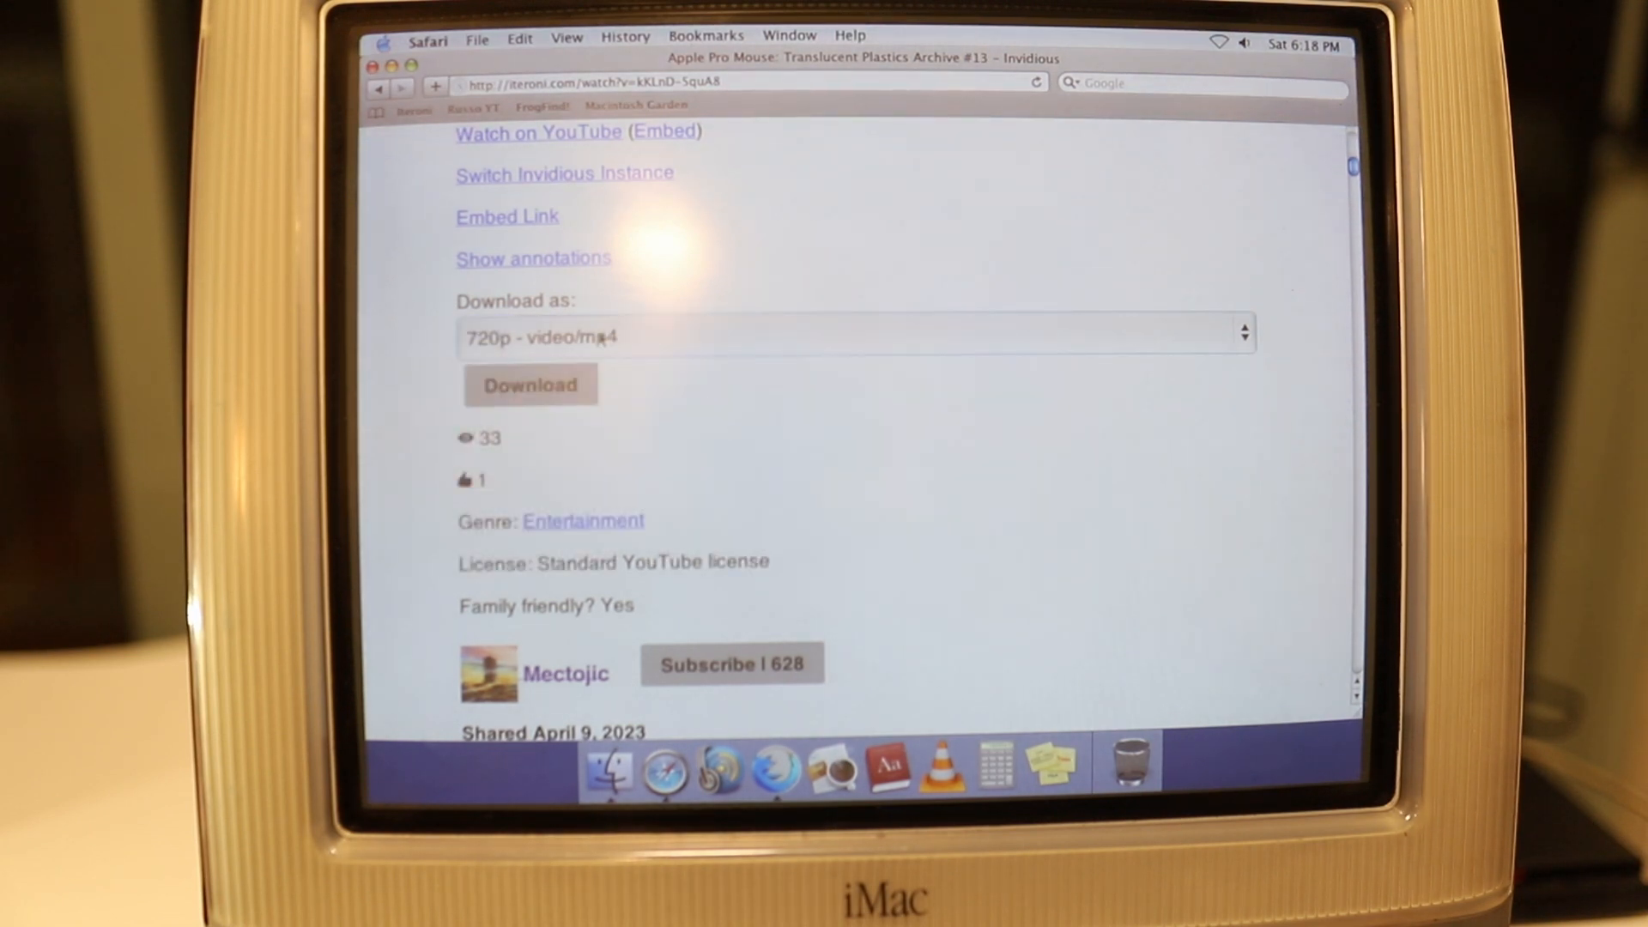
click(853, 336)
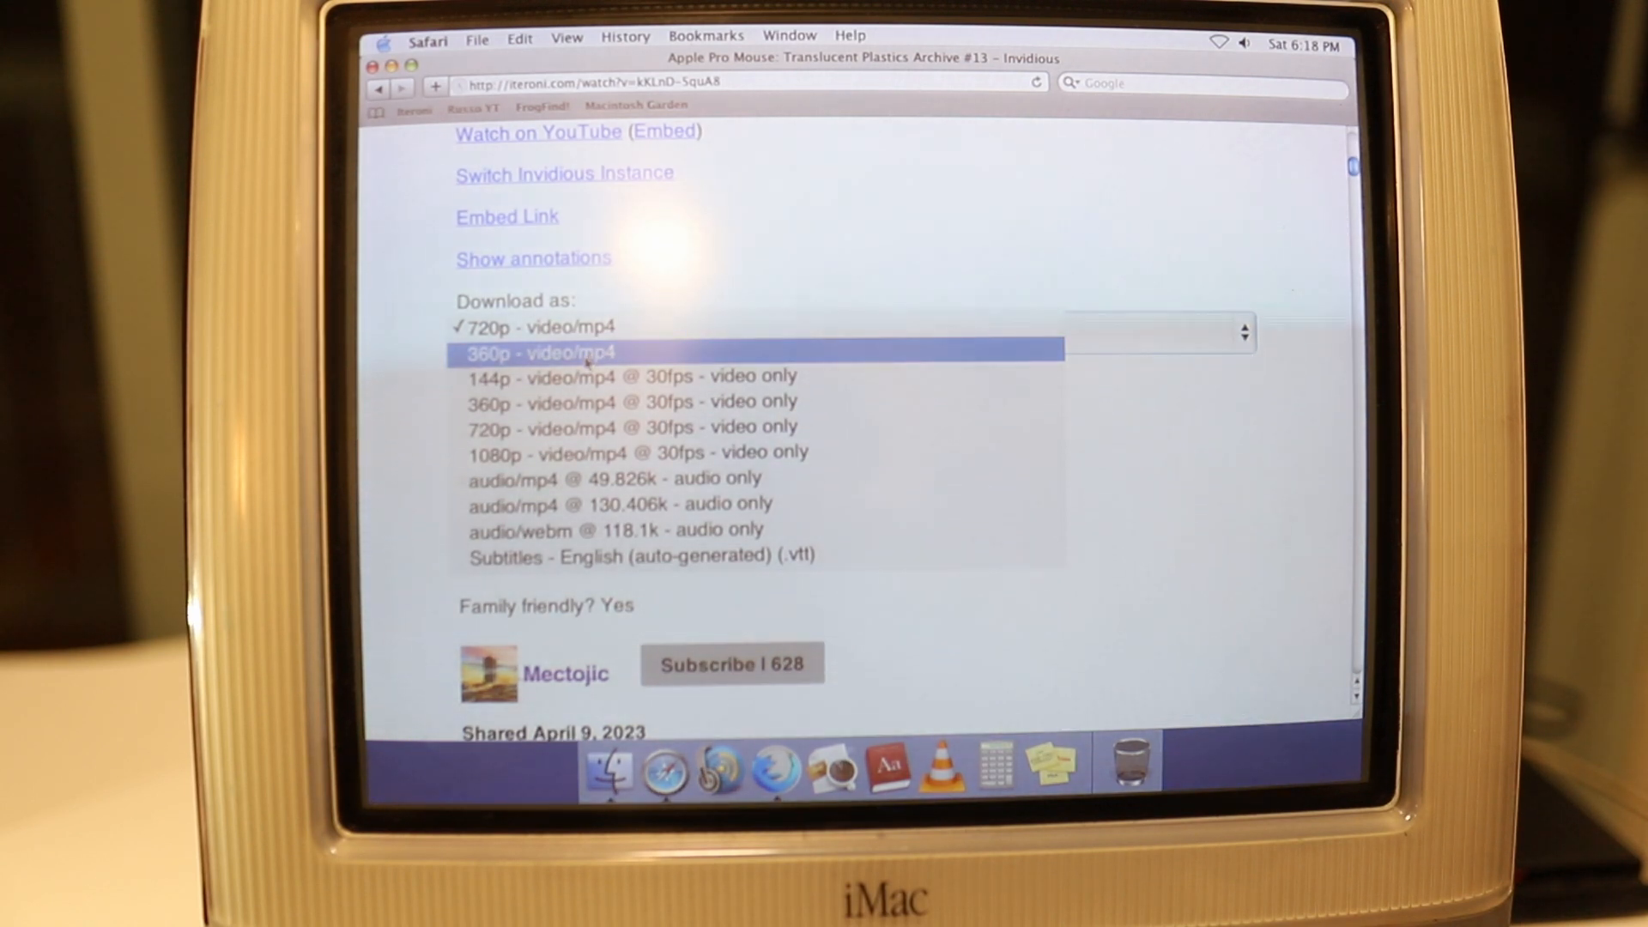
mouse_move(631, 376)
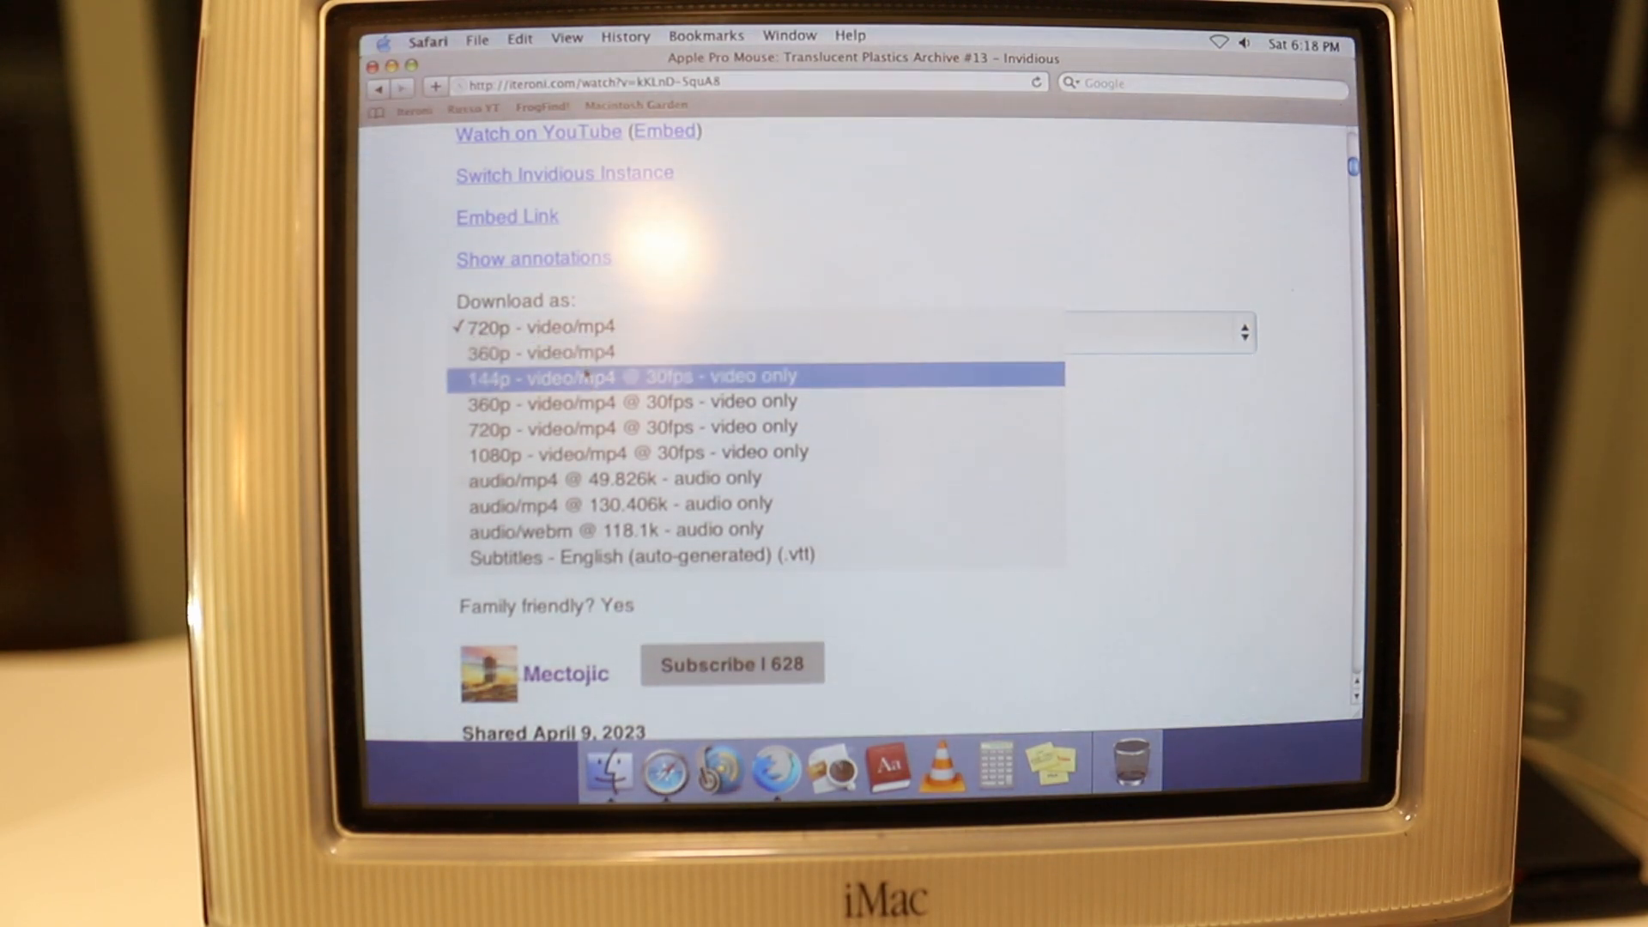
click(631, 451)
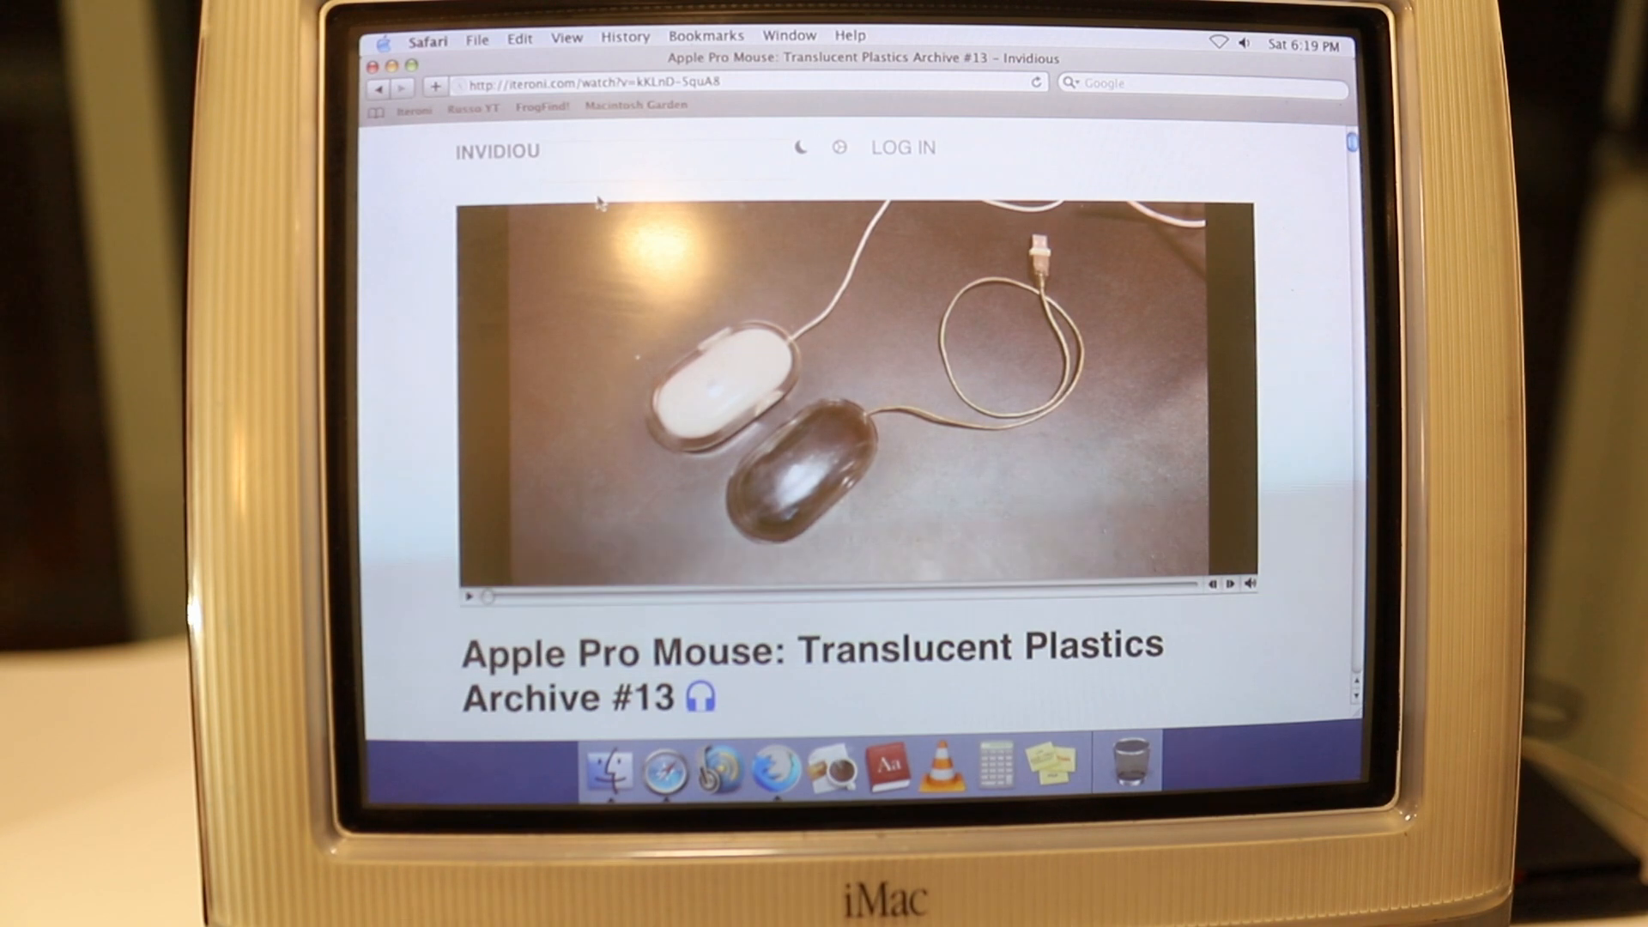
scroll(down, 3)
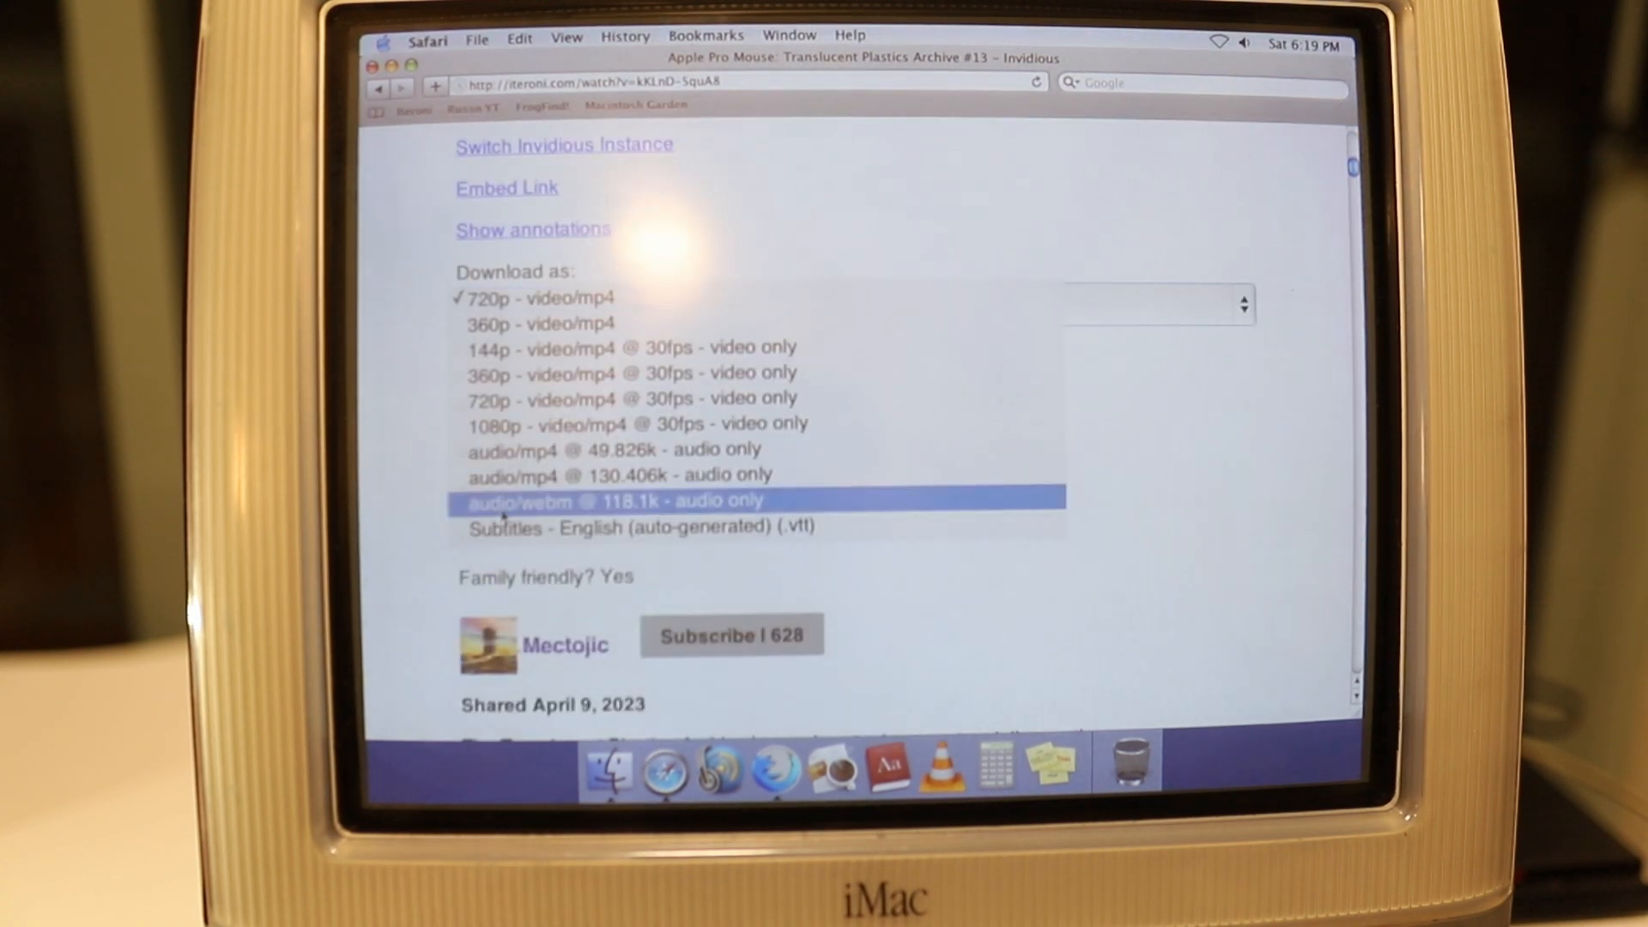
click(614, 501)
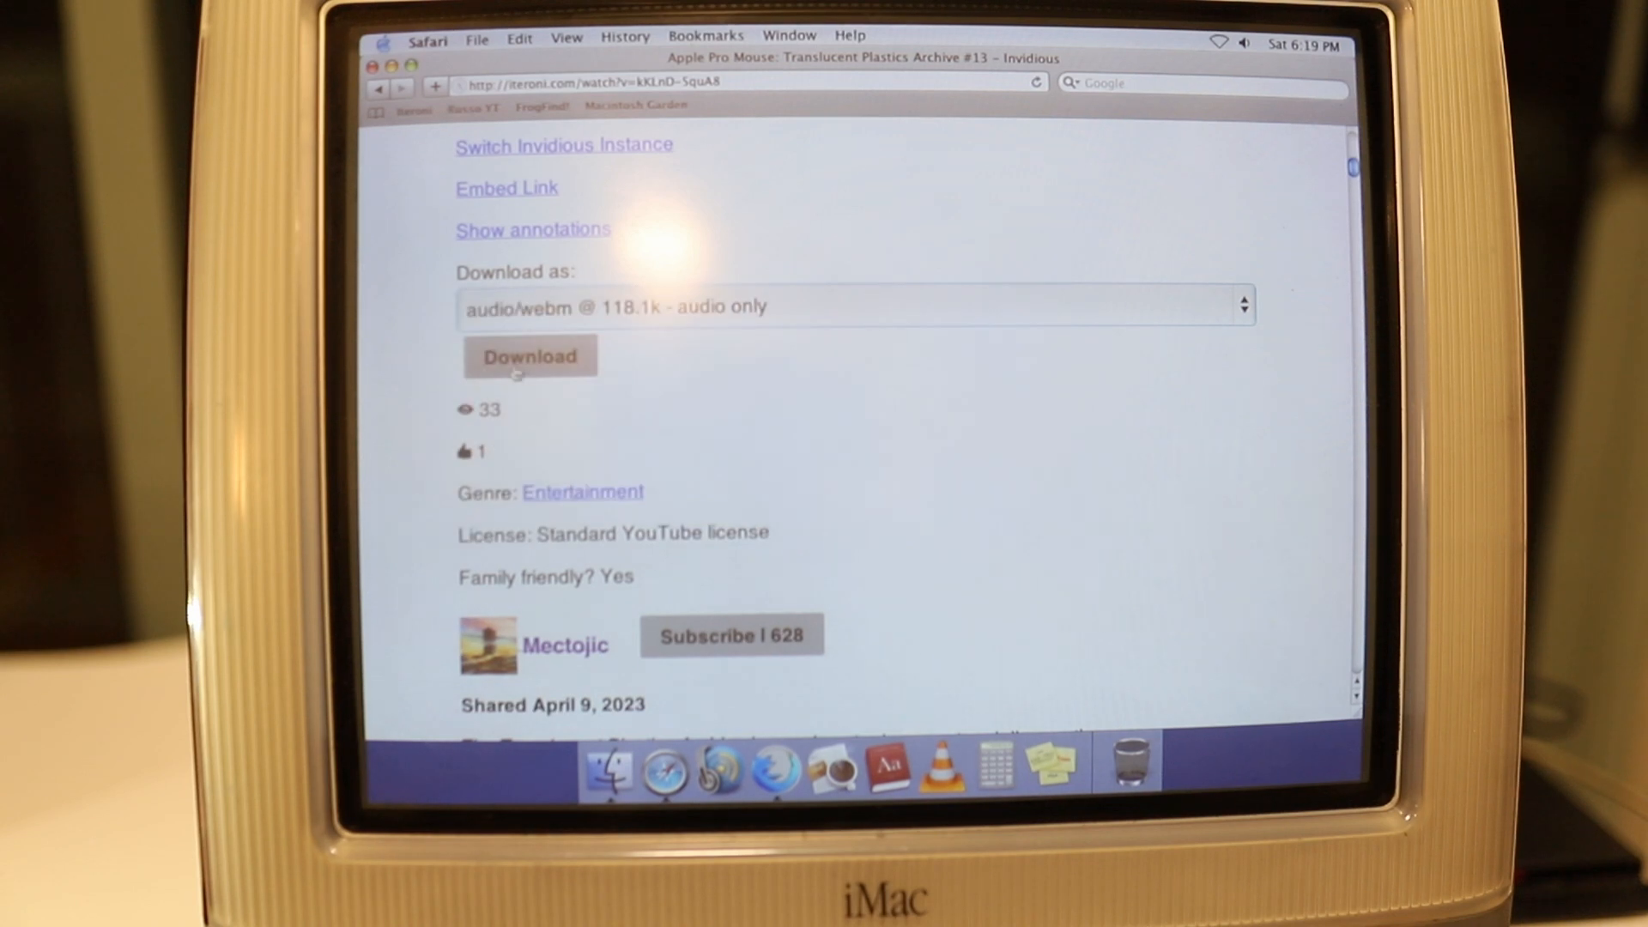
click(529, 356)
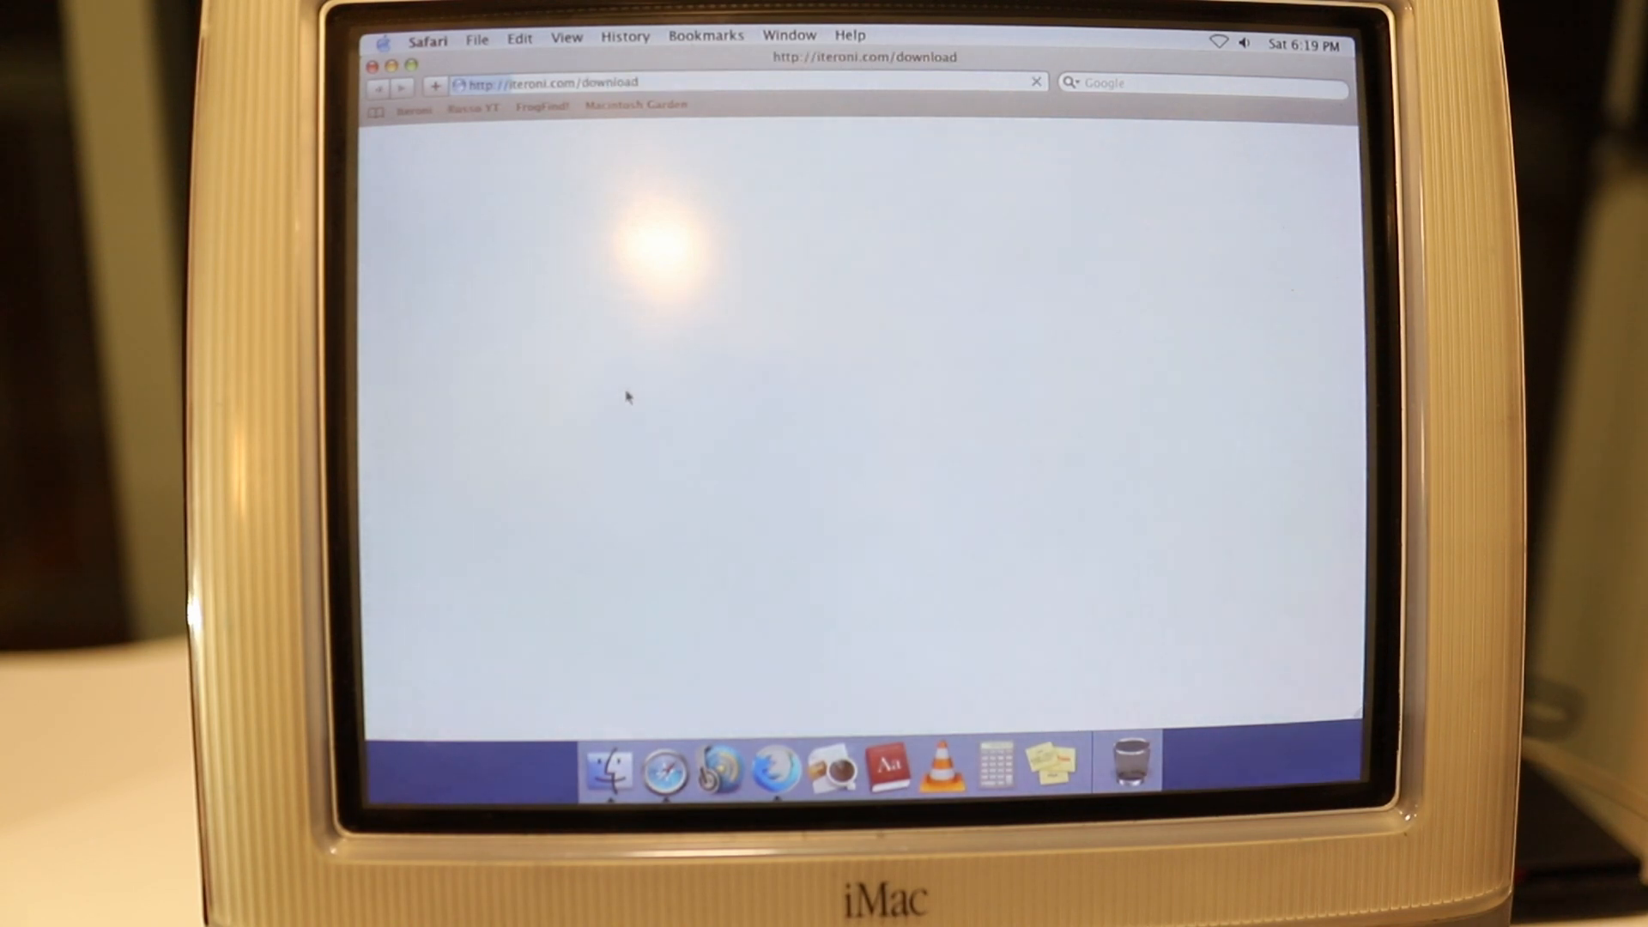
Show the Downloads list and open the downloaded Apple Pro Mouse webm in ArcticFox
click(790, 34)
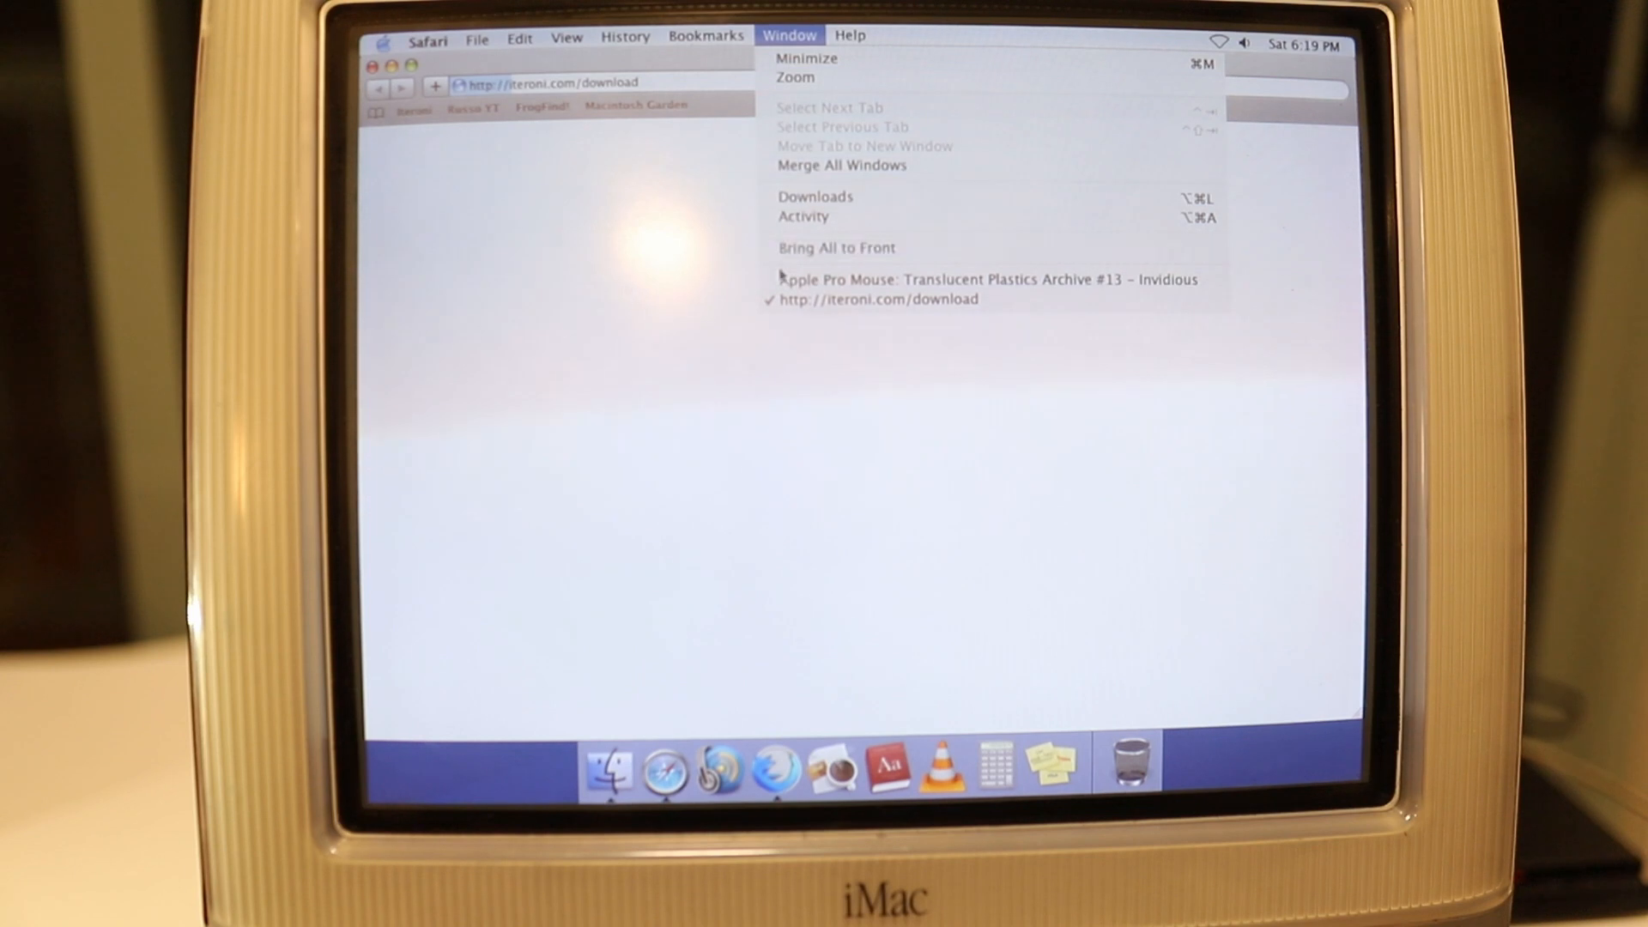
click(815, 196)
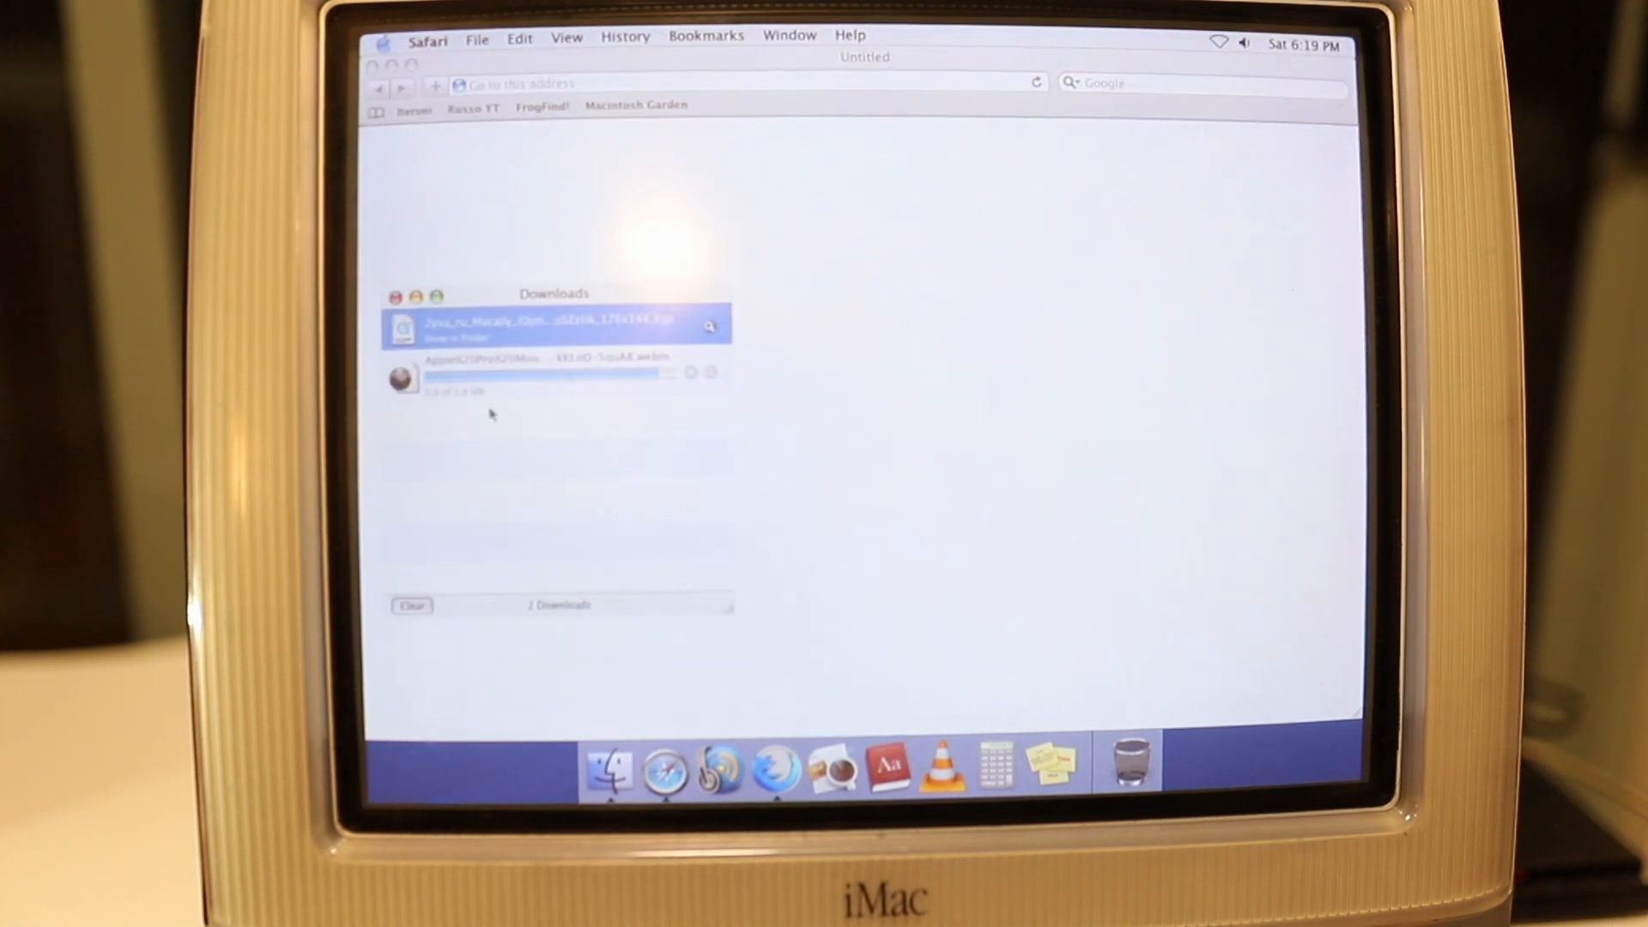
click(555, 374)
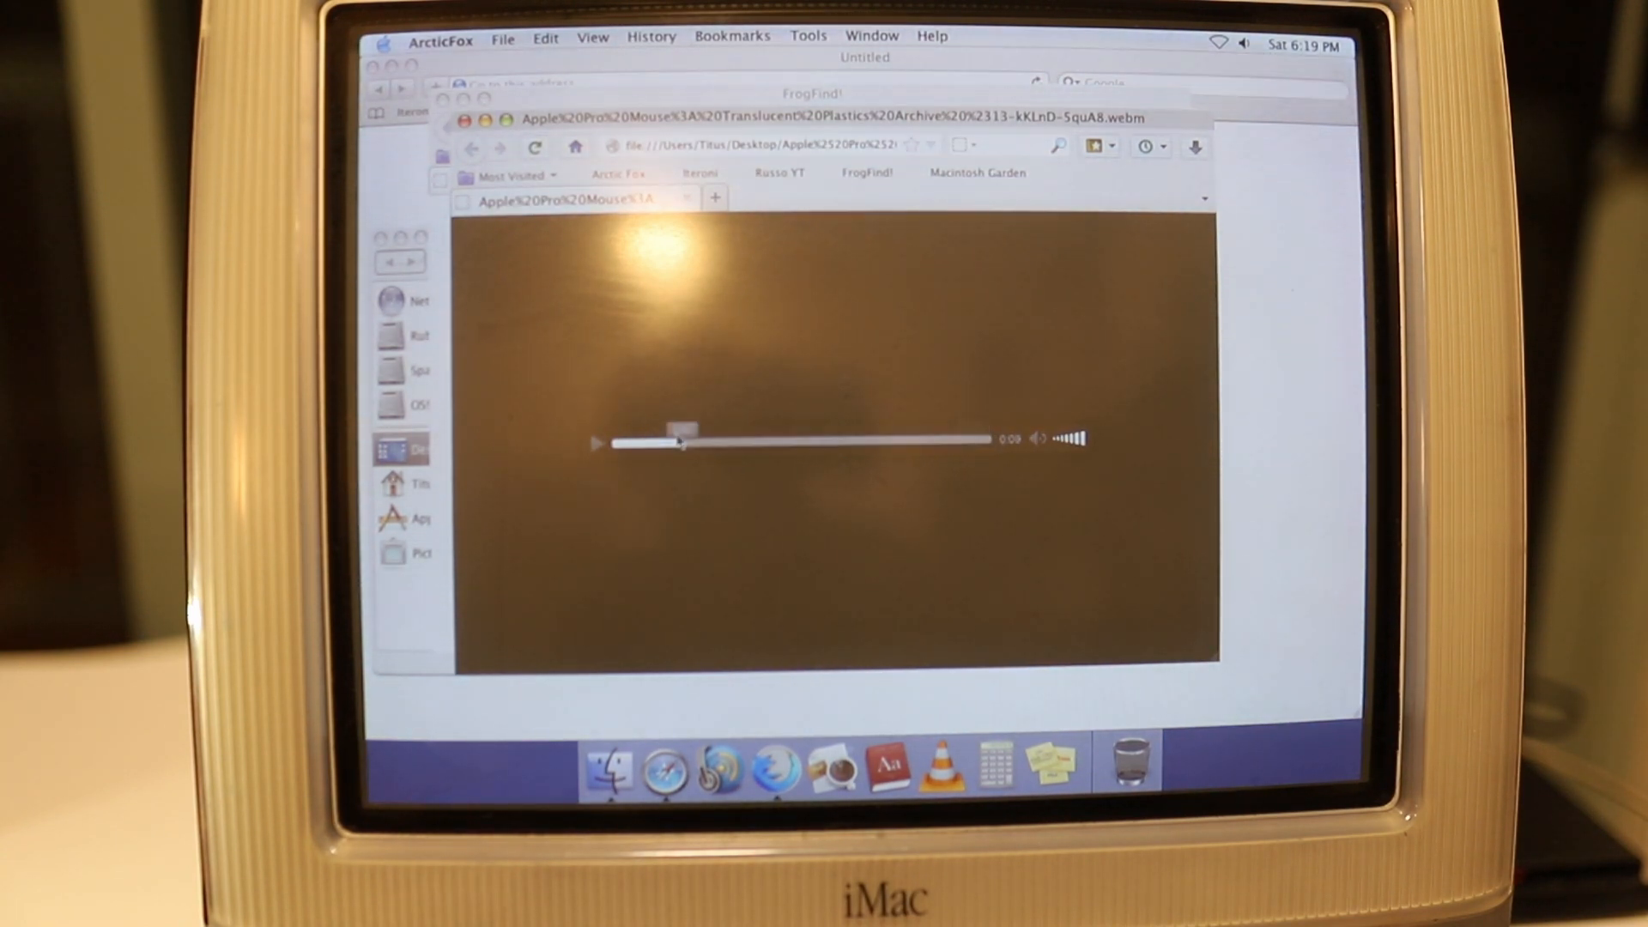
Seek forward through the playing Apple Pro Mouse audio clip
drag(678, 429, 757, 429)
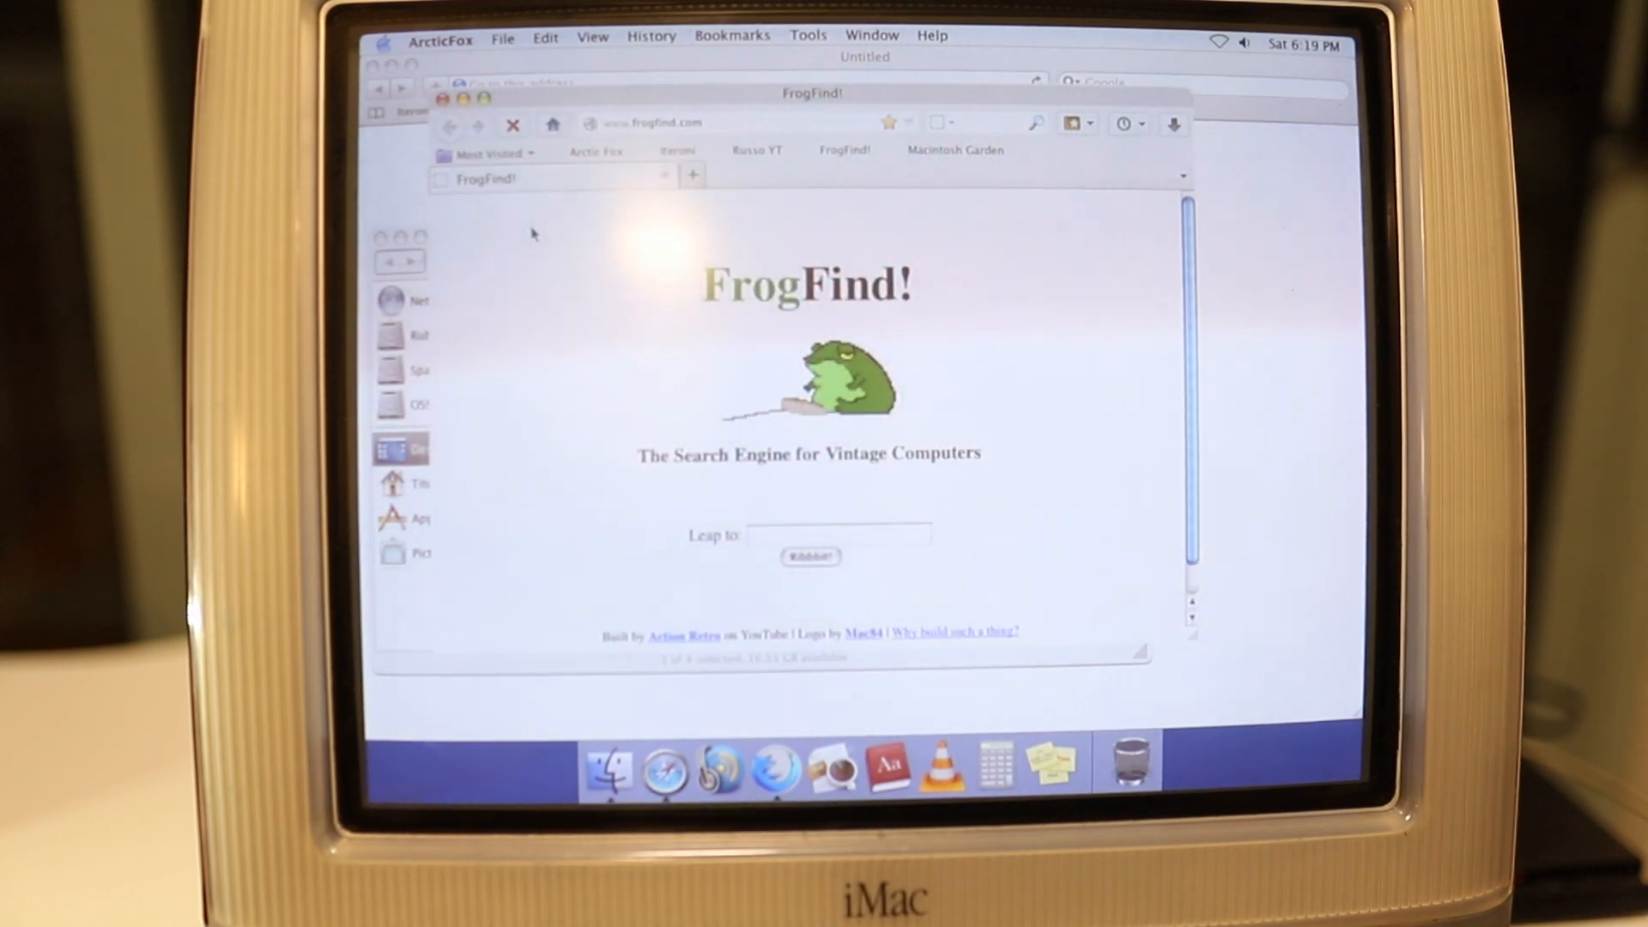
mouse_move(568, 313)
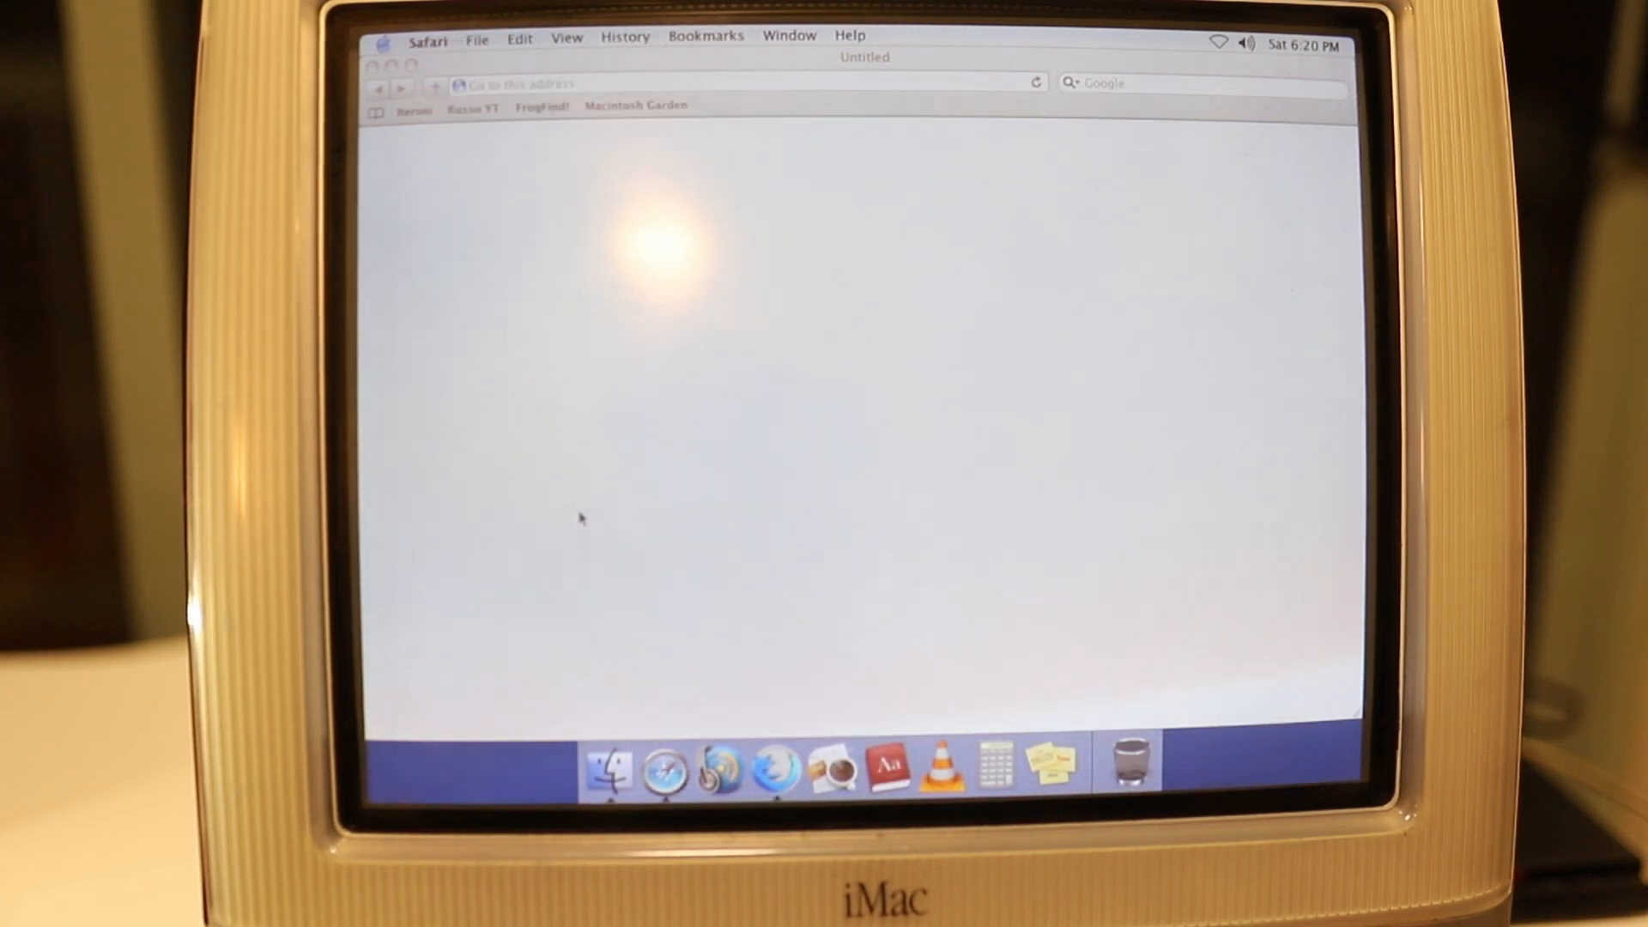
Quit Safari with Cmd+Q, confirming despite the two open windows
key(cmd+q)
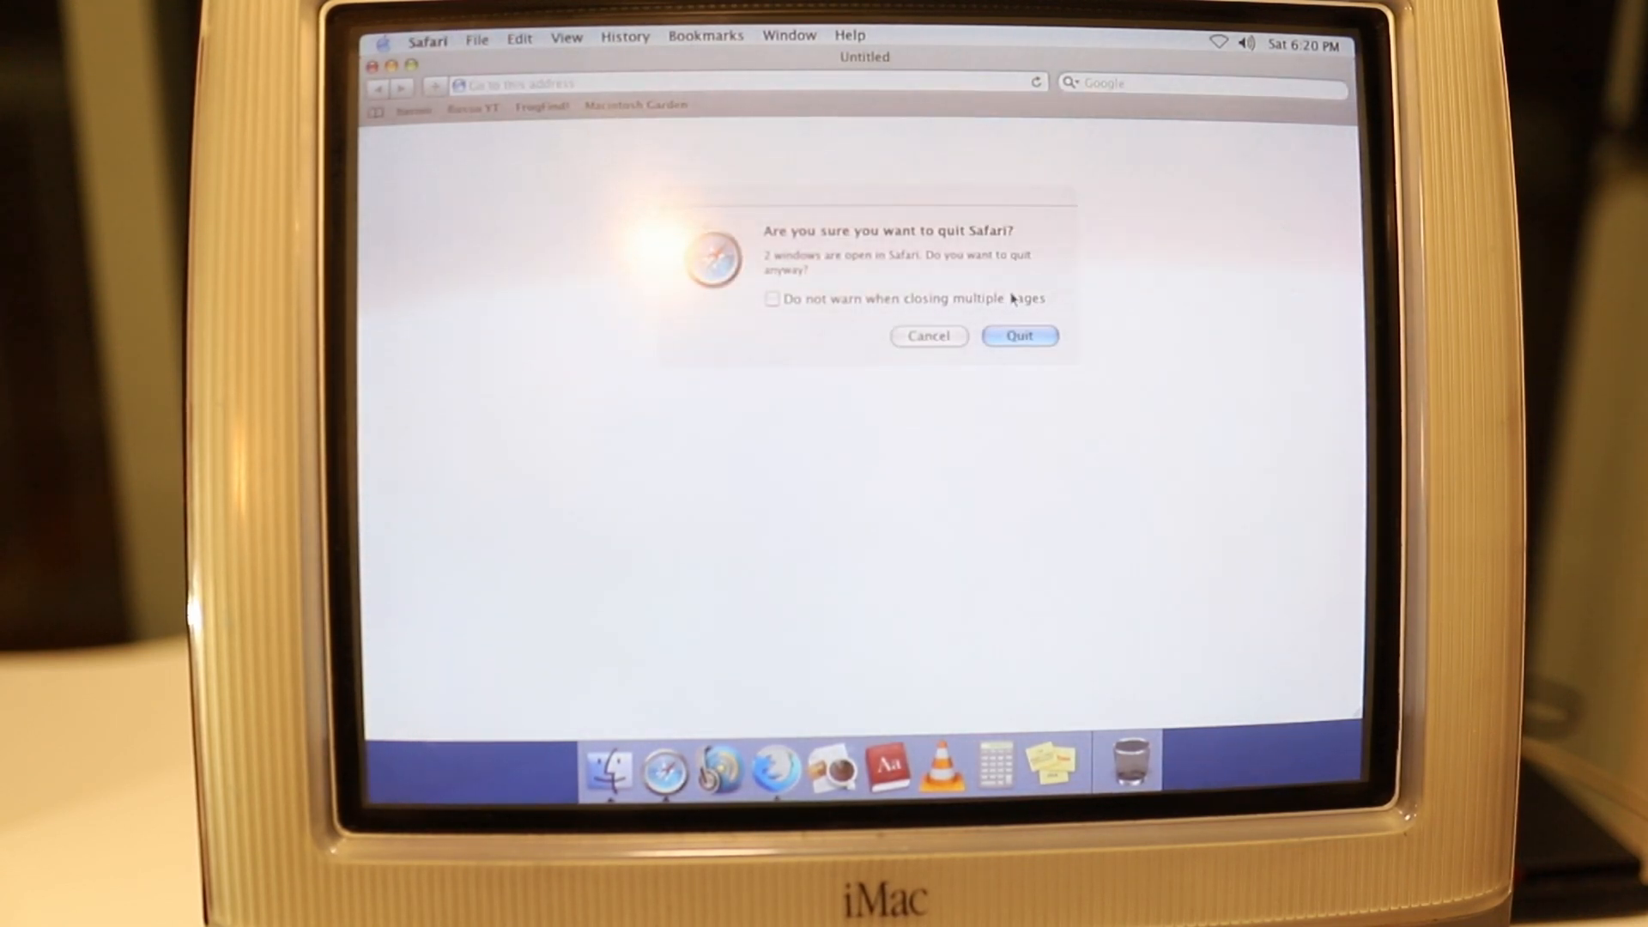
click(1017, 335)
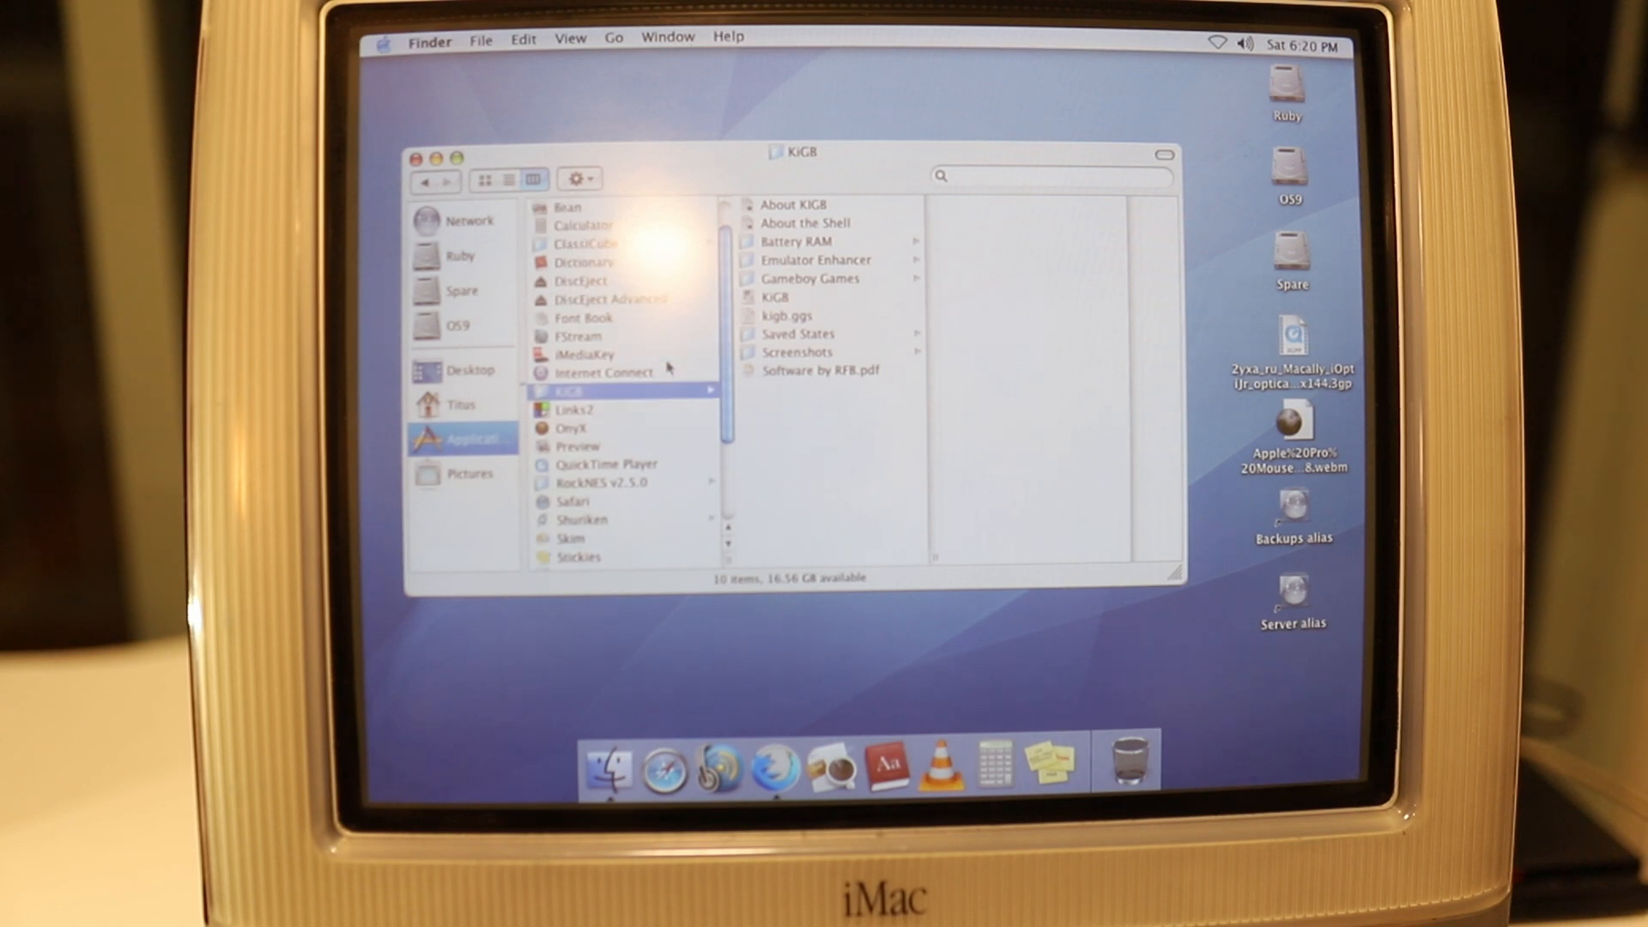
Open the RockNES v2.5.0 folder, select the RockNES app, and open its NES Games folder
click(599, 445)
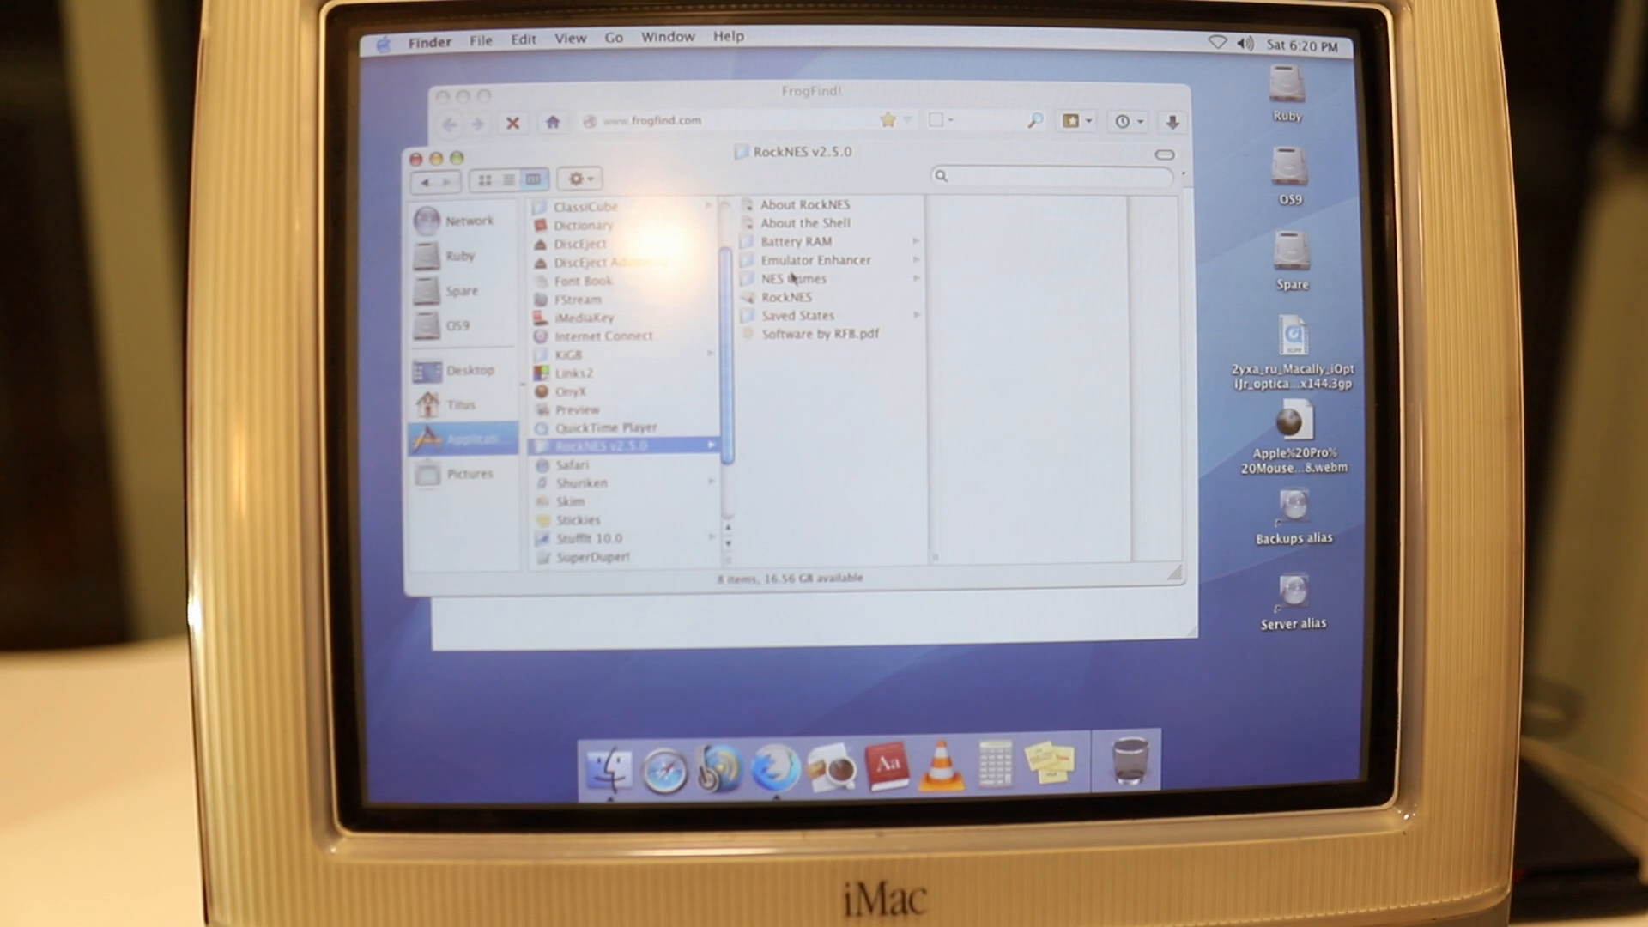
click(793, 298)
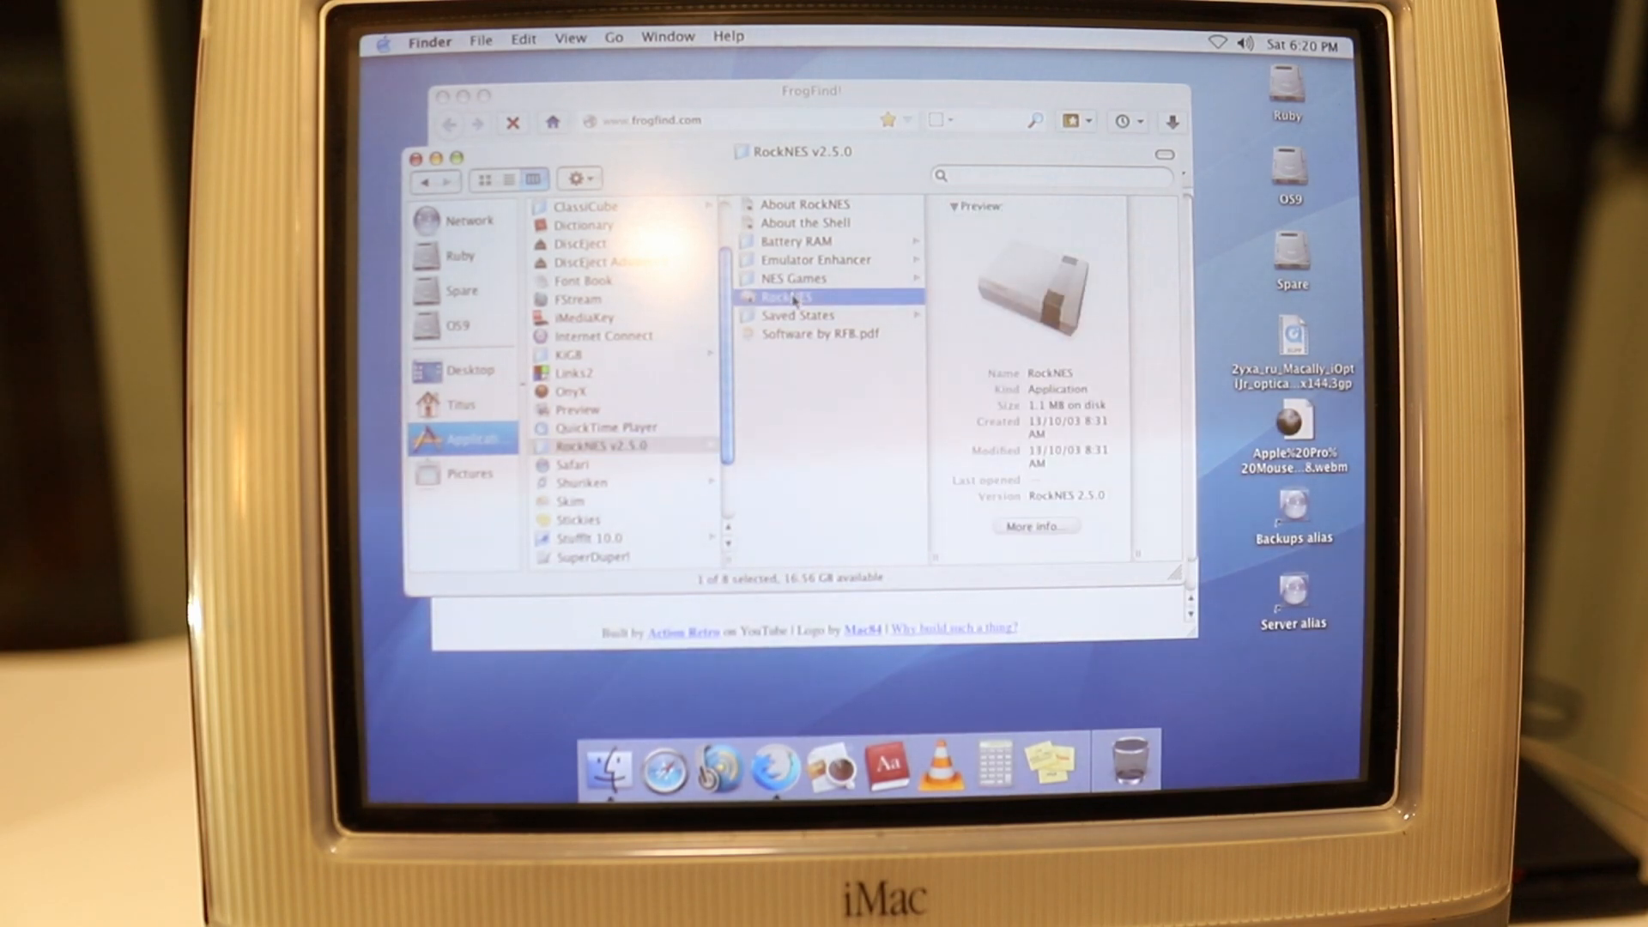
click(793, 278)
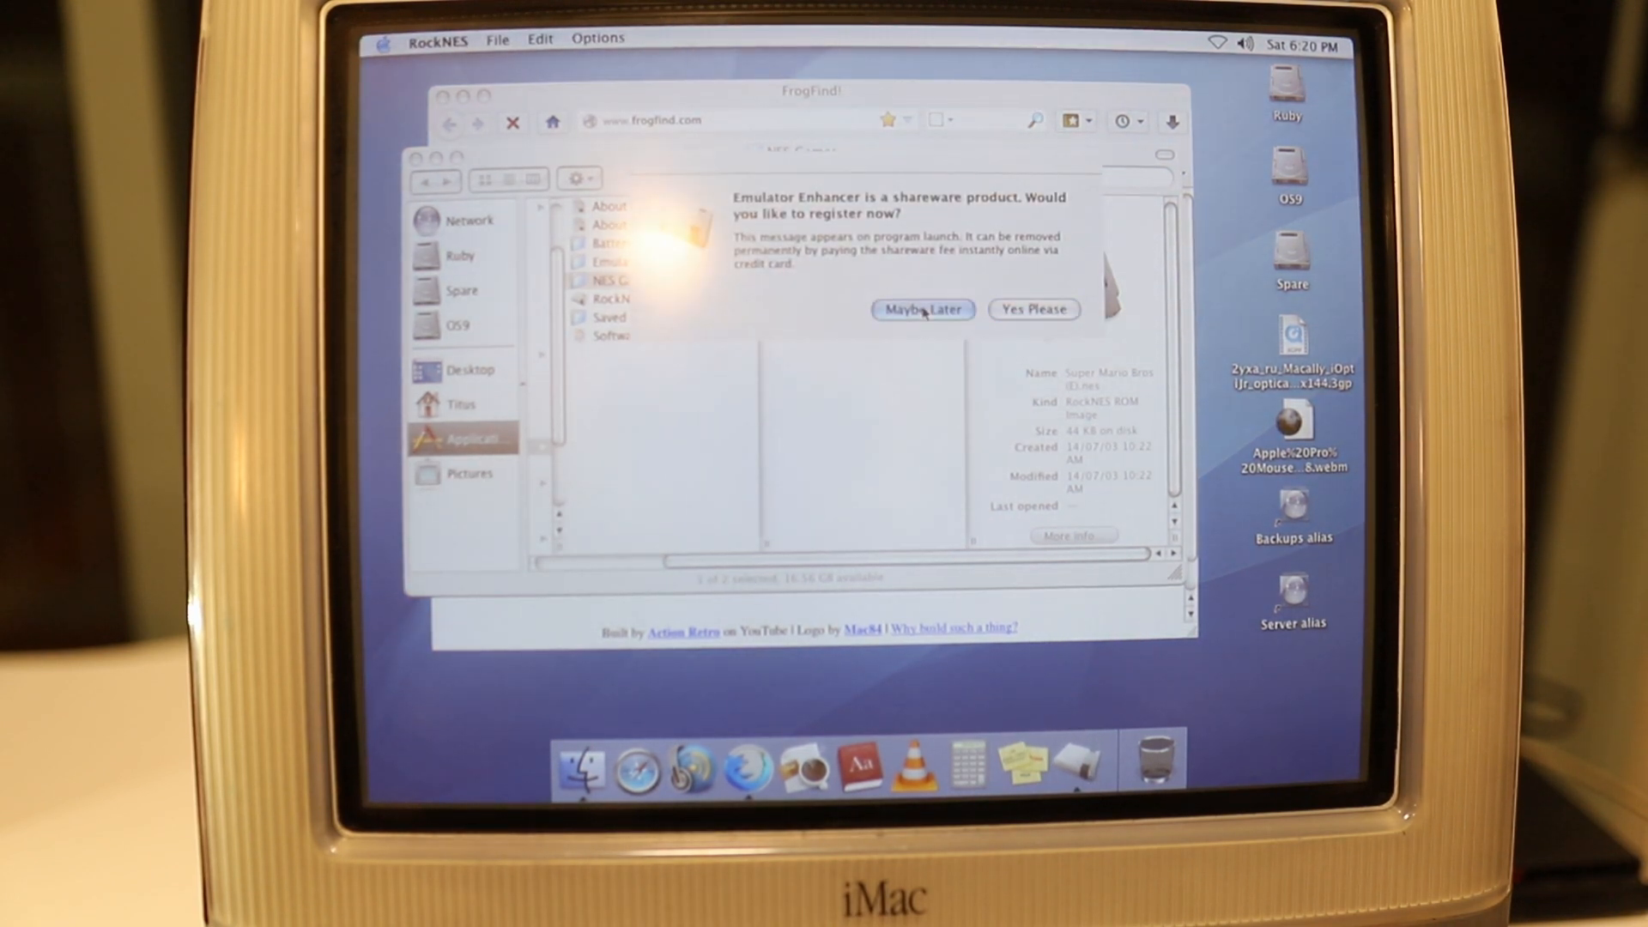
Dismiss the RockNES shareware registration prompt with Maybe Later
click(922, 309)
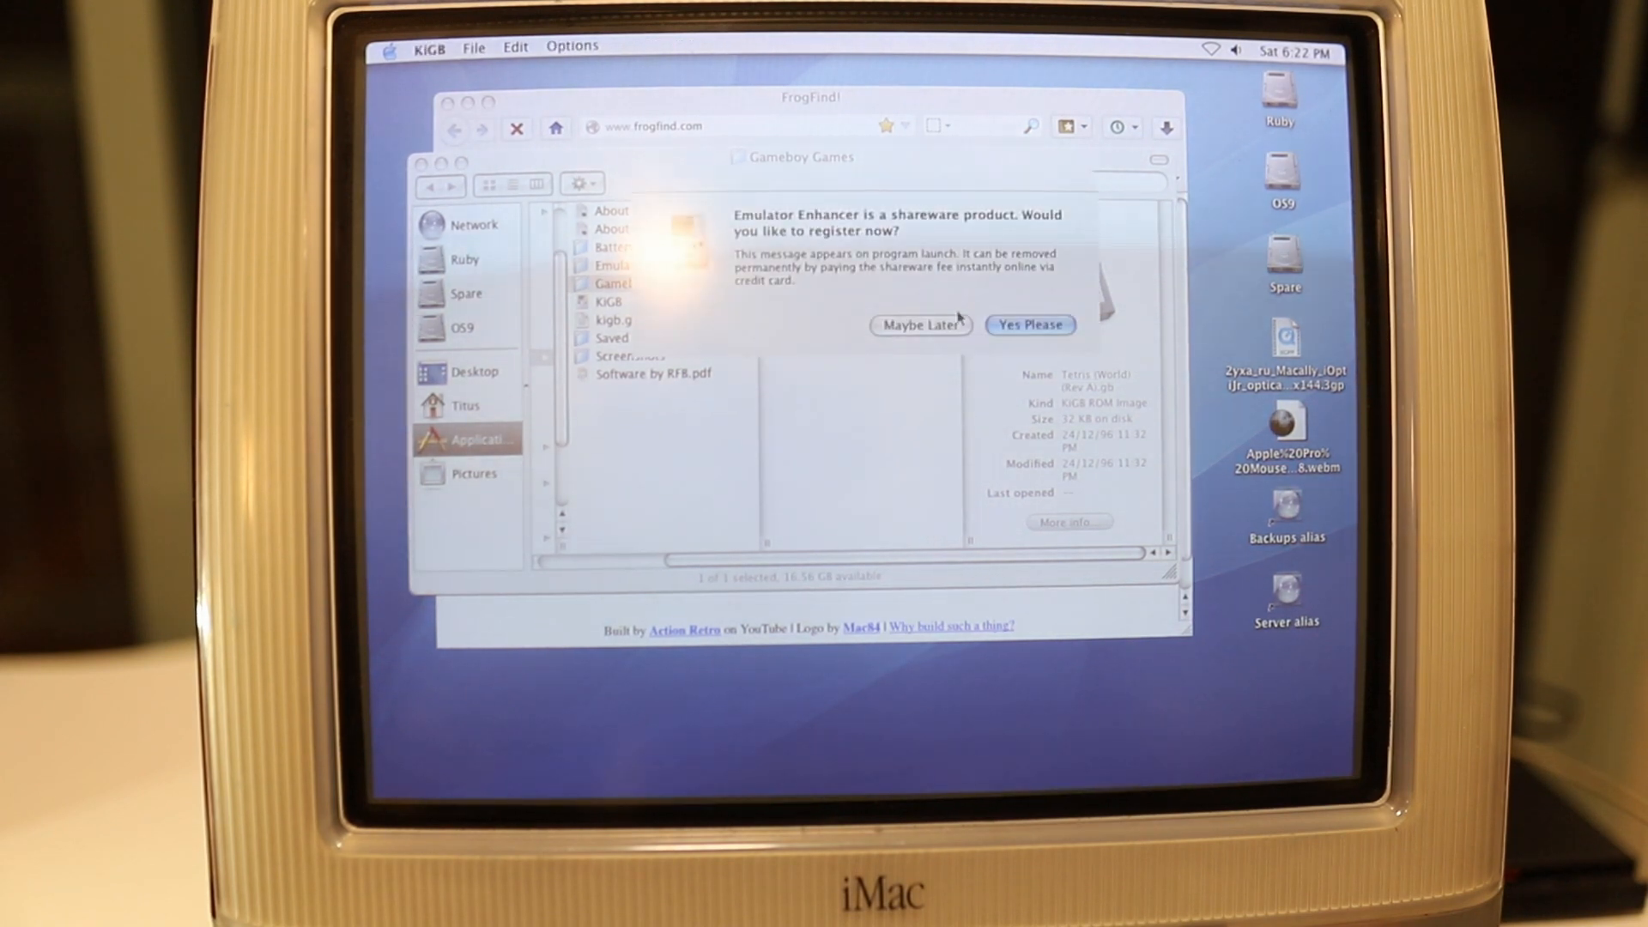
Dismiss the KiGB shareware registration prompt with Maybe Later
click(1029, 323)
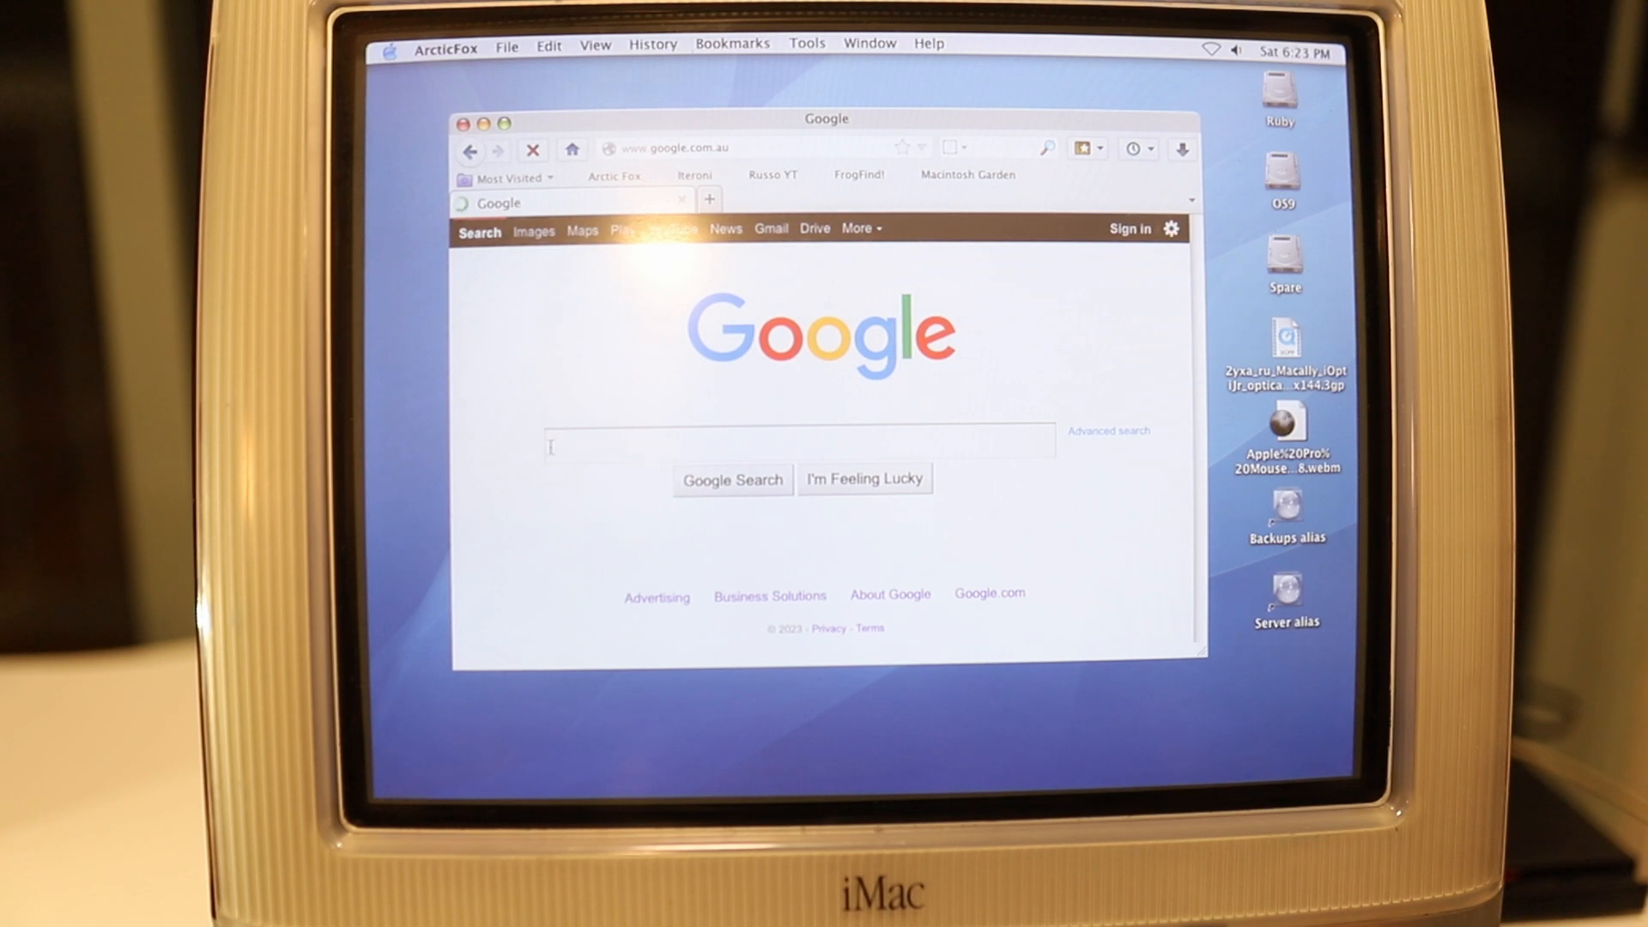
Search Google for 'mectojic' from the search box suggestions
click(799, 441)
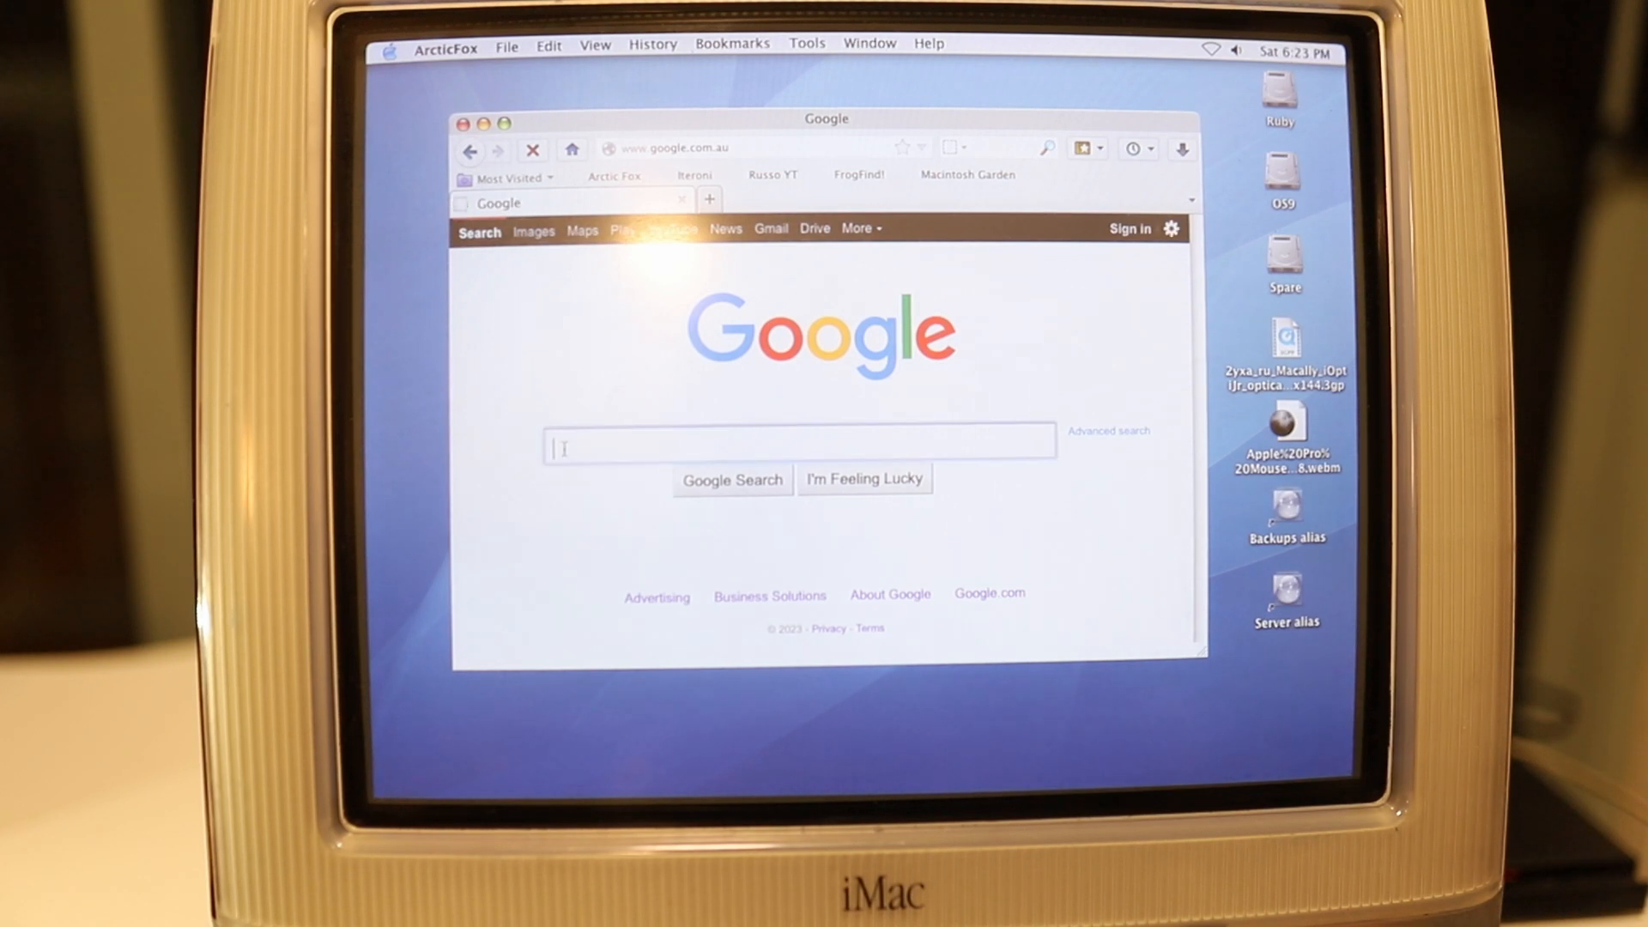
text(mectojic)
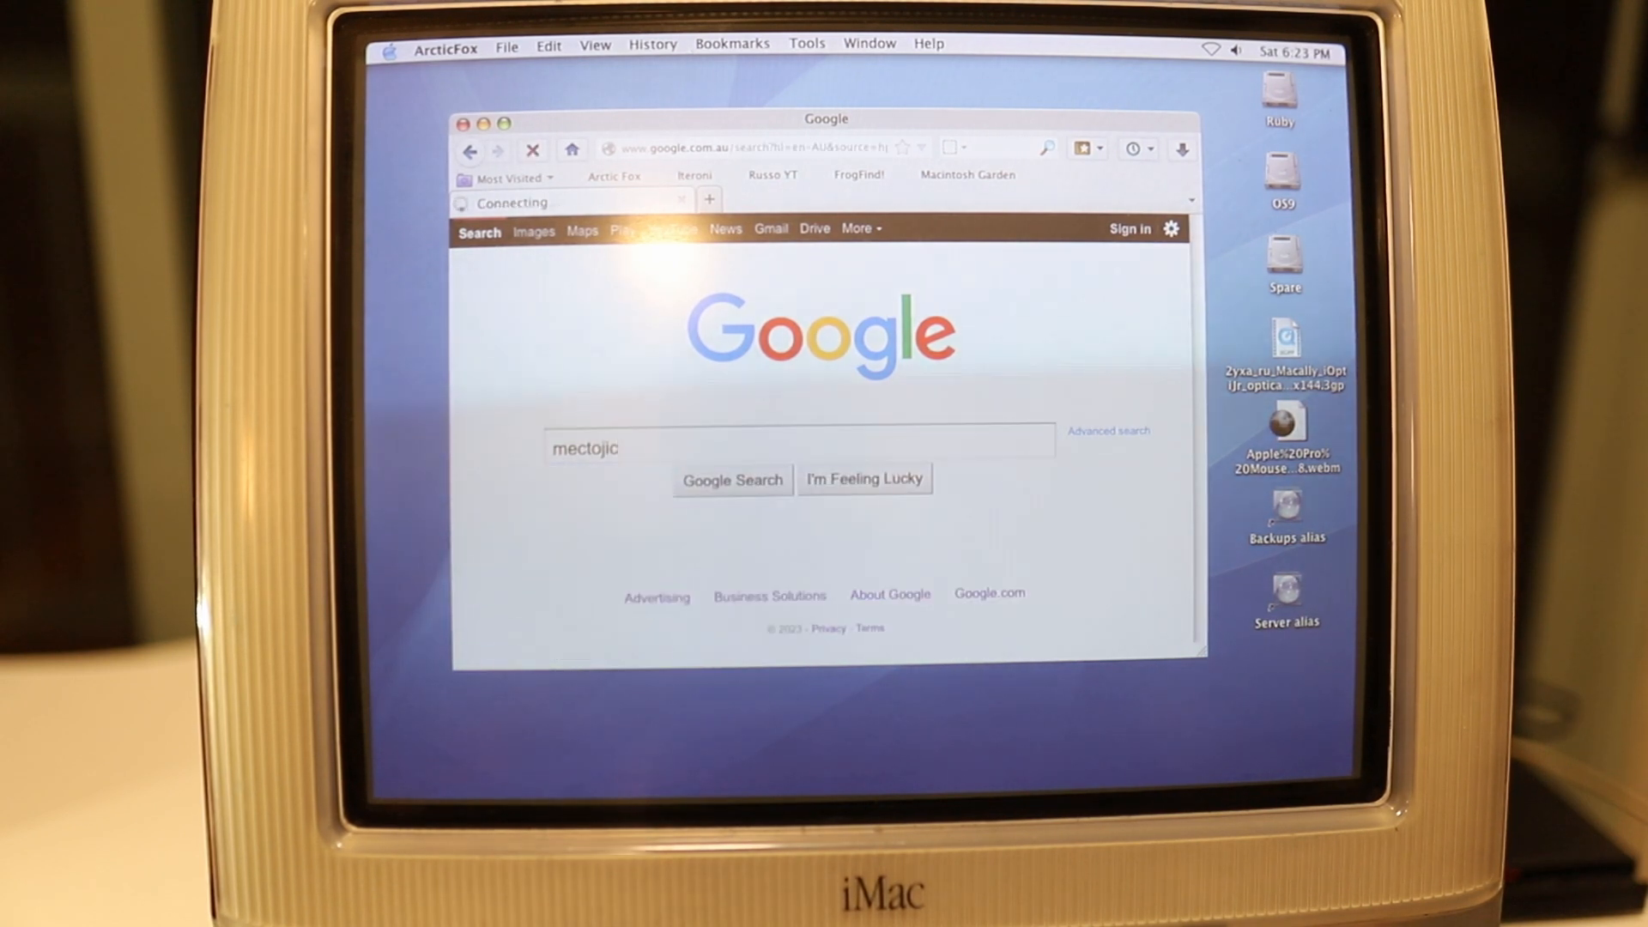
click(732, 479)
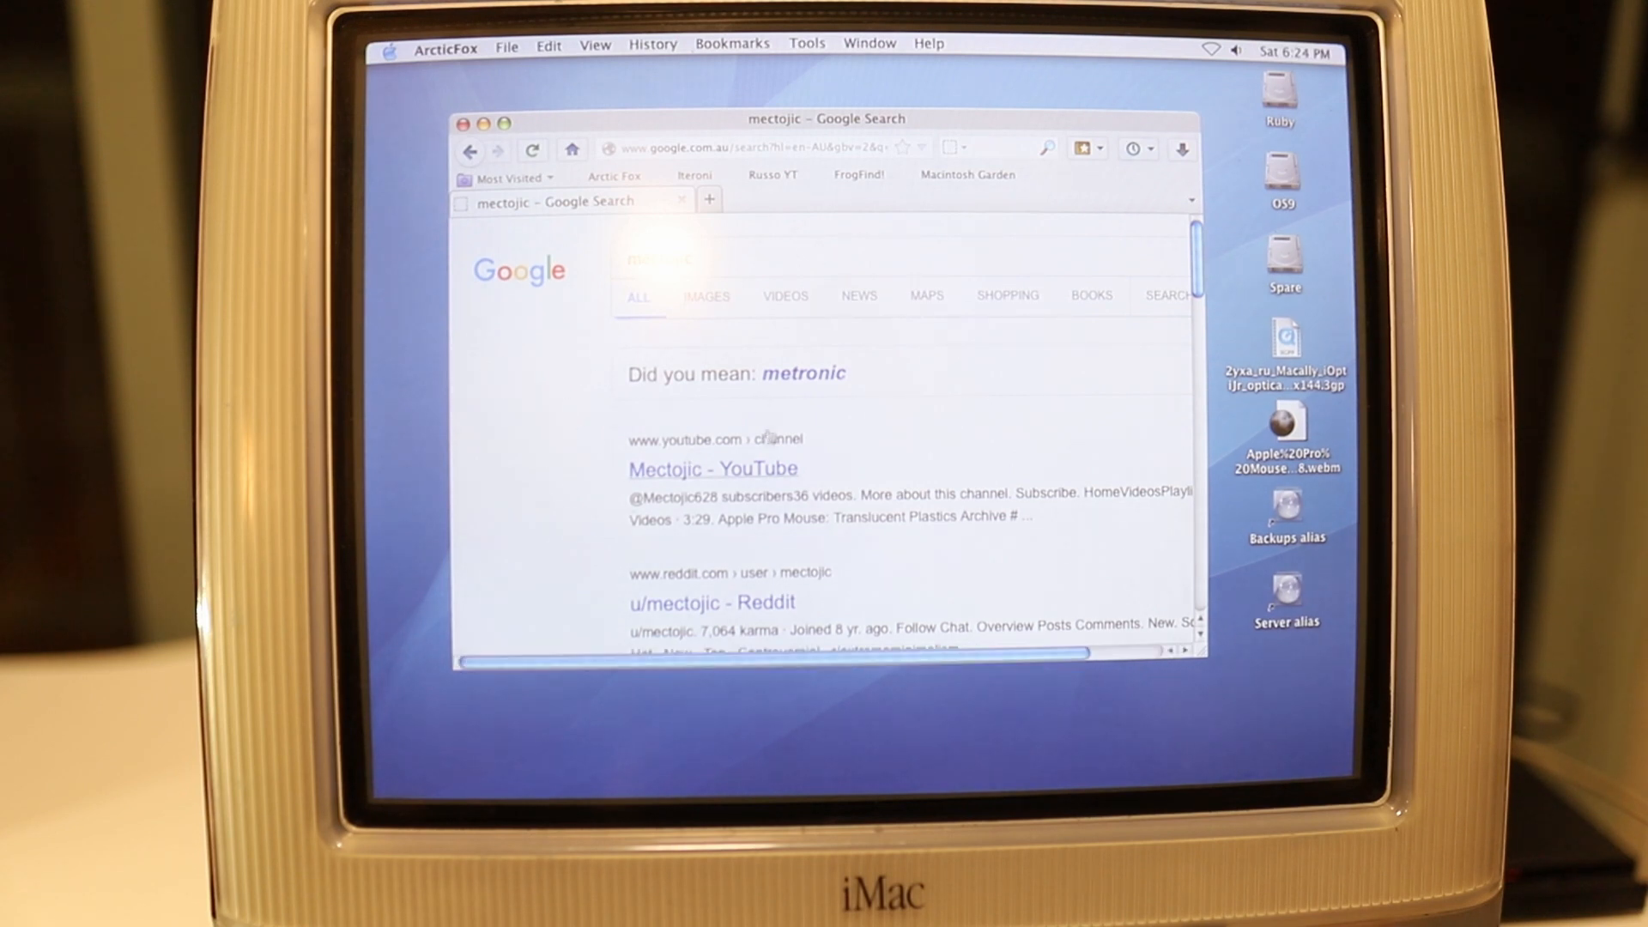
mouse_move(712, 467)
text(imac g3 wikipedia)
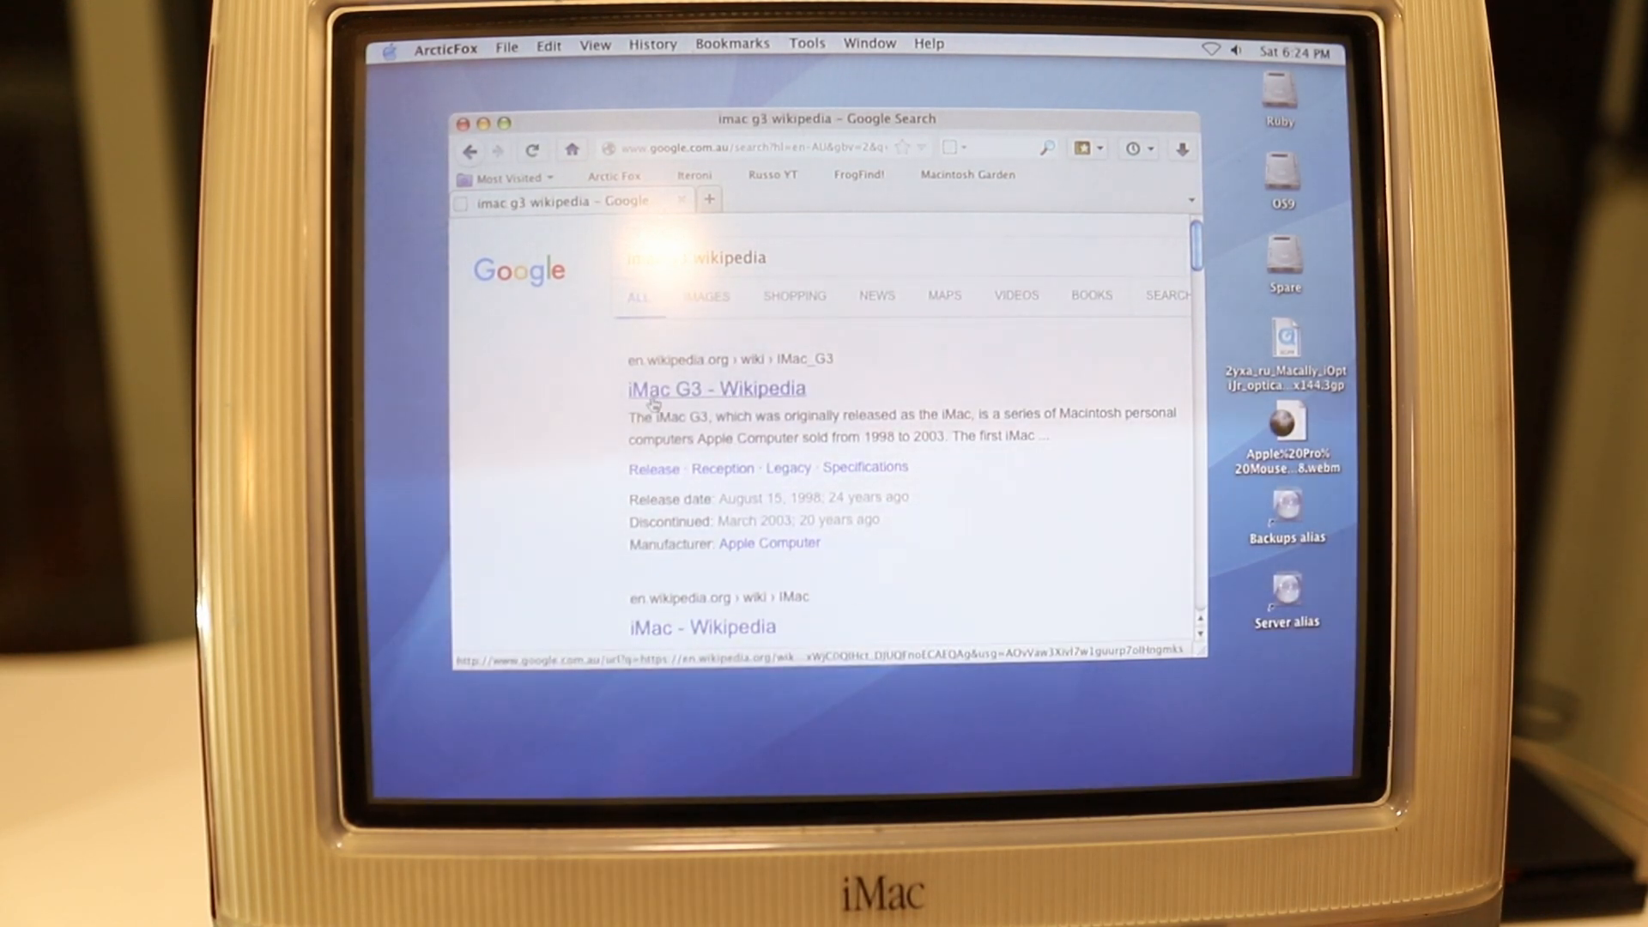
Open the iMac G3 Wikipedia result and enlarge the ArcticFox window
click(716, 387)
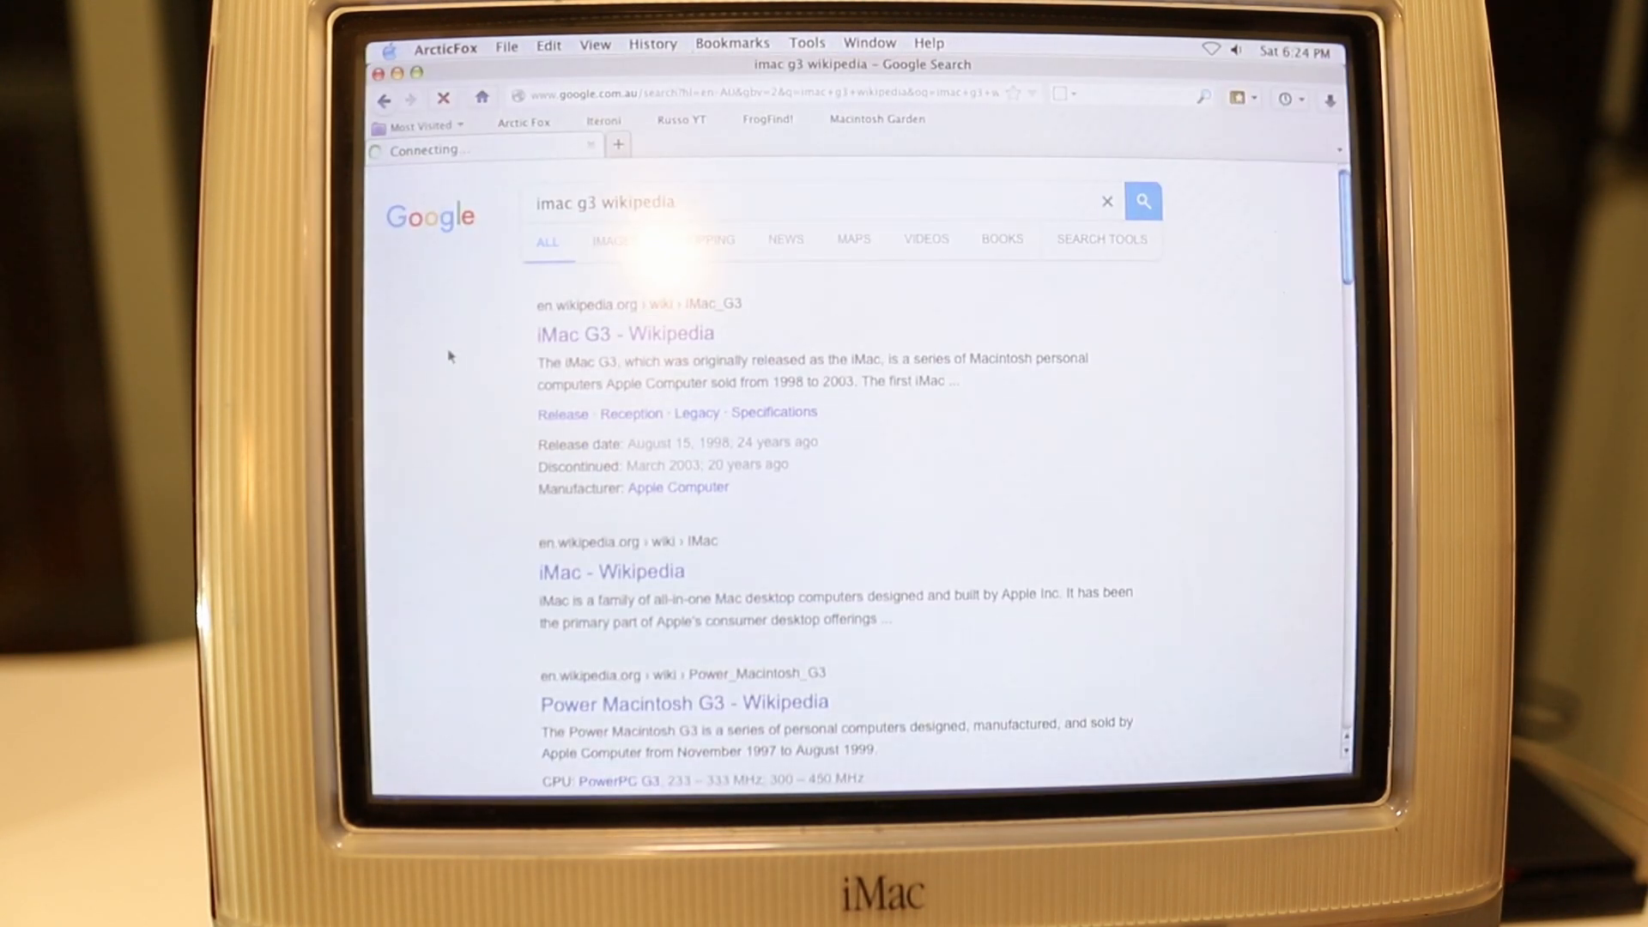
click(624, 333)
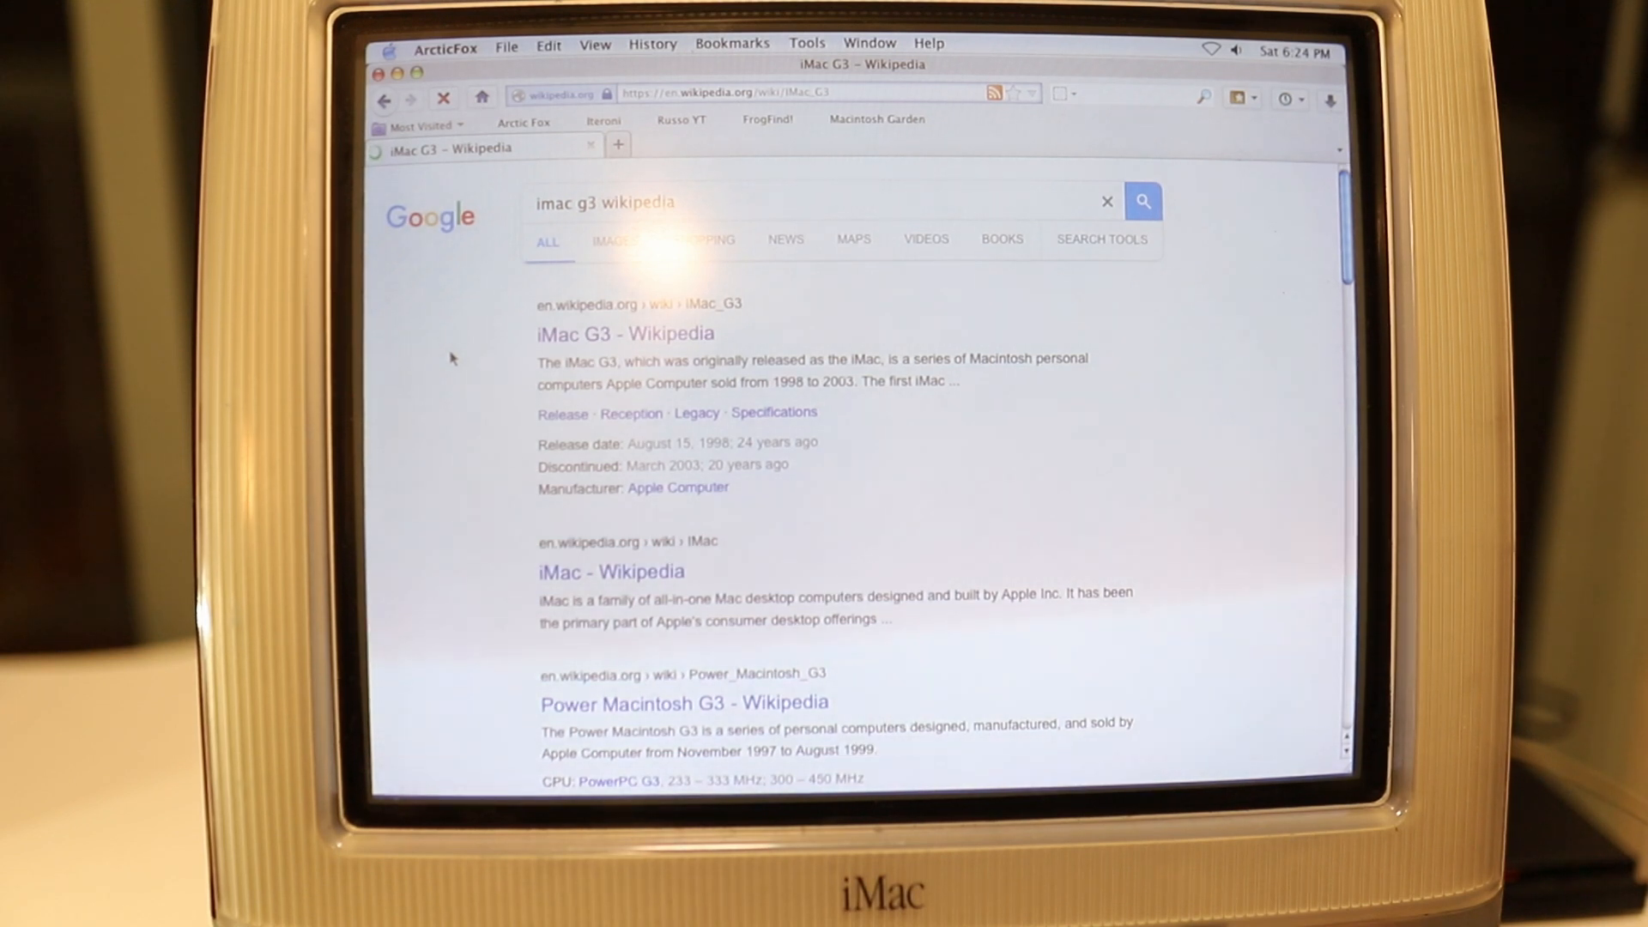
Scroll the loaded iMac G3 article down past the introduction into Background
click(626, 333)
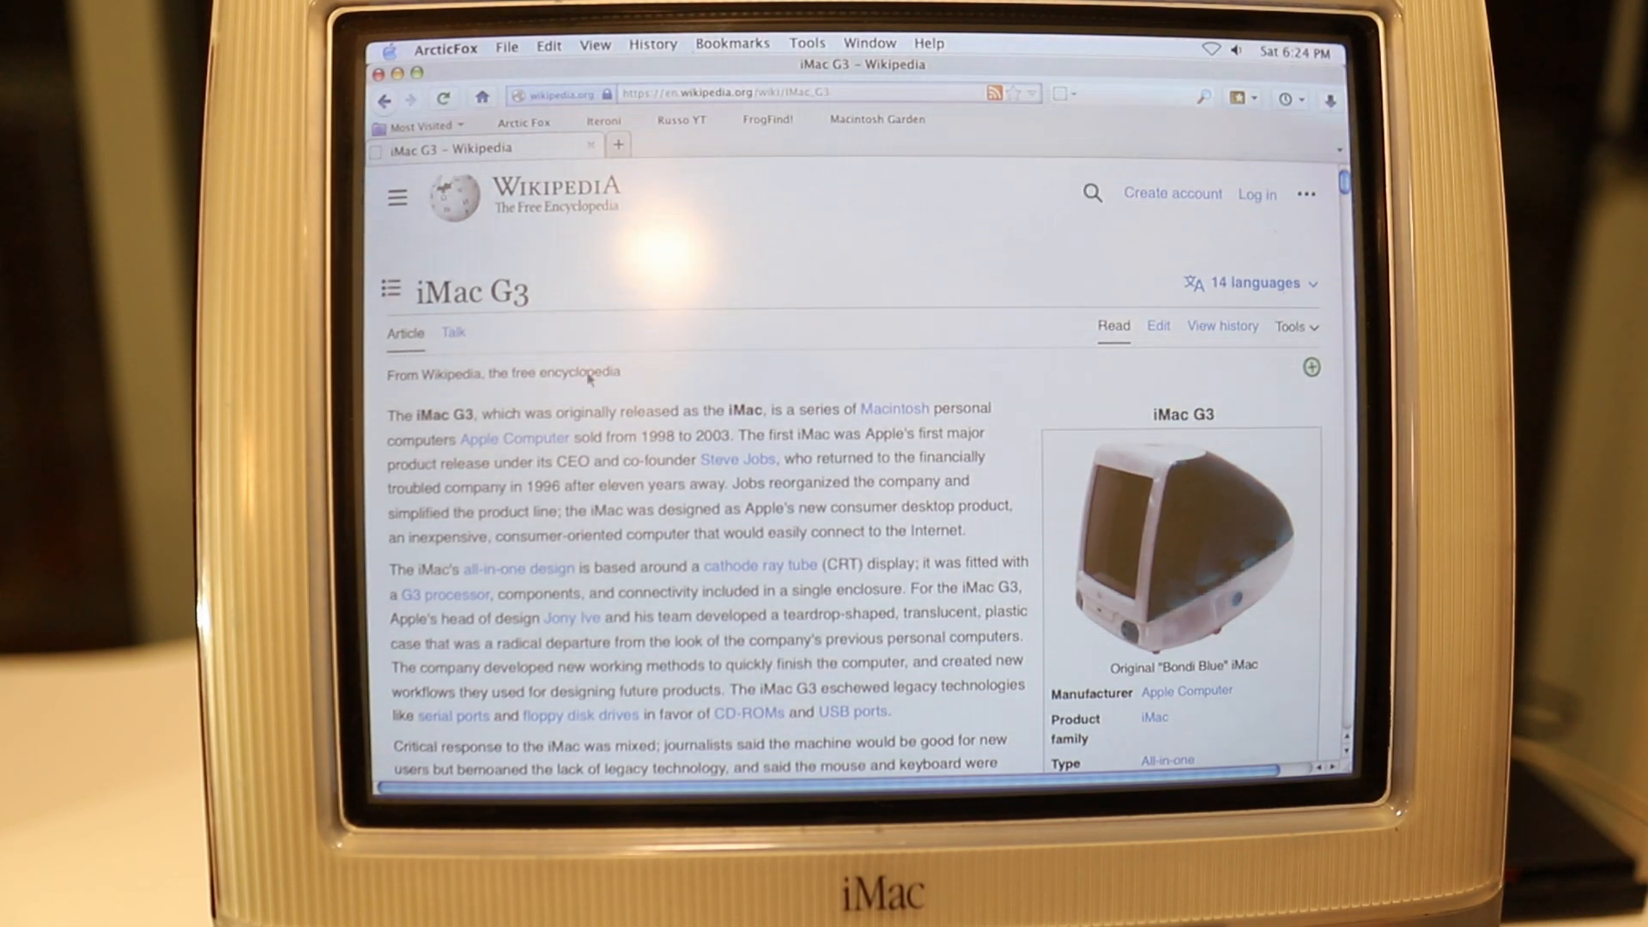
scroll(down, 3)
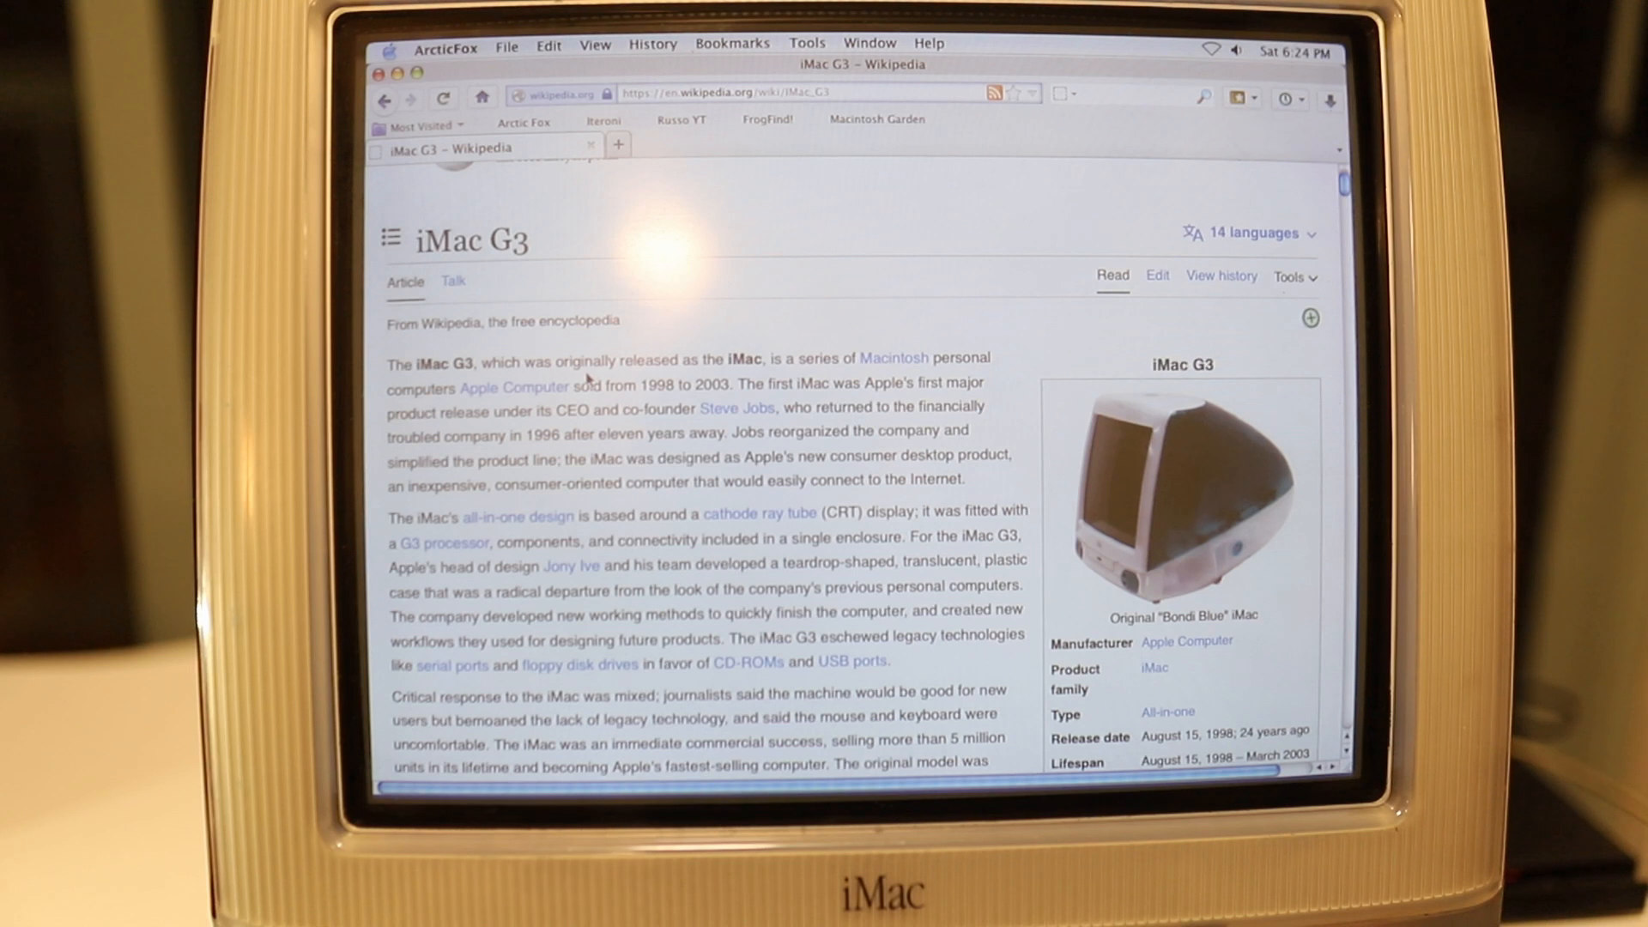
scroll(down, 3)
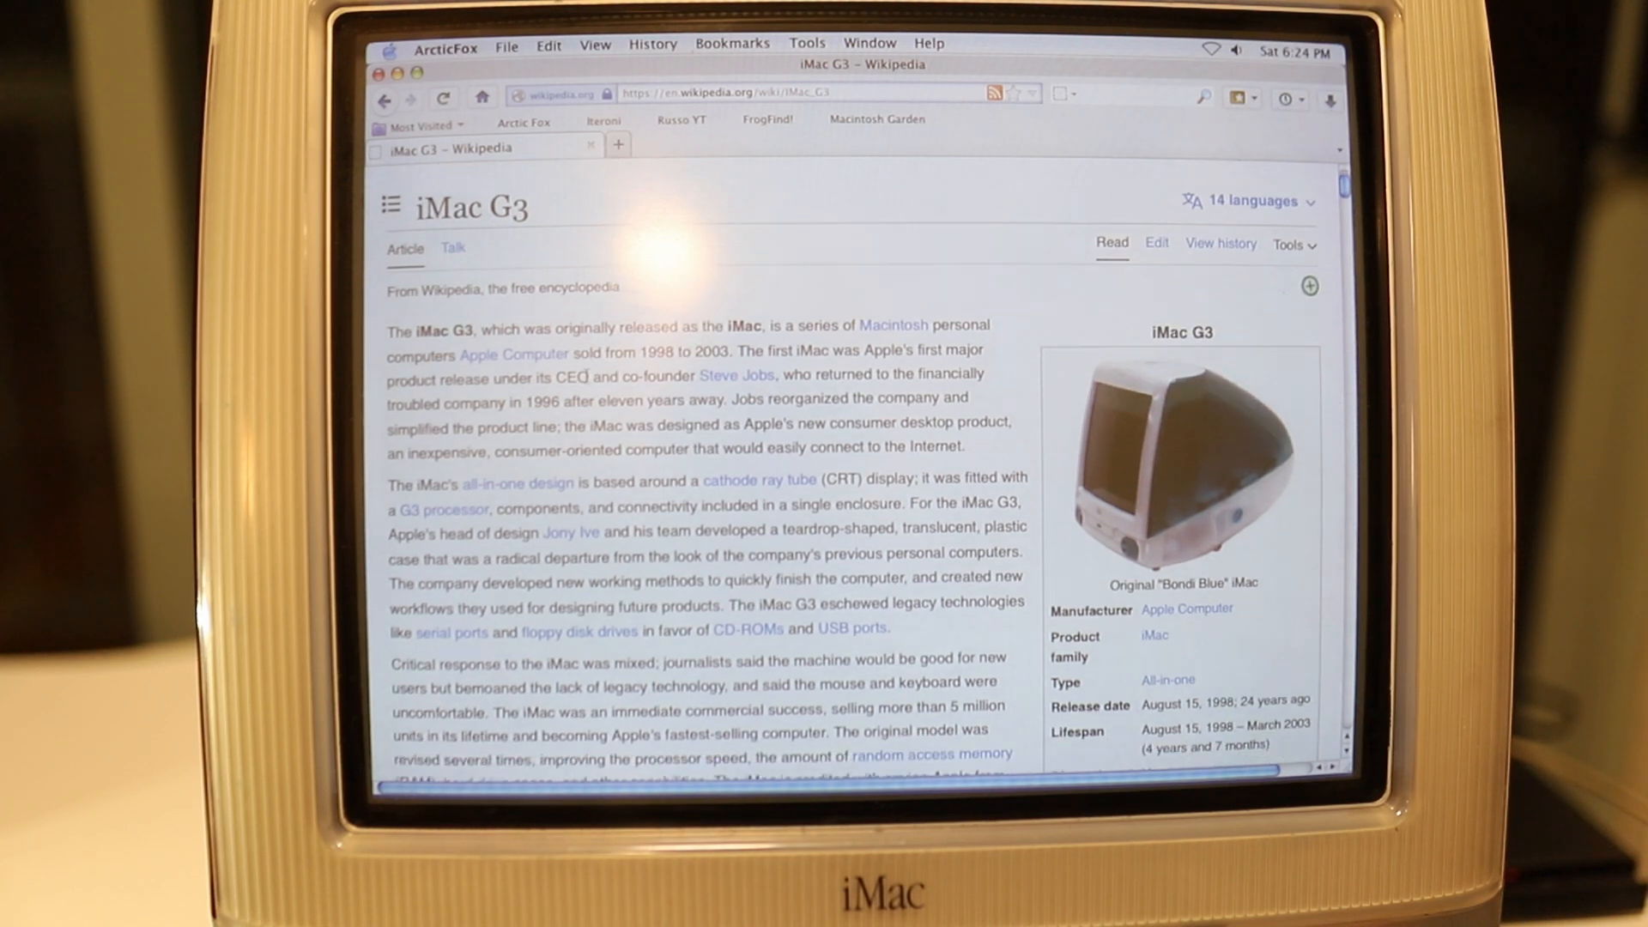
scroll(down, 3)
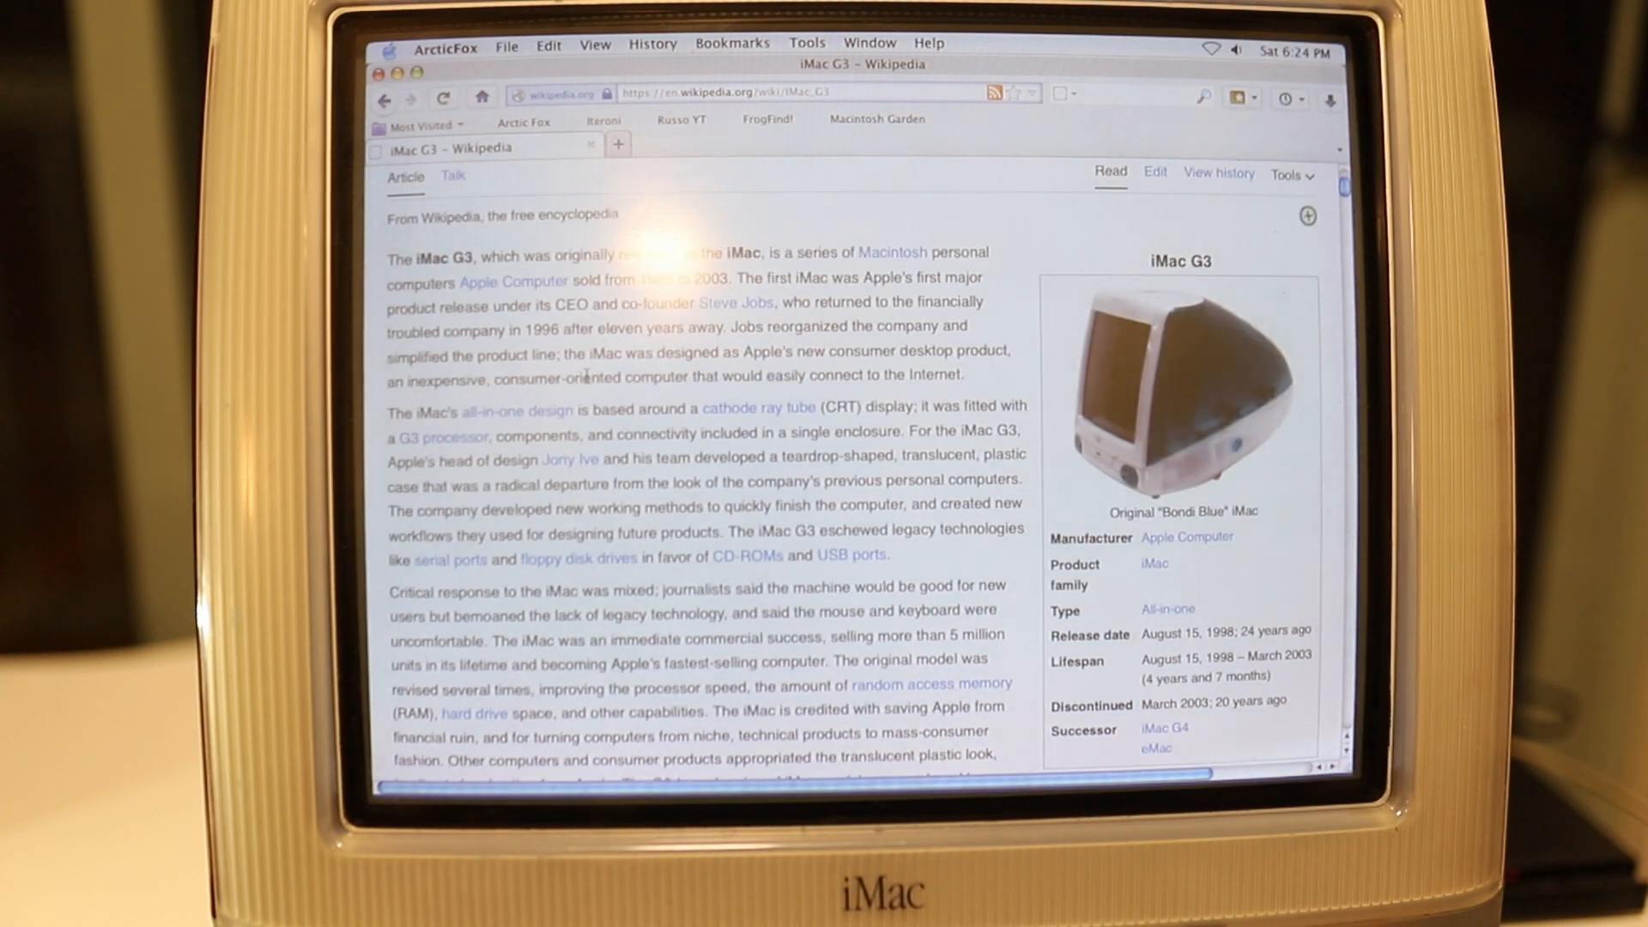
scroll(down, 3)
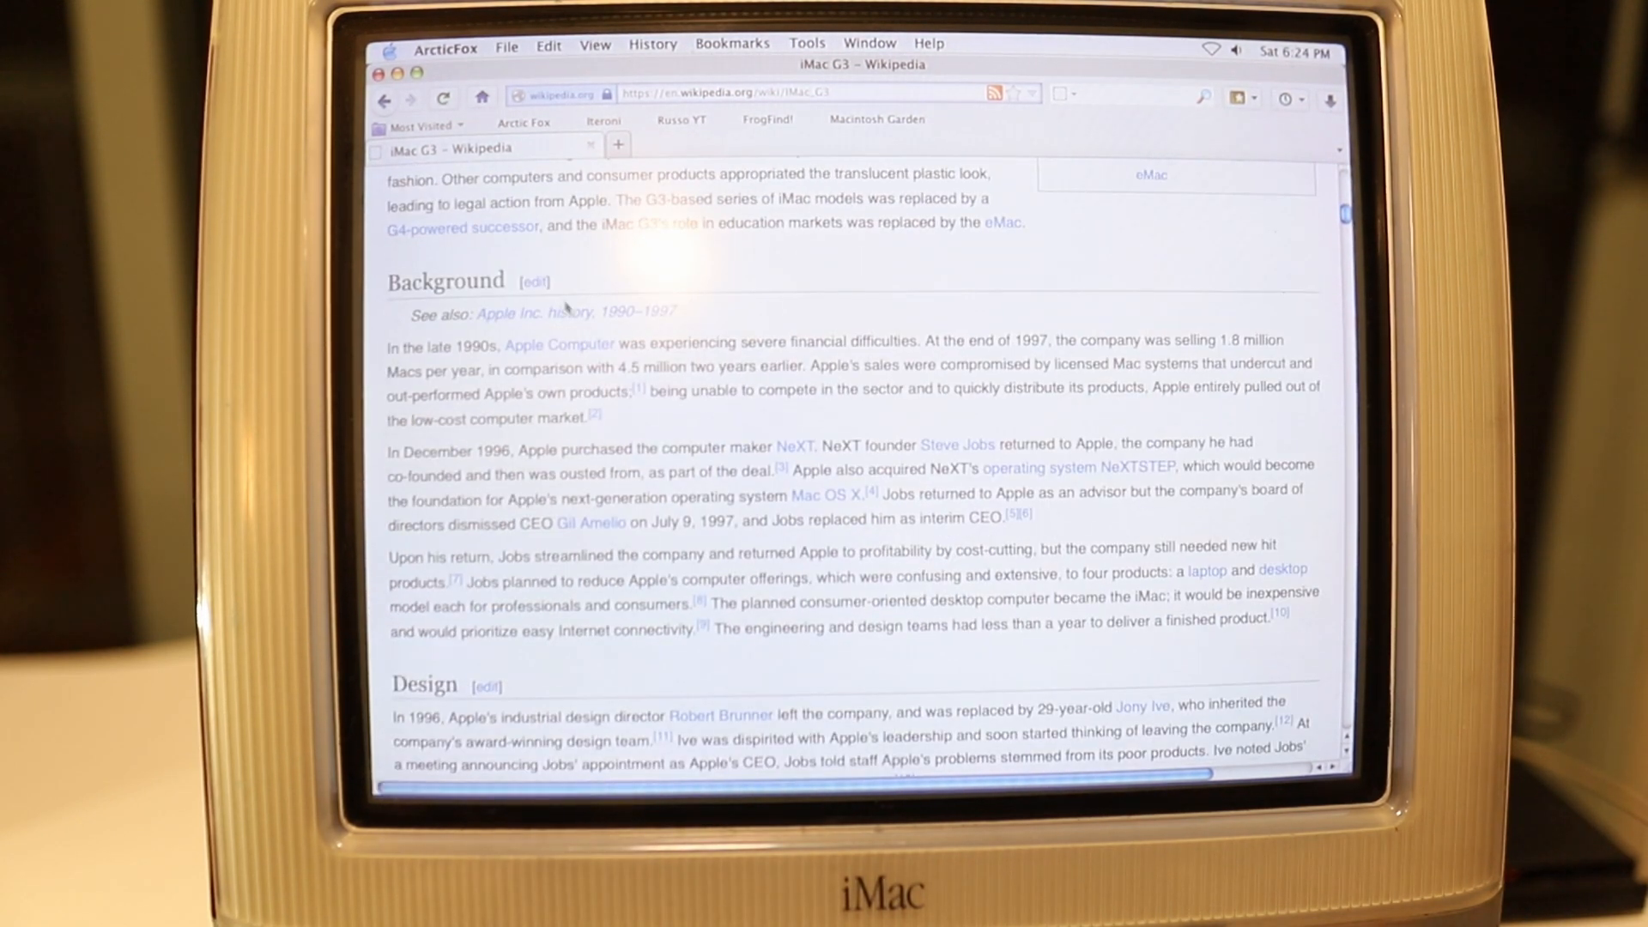
mouse_move(715, 327)
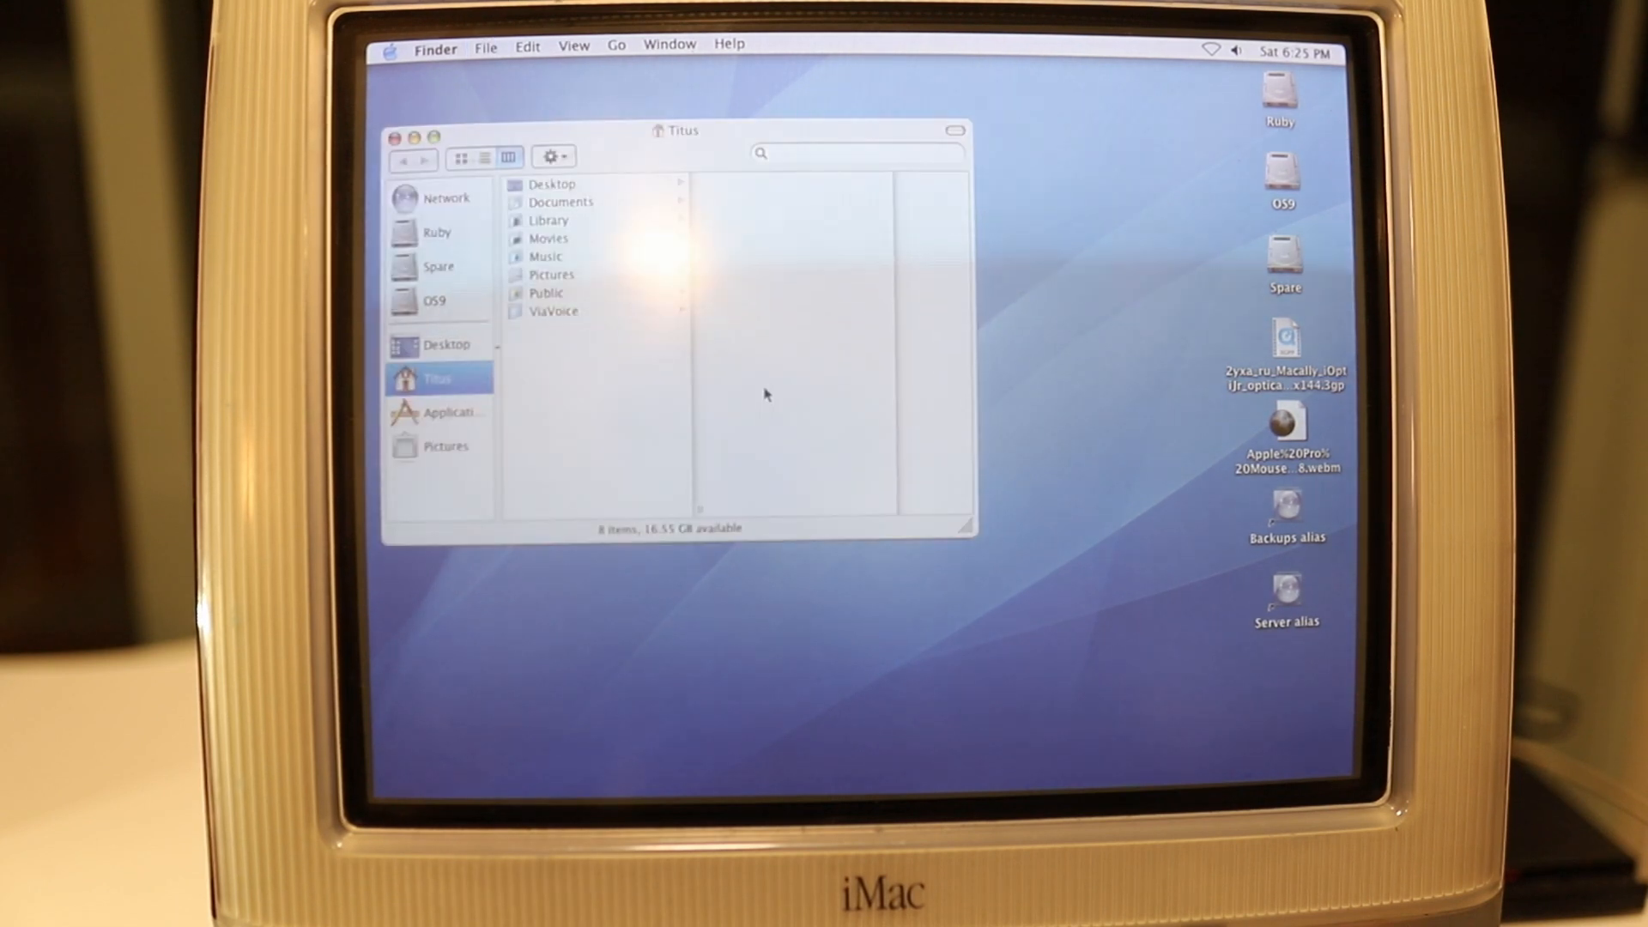
Launch ClassiCube from its Applications folder and start a single-player game
click(450, 411)
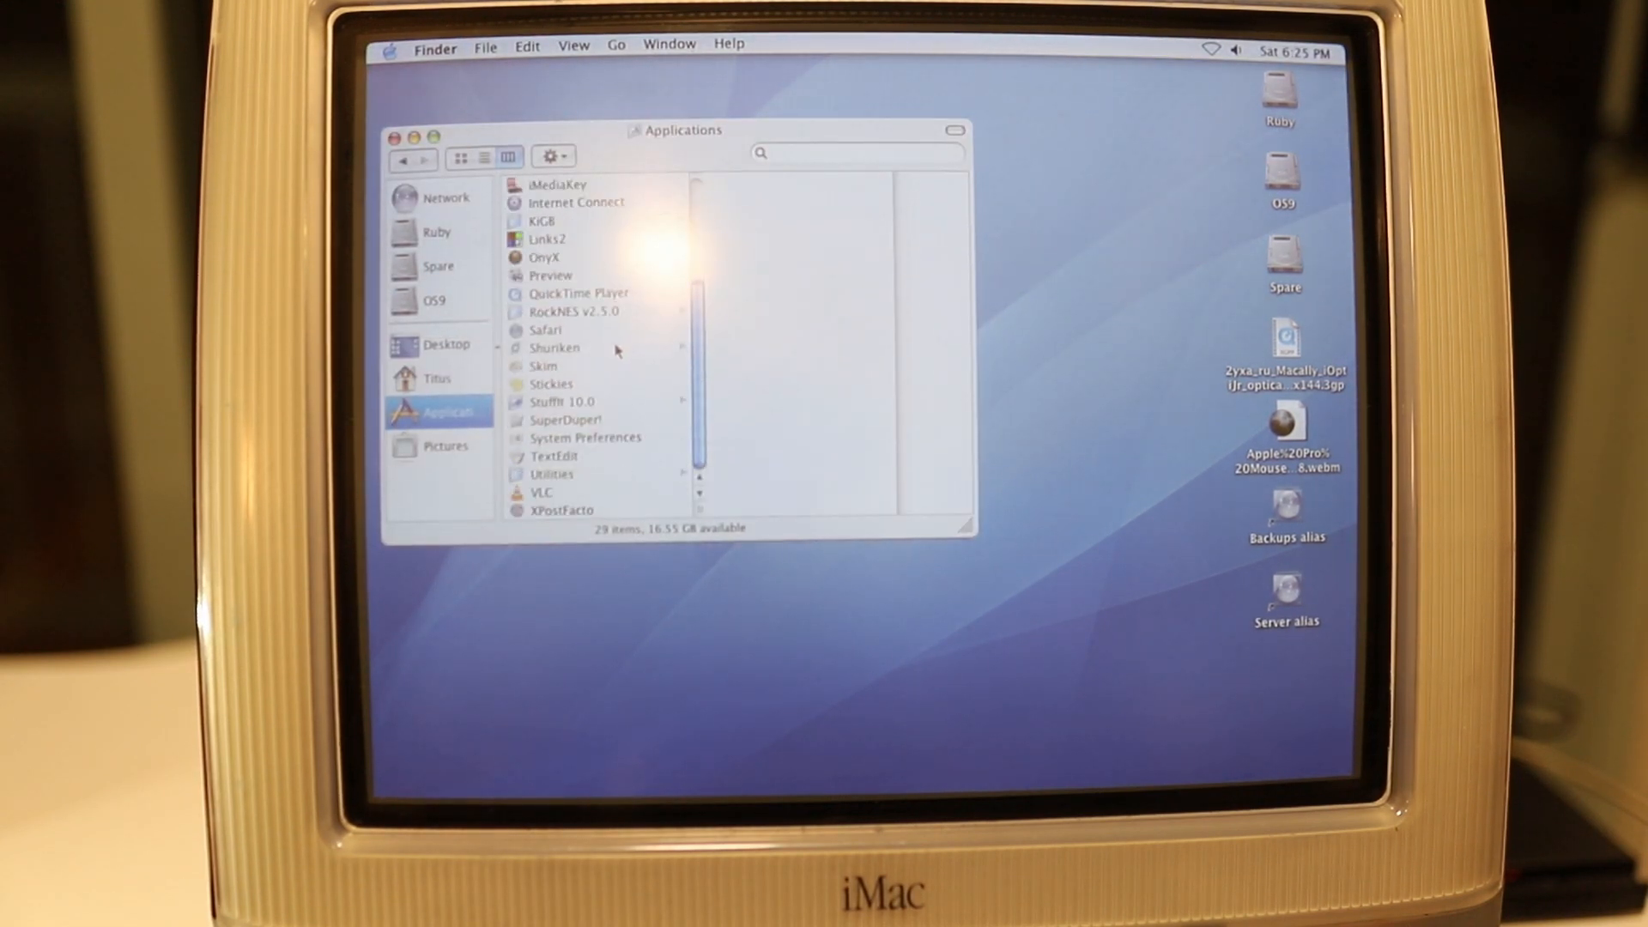
mouse_move(615, 356)
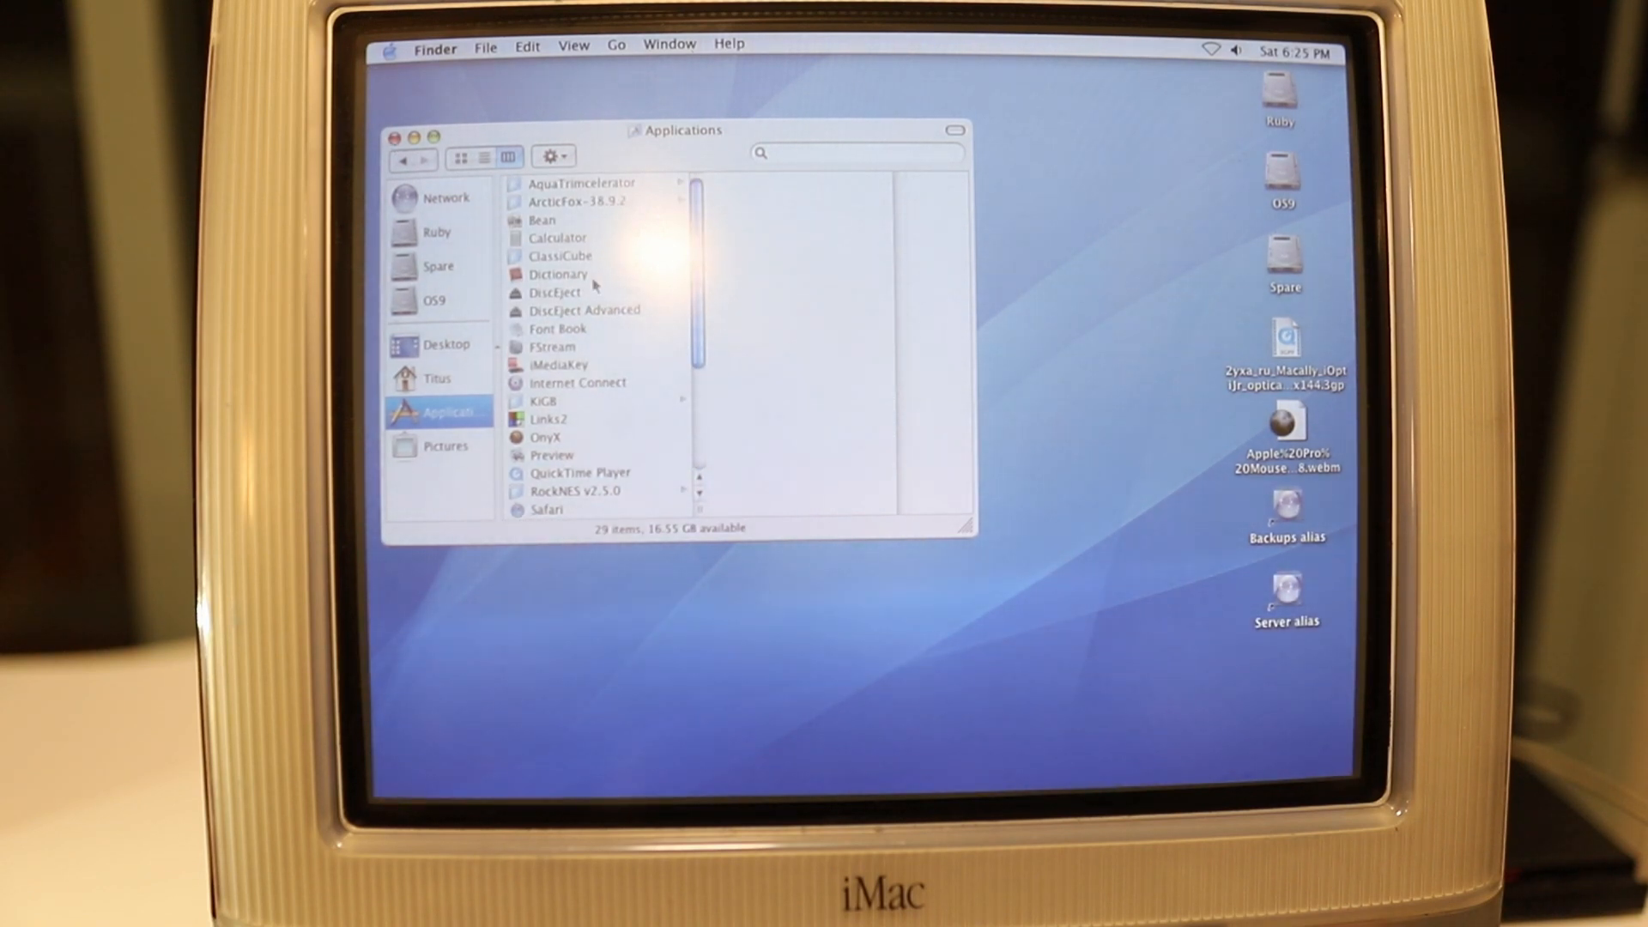
double_click(560, 255)
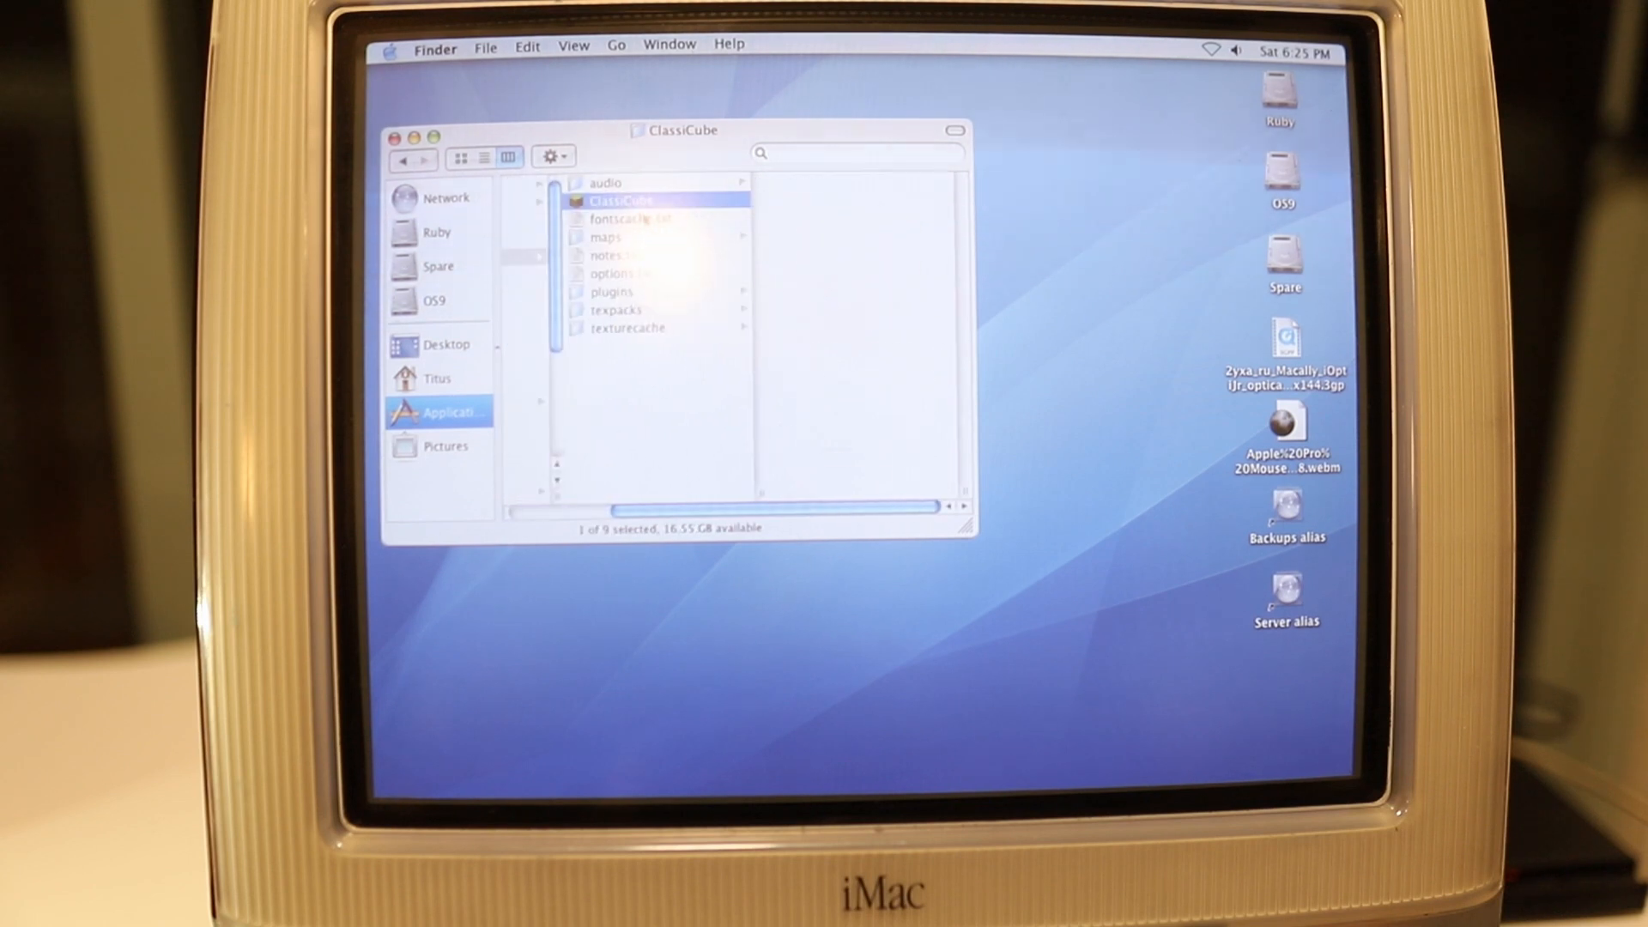
double_click(620, 201)
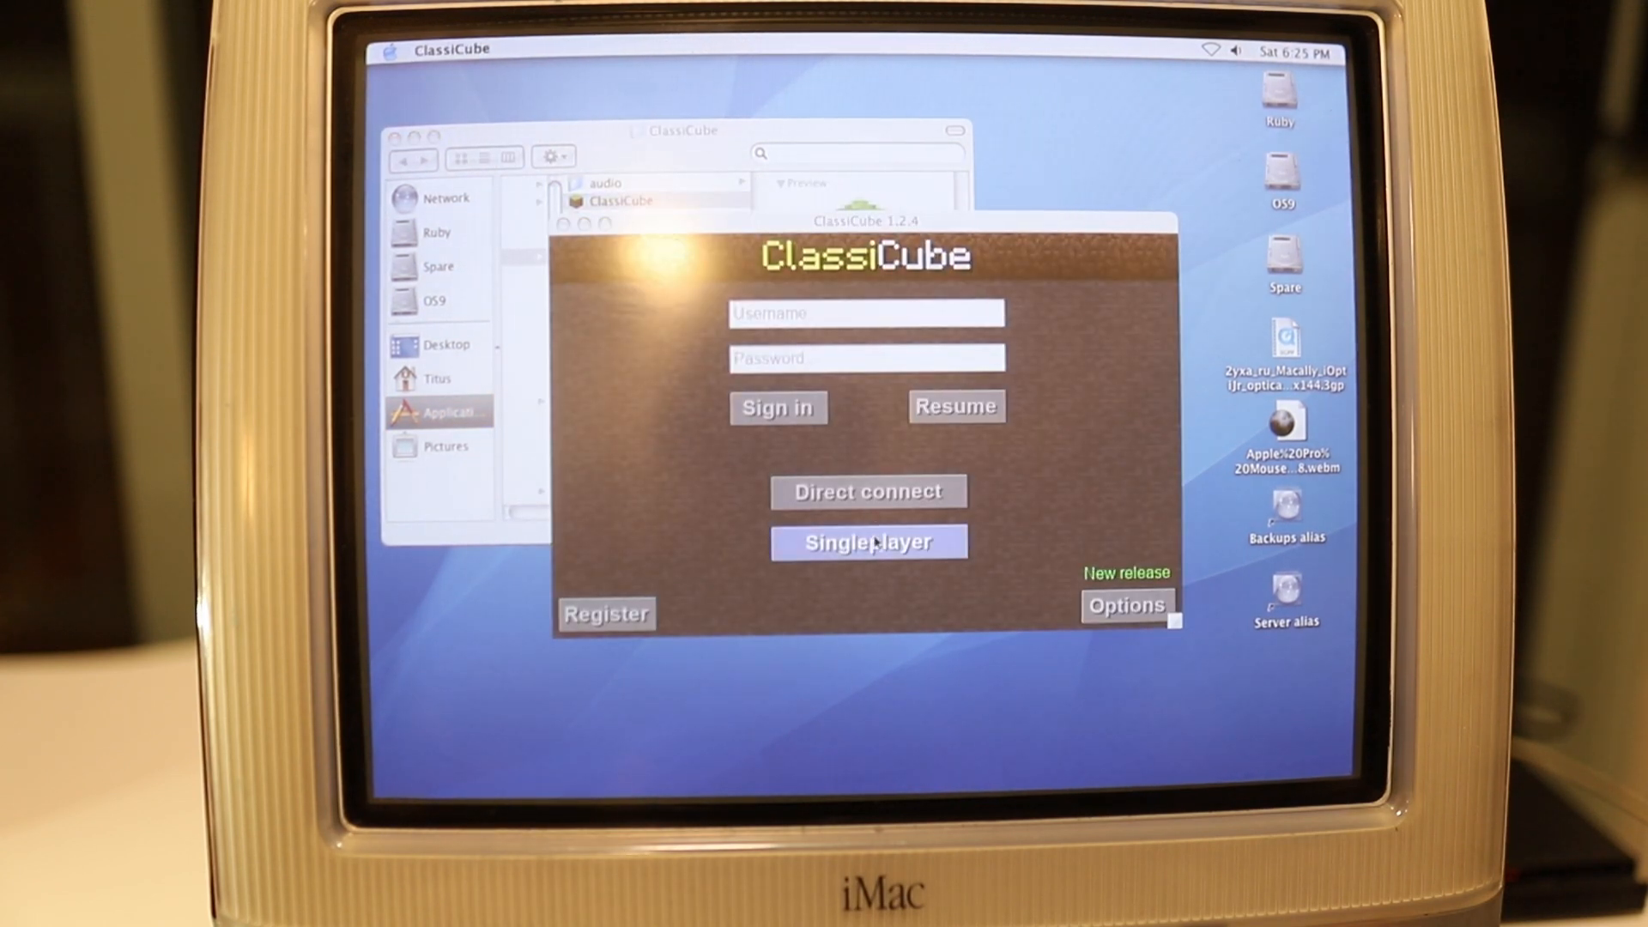
click(867, 542)
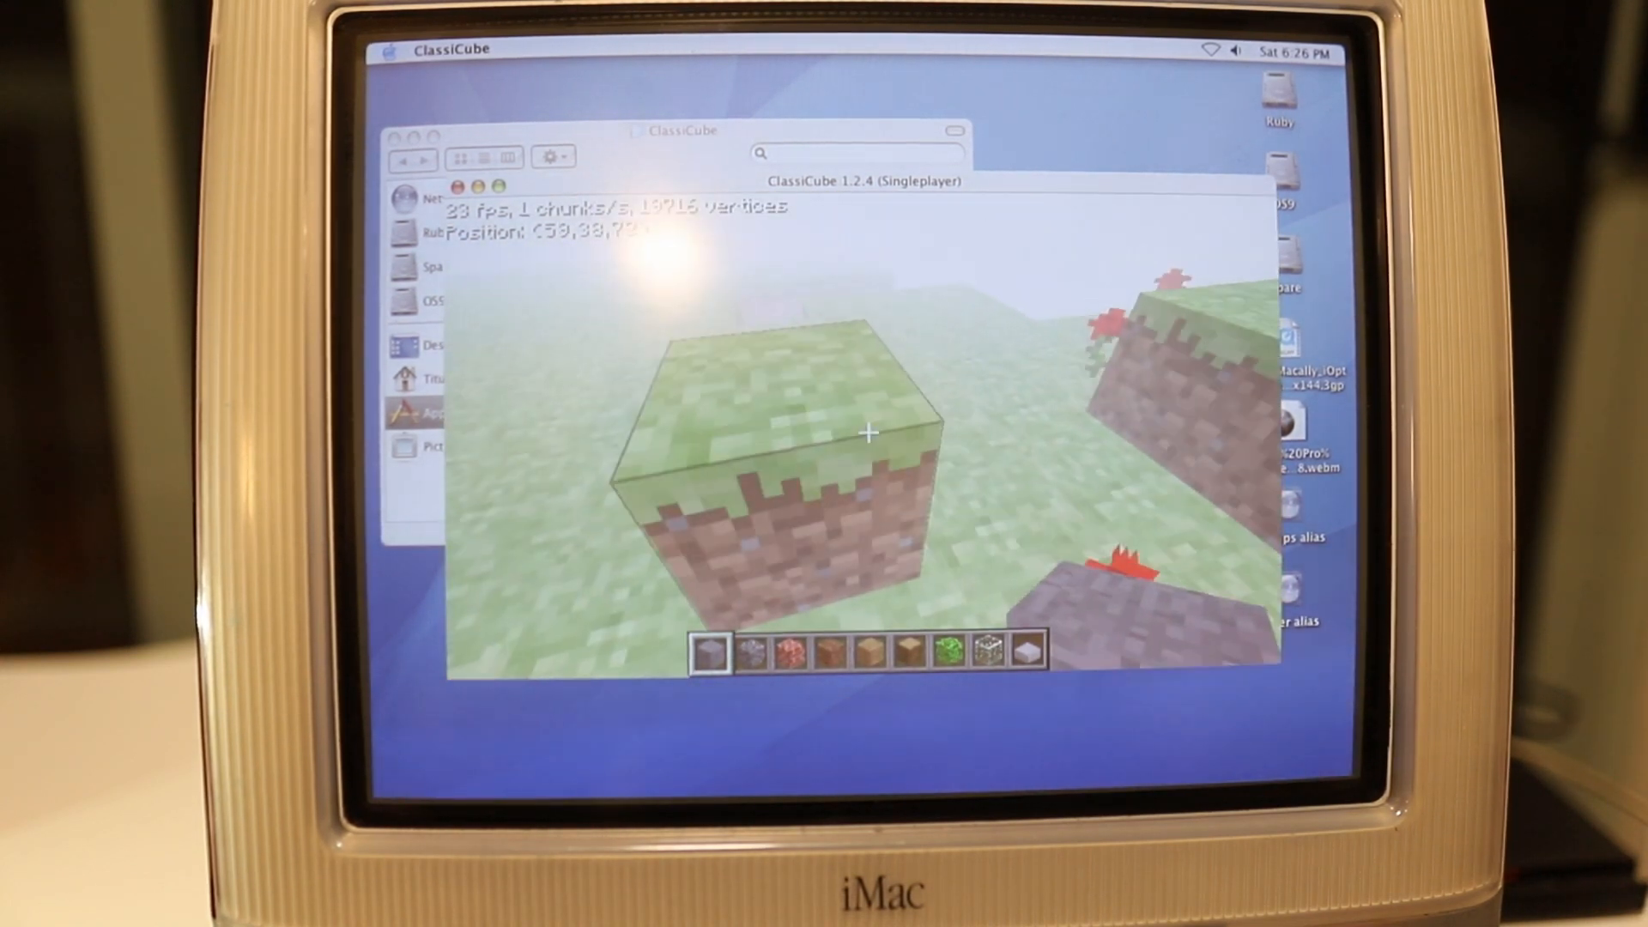
Break the grass block in front in the ClassiCube singleplayer world
click(871, 431)
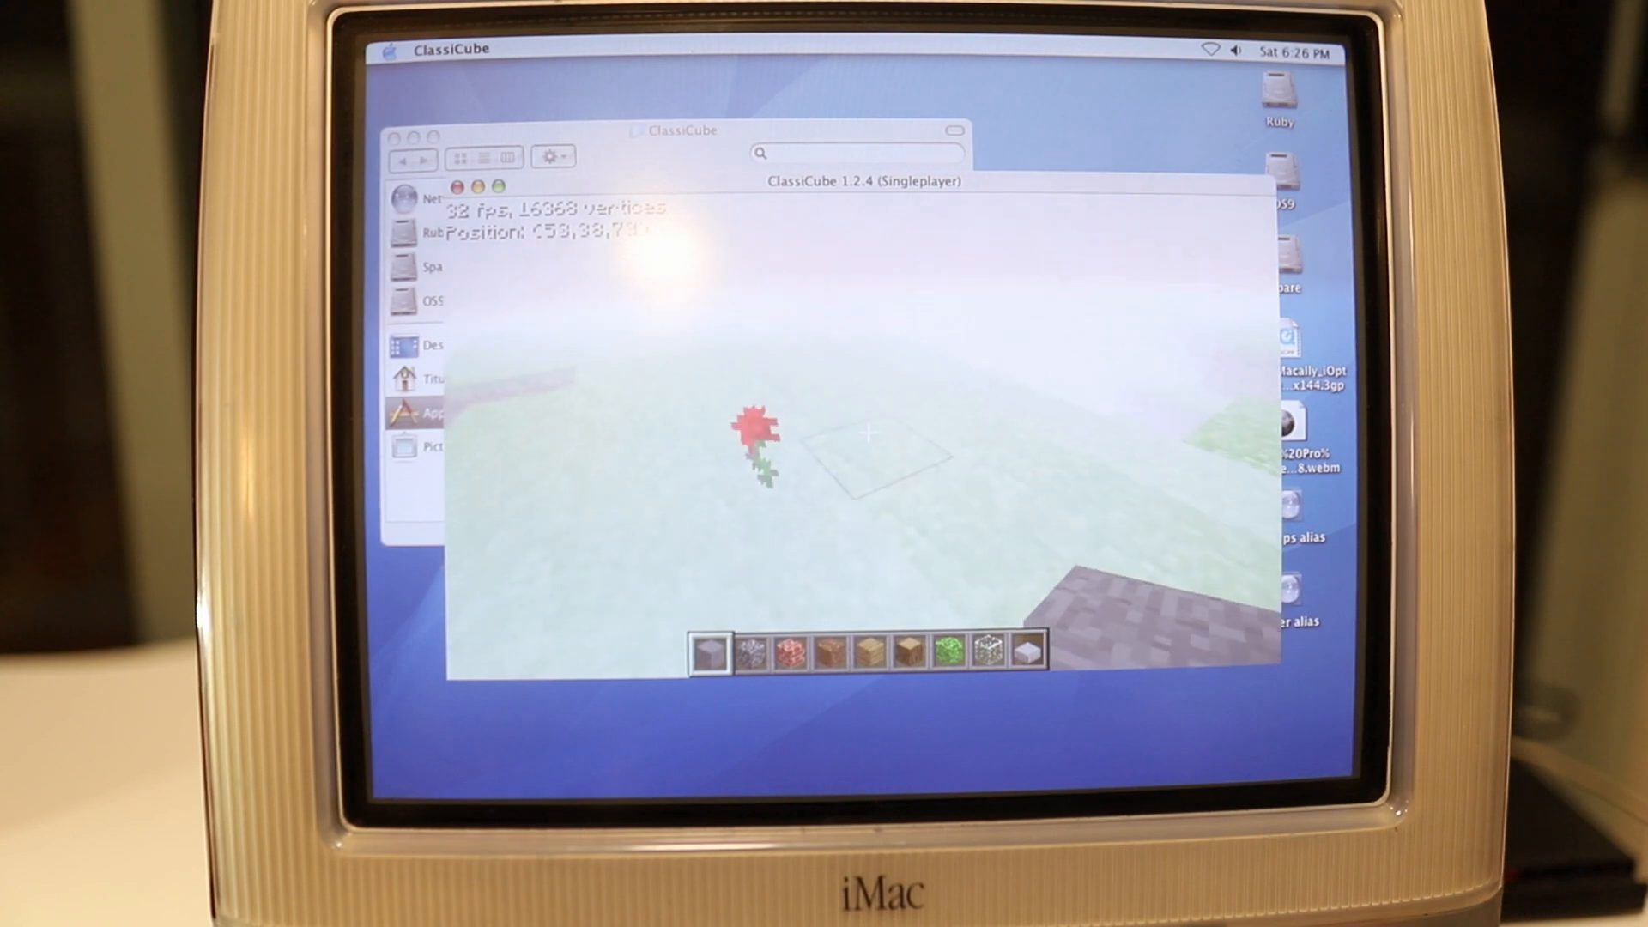